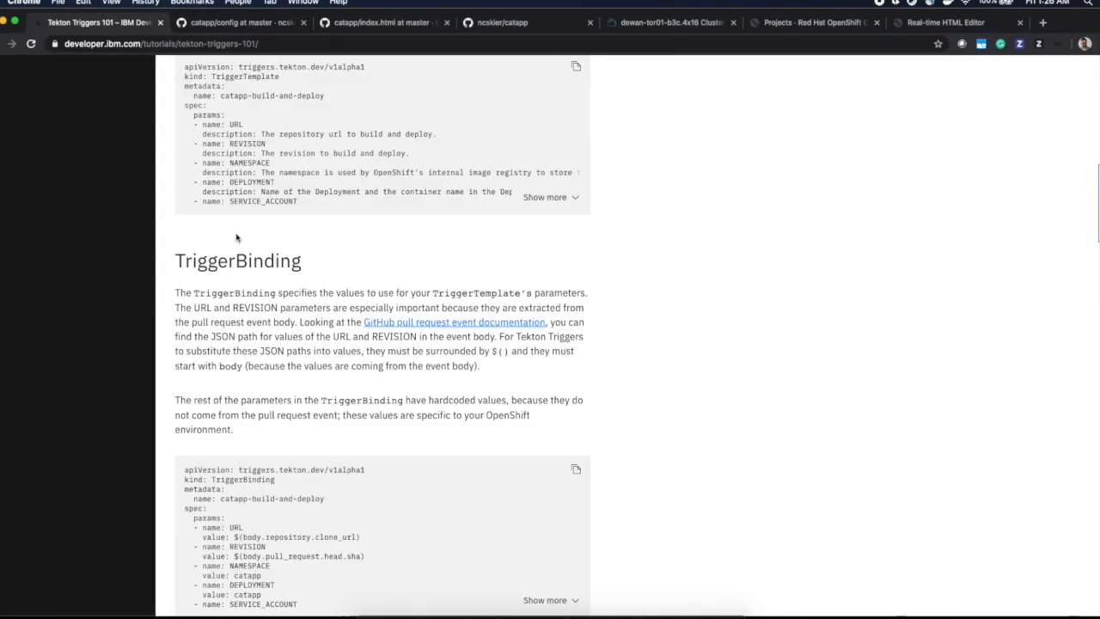
Review the Tekton Triggers 101 tutorial, then view the original ncskier/catapp repository's main page
scroll("up", 3)
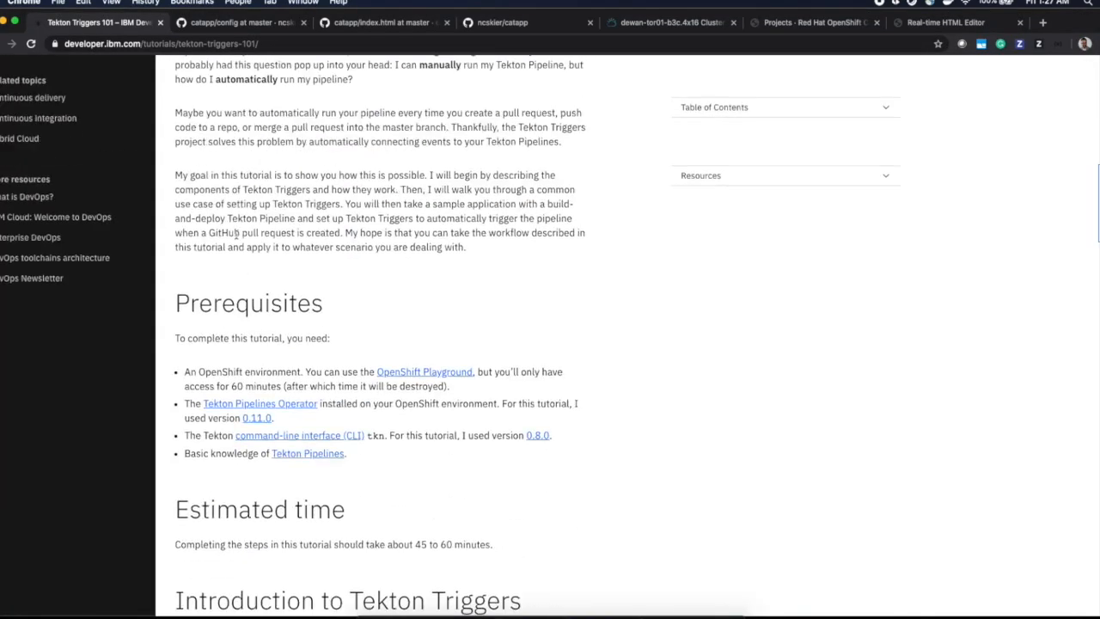
scroll("up", 3)
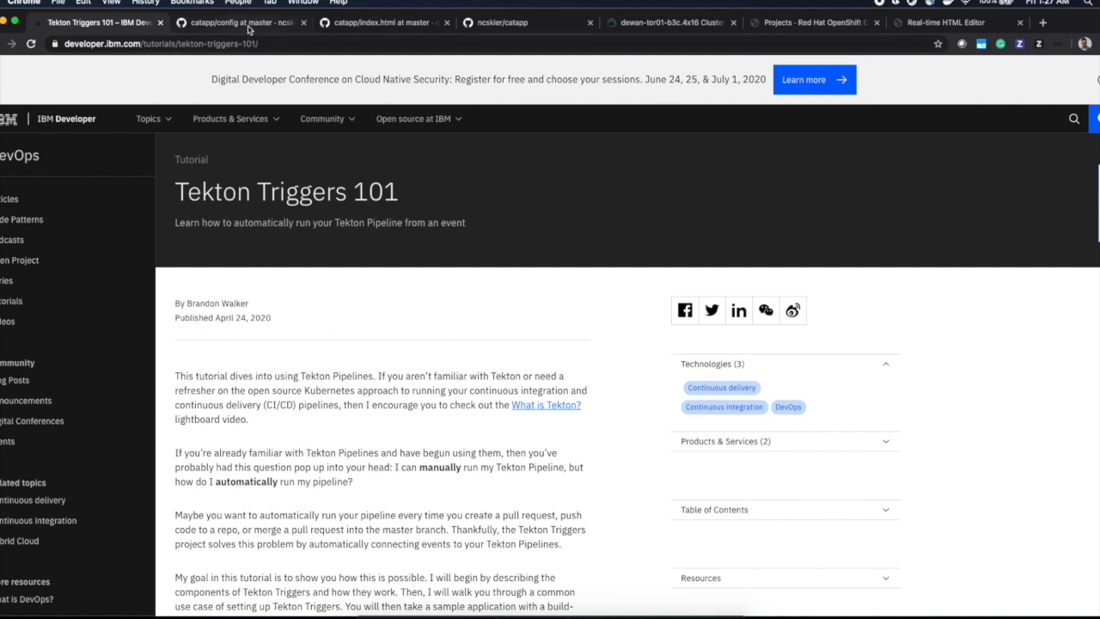
left_click(240, 21)
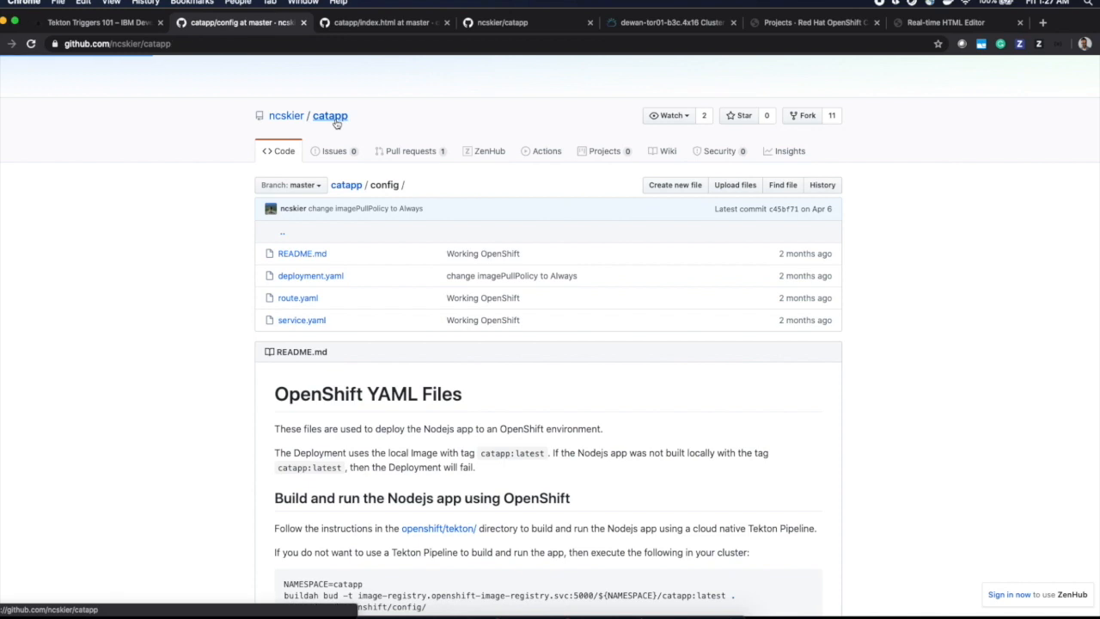
left_click(330, 115)
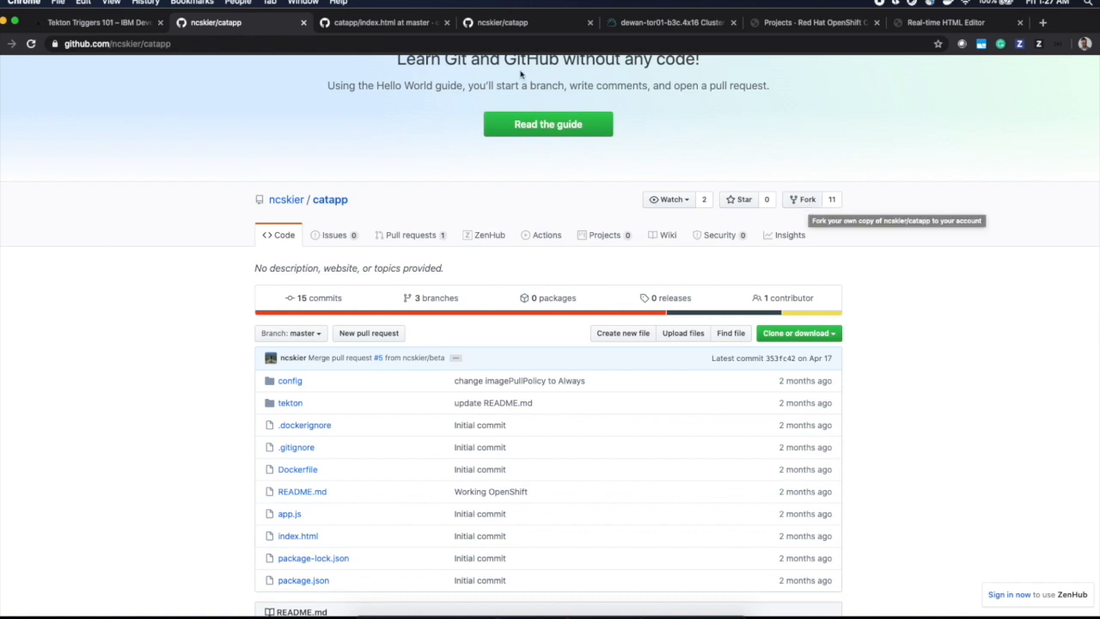
View the forked dewan-ahmed/catapp repository's Code page
left_click(381, 22)
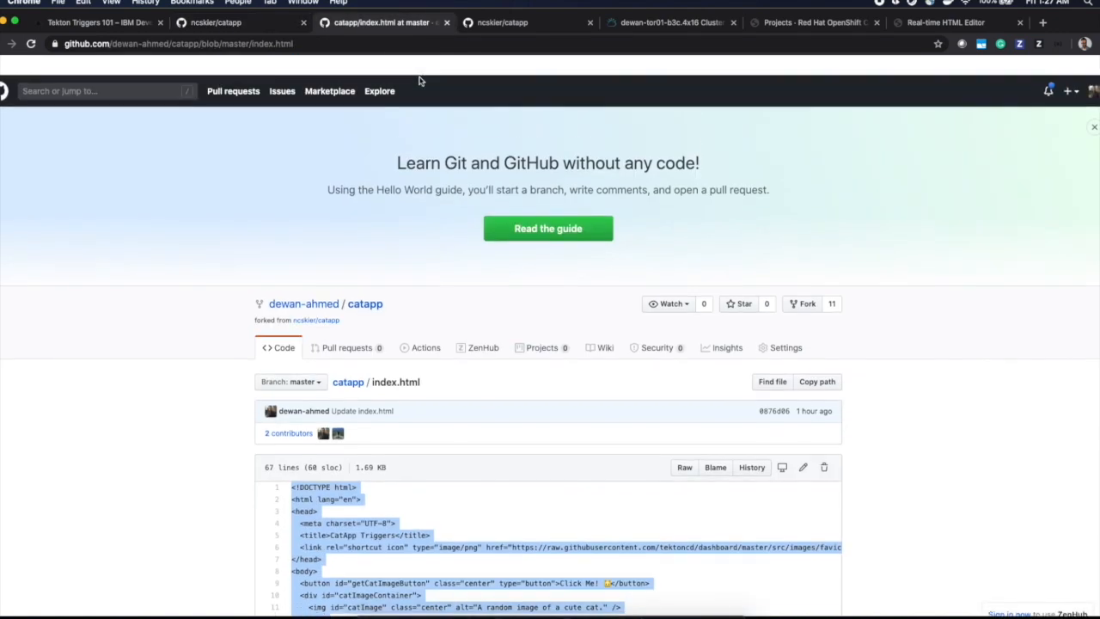
left_click(364, 302)
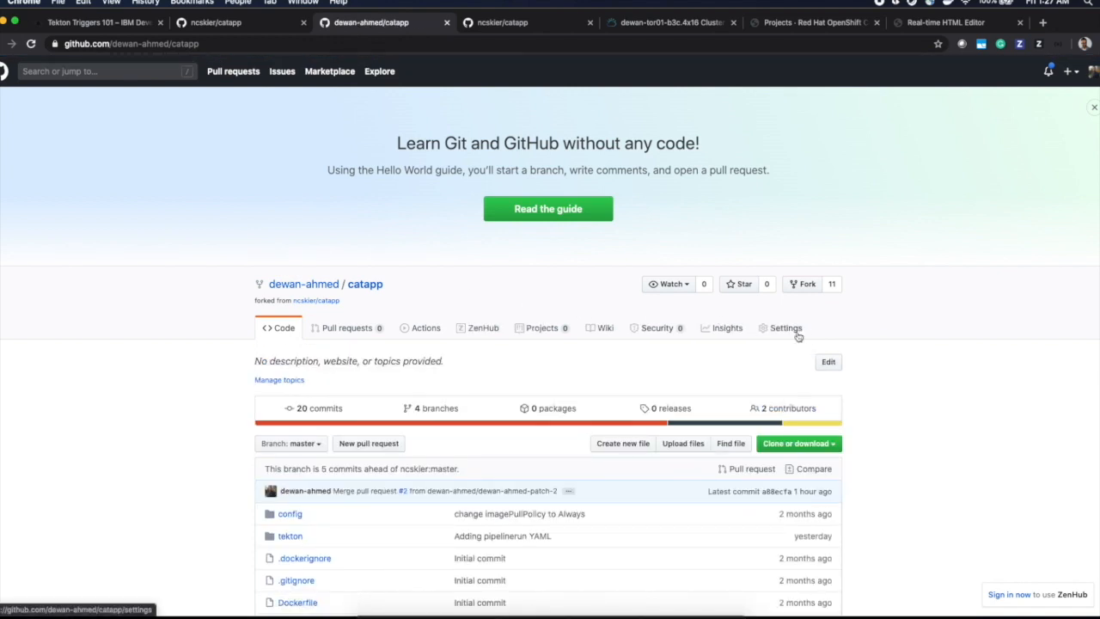
mouse_move(790, 335)
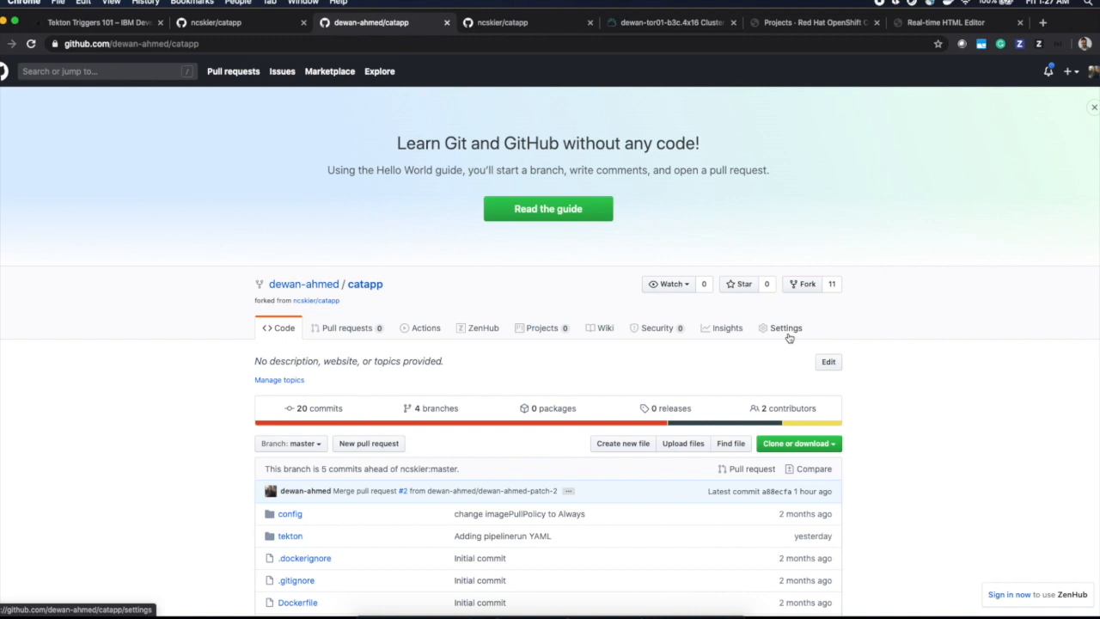
scroll("down", 3)
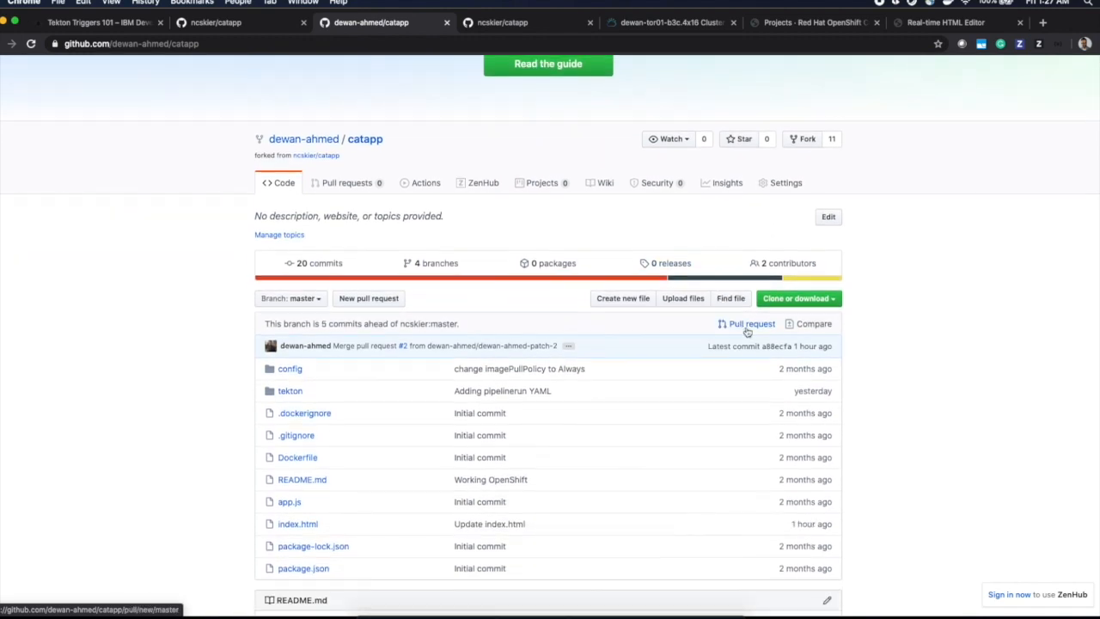
Check the OpenShift client and server versions with oc version
left_click(581, 598)
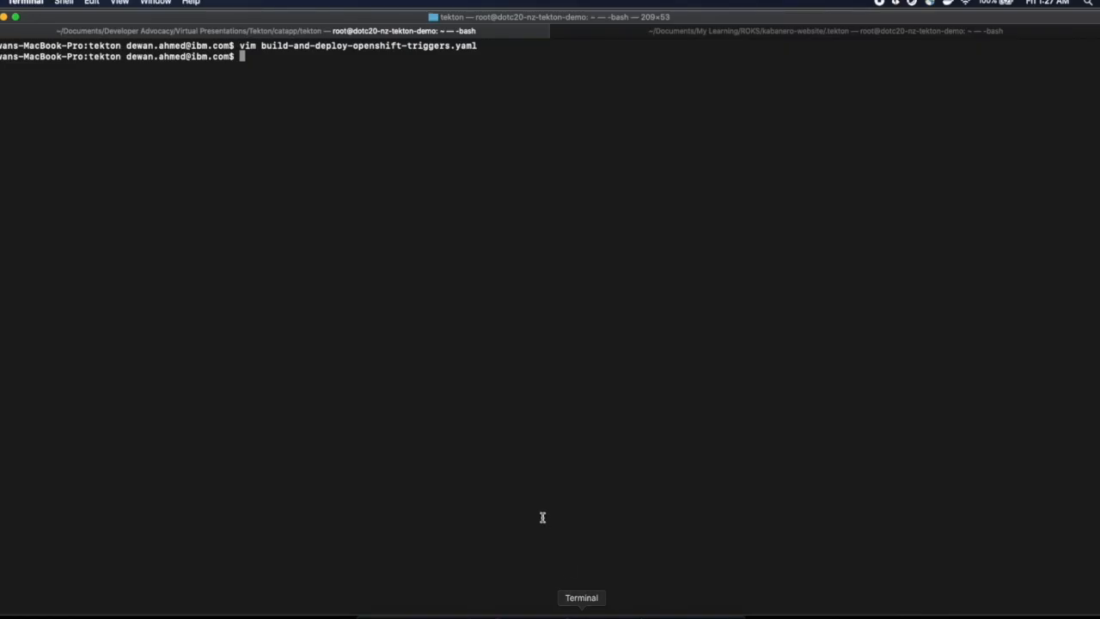
mouse_move(543, 506)
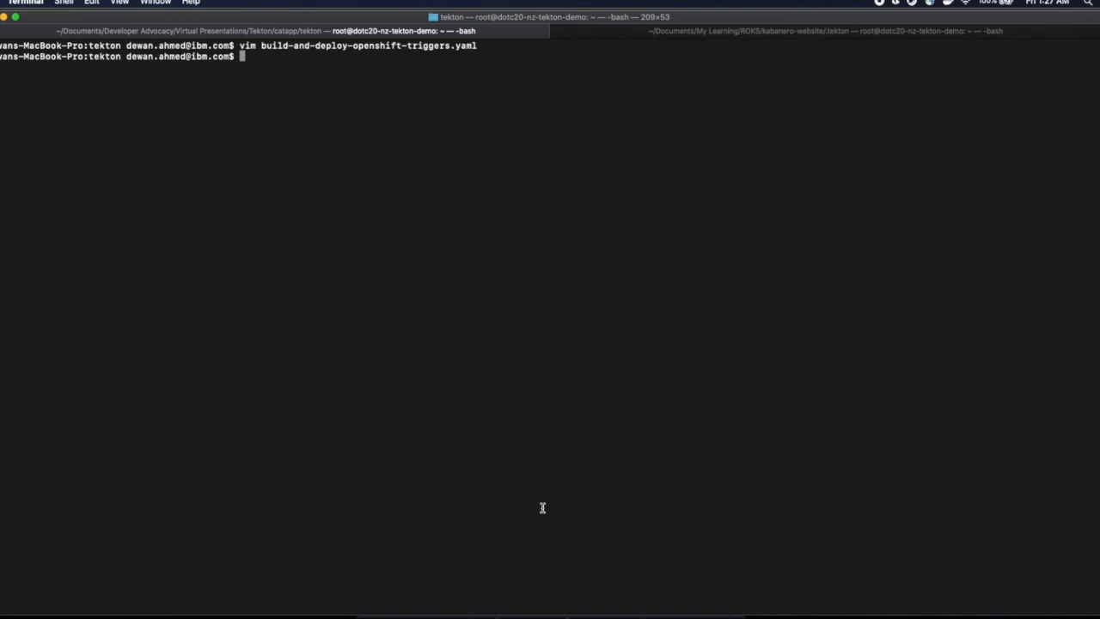
type("oc versi")
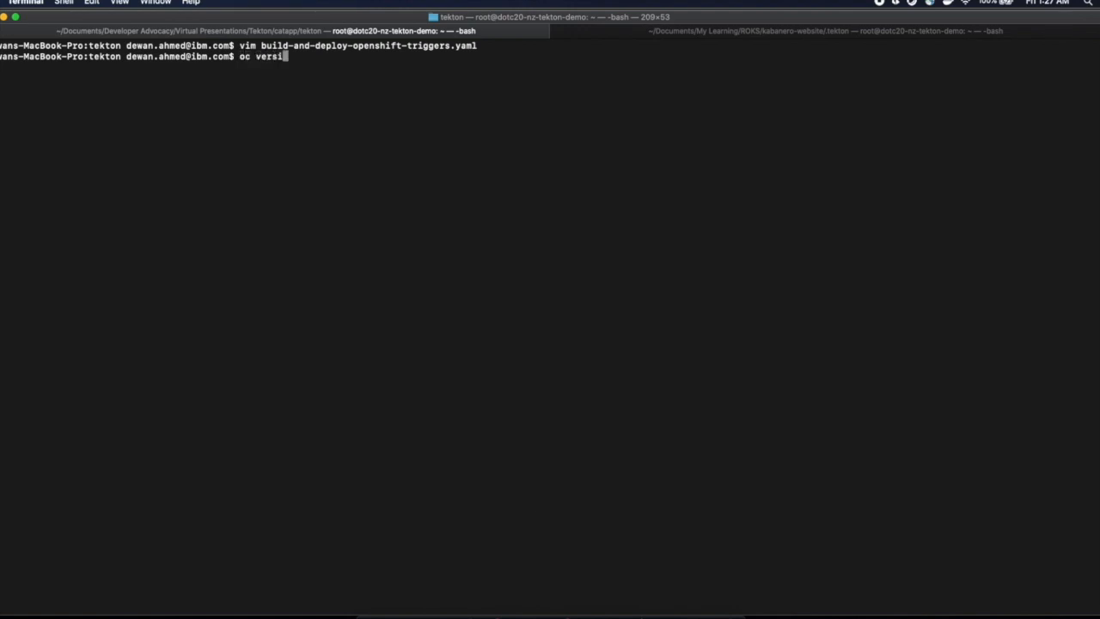
type("on")
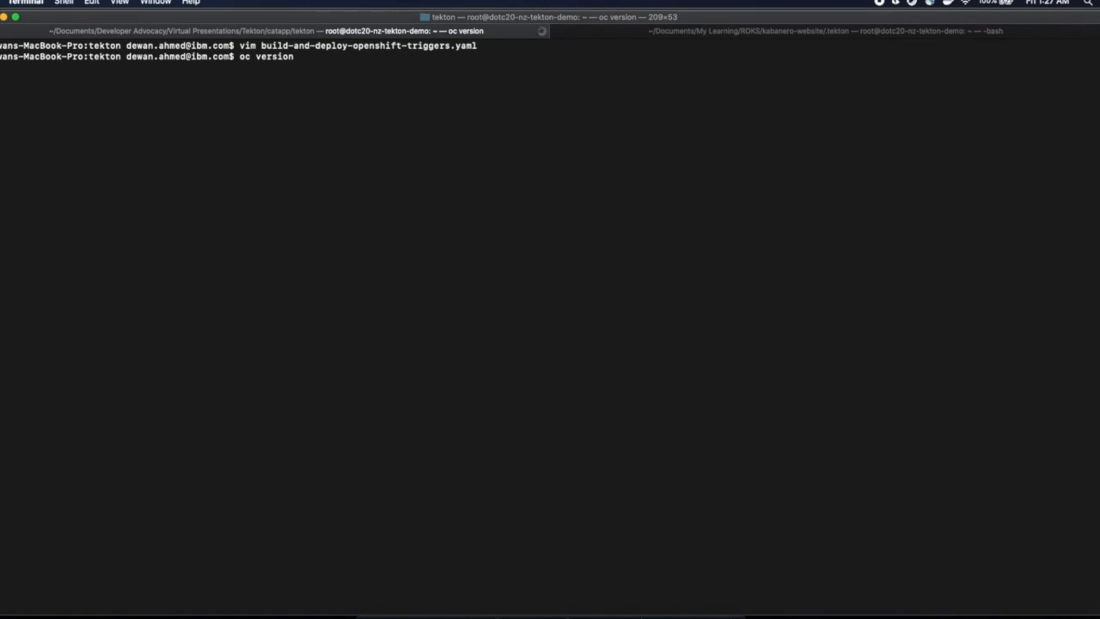
key("Return")
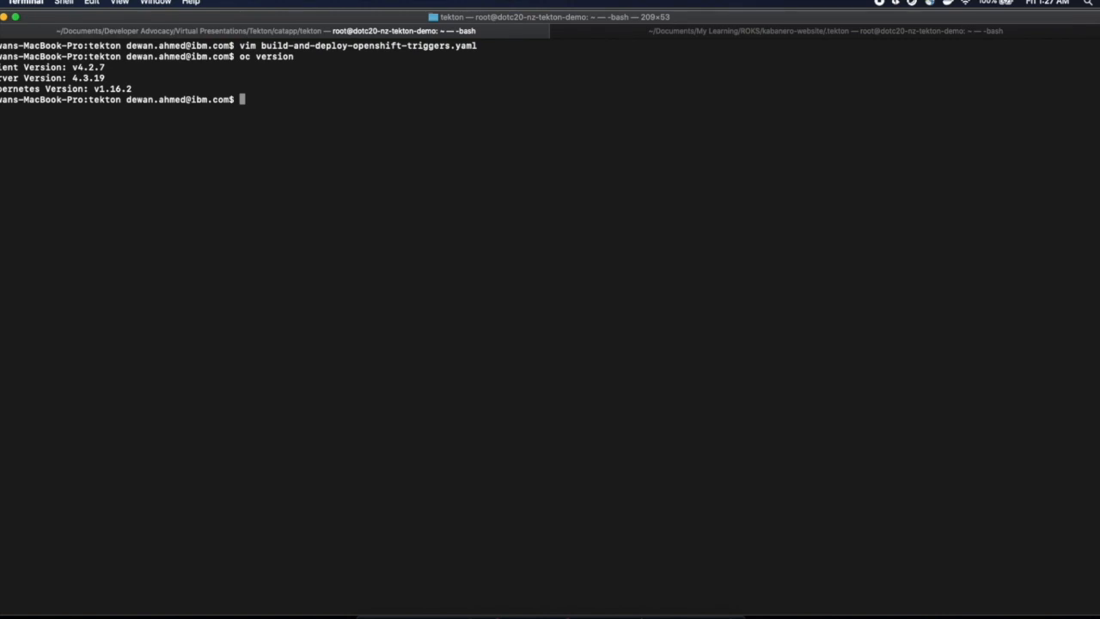
Create the catapp OpenShift project, then list the tekton folder's README and YAML files
type("oc new")
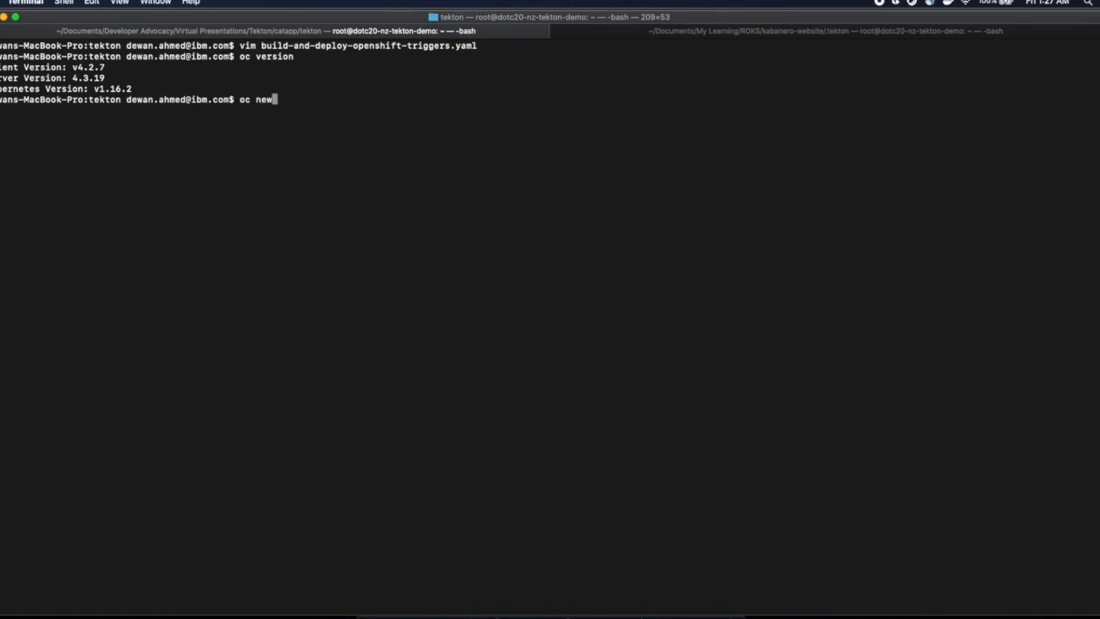
type("-project")
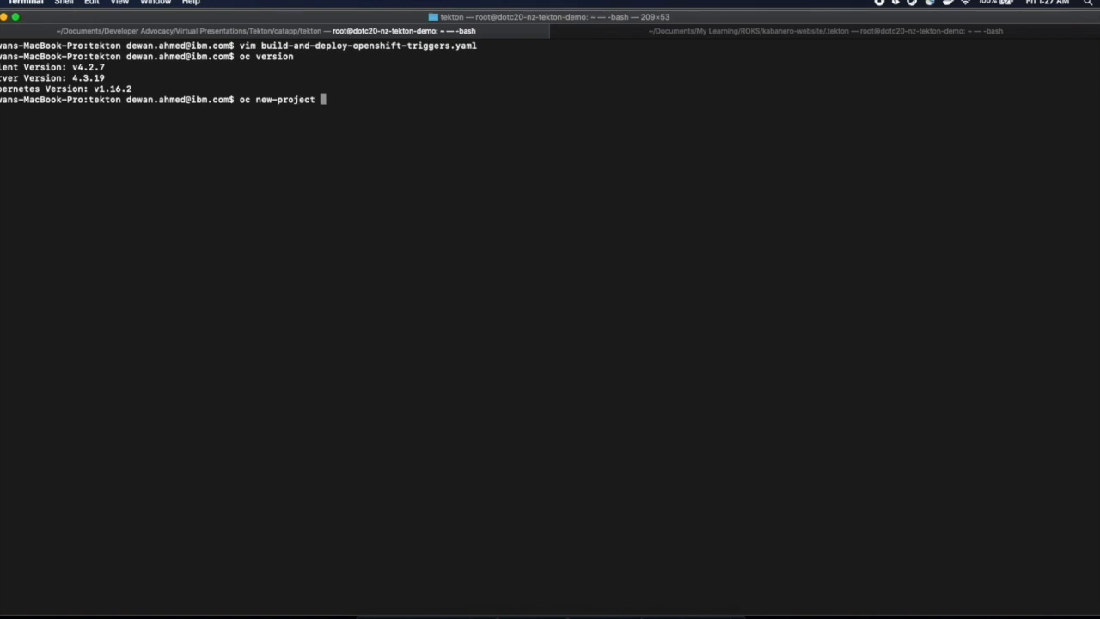
type("cata")
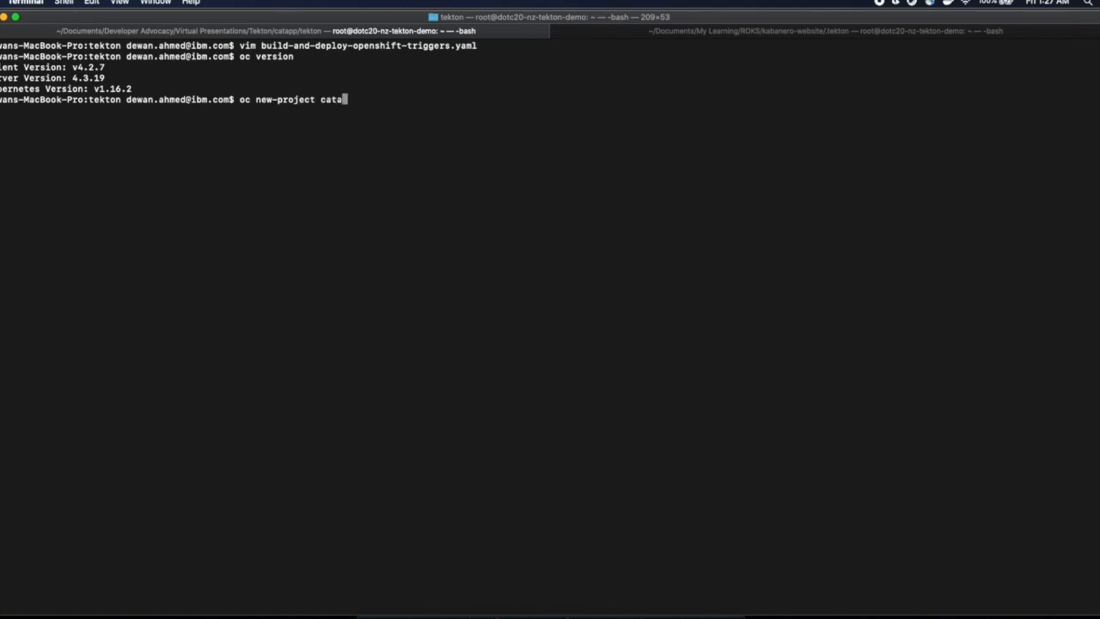
key("Return")
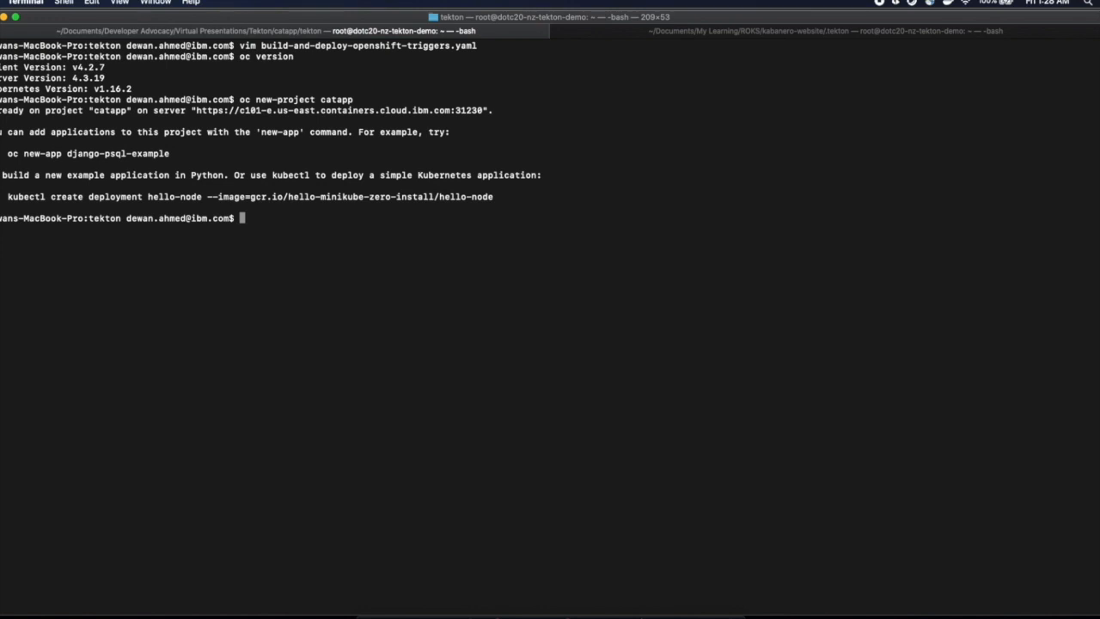
type("ls -la")
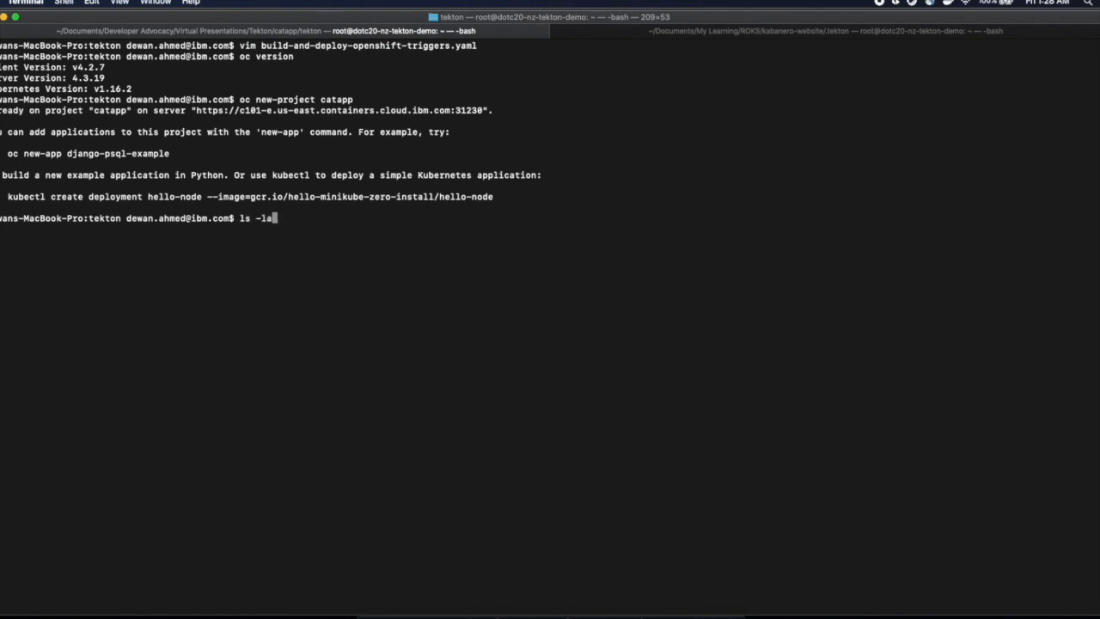
key("Return")
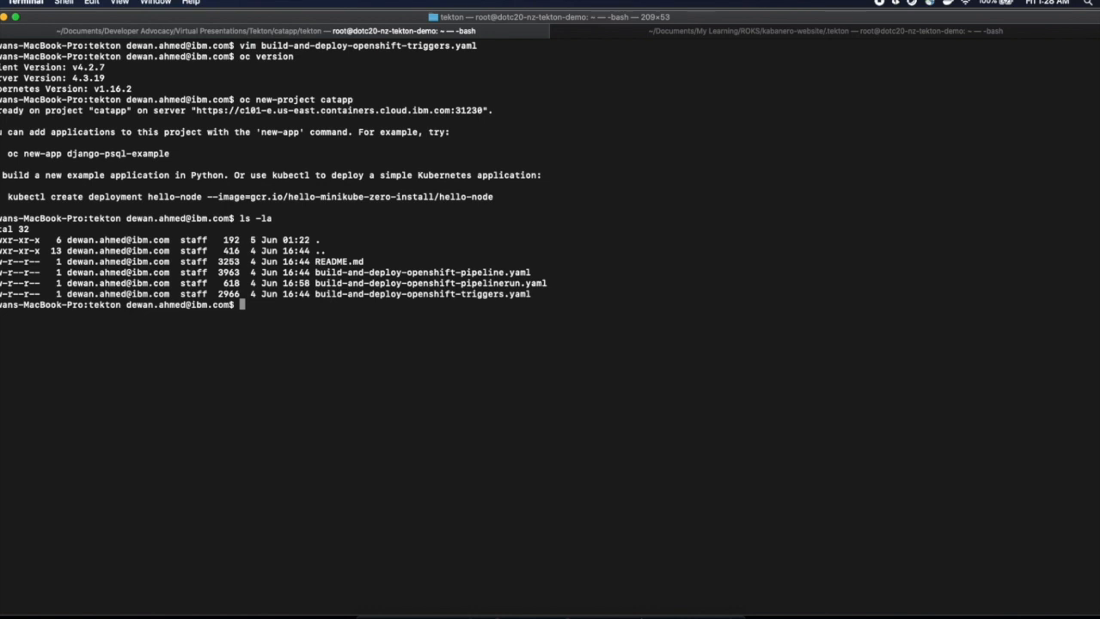
View build-and-deploy-openshift-pipeline.yaml in vim, reading its buildah and deploy Tasks and Pipeline
type("vi")
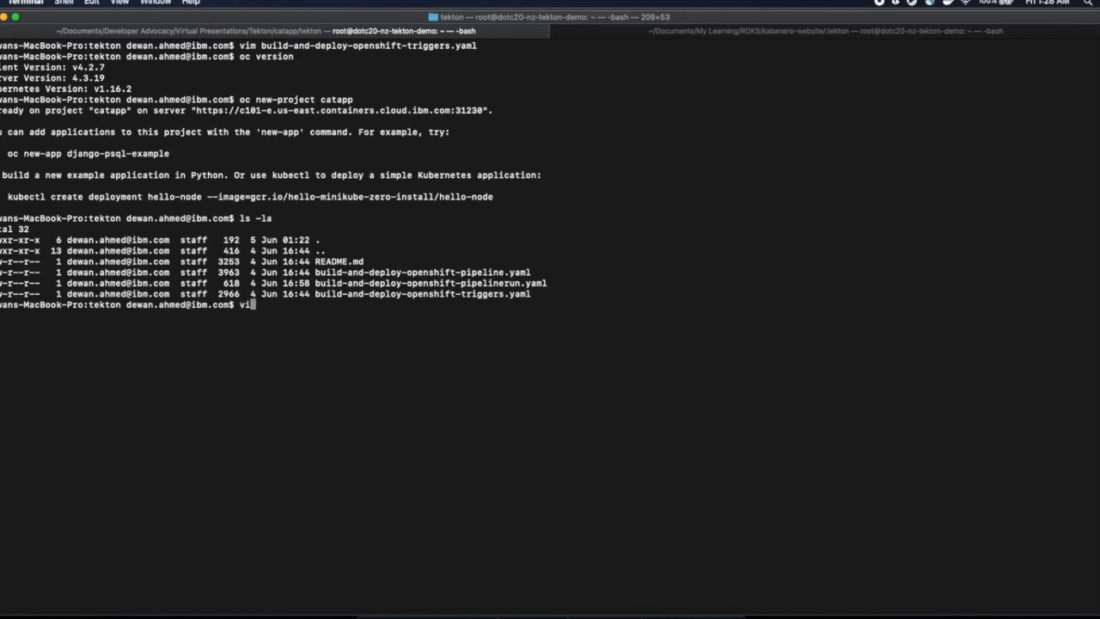
type("m")
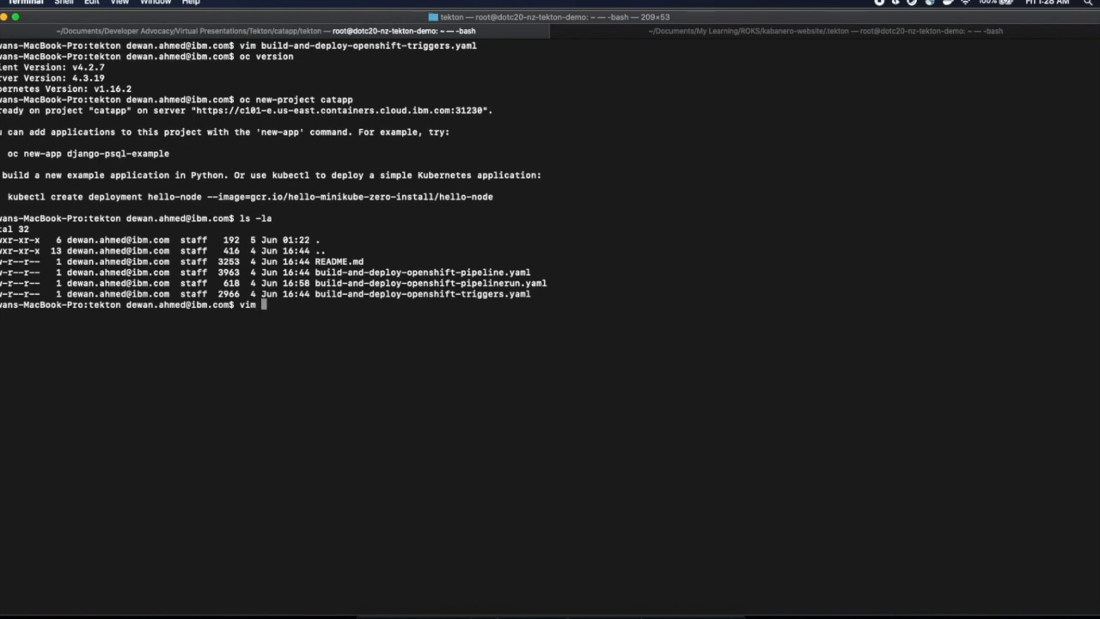
type("build-and-deploy-openshift-pipeline")
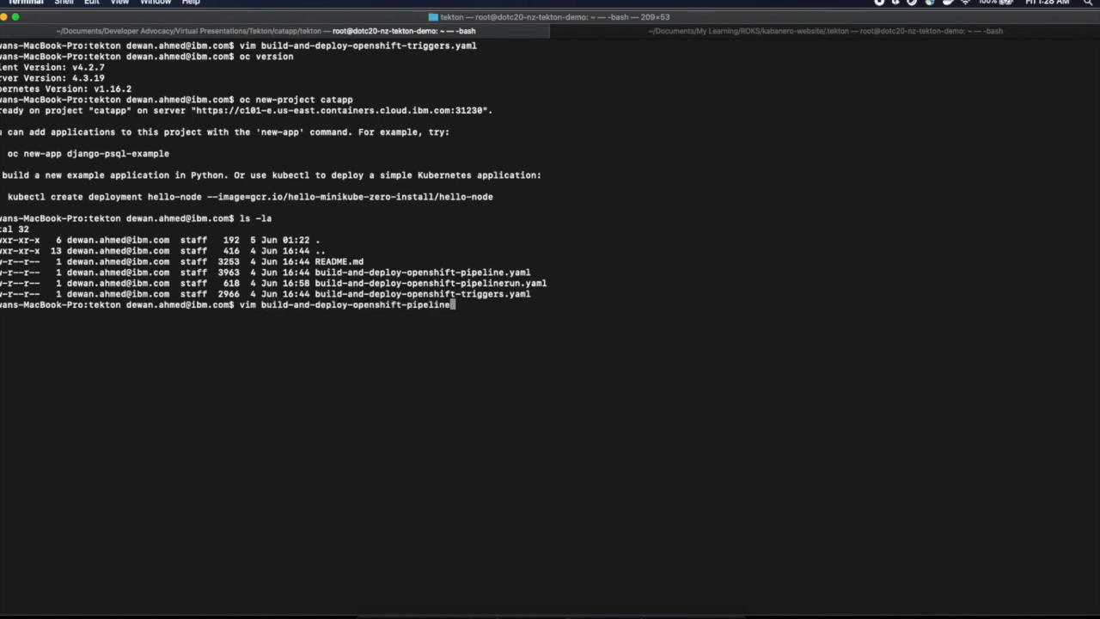
key("Return")
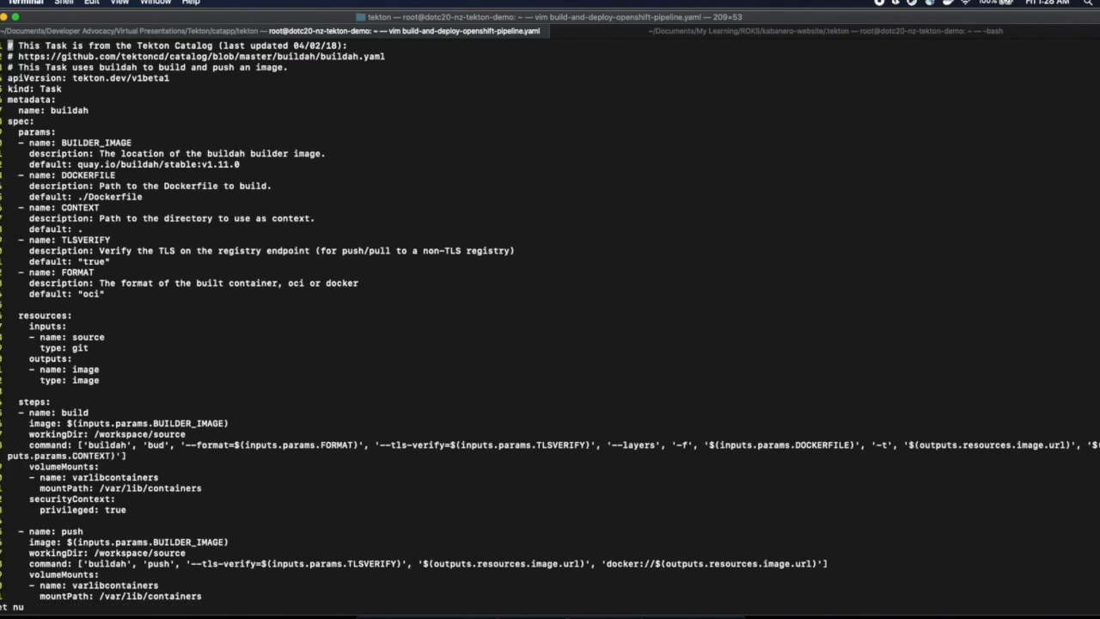
mouse_move(484, 402)
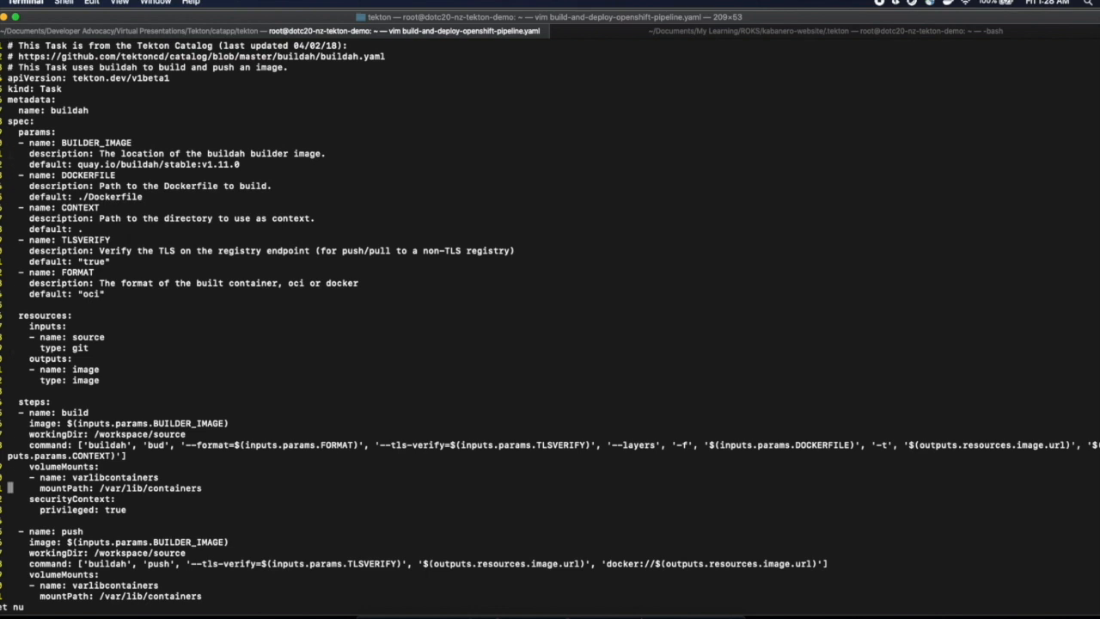
scroll("down", 3)
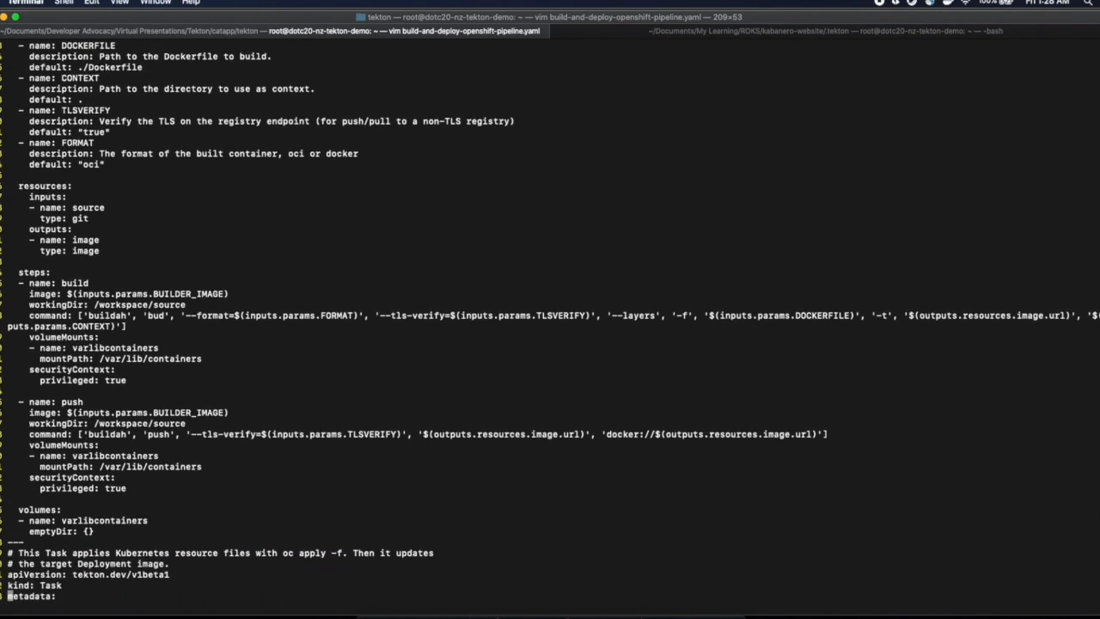
scroll("down", 3)
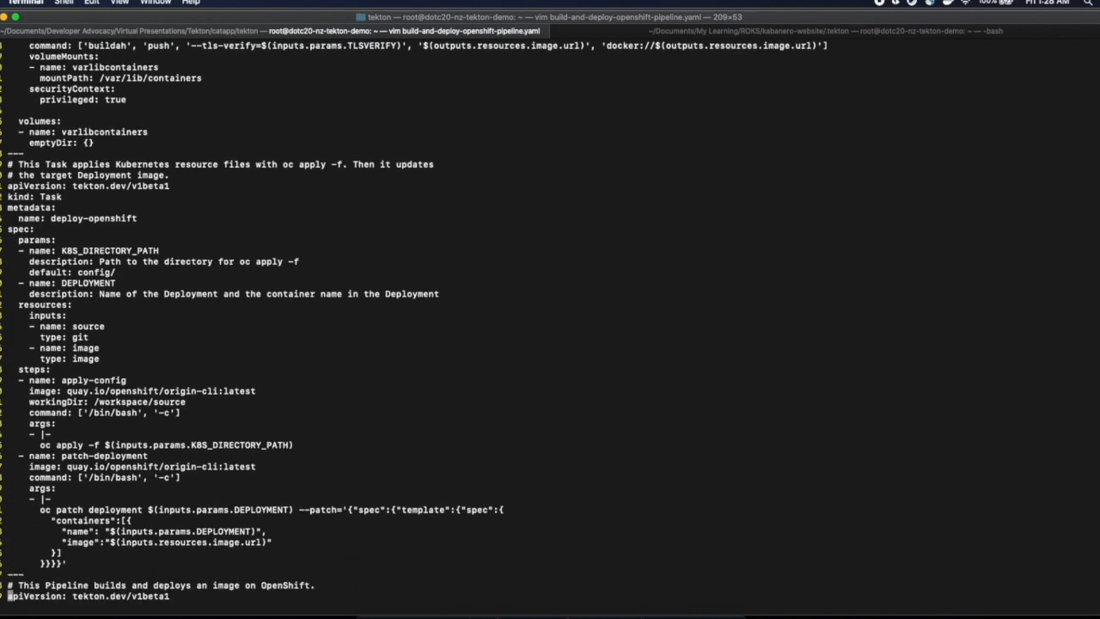
scroll("down", 3)
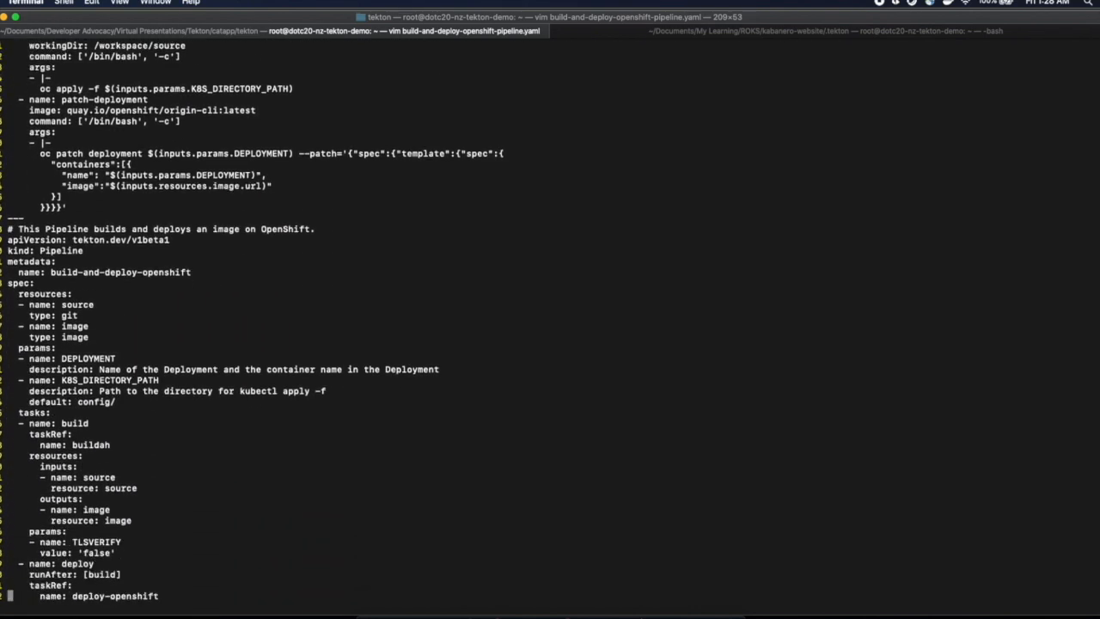
scroll("down", 3)
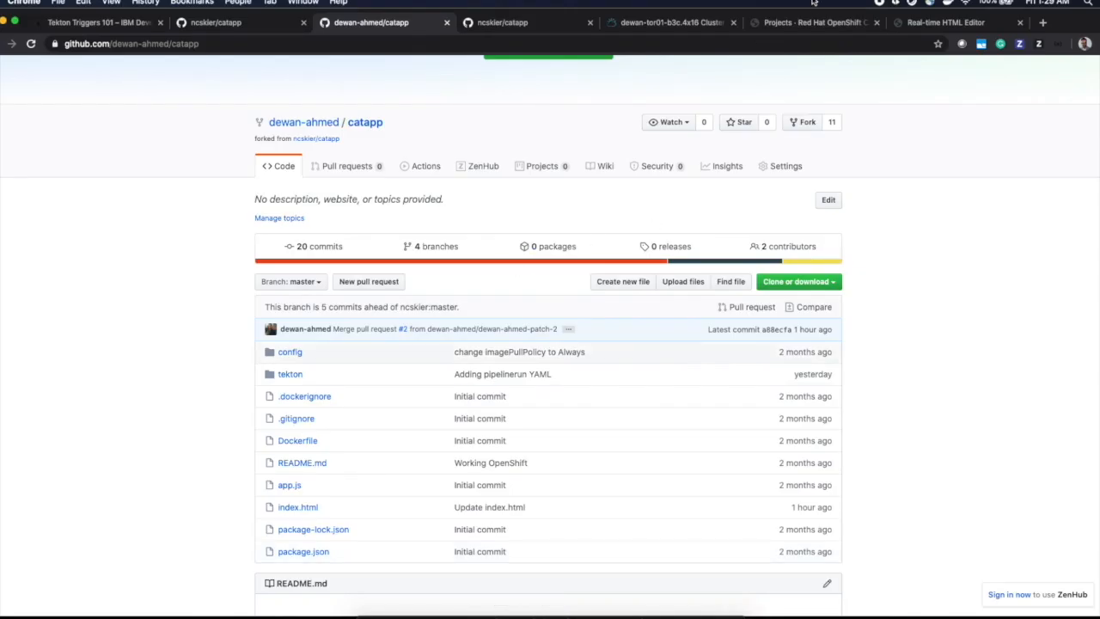
Show the catapp project's Pipelines page in the OpenShift console, currently empty
left_click(815, 23)
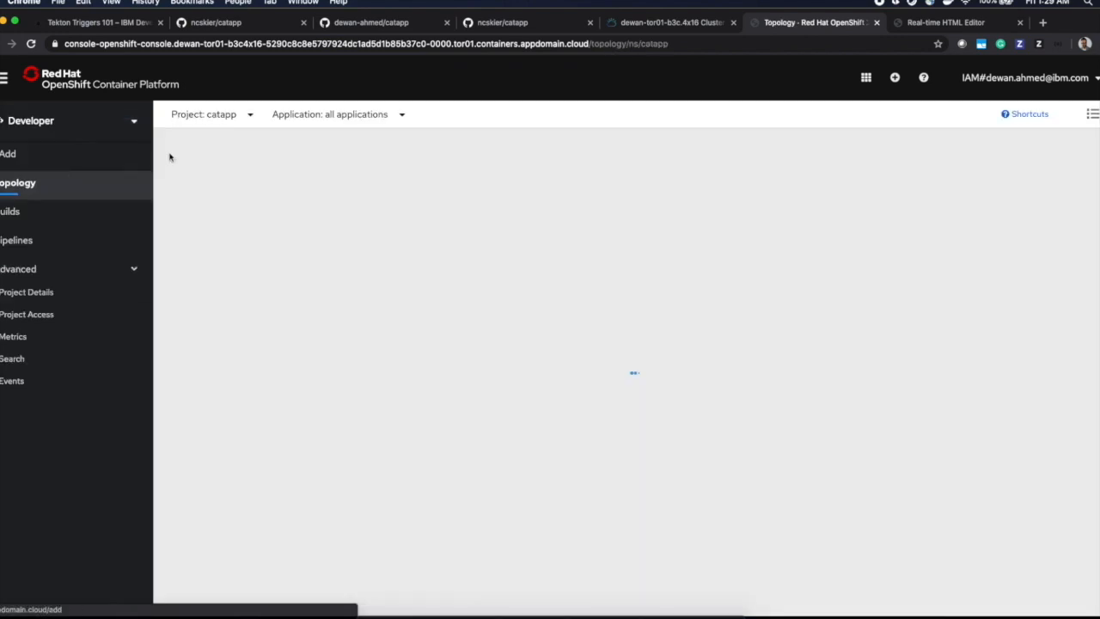
left_click(17, 240)
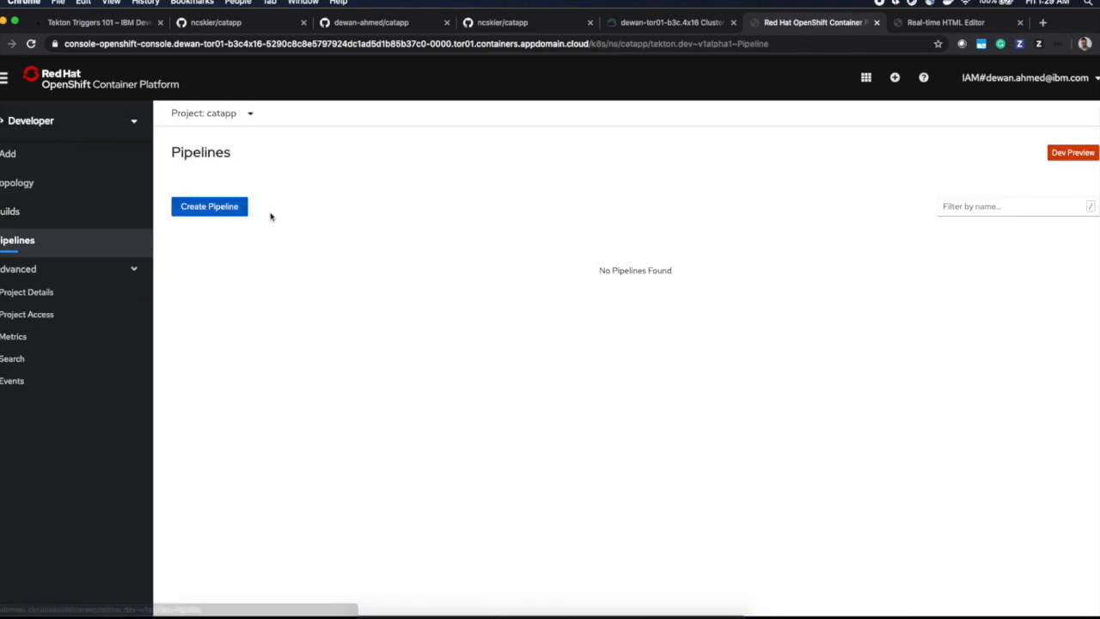
mouse_move(523, 395)
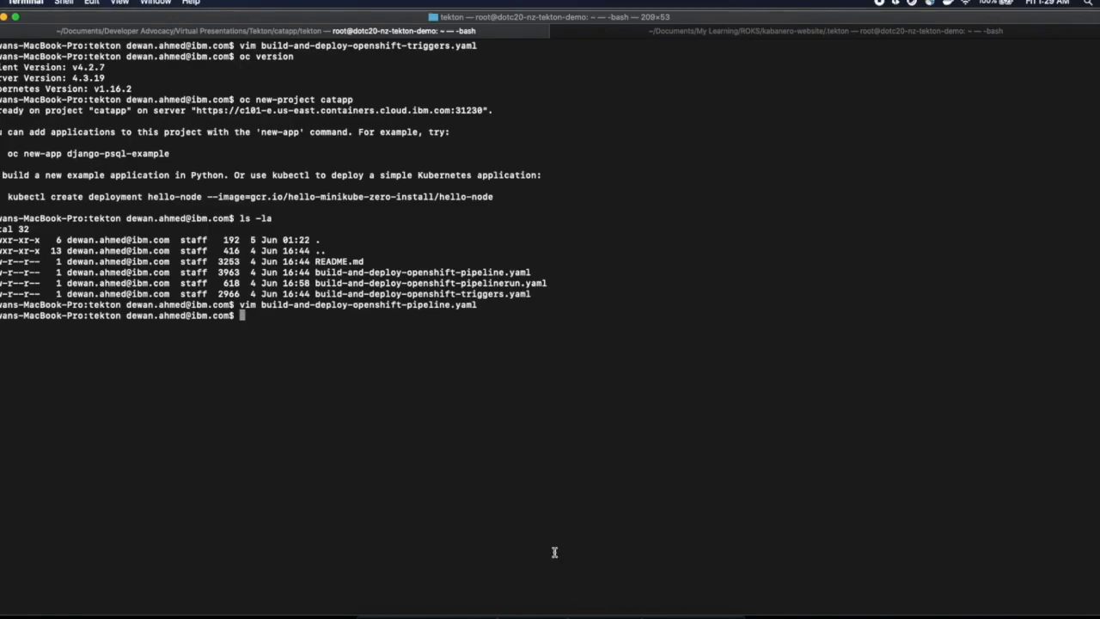
Apply build-and-deploy-openshift-pipeline.yaml, creating the buildah and deploy-openshift Tasks and the Pipeline
type("oc apply")
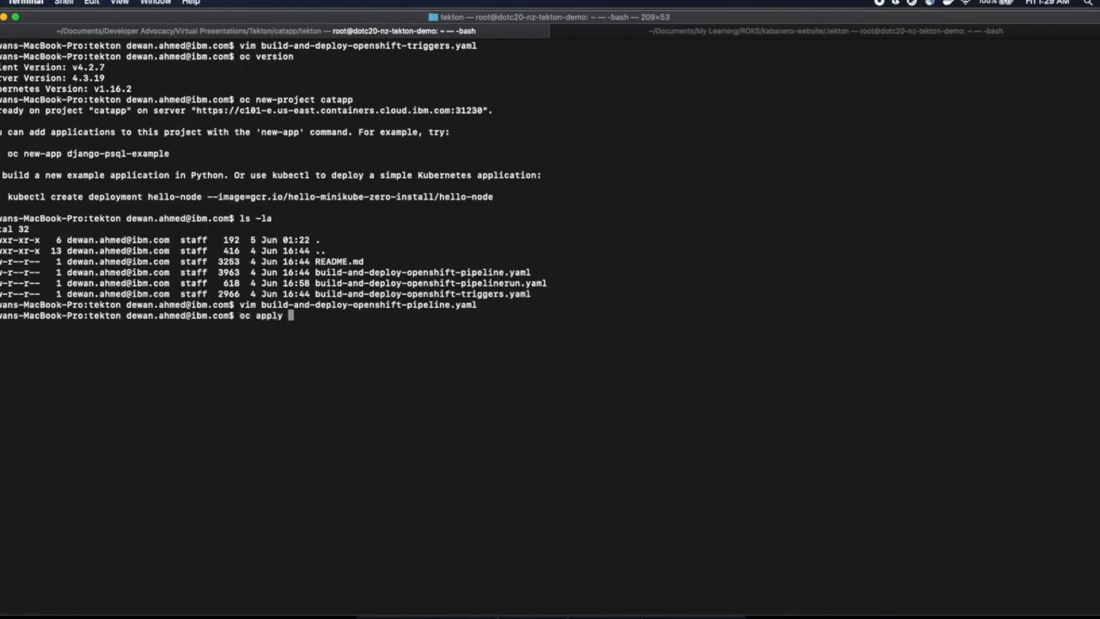
type("-f build-and-deploy-openshift-")
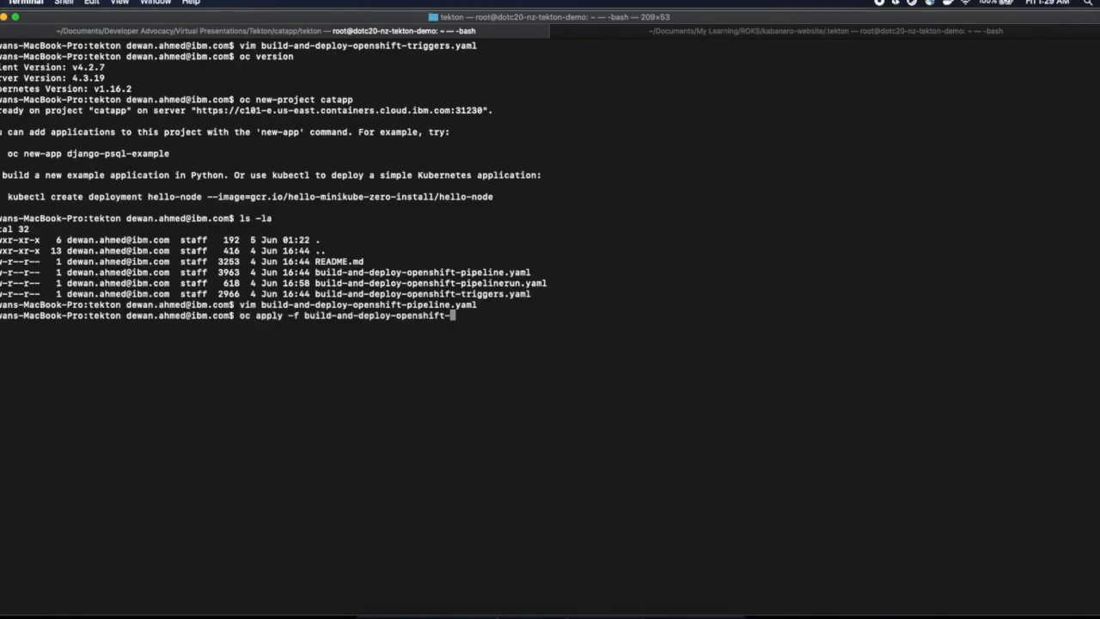
type("pipeline.yaml")
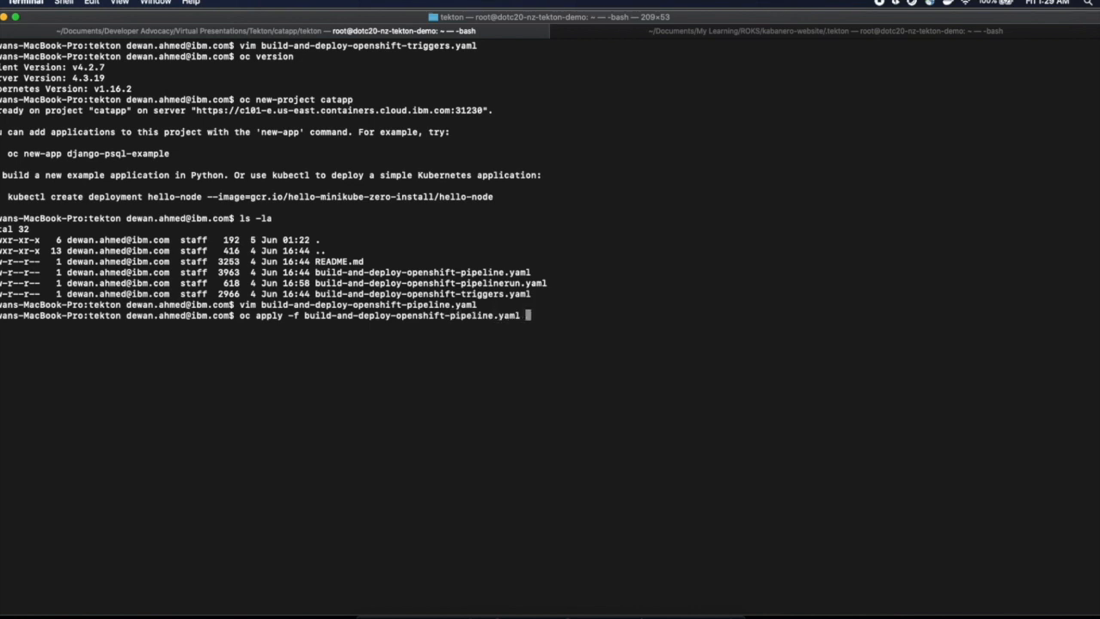
key("Return")
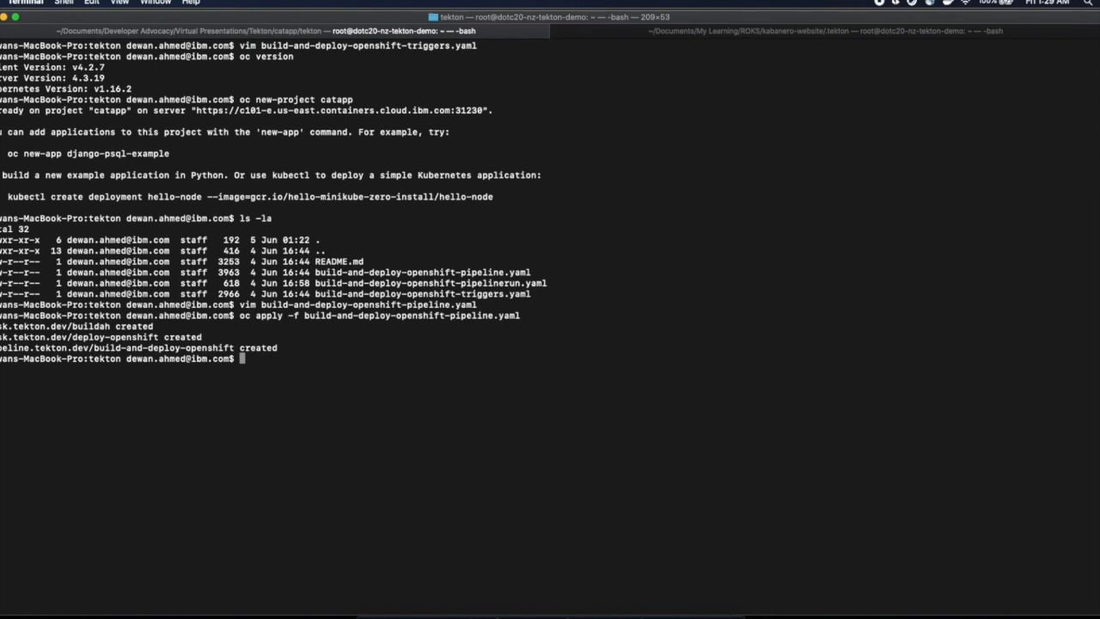
List pipelines with tkn, then load the pipelinerun YAML in vim for editing
type("tkn")
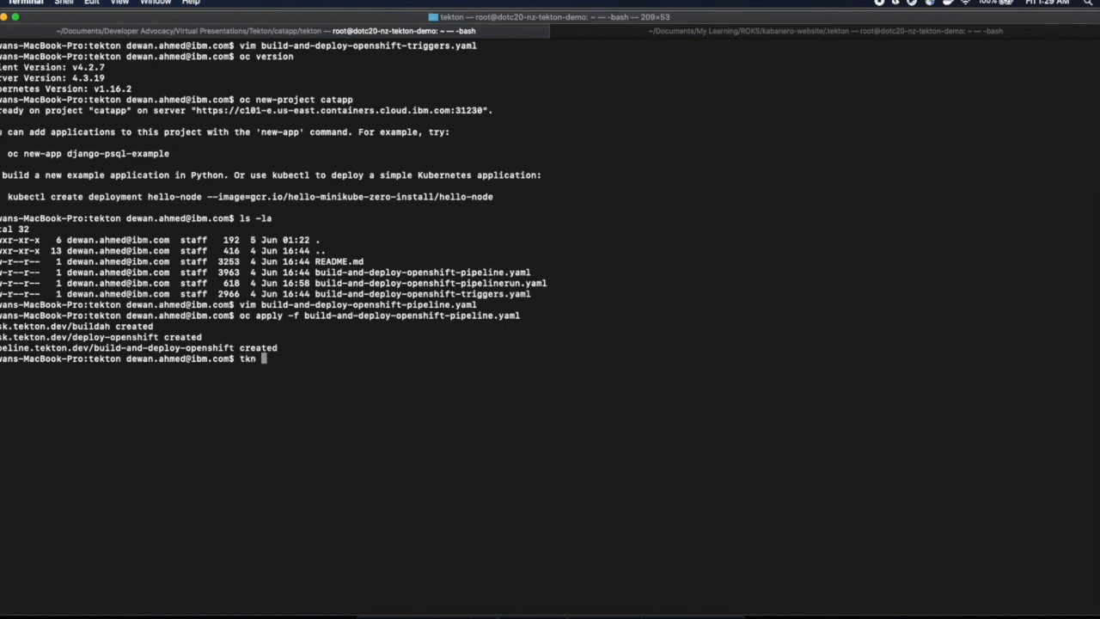
type("pipeline ls")
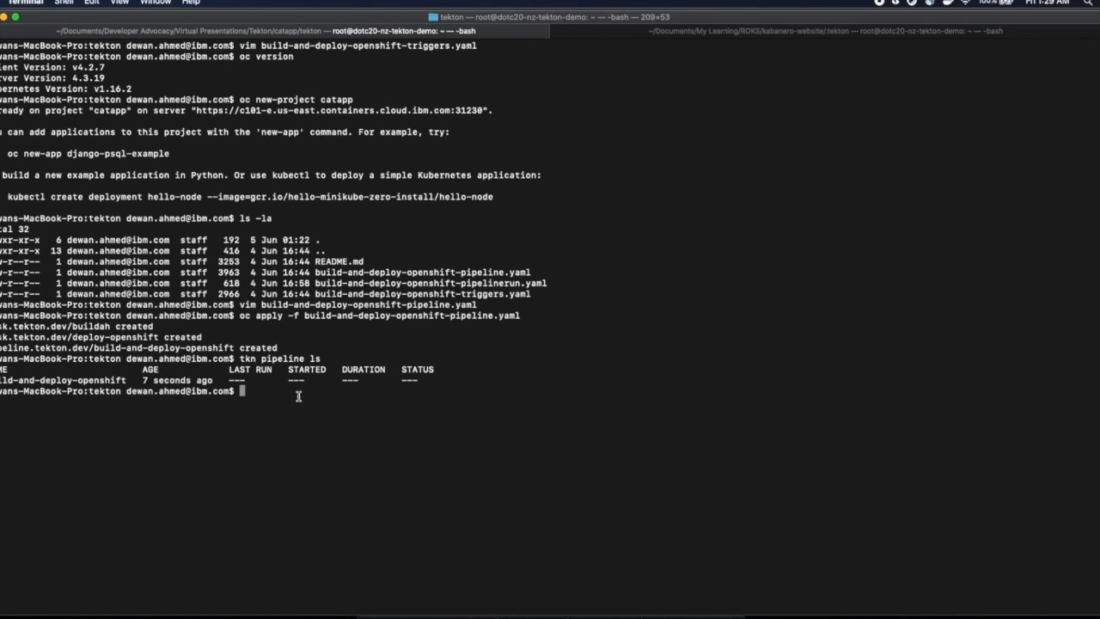
type("vim")
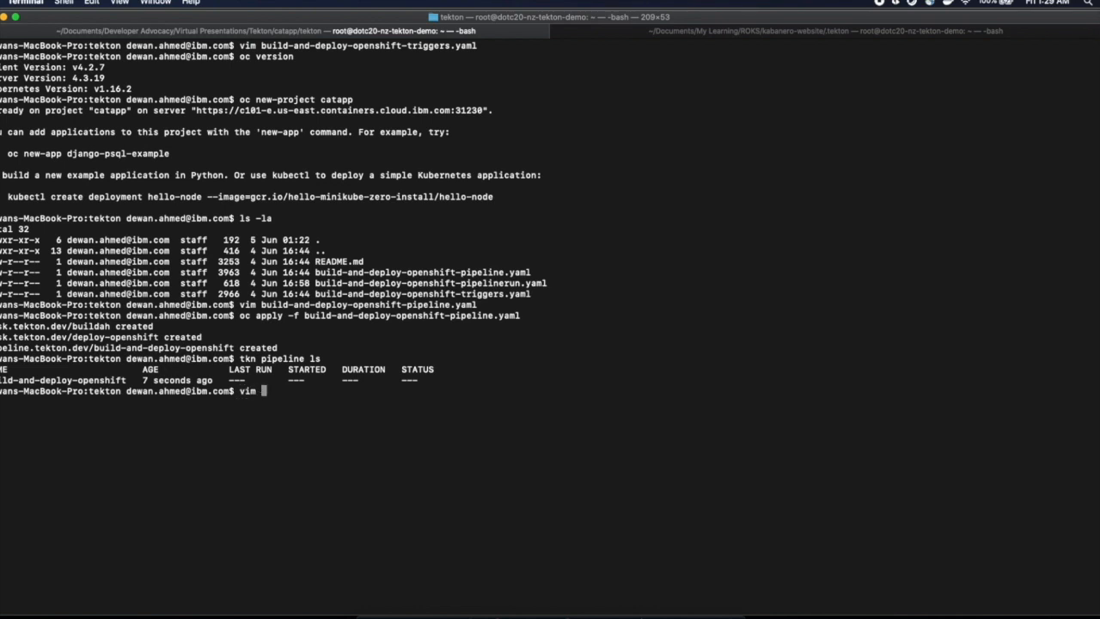
type("build-and-deploy-openshift-p")
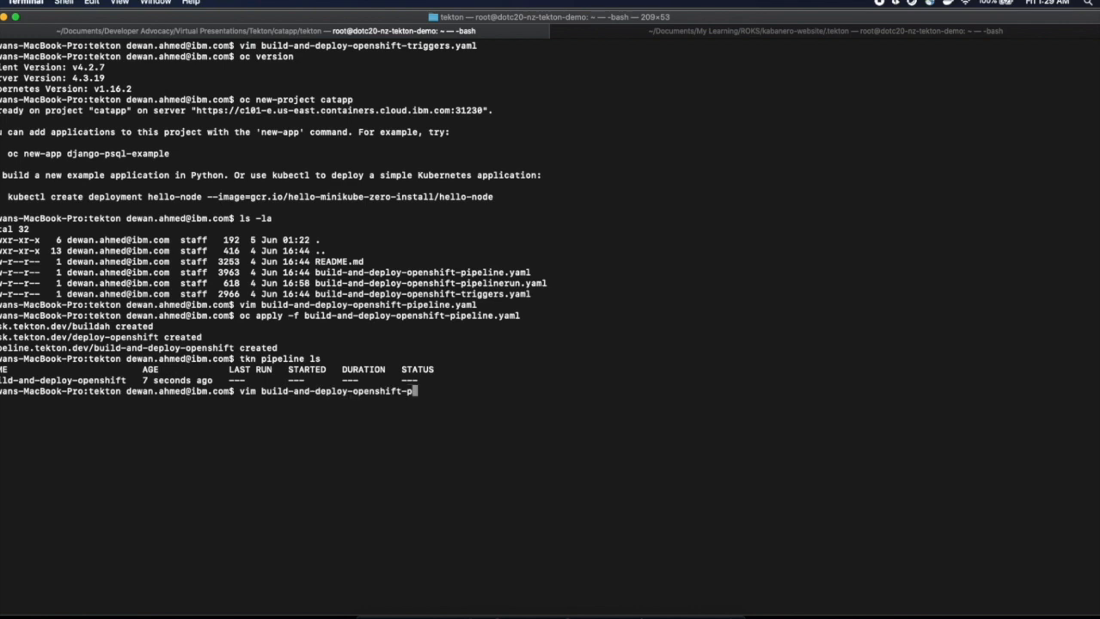
key("Return")
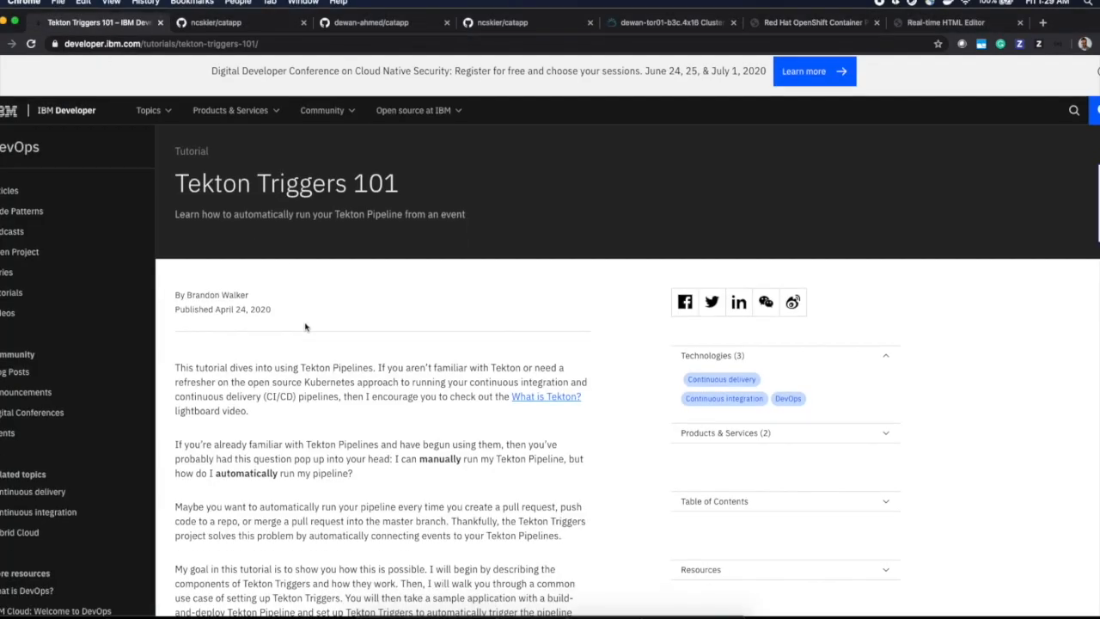
Select the tutorial's PipelineRun YAML block for testing the CatApp pipeline
scroll("down", 3)
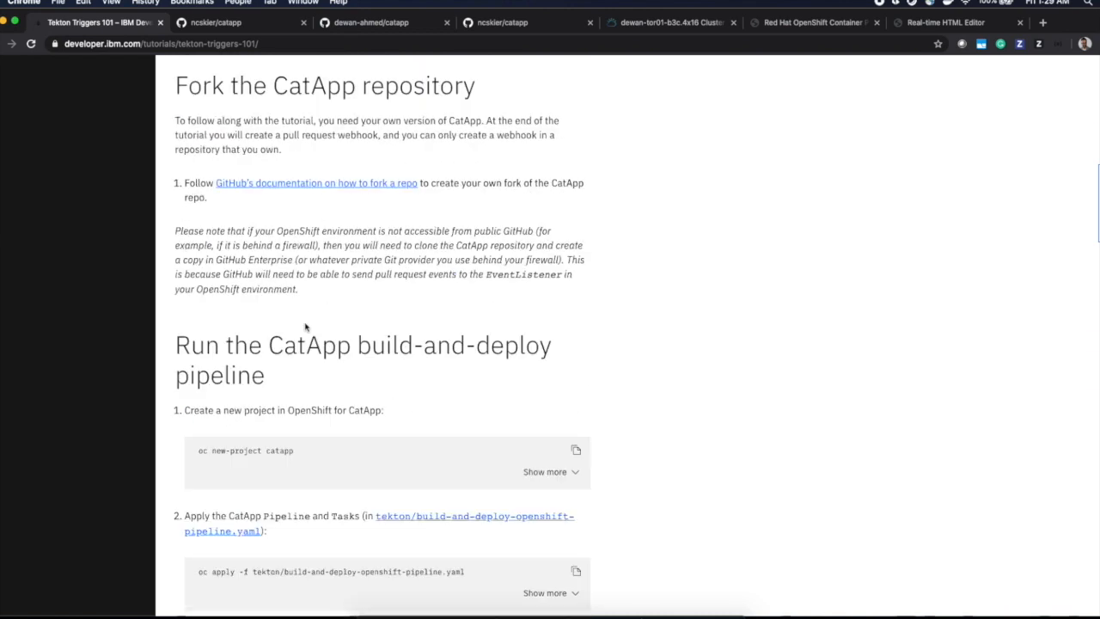
scroll("down", 3)
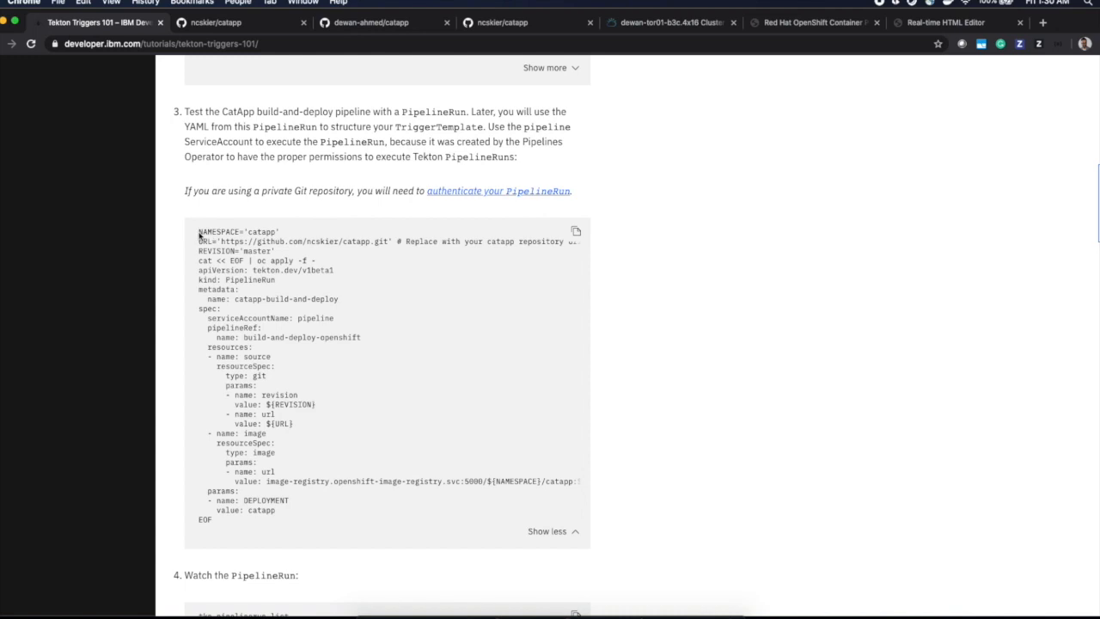
double_click(222, 240)
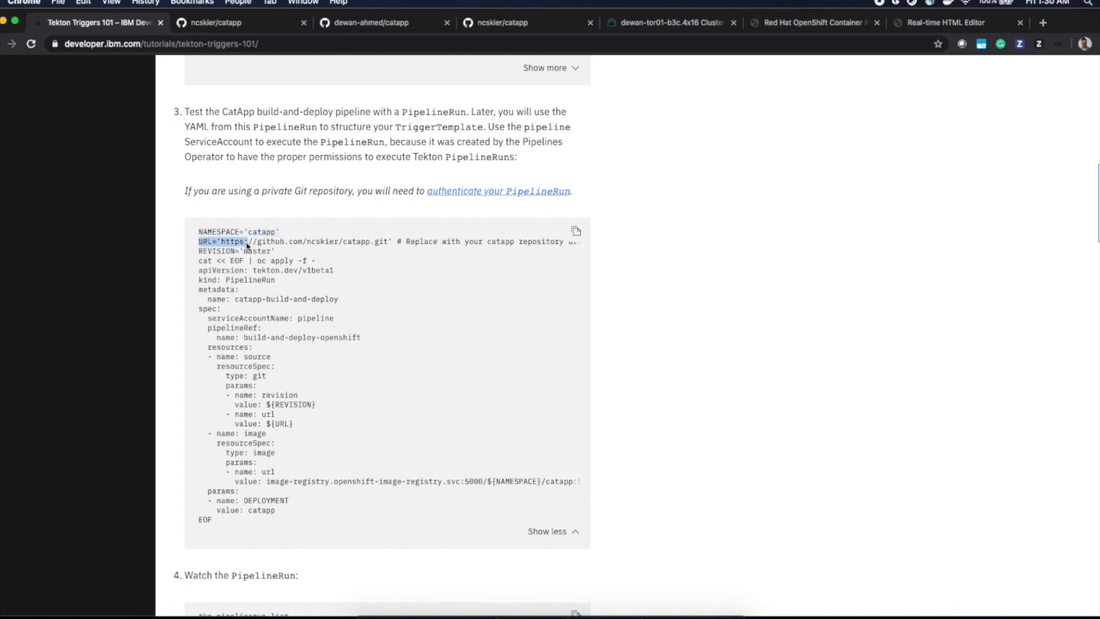
left_click_drag(250, 241, 392, 241)
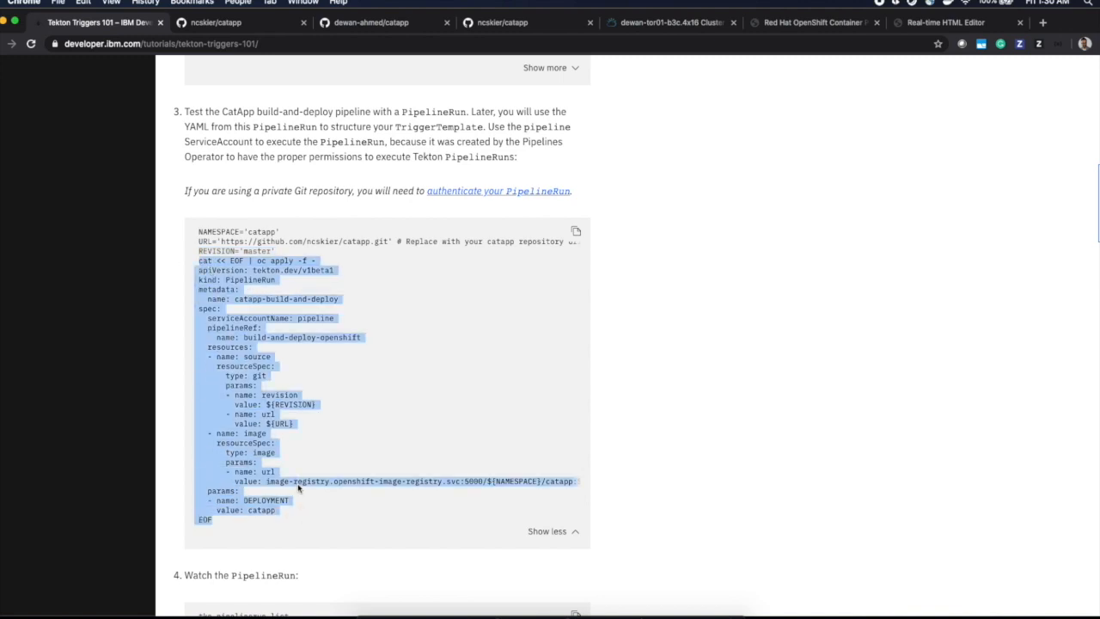
mouse_move(447, 483)
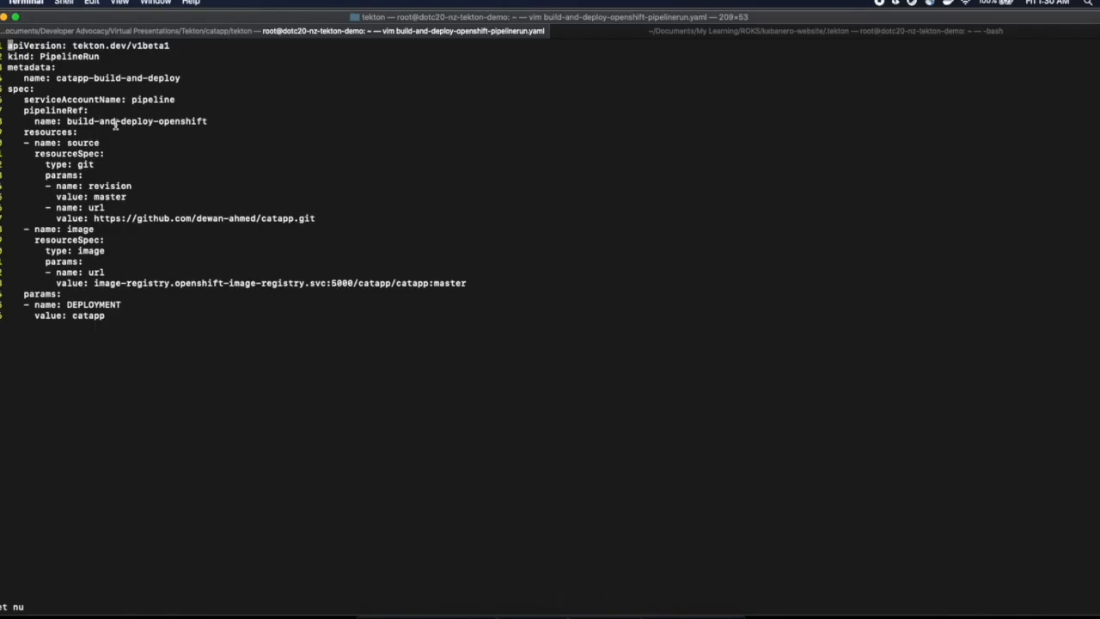
mouse_move(105, 200)
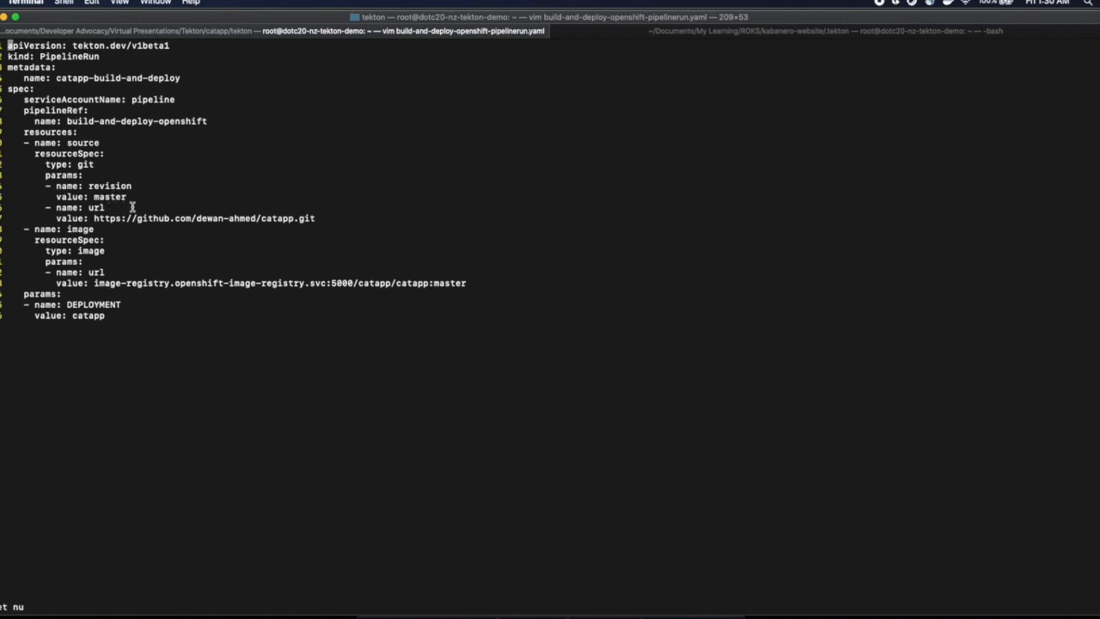
mouse_move(112, 193)
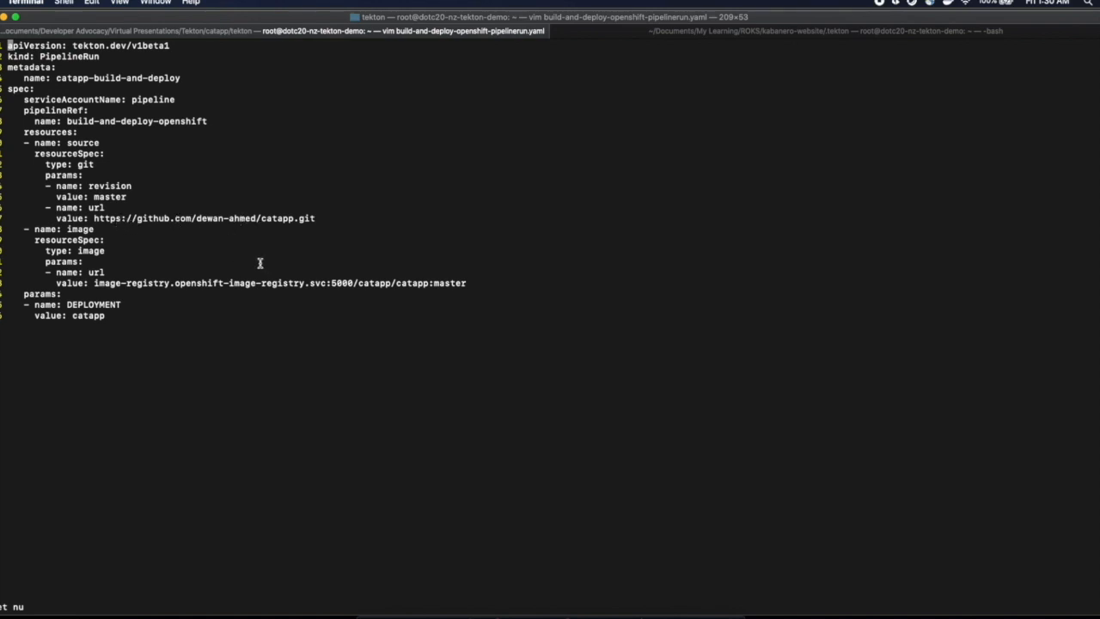
mouse_move(371, 291)
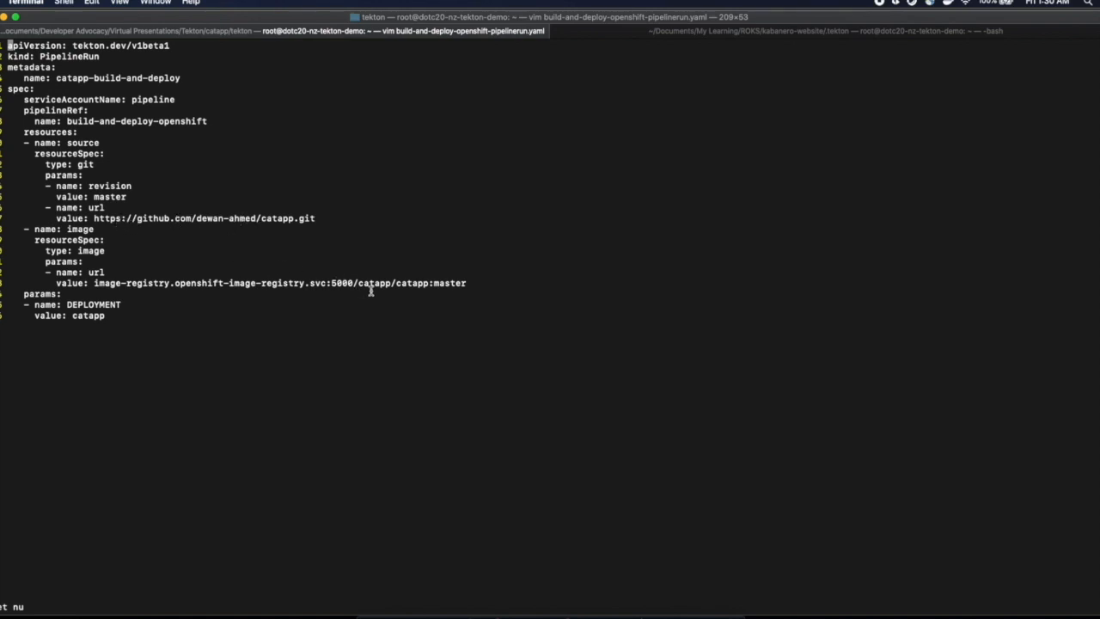
mouse_move(385, 292)
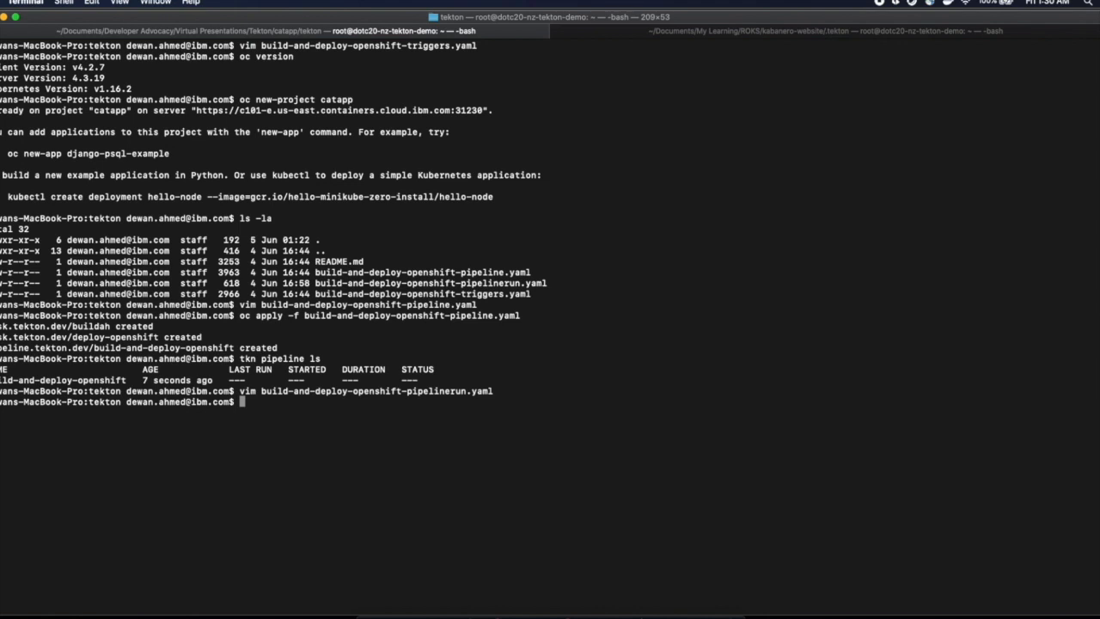
Apply build-and-deploy-openshift-pipelinerun.yaml to start the PipelineRun on the cluster
type("oc apply -f")
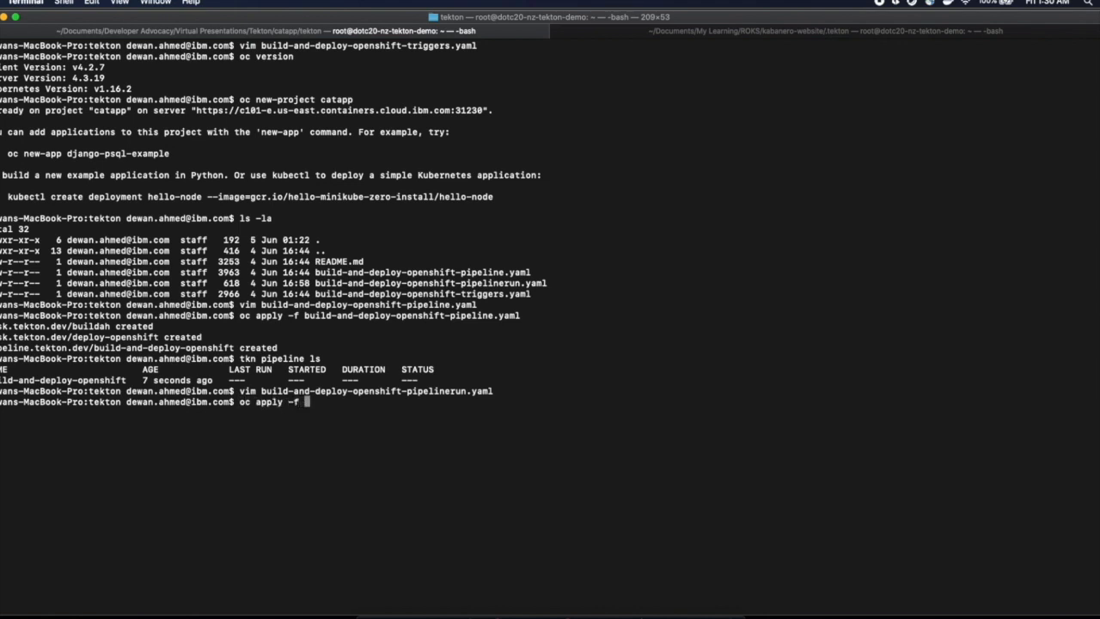
type("build-and-deploy-openshift-pipelinerun.yaml")
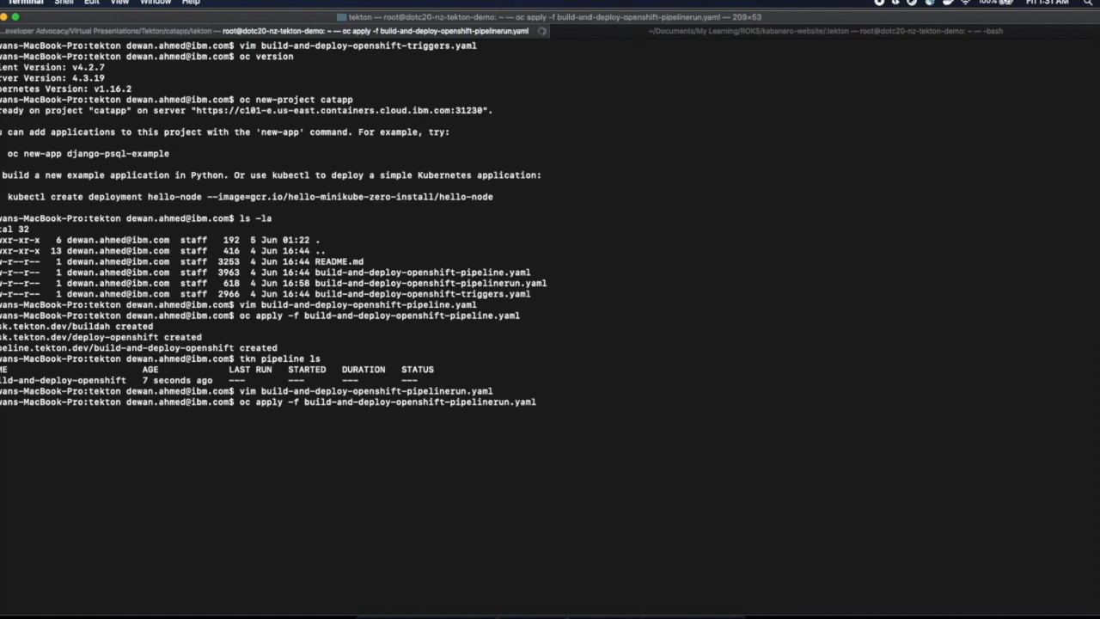
key("Return")
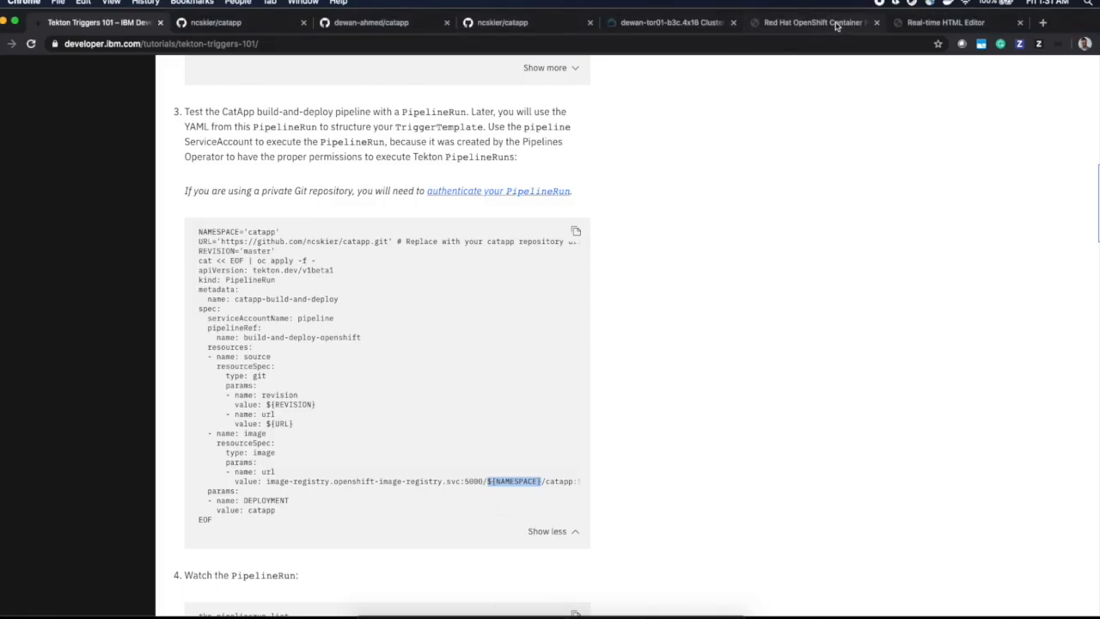
View the build-and-deploy-openshift pipeline's runs in the OpenShift console, showing catapp-build-and-deploy Running
left_click(811, 22)
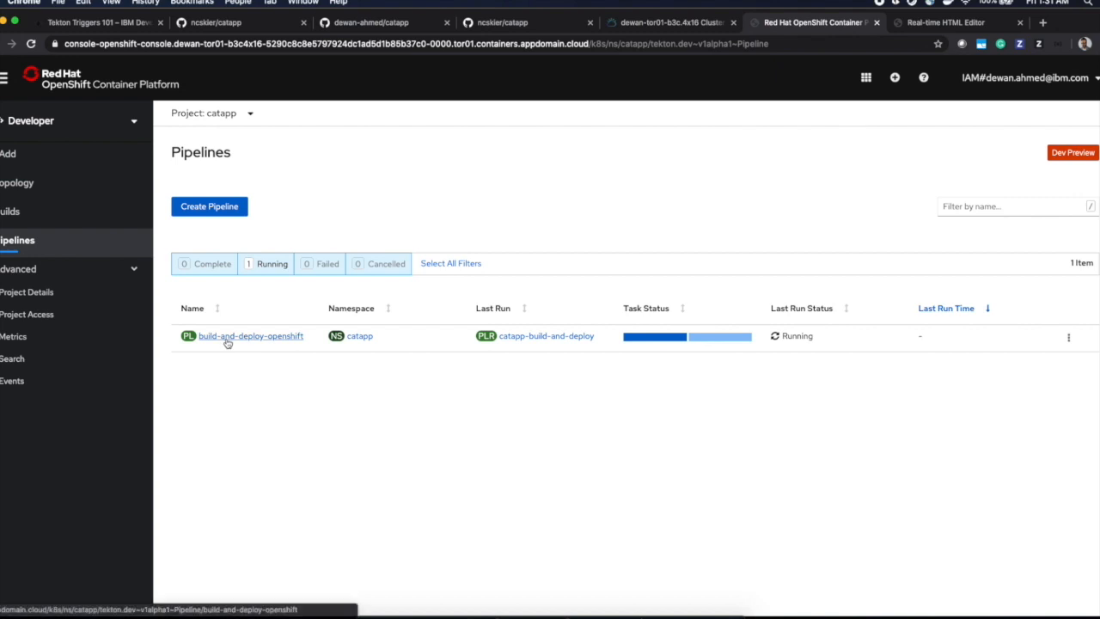
left_click(250, 335)
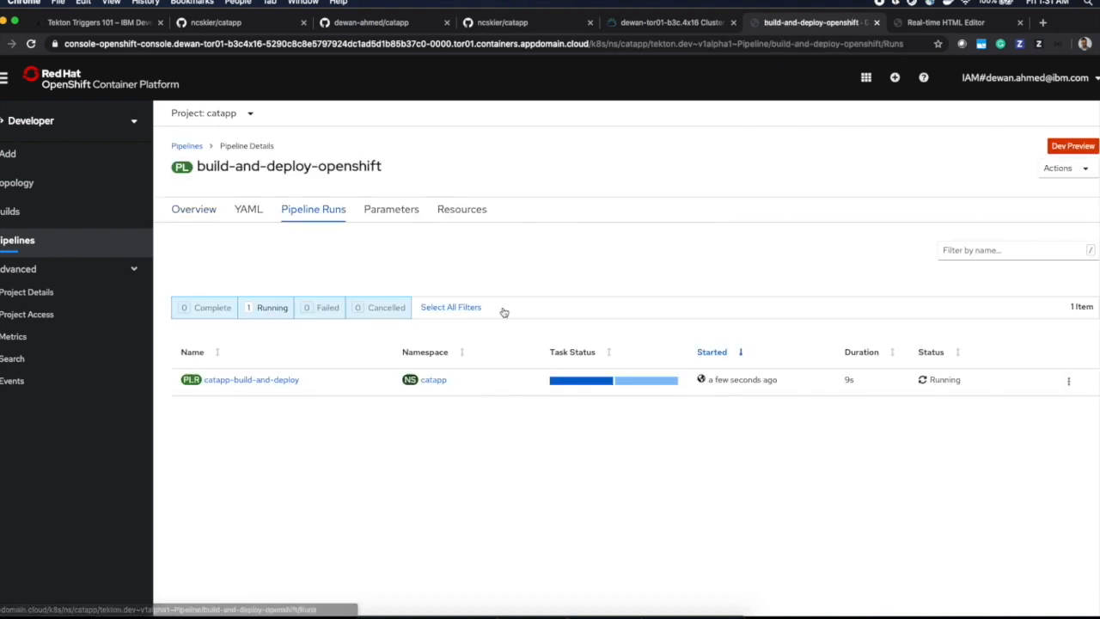
mouse_move(741, 380)
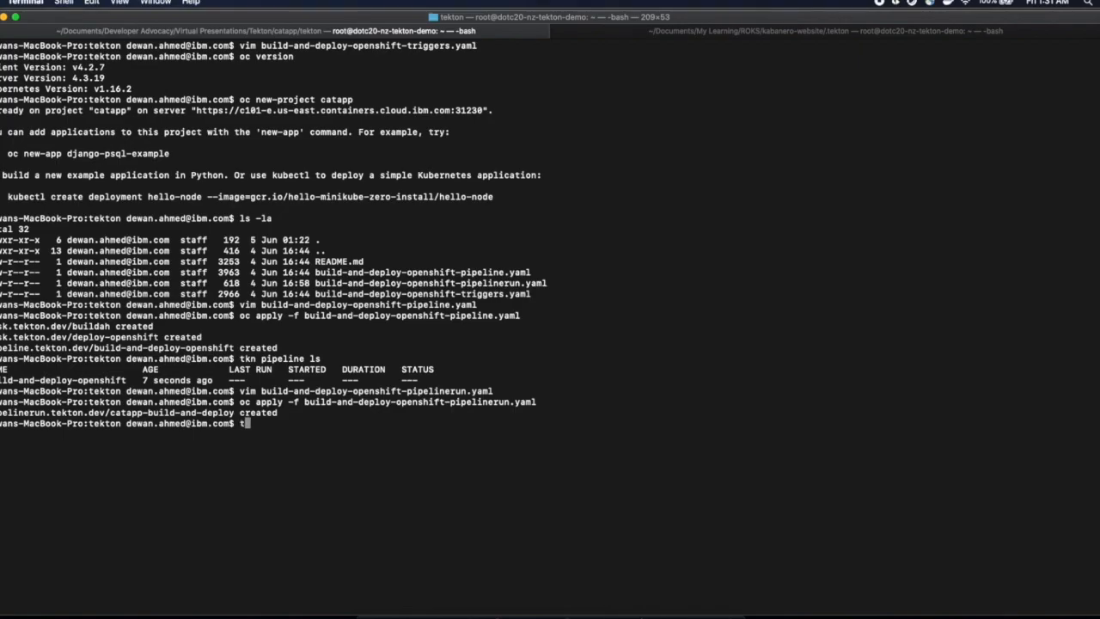
List and describe the catapp-build-and-deploy PipelineRun with tkn, showing its build task running
type("tkn pipelin")
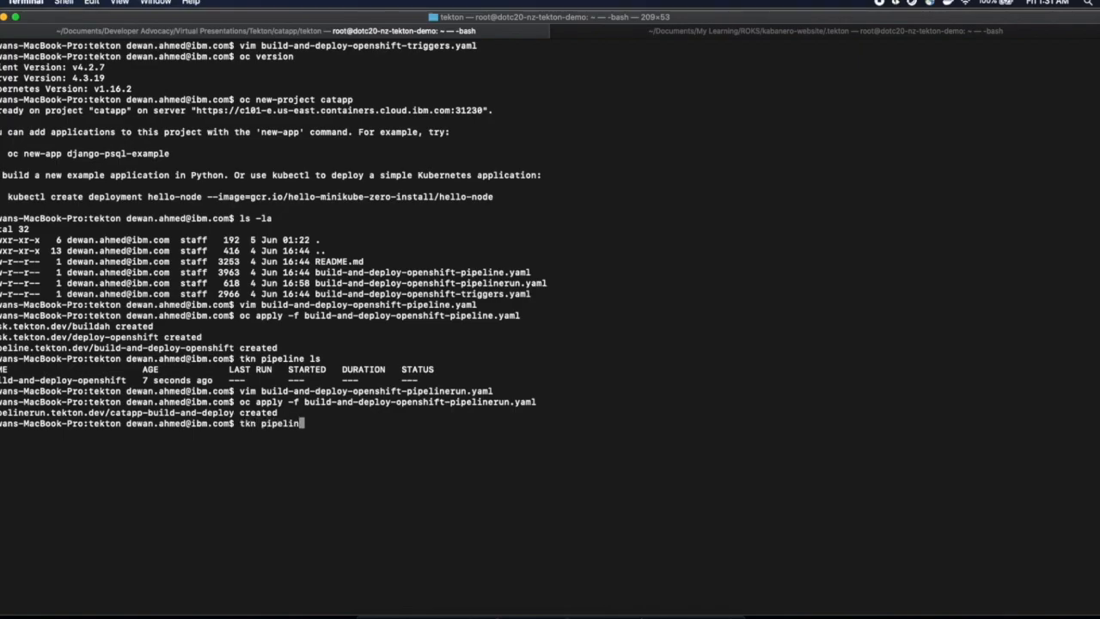
type("erun ls")
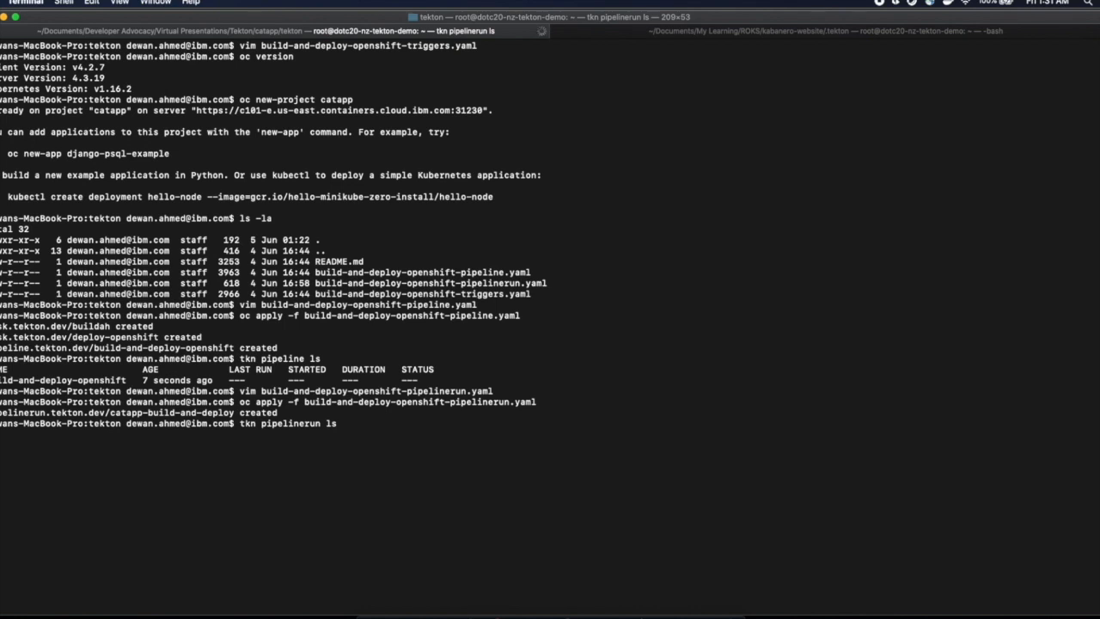
key("Return")
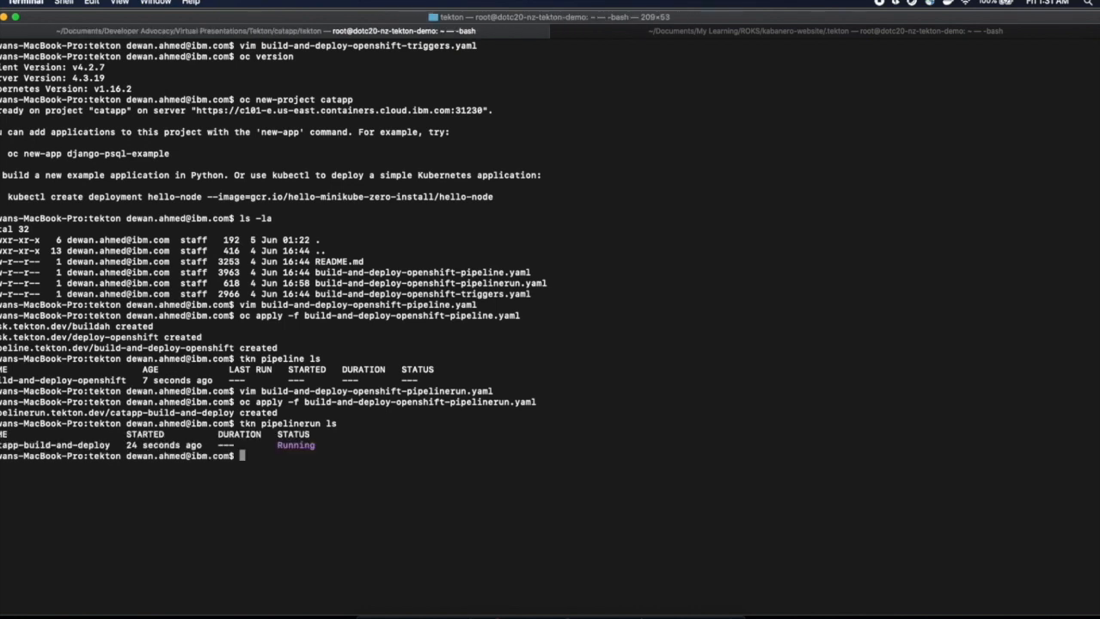
type("tkn pipelinerun ls")
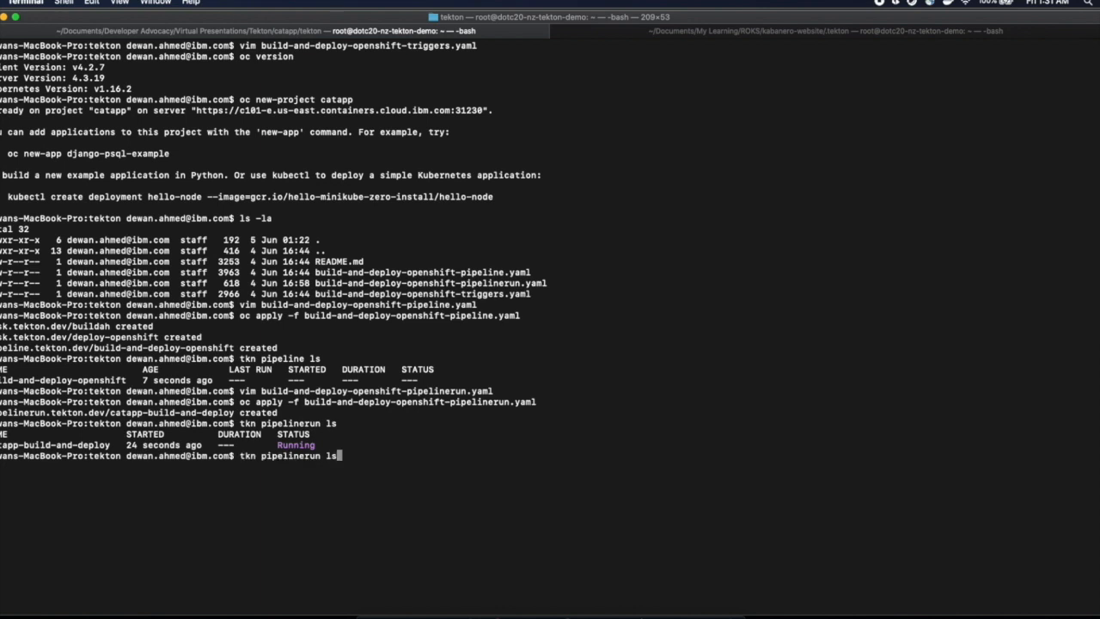
type("describe catapp-build-and-deploy")
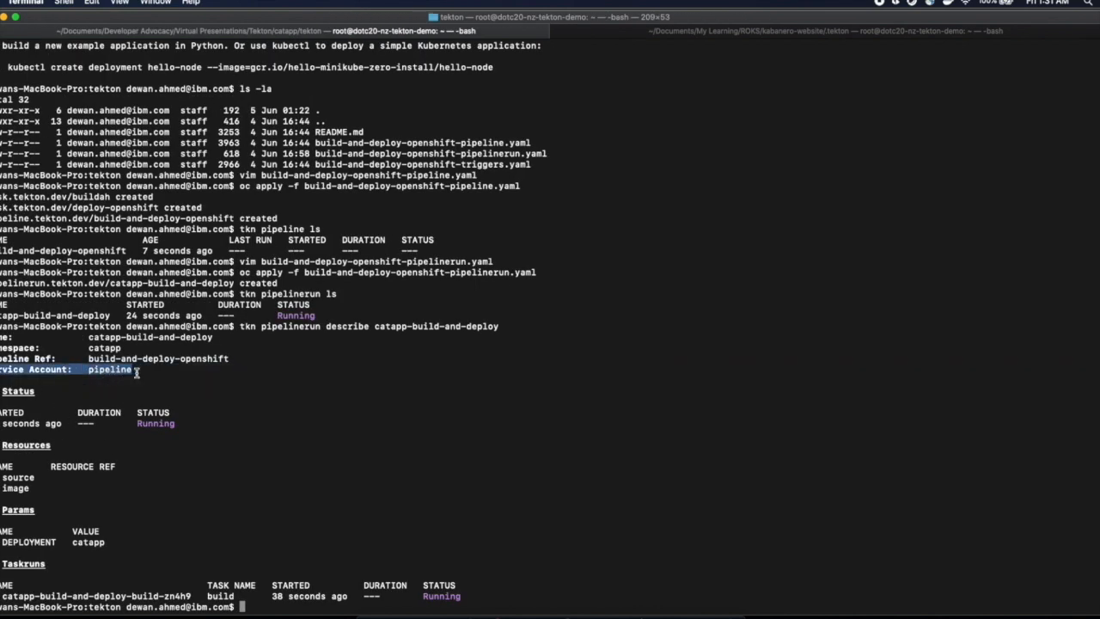
mouse_move(103, 375)
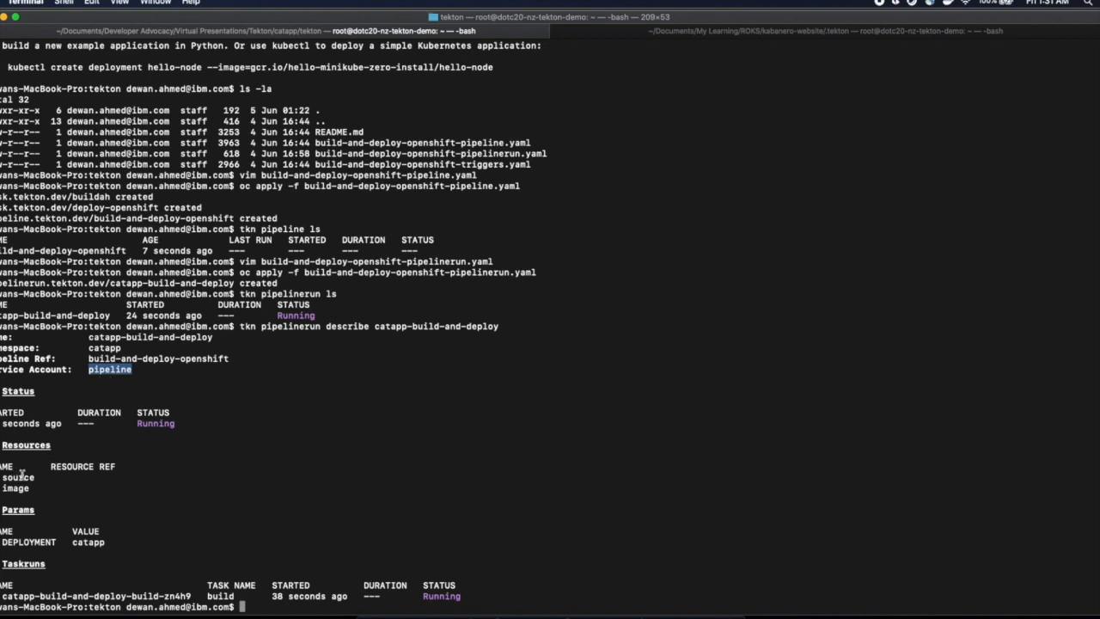
mouse_move(20, 491)
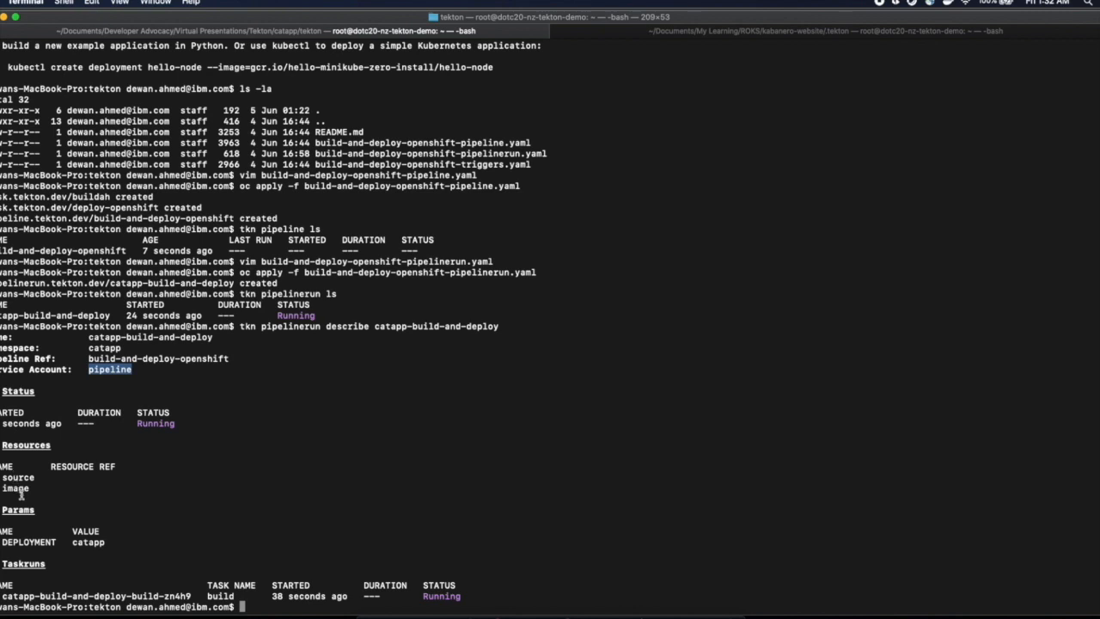
mouse_move(202, 579)
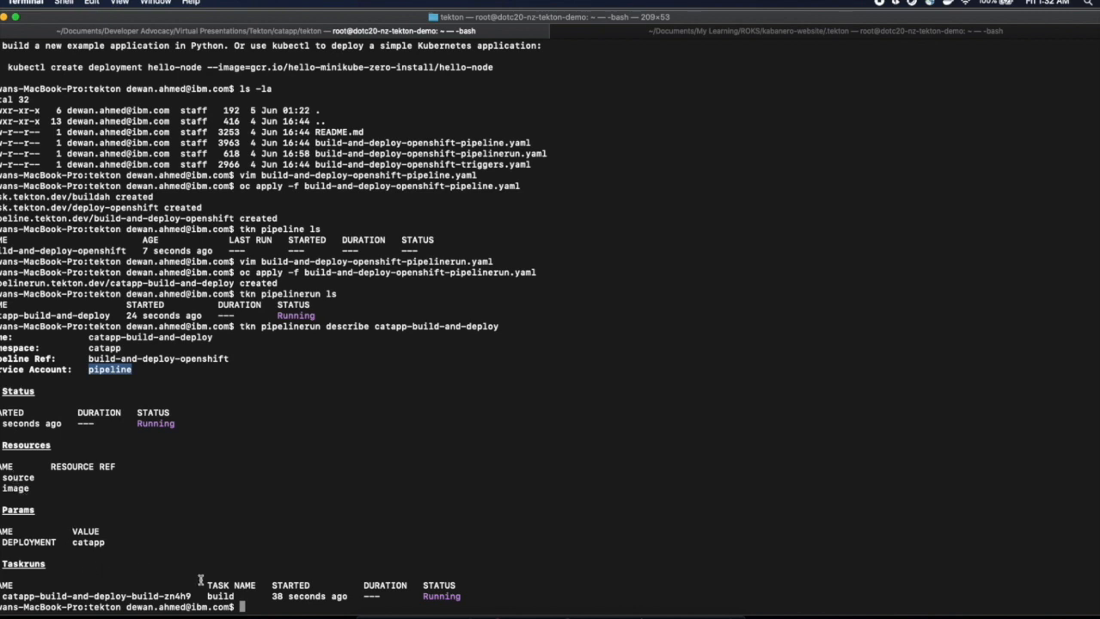
type("clear")
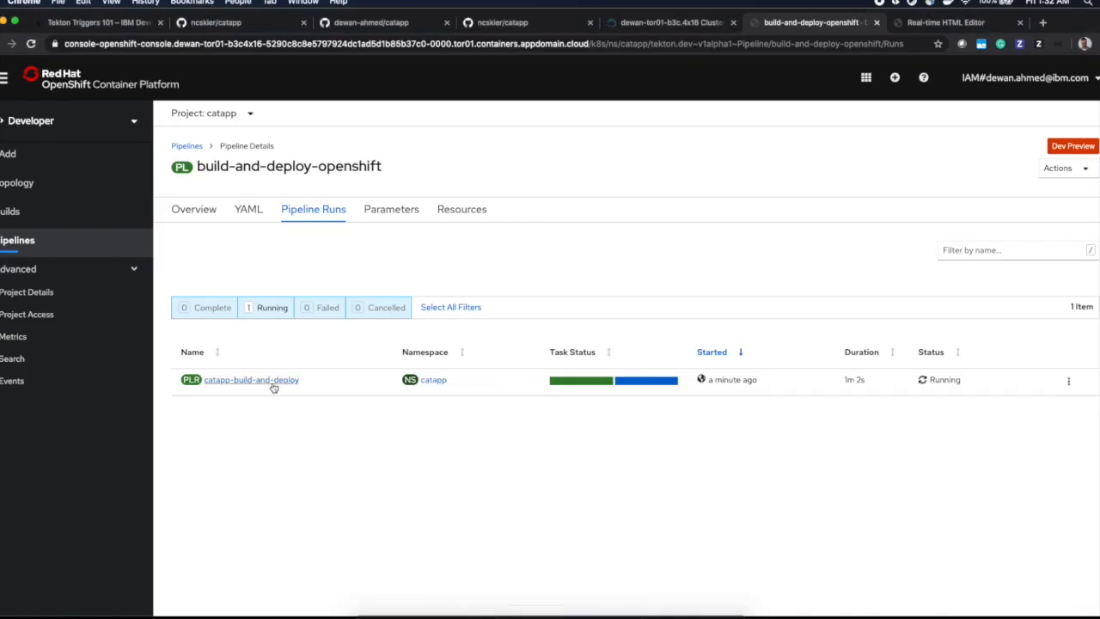
Inspect the succeeded catapp-build-and-deploy run's deploy task logs in the OpenShift console
left_click(250, 380)
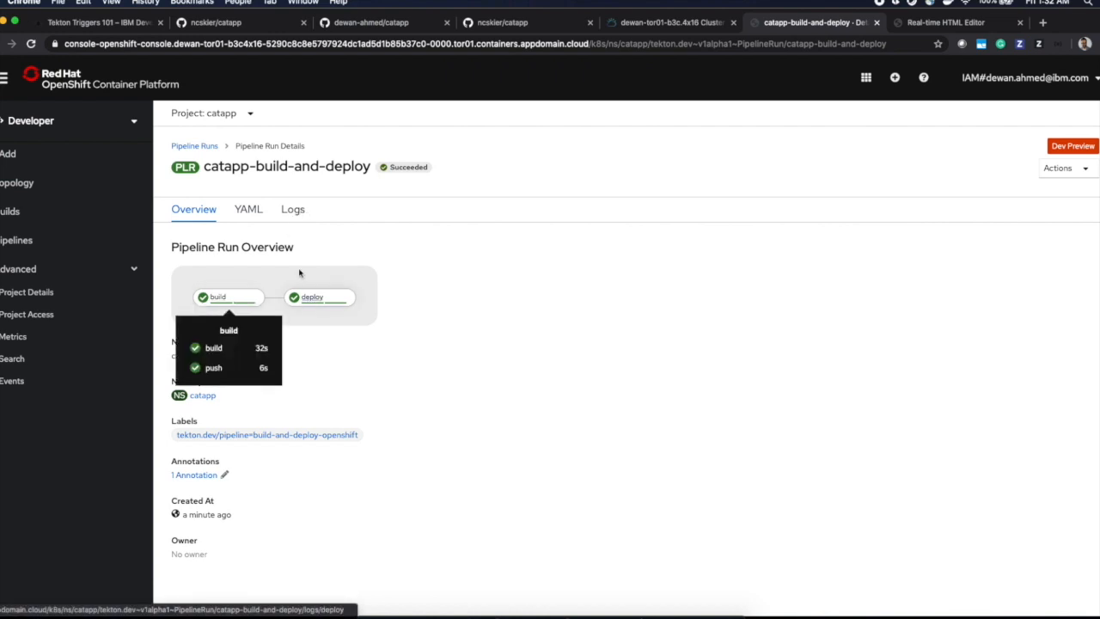
left_click(292, 210)
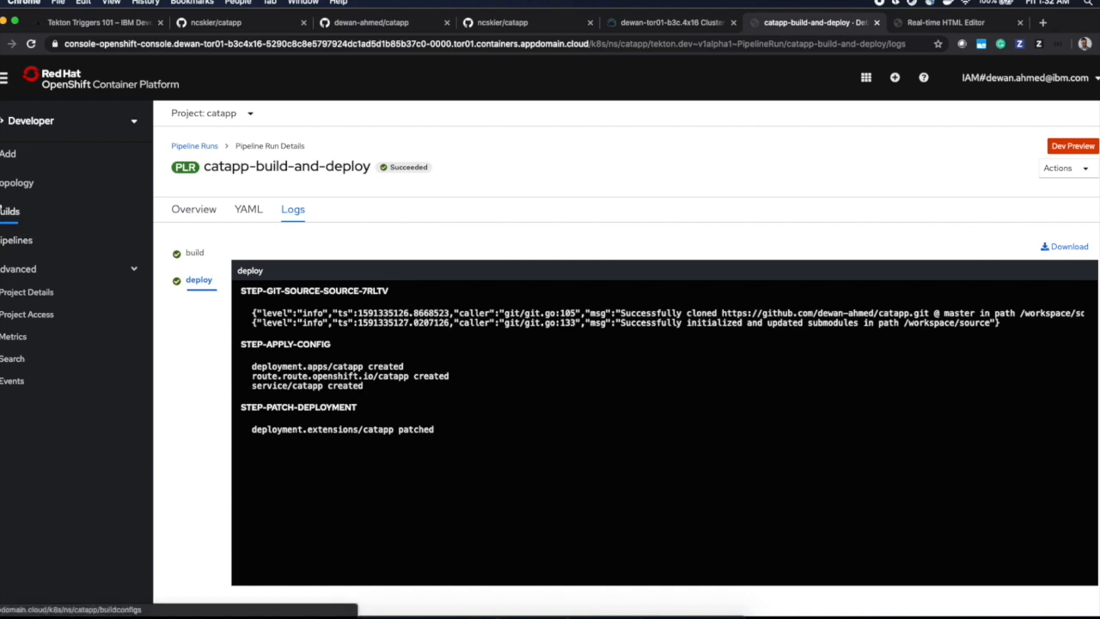
mouse_move(17, 182)
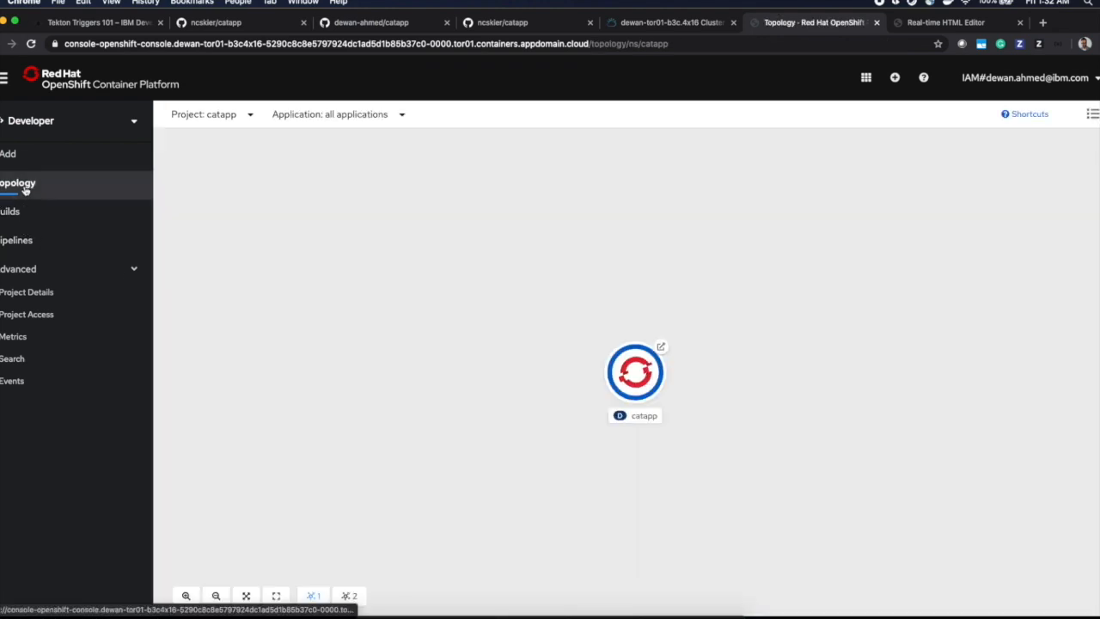
mouse_move(663, 348)
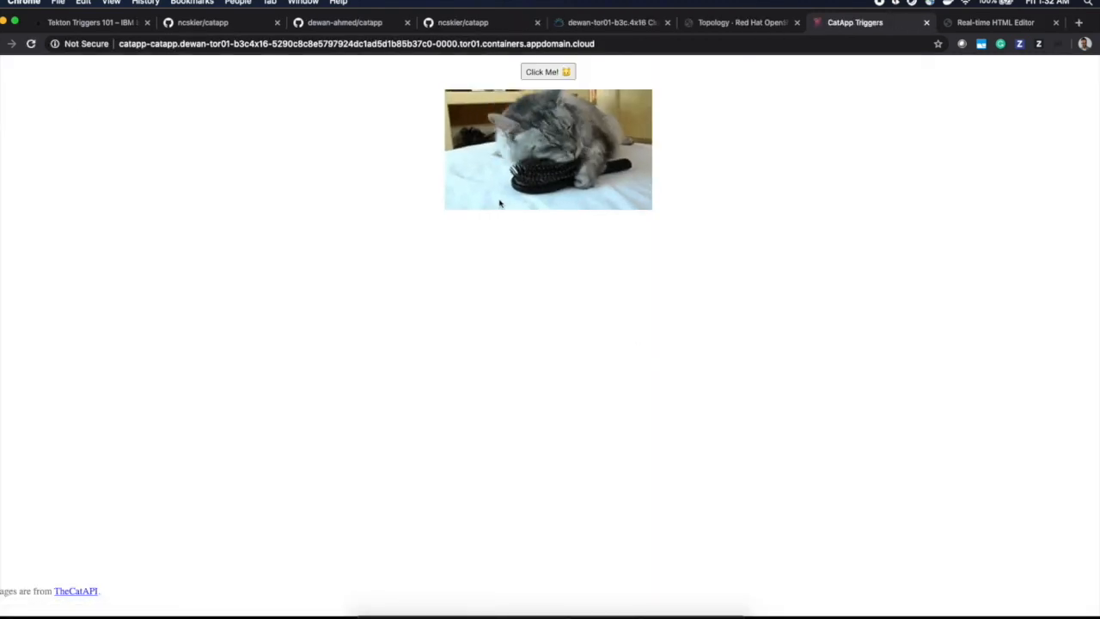
Load several new random cat pictures in the deployed CatApp, then close its page
left_click(546, 72)
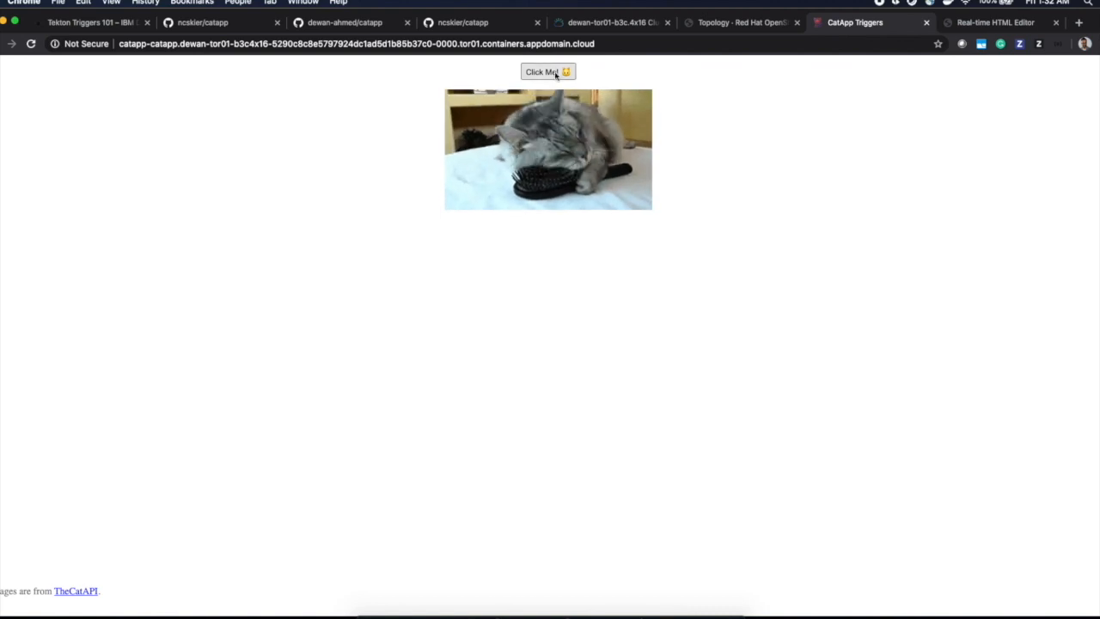
left_click(546, 72)
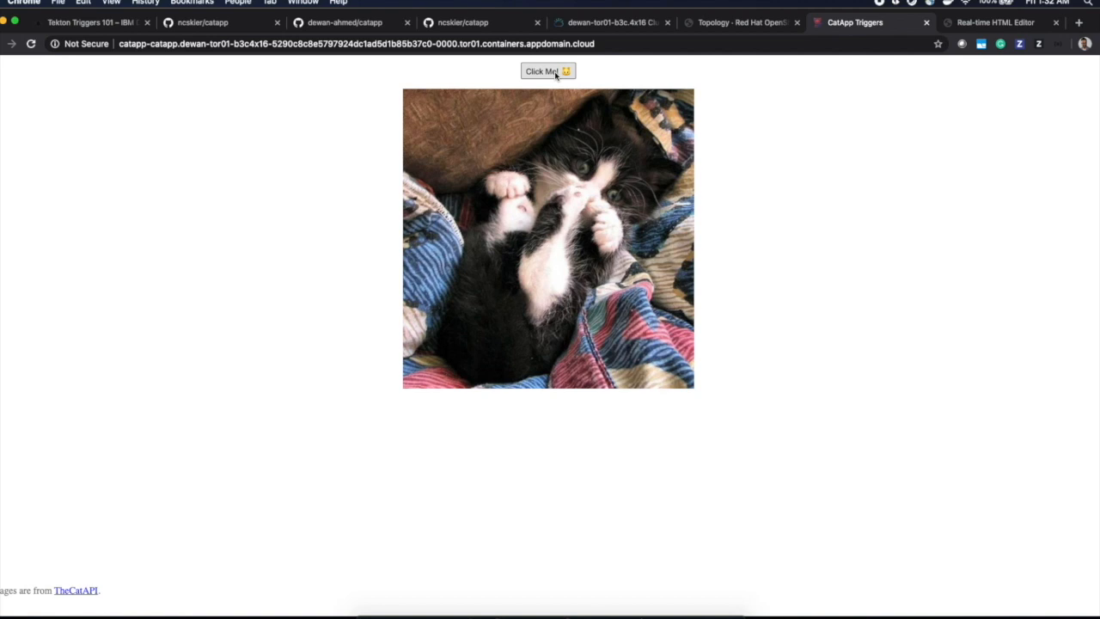
left_click(548, 72)
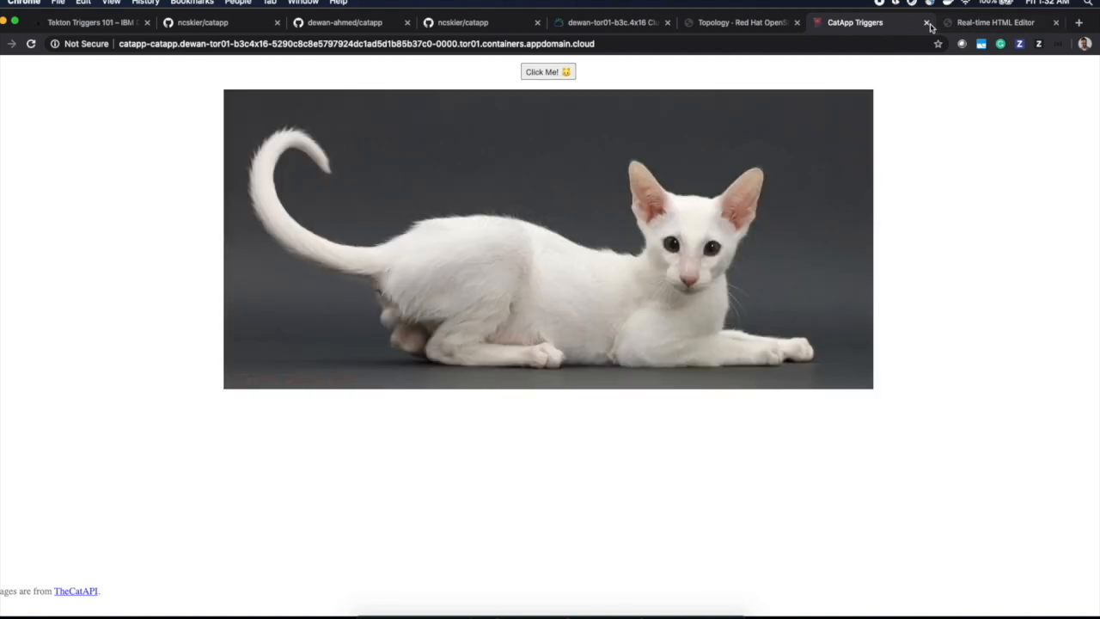
left_click(926, 22)
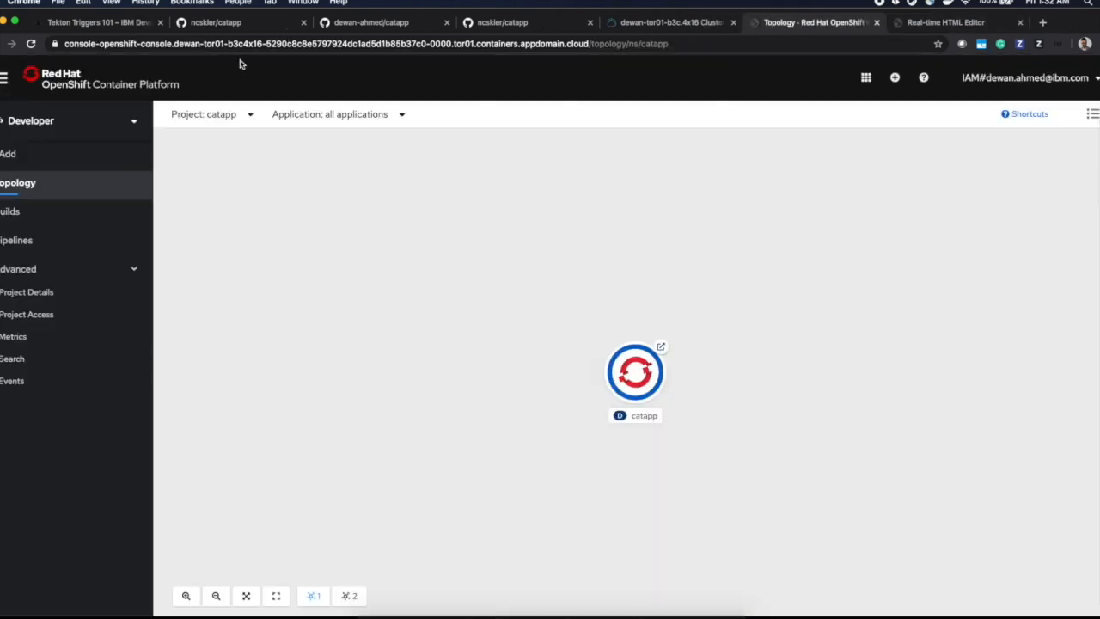
Return to the Tekton Triggers 101 tutorial and scroll to the verify-and-cleanup steps
left_click(97, 23)
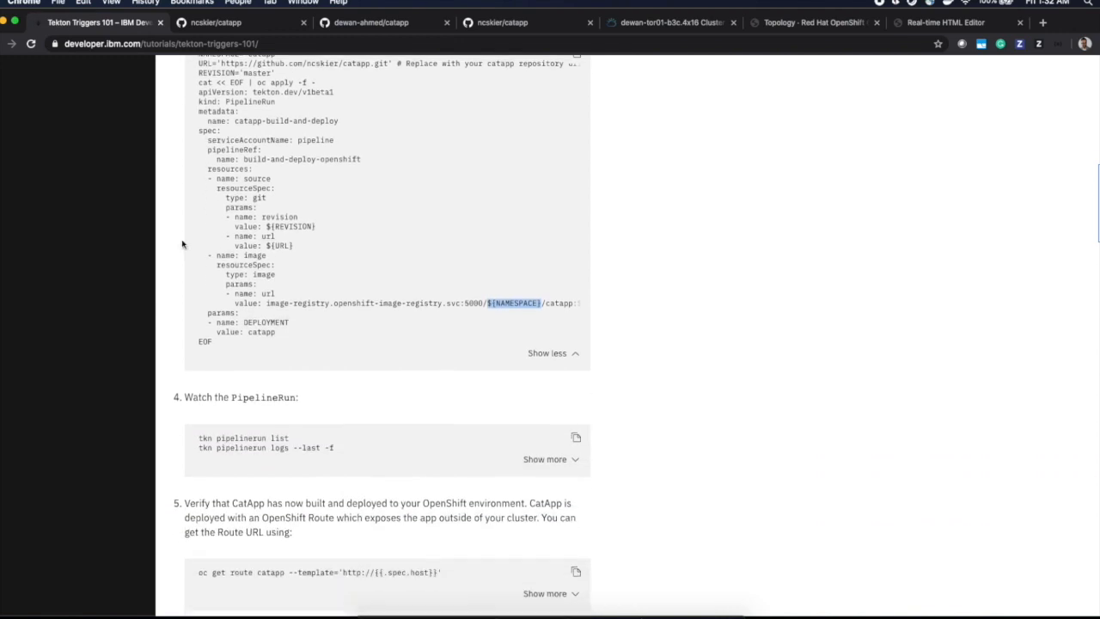
scroll("down", 3)
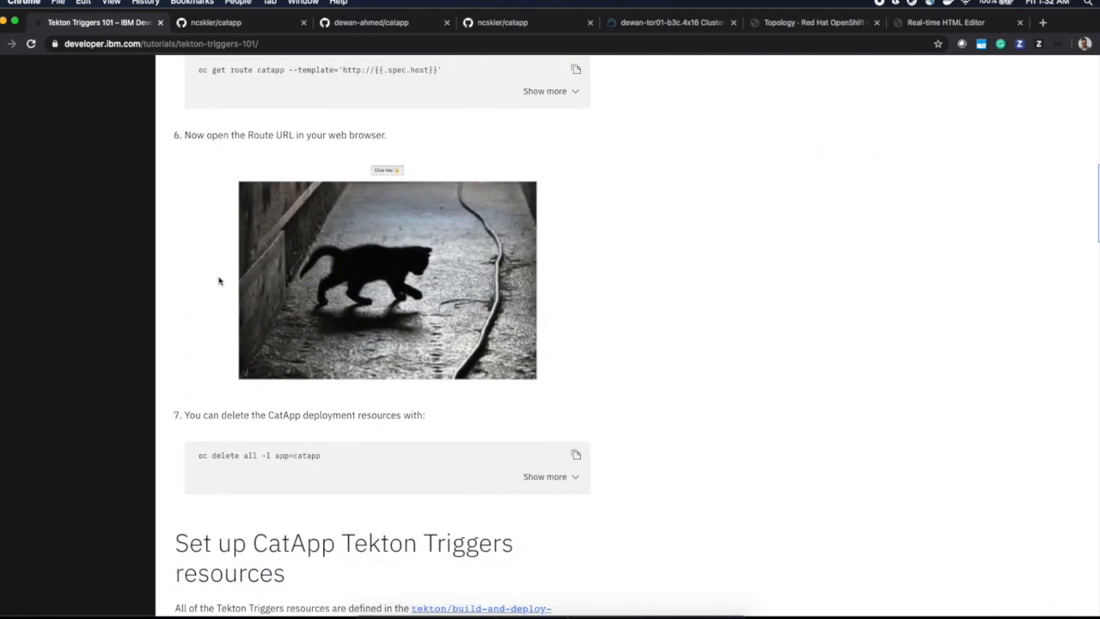
left_click(574, 455)
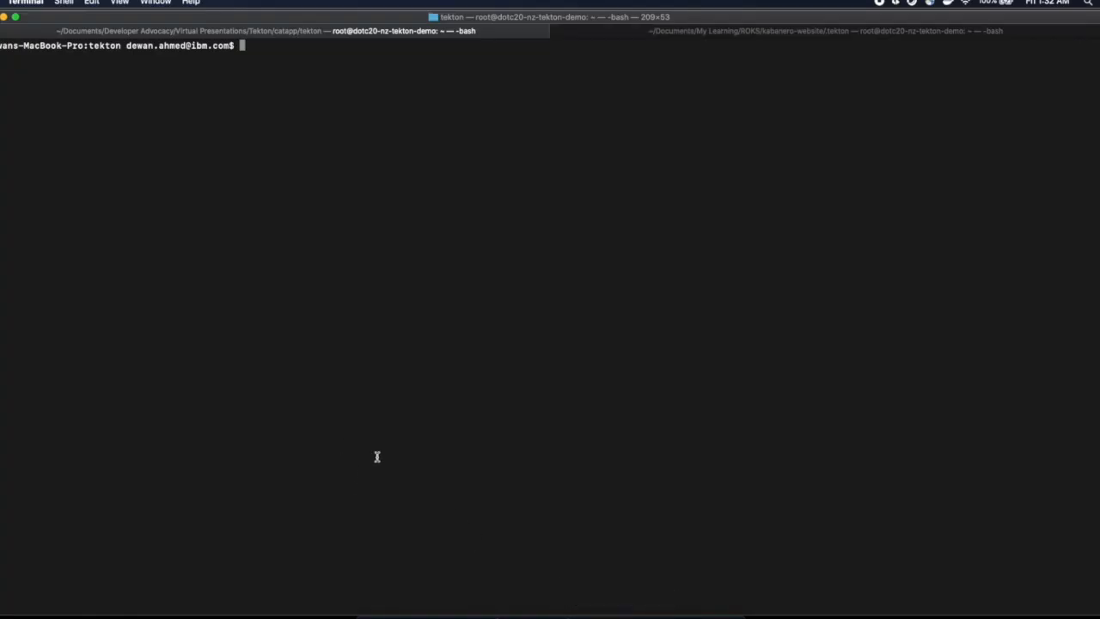
List the existing pipeline runs with tkn pipelinerun ls
type("tkn pi")
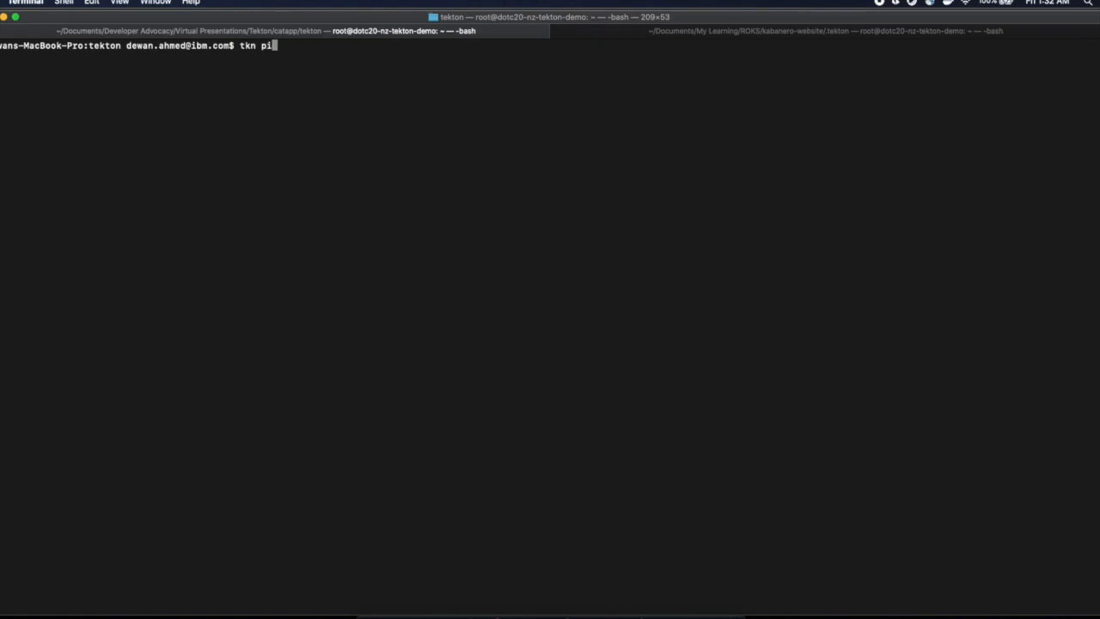
type("pe")
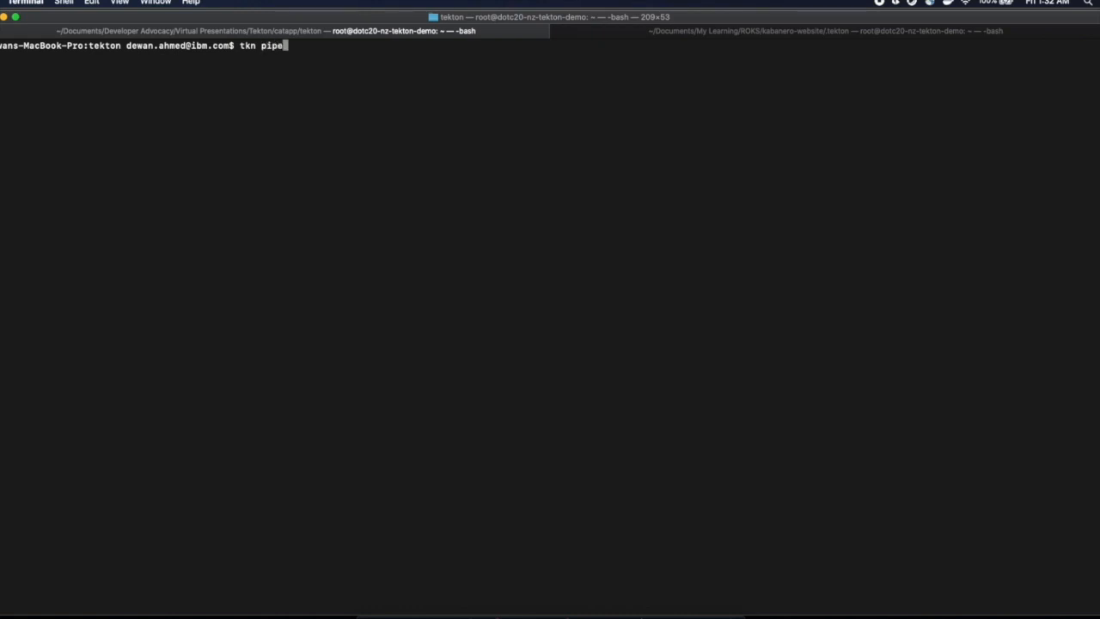
type("linerun")
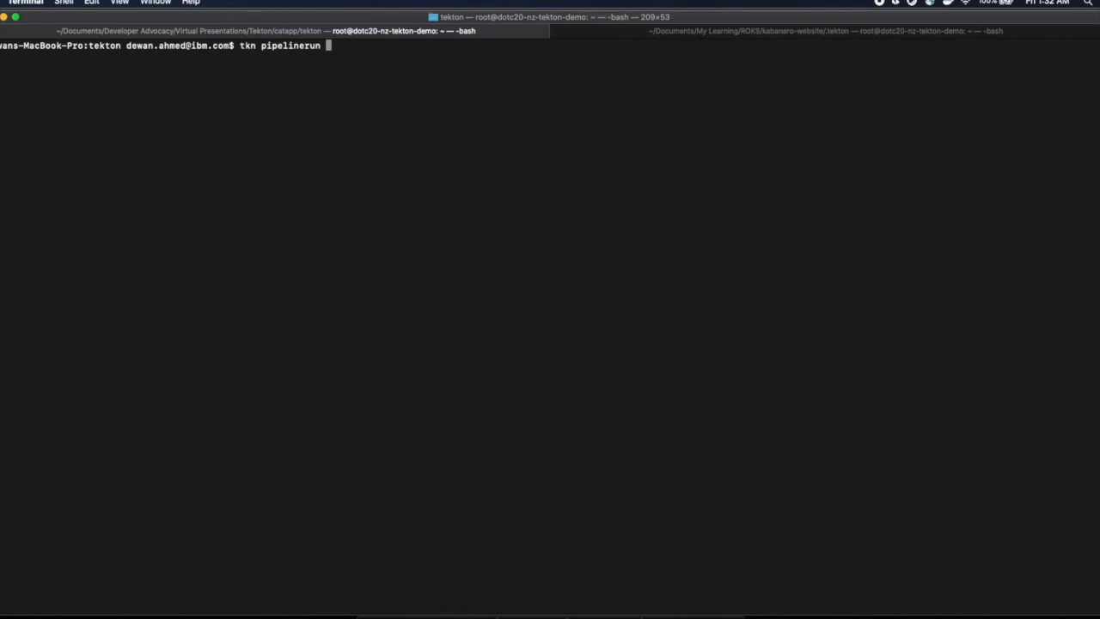
type("ls")
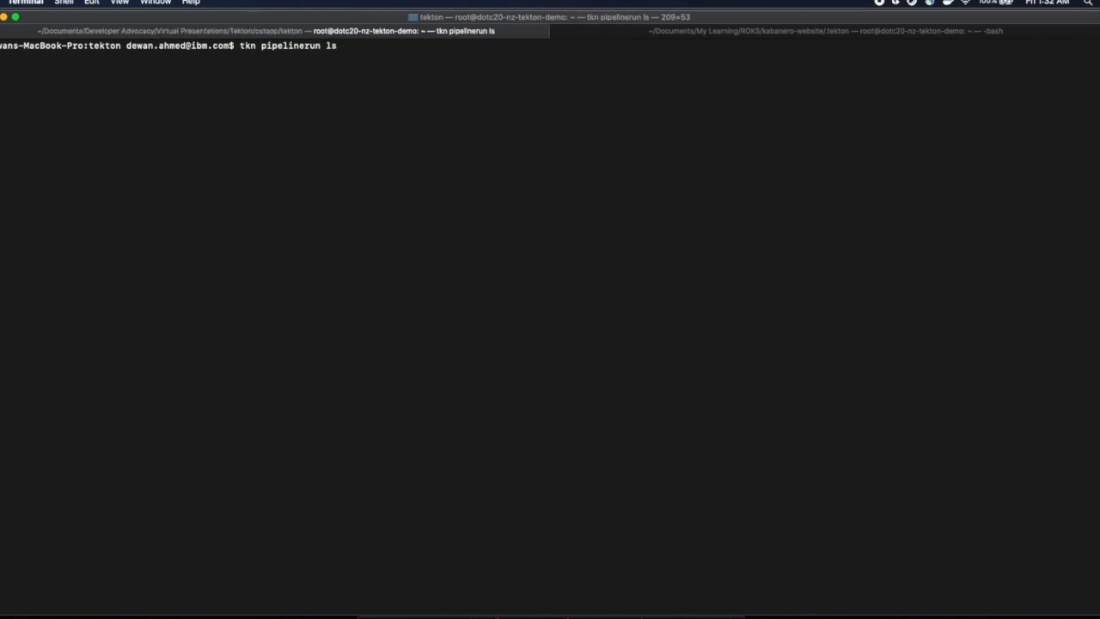
key("Return")
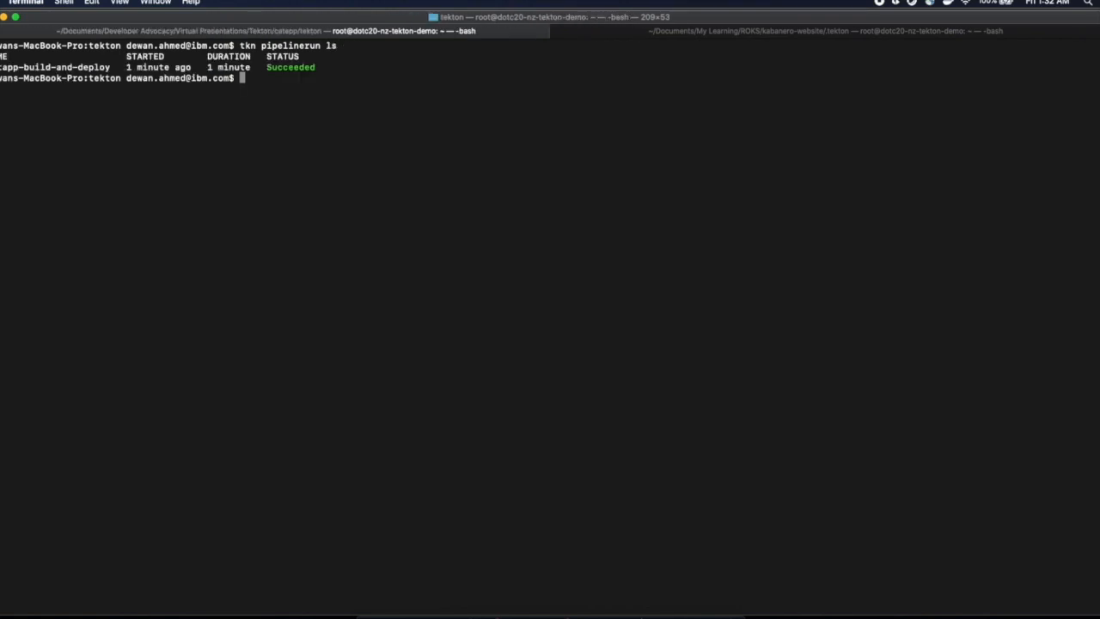
Delete the catapp-build-and-deploy pipeline run and confirm the deletion
type("tkn pipelin")
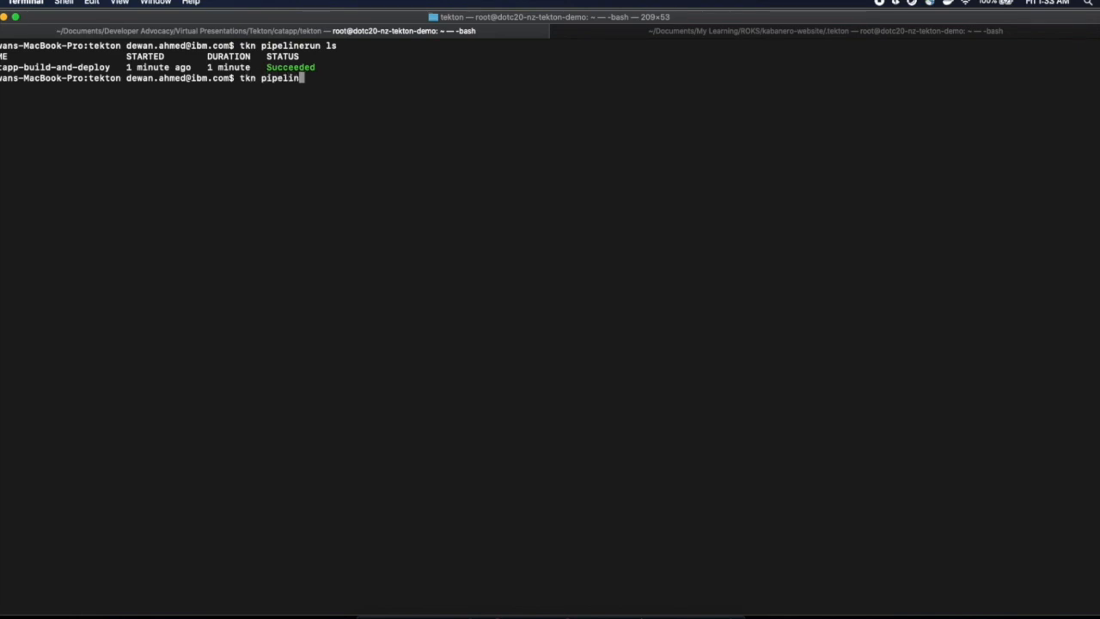
type("run delete")
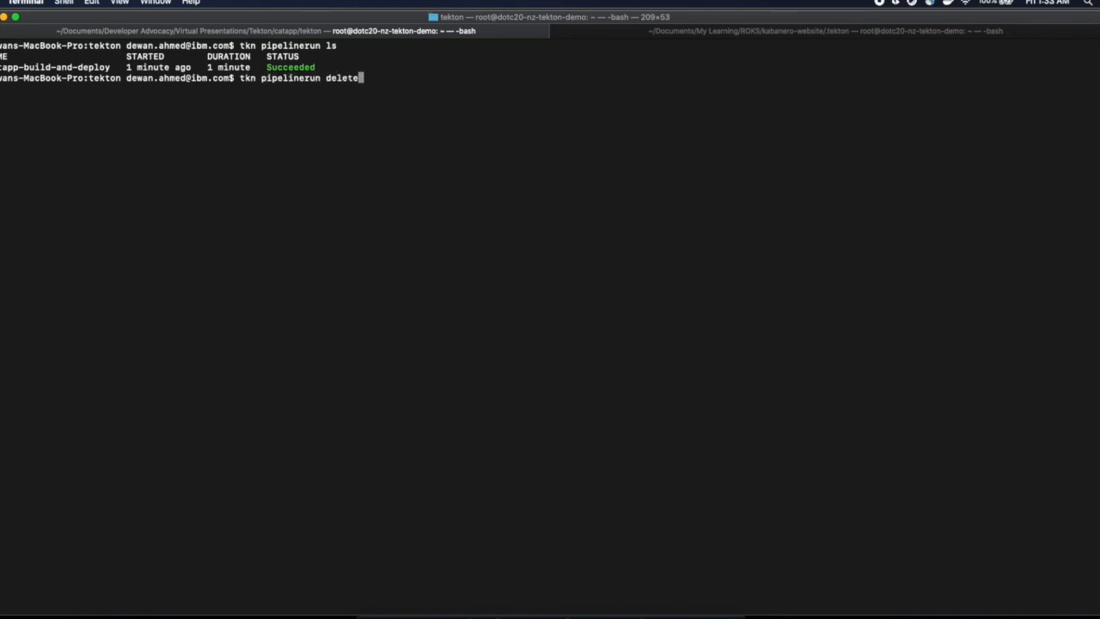
type("catapp-build-and-depl")
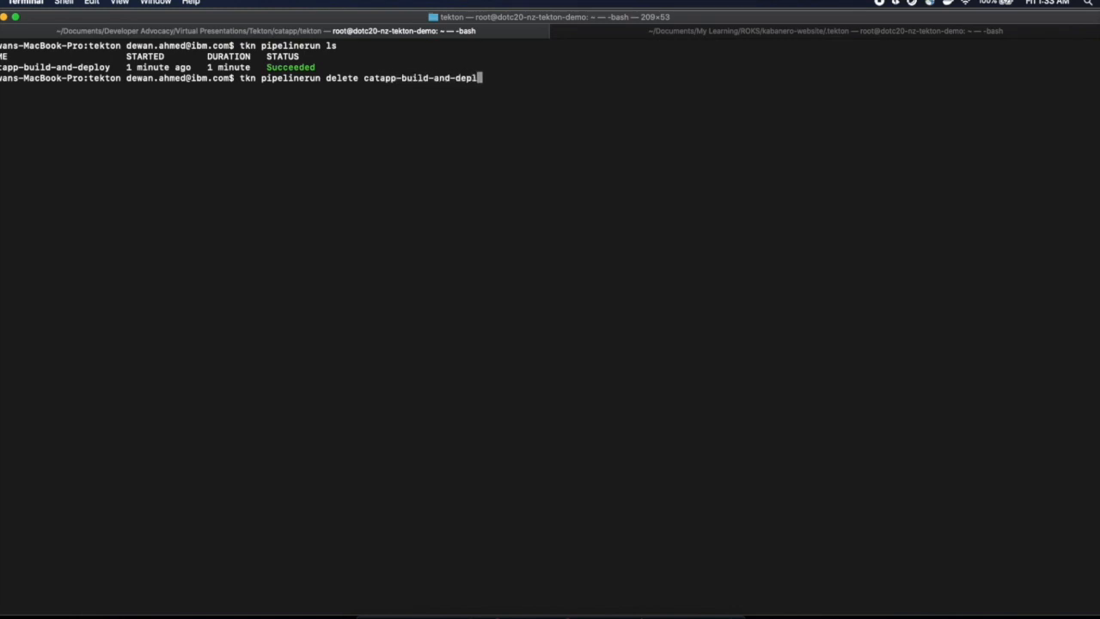
key("Return")
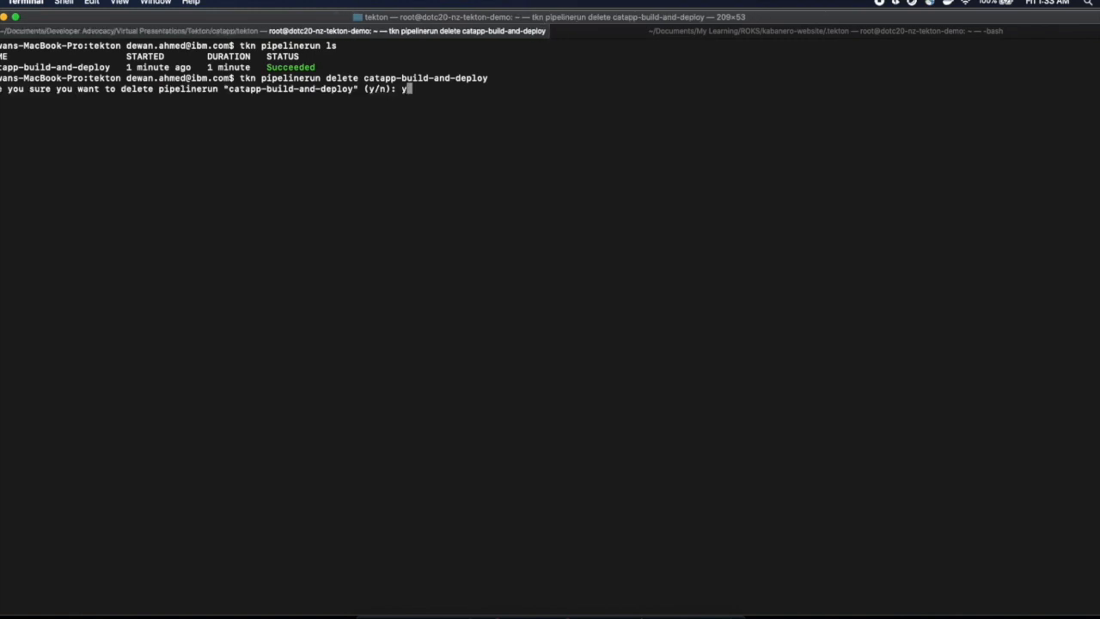
key("Return")
type("catapp-build-and-deploy")
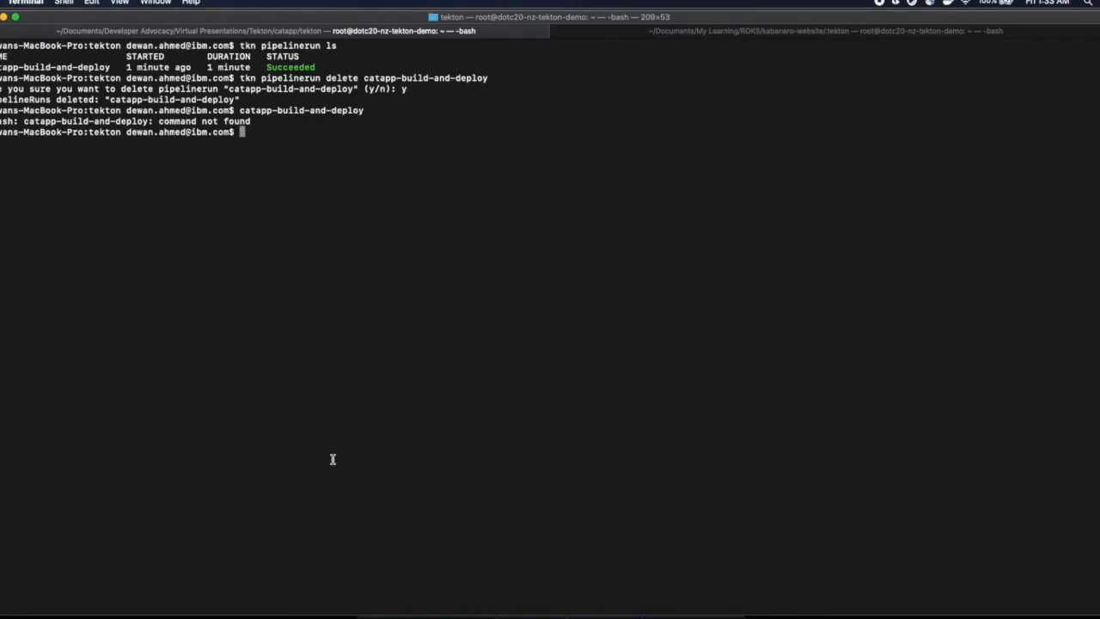
Delete all cluster resources labelled app=catapp with oc delete all
type("oc delete all -l app=catapp")
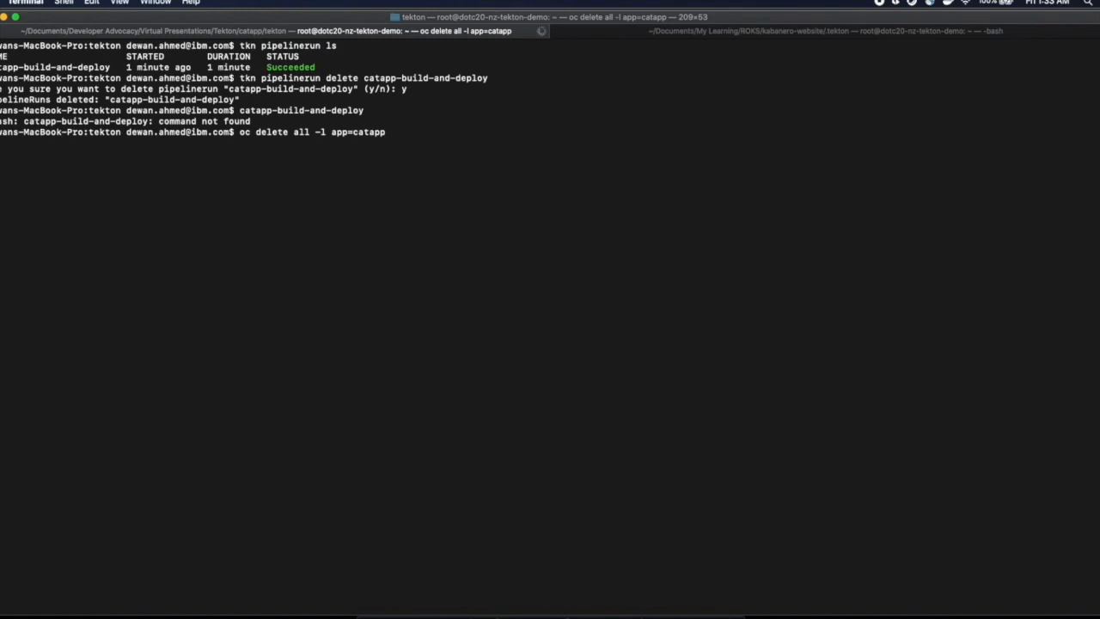
key("Return")
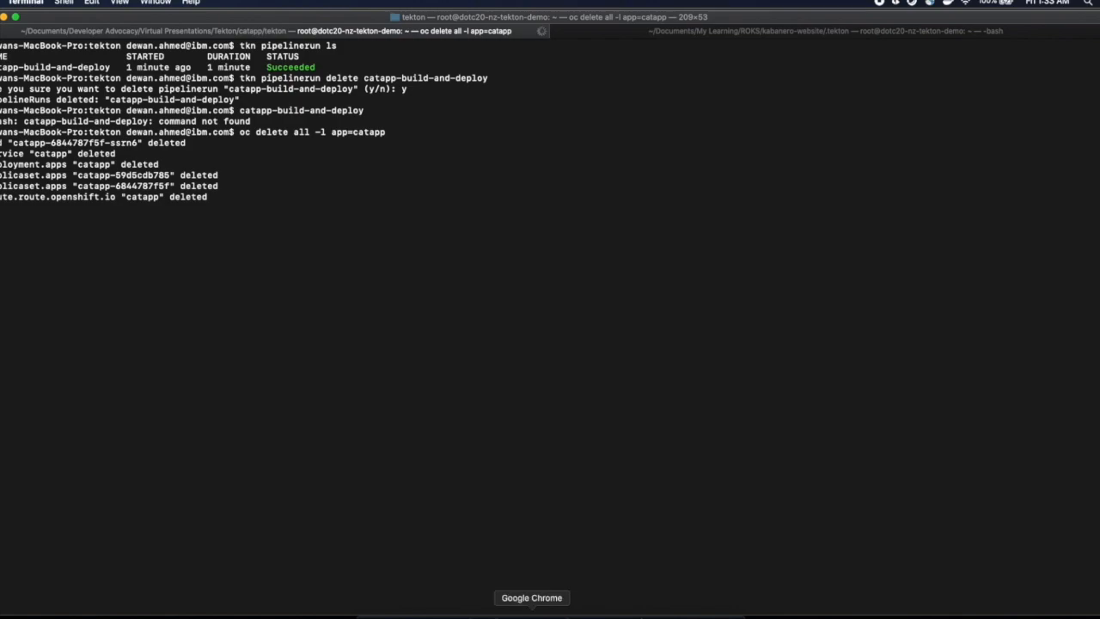
Scroll the tutorial to the Set up CatApp Tekton Triggers resources section
left_click(531, 598)
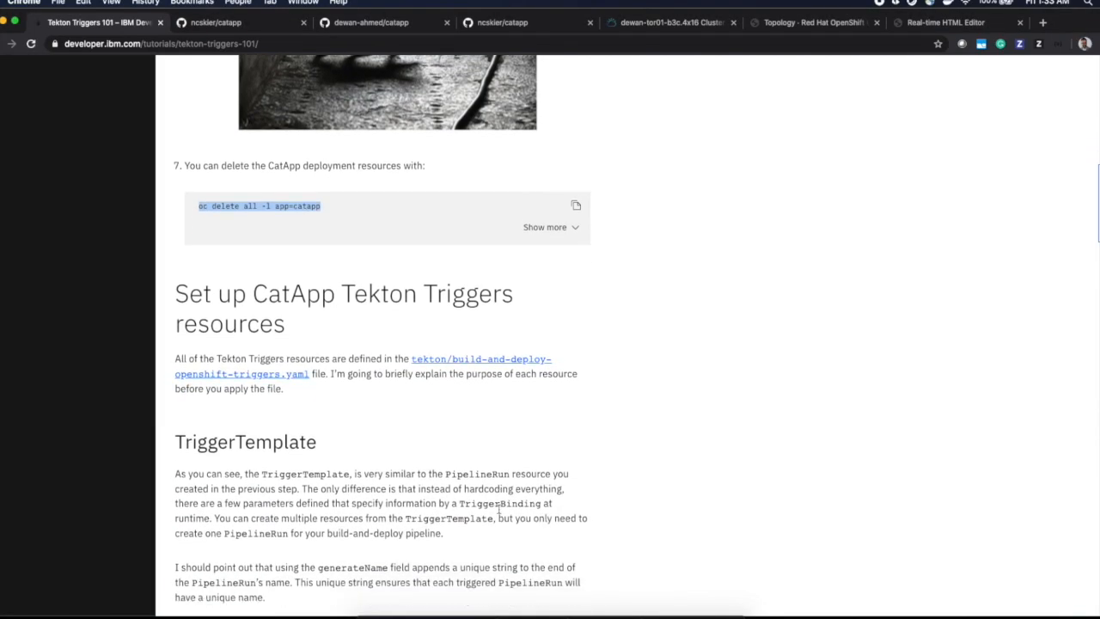
scroll("down", 3)
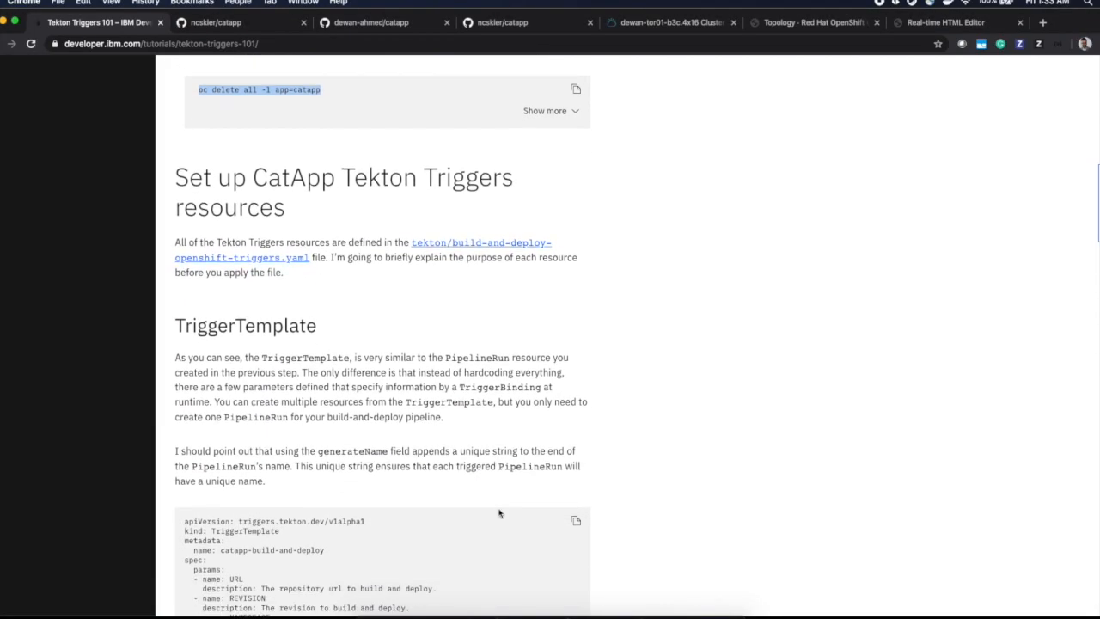
scroll("down", 3)
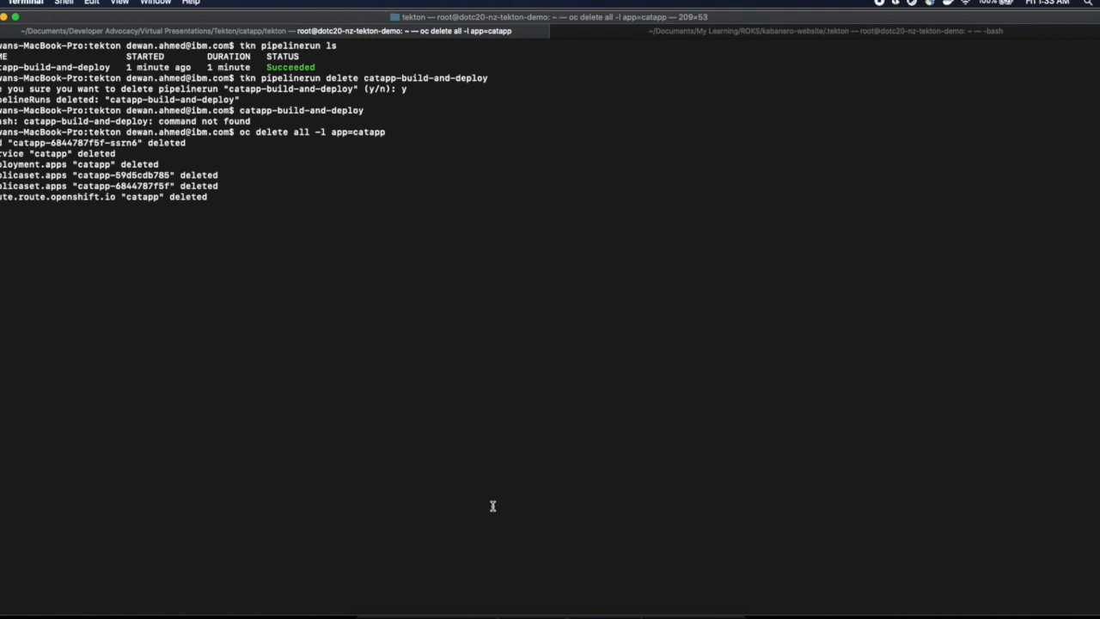
mouse_move(497, 450)
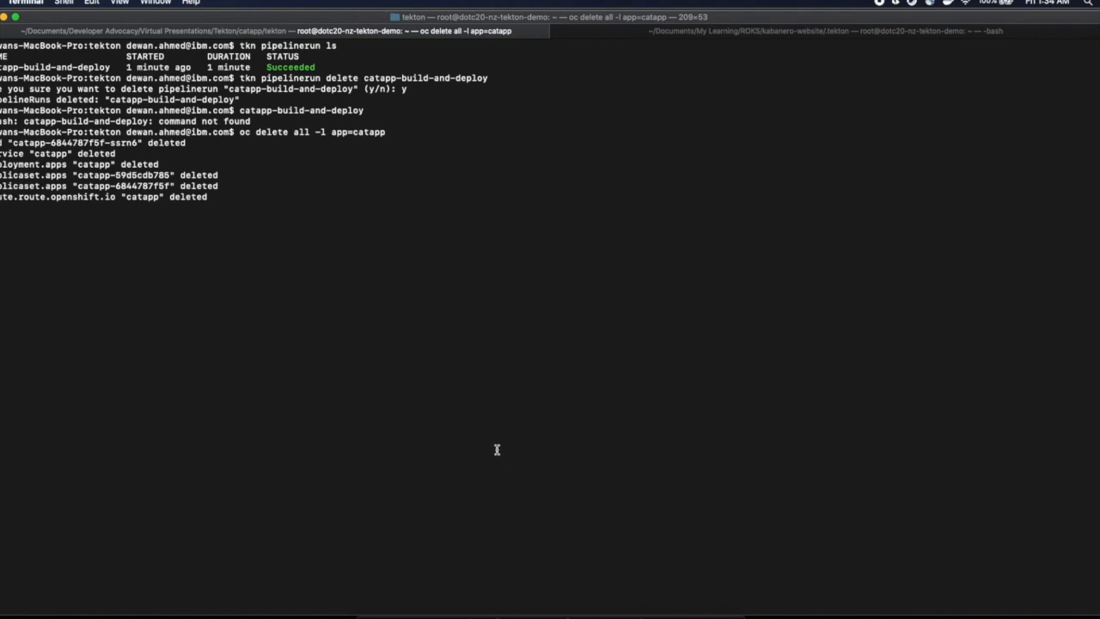
mouse_move(519, 523)
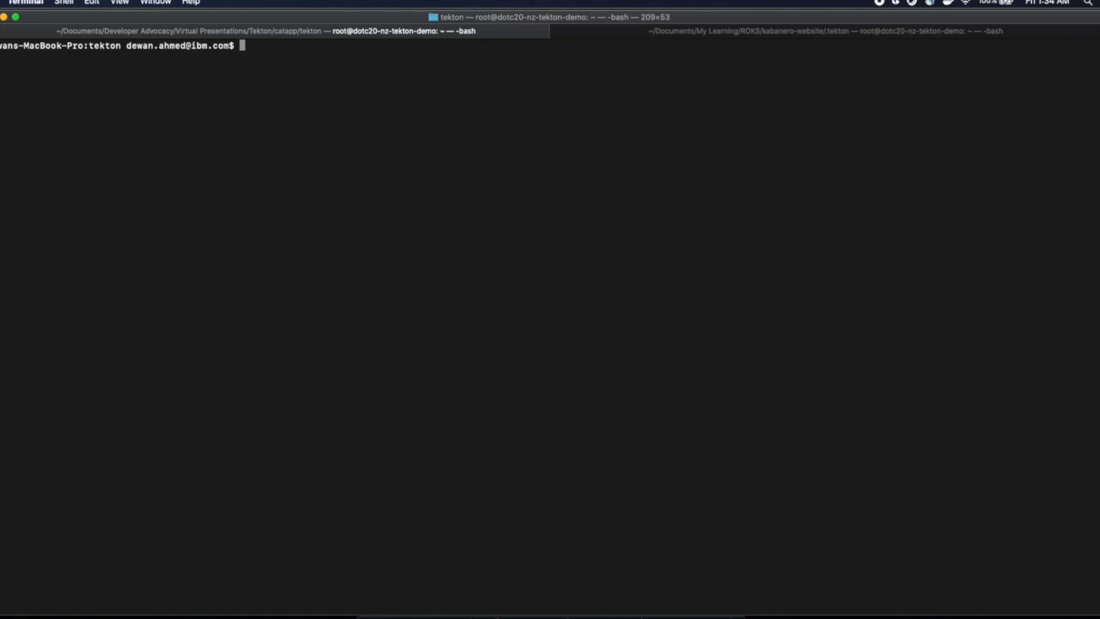
Open build-and-deploy-openshift-triggers.yaml in vim to view its TriggerTemplate
type("vim")
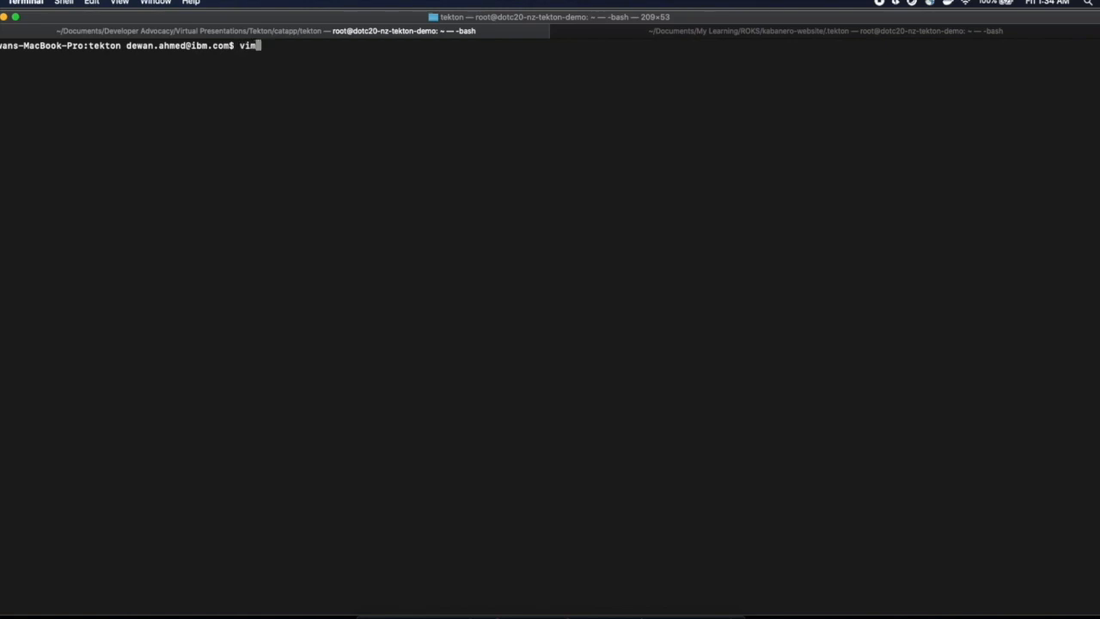
type("build-and-deploy-openshift-")
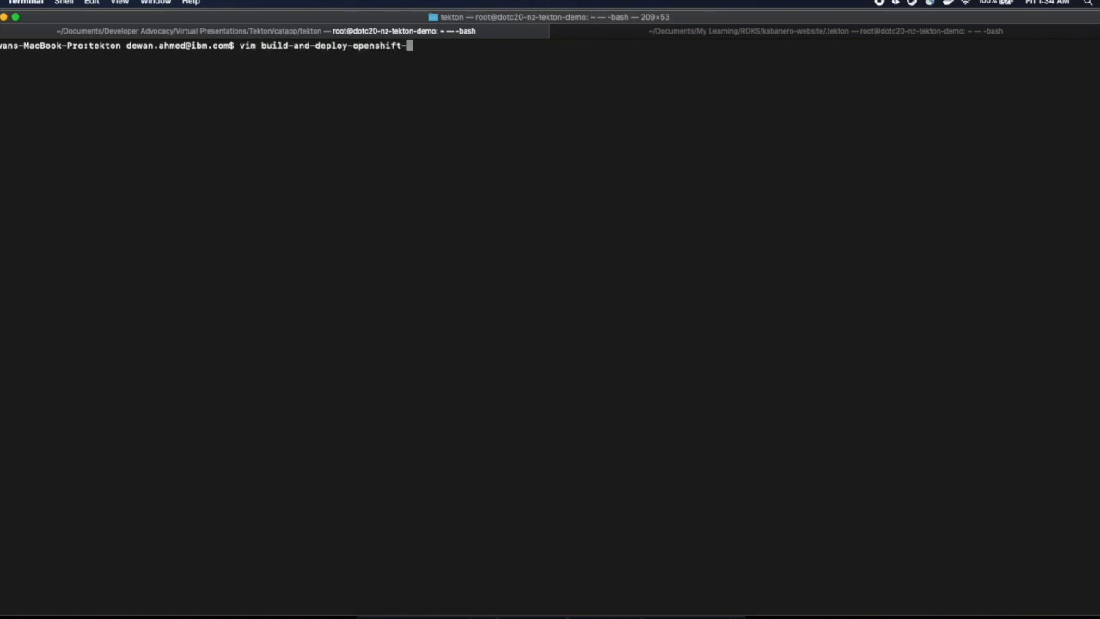
key("Return")
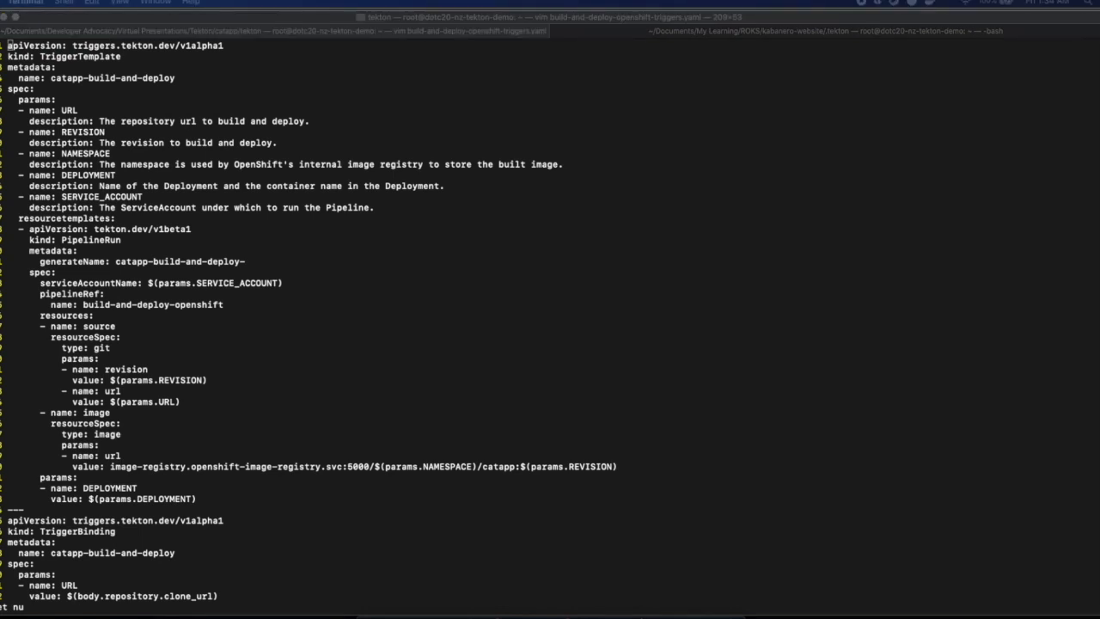
mouse_move(760, 406)
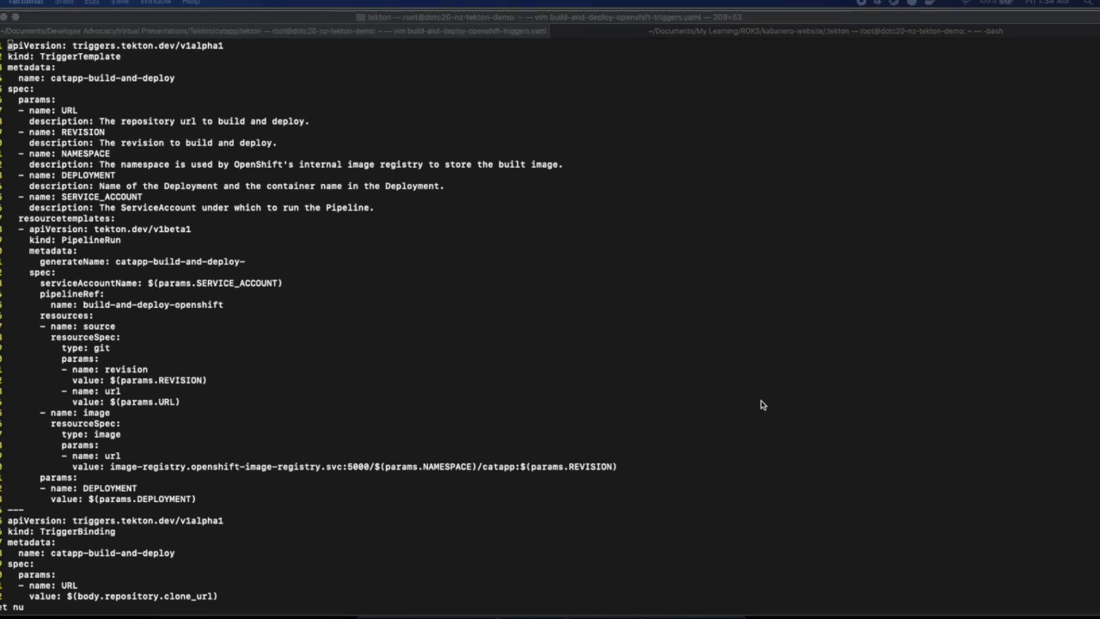
mouse_move(186, 320)
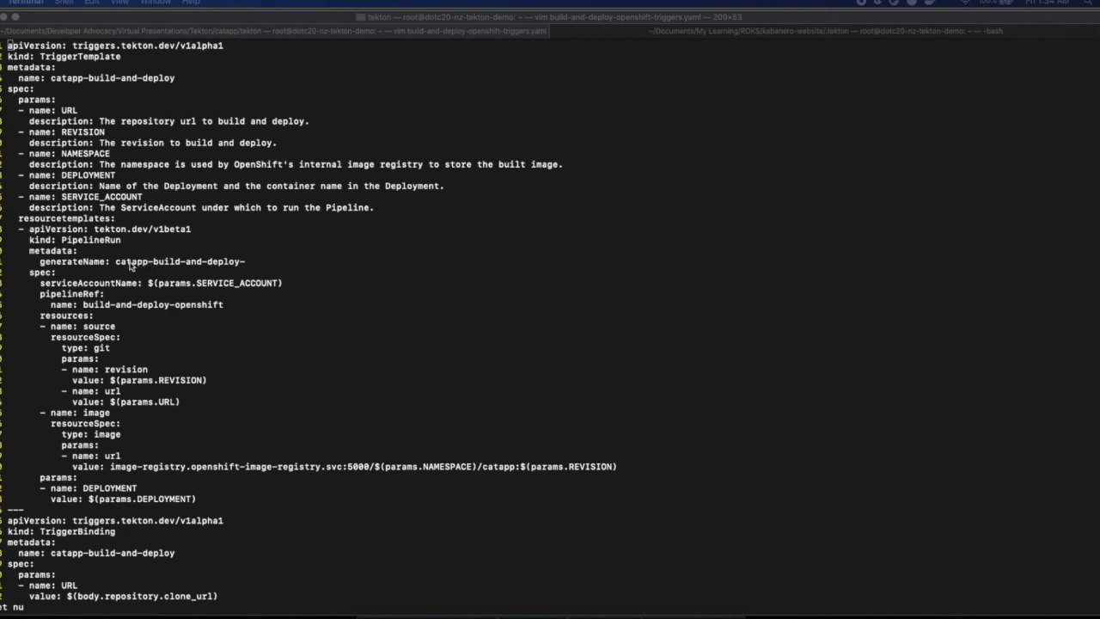
mouse_move(92, 268)
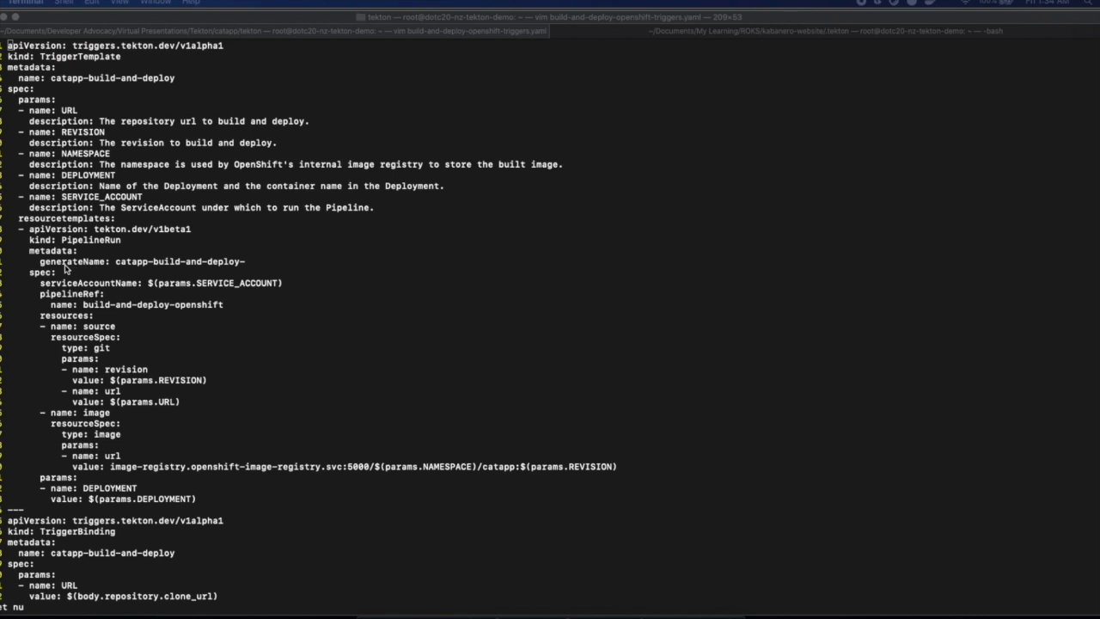
mouse_move(123, 270)
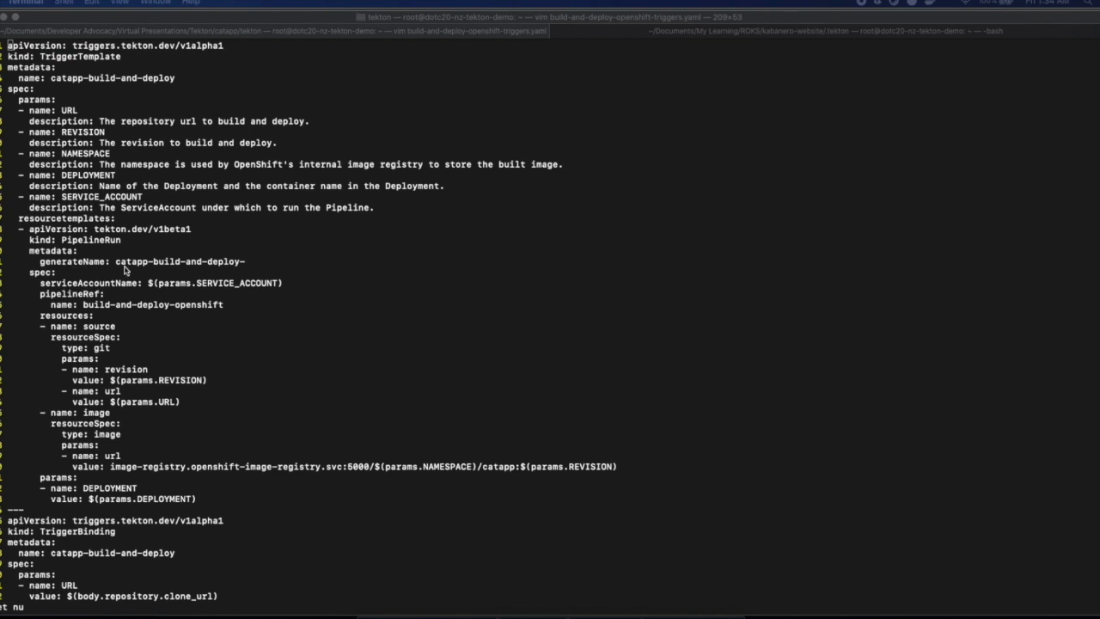
mouse_move(249, 268)
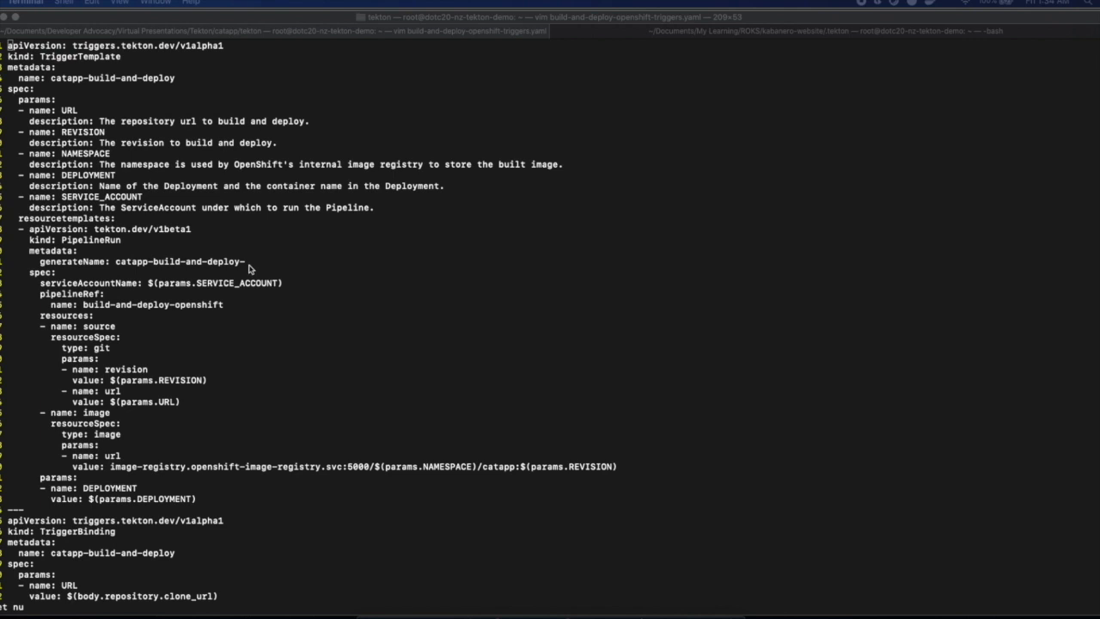
mouse_move(106, 306)
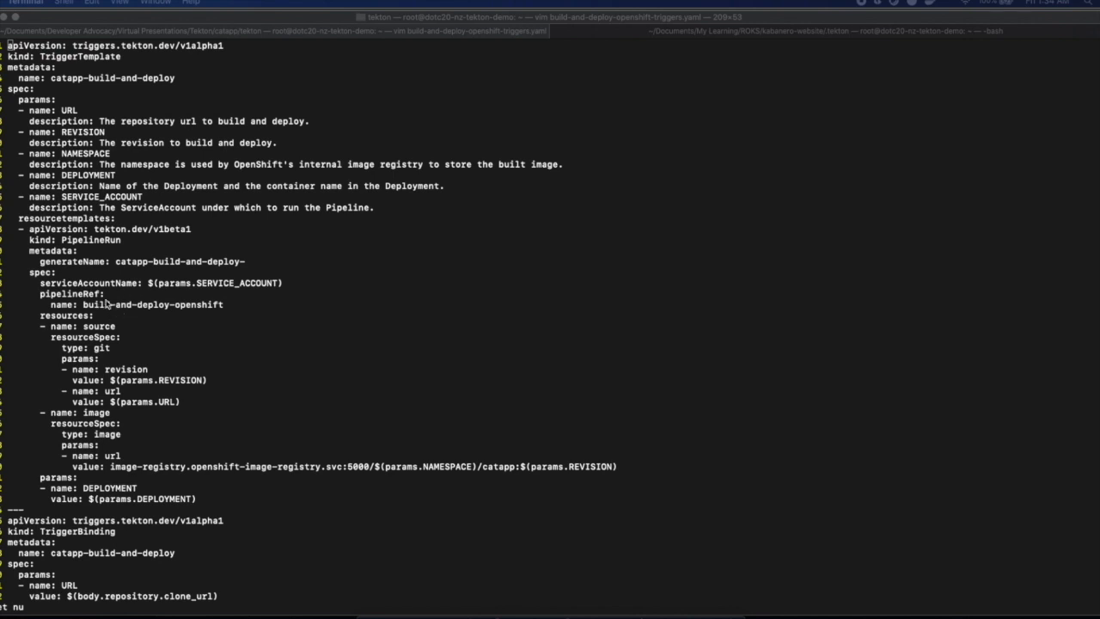
mouse_move(230, 316)
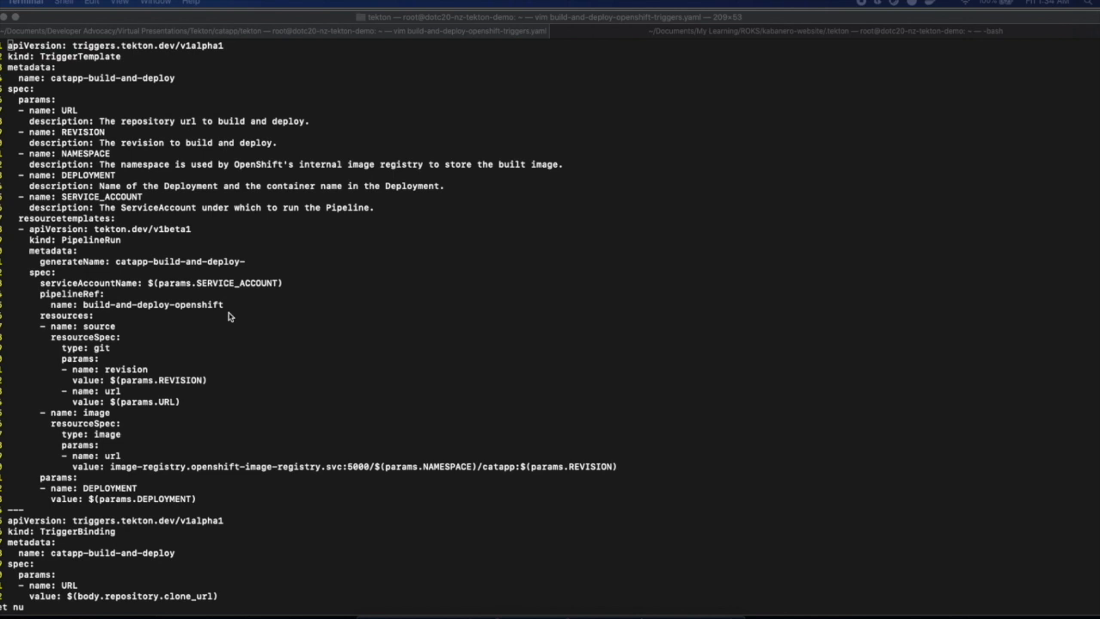
mouse_move(199, 381)
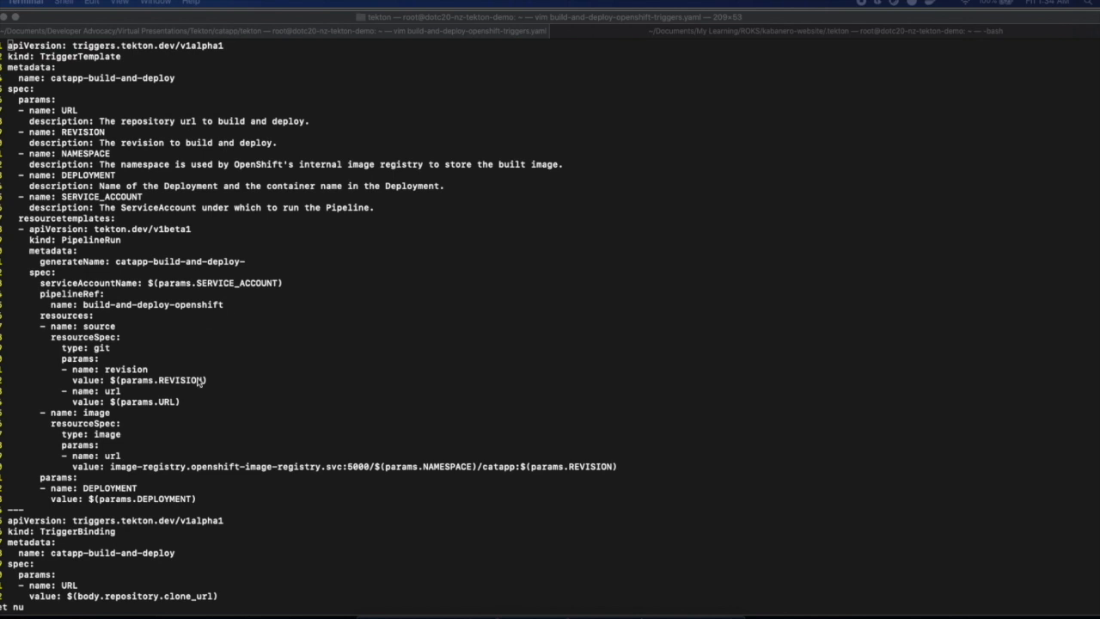
mouse_move(326, 382)
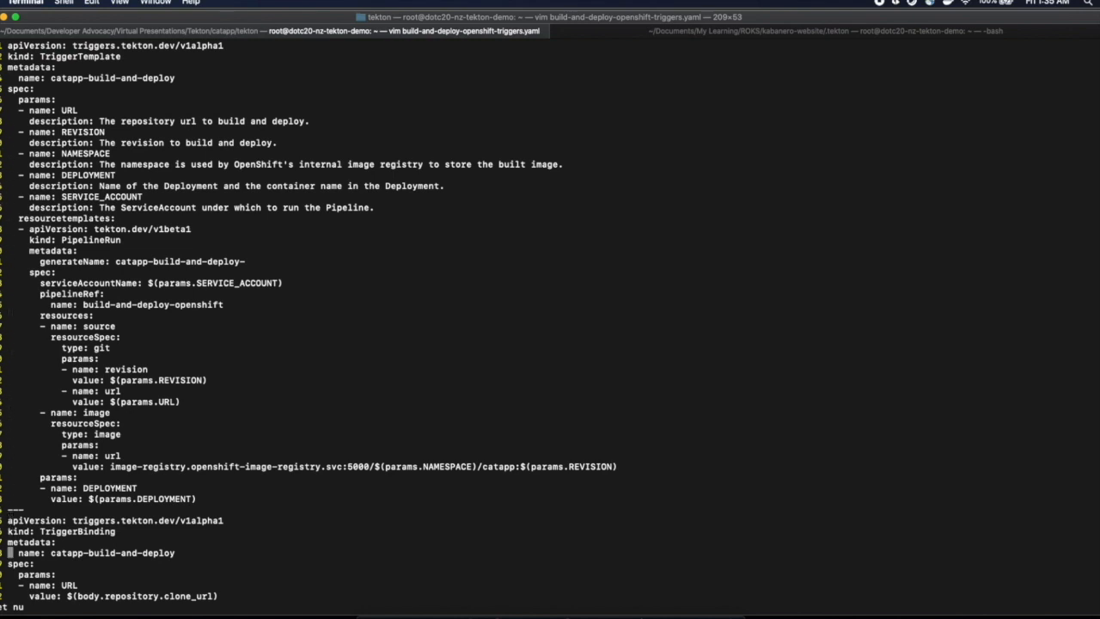
scroll("down", 3)
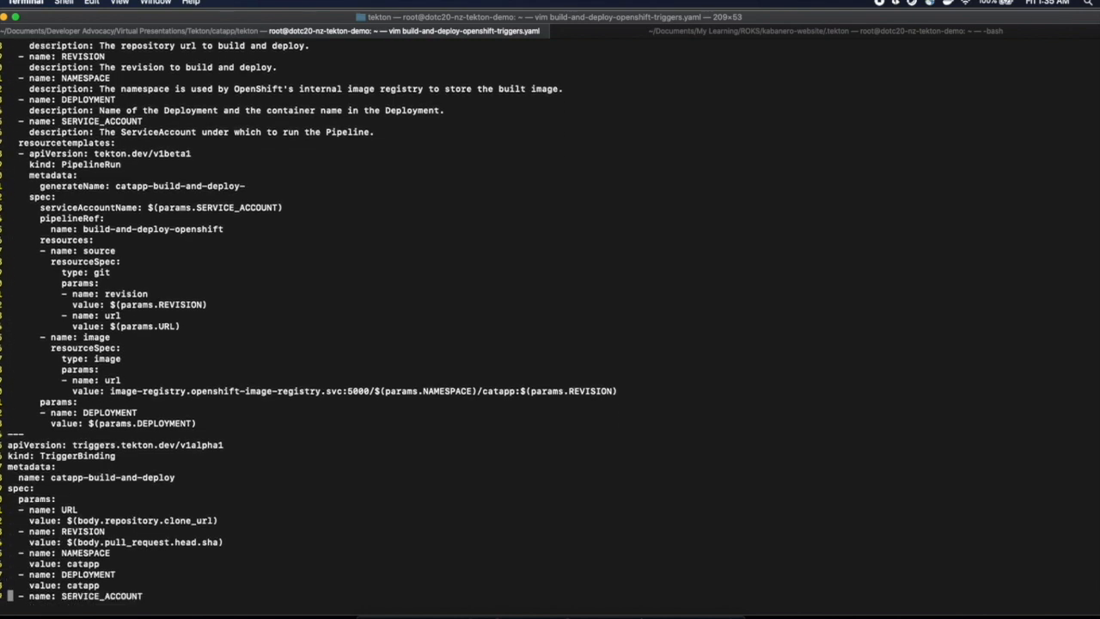
scroll("down", 3)
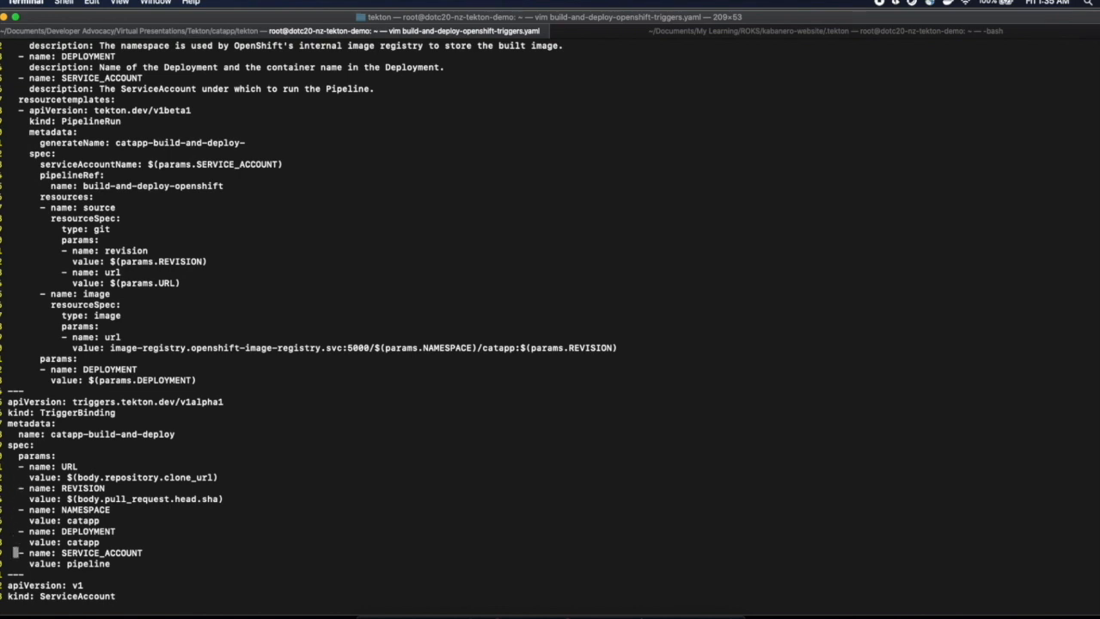
scroll("down", 3)
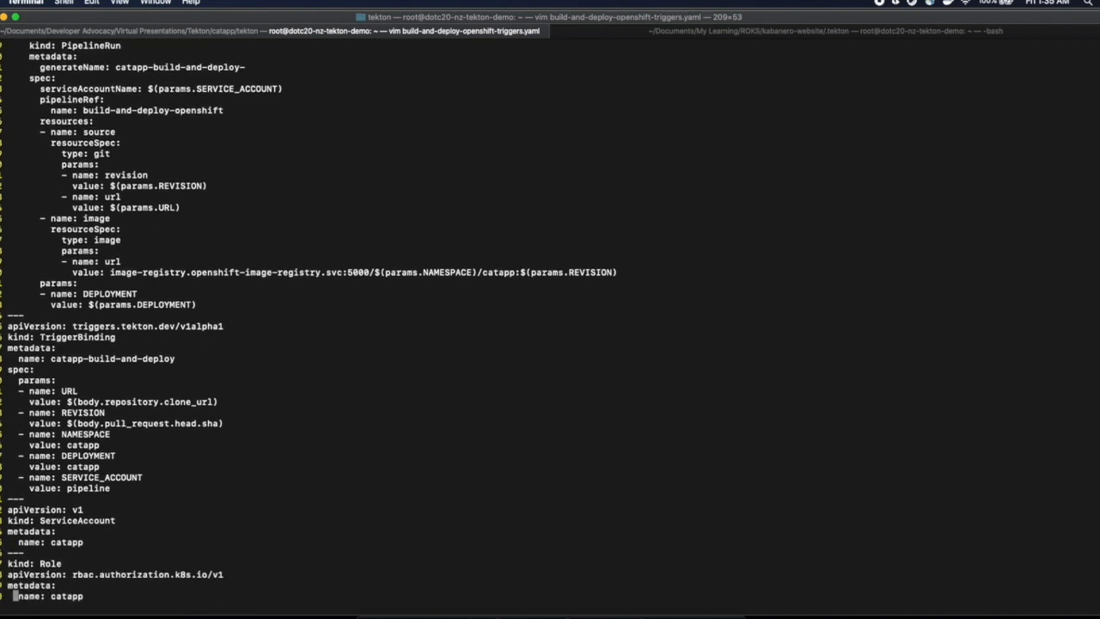
scroll("down", 3)
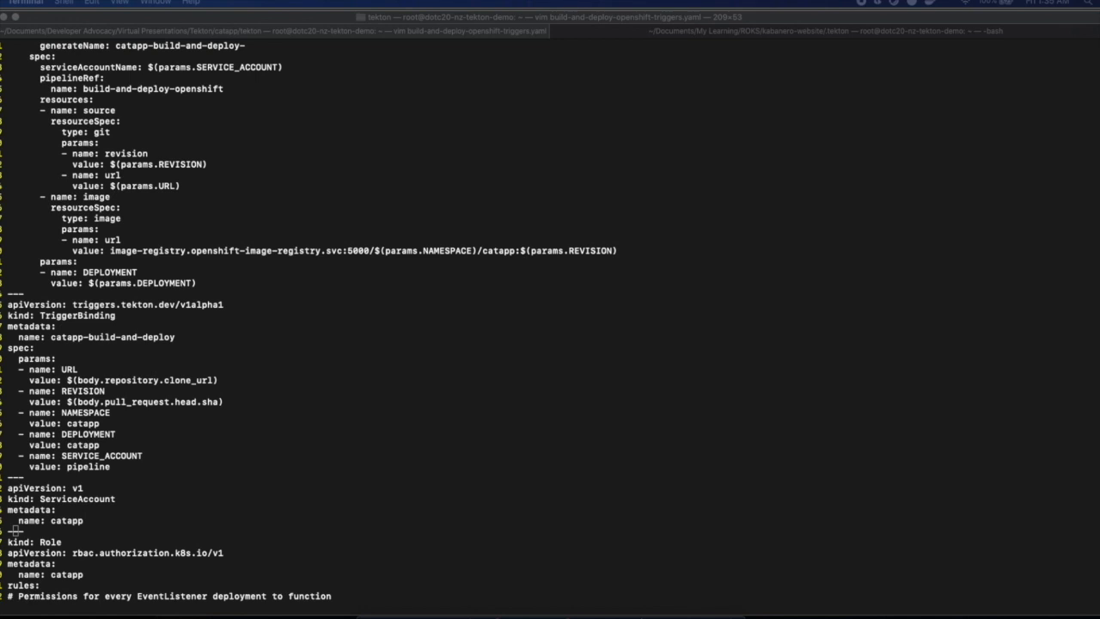
mouse_move(541, 249)
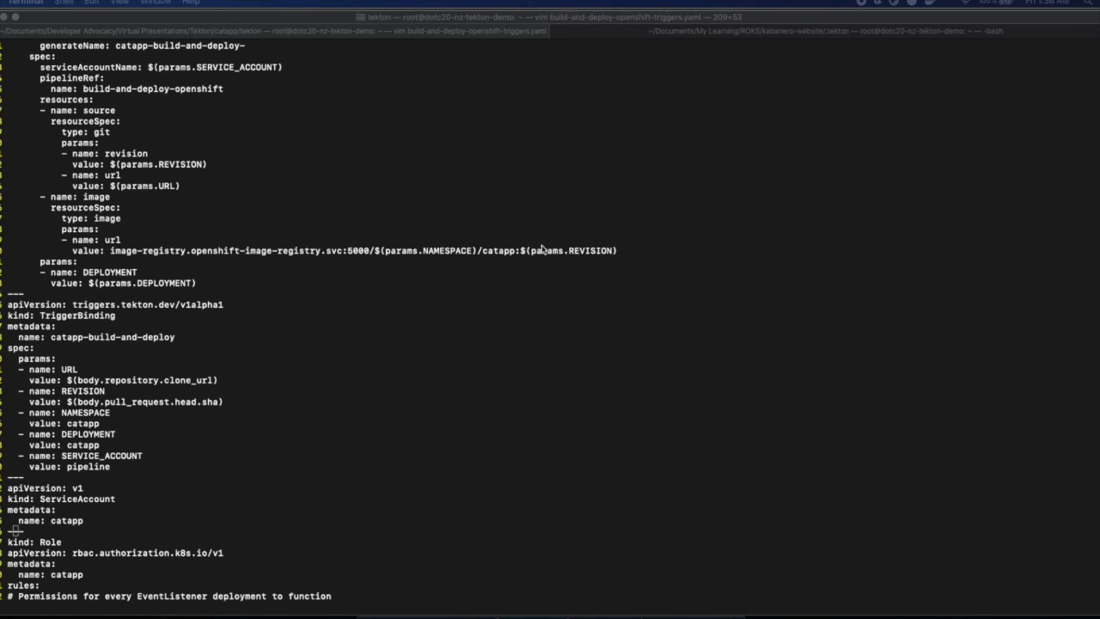
mouse_move(636, 268)
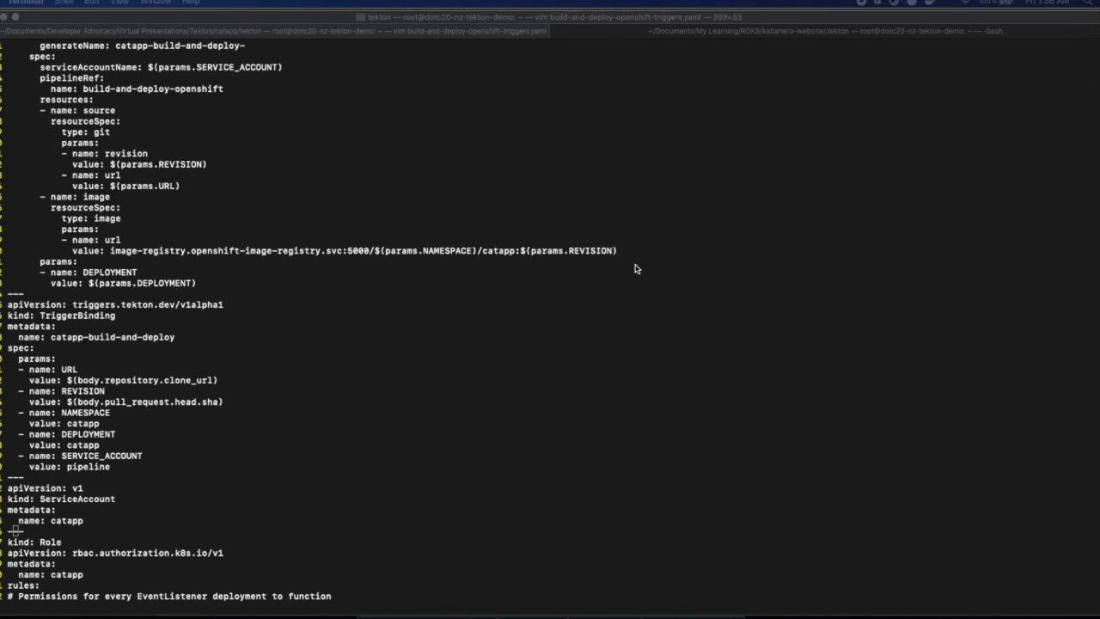
Scroll through the RoleBinding, EventListener and el-catapp Route sections of the triggers file
scroll("down", 3)
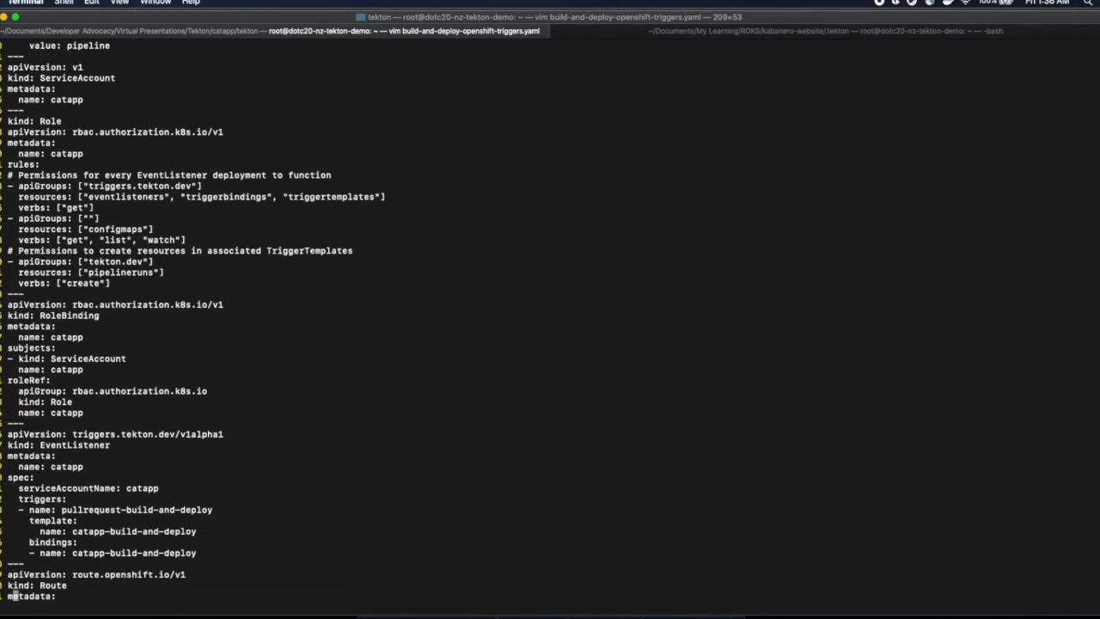
scroll("down", 3)
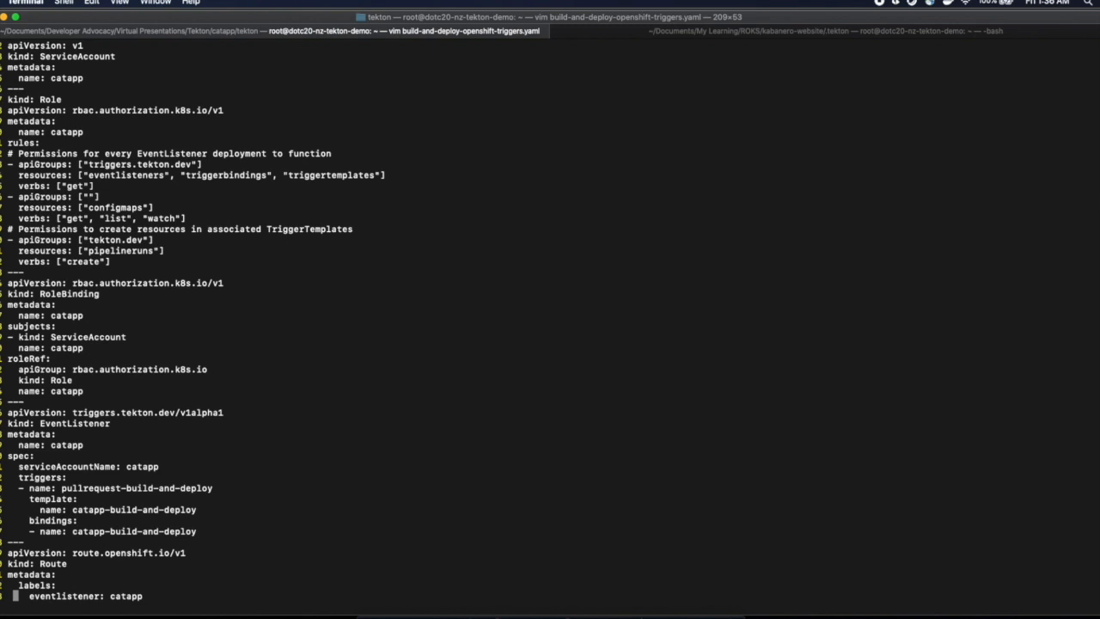
mouse_move(631, 264)
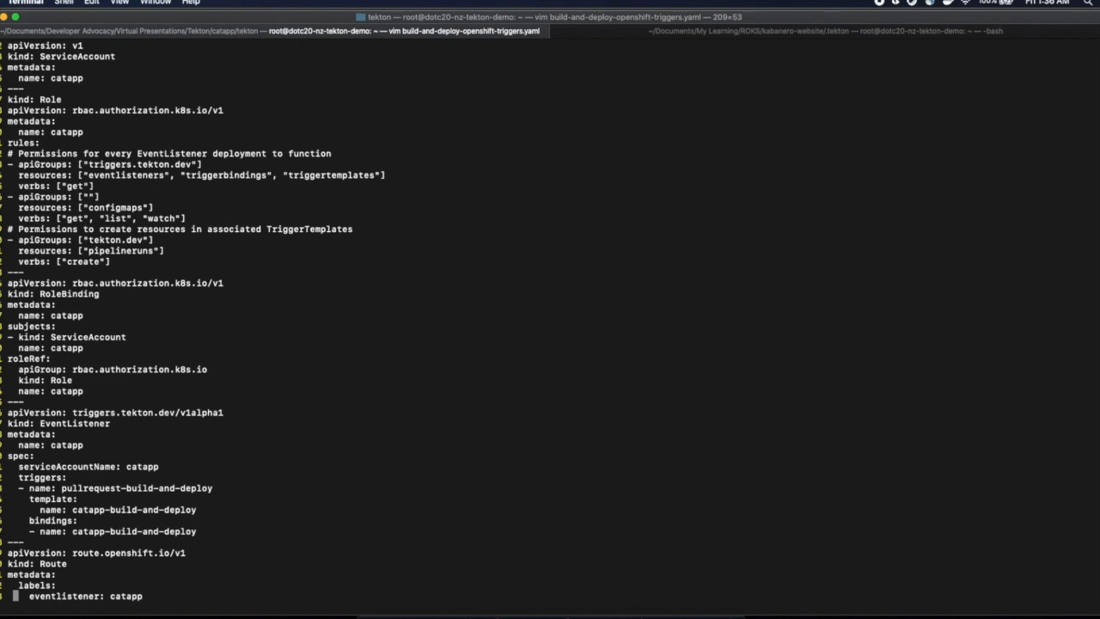
scroll("down", 3)
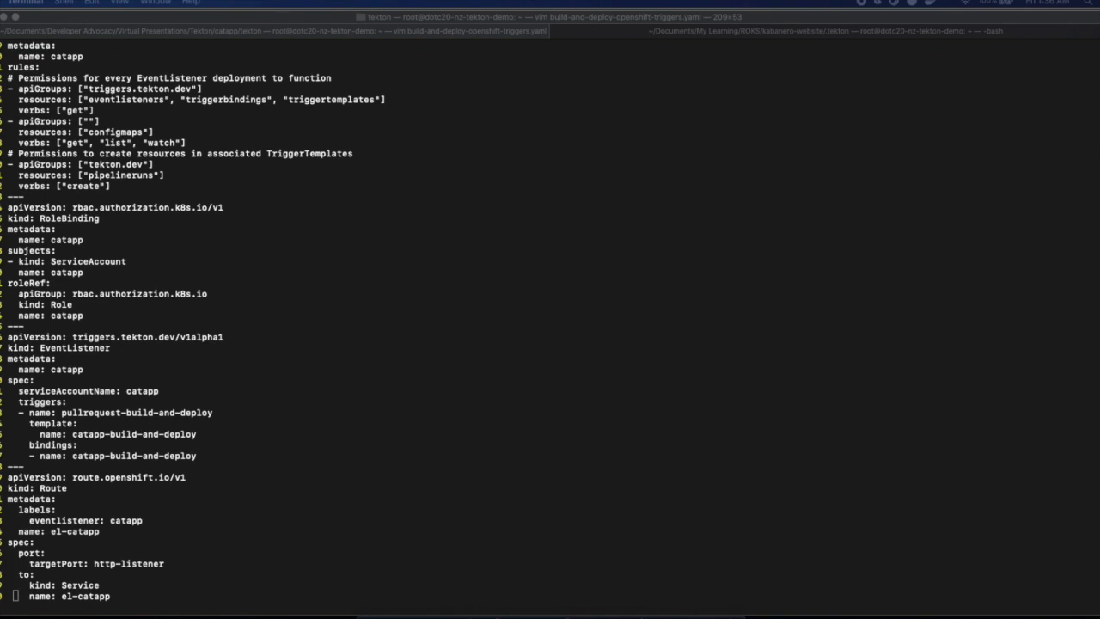
mouse_move(942, 303)
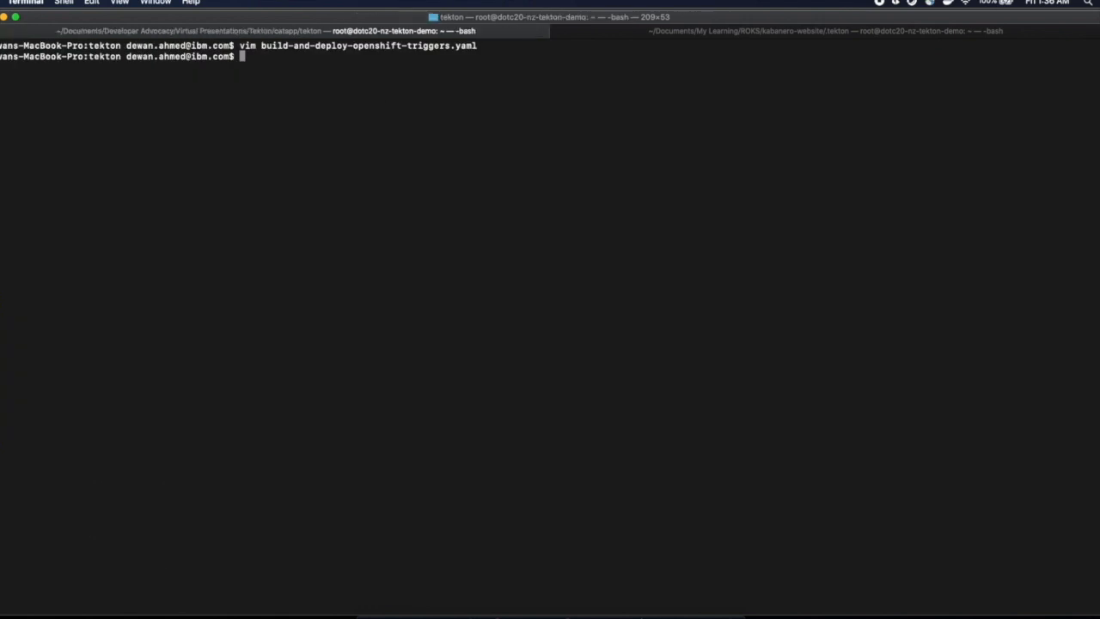
Apply build-and-deploy-openshift-triggers.yaml to the cluster with oc apply -f
type("oc appl")
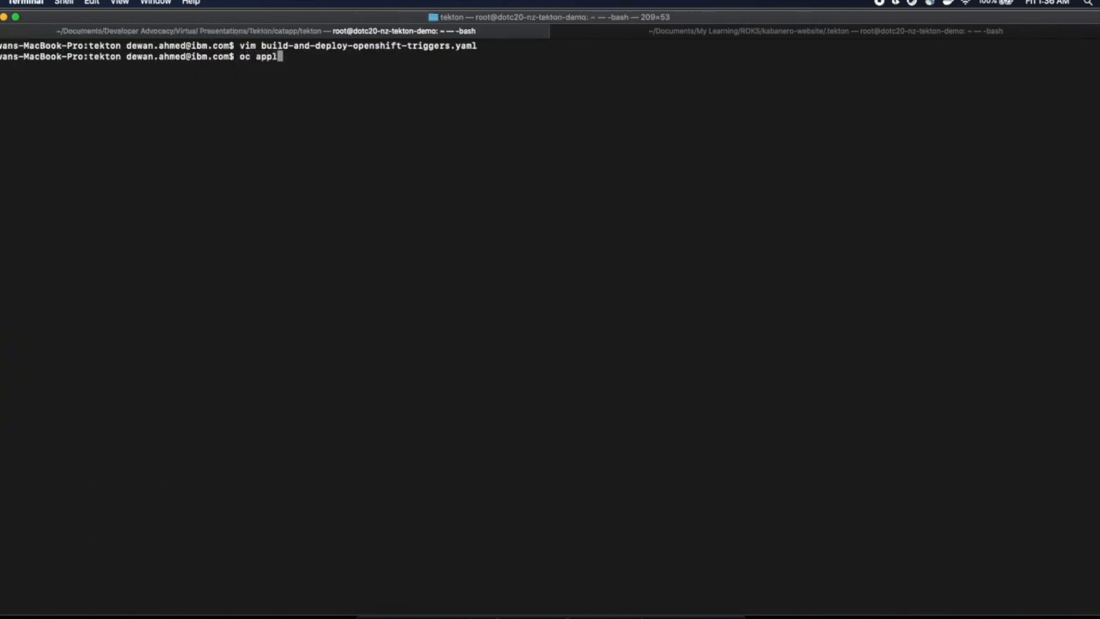
type("y -f")
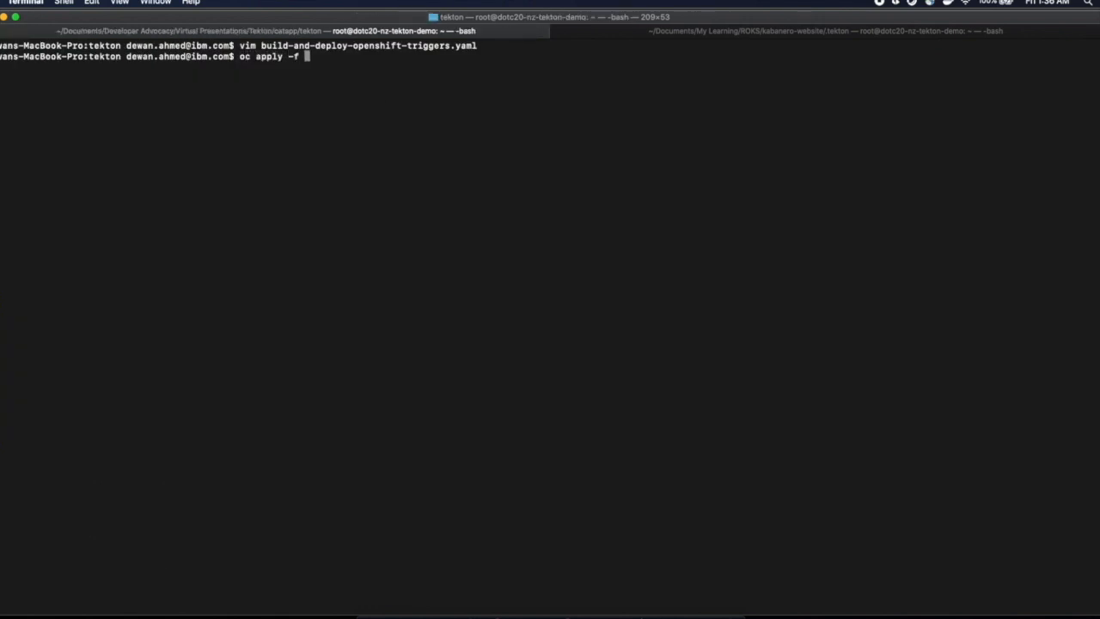
type("build-and-deploy-openshift-tr")
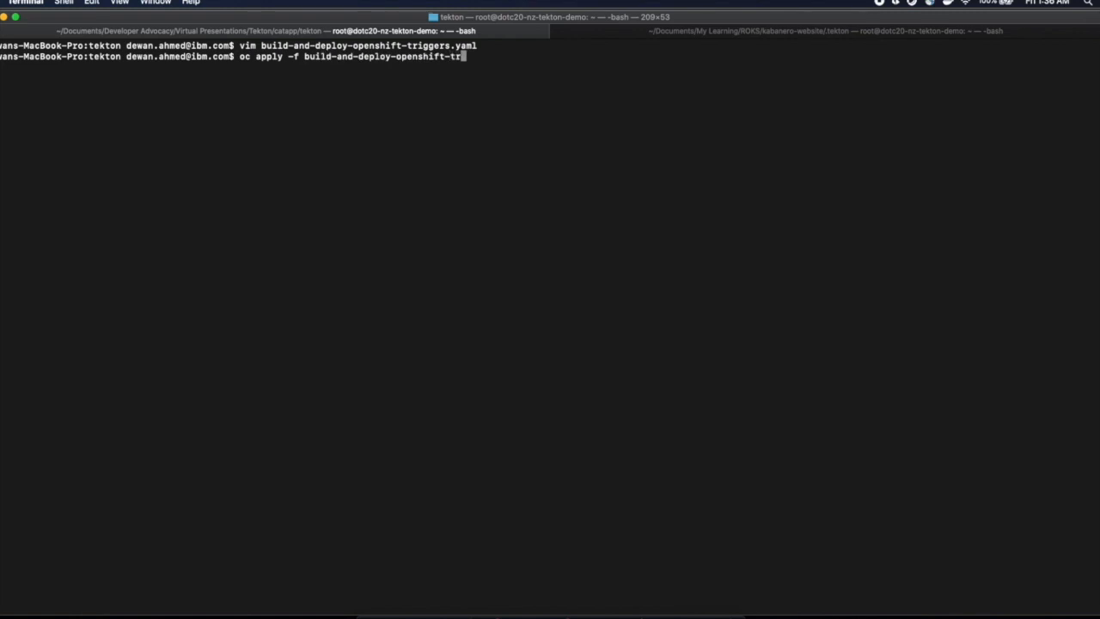
key("Return")
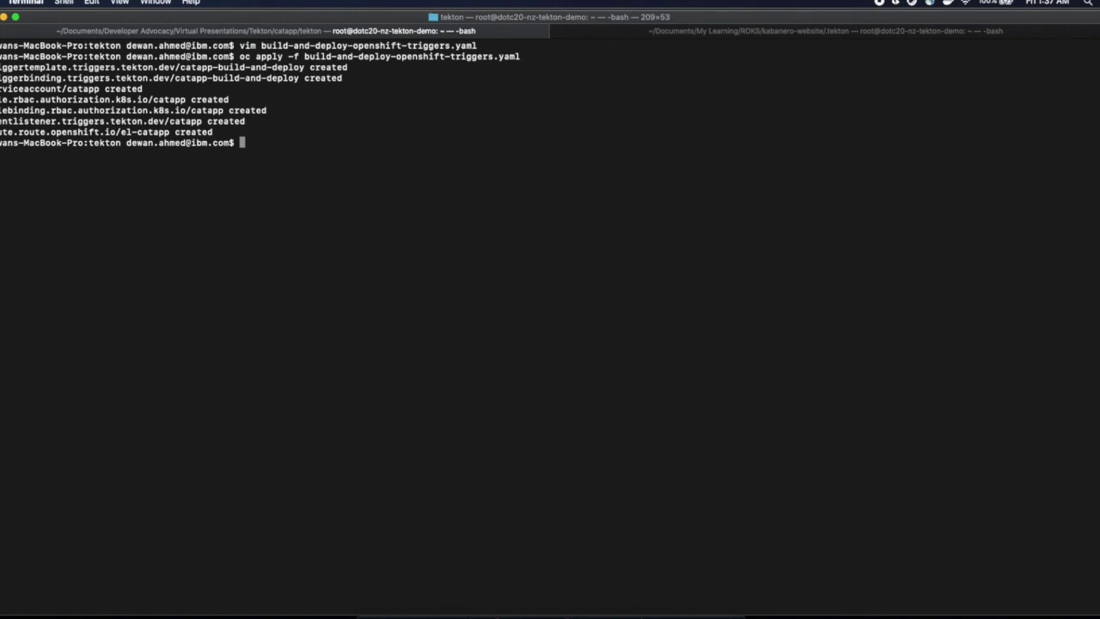
mouse_move(615, 572)
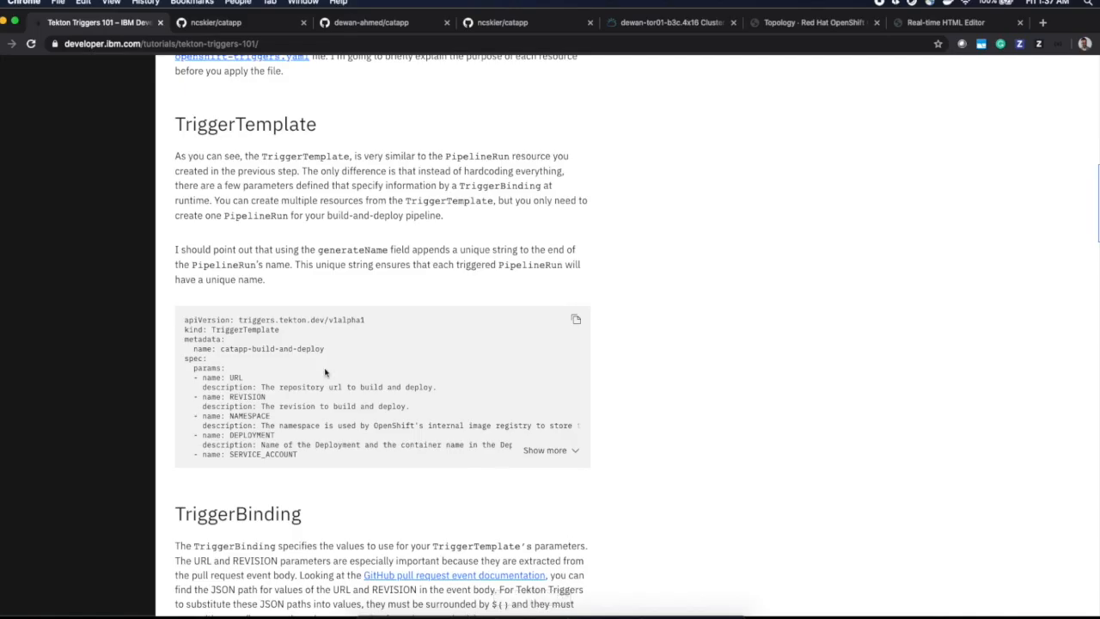
scroll("down", 3)
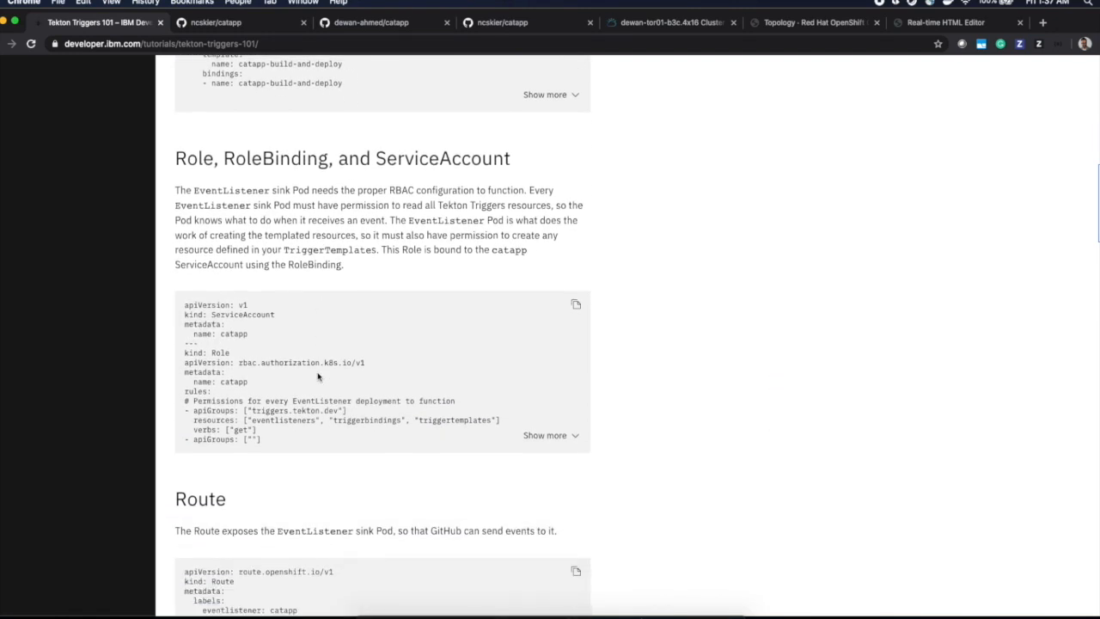
scroll("down", 3)
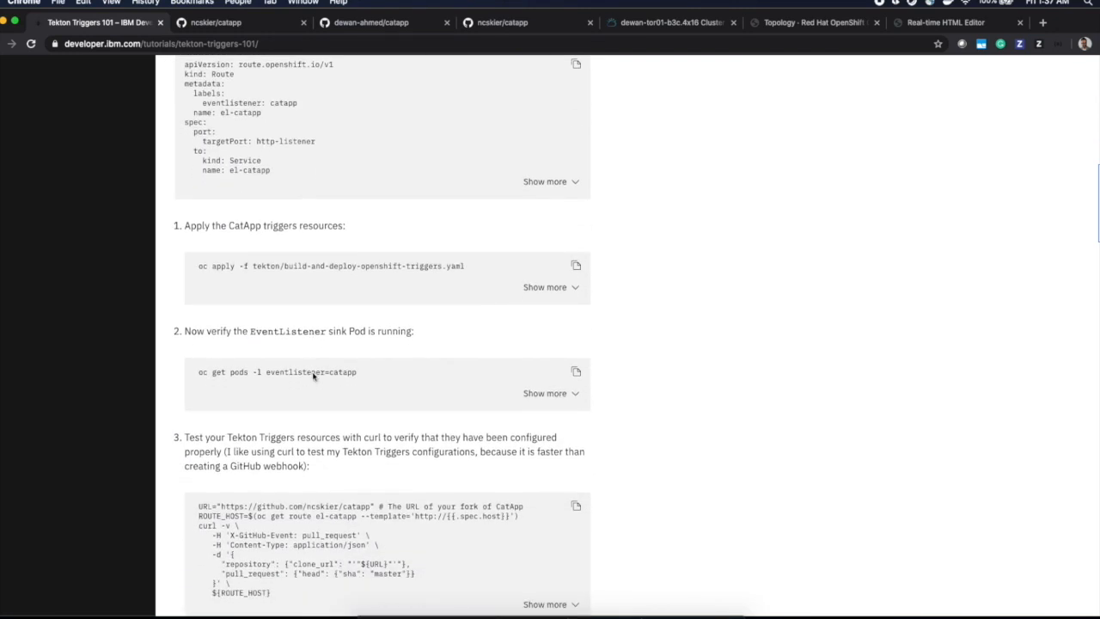
scroll("down", 3)
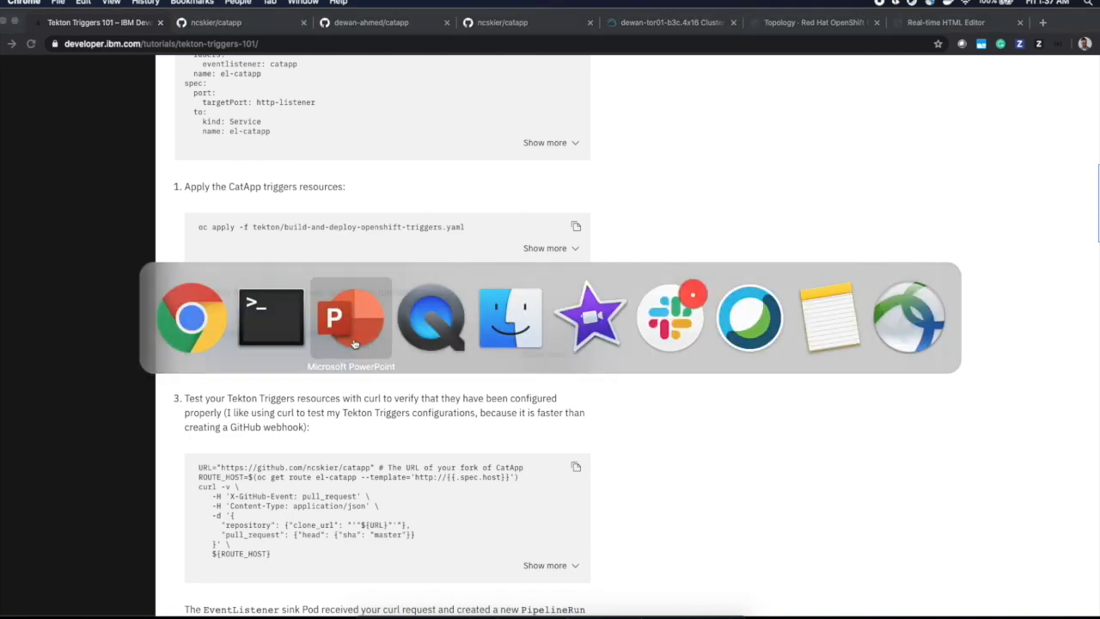
left_click(271, 318)
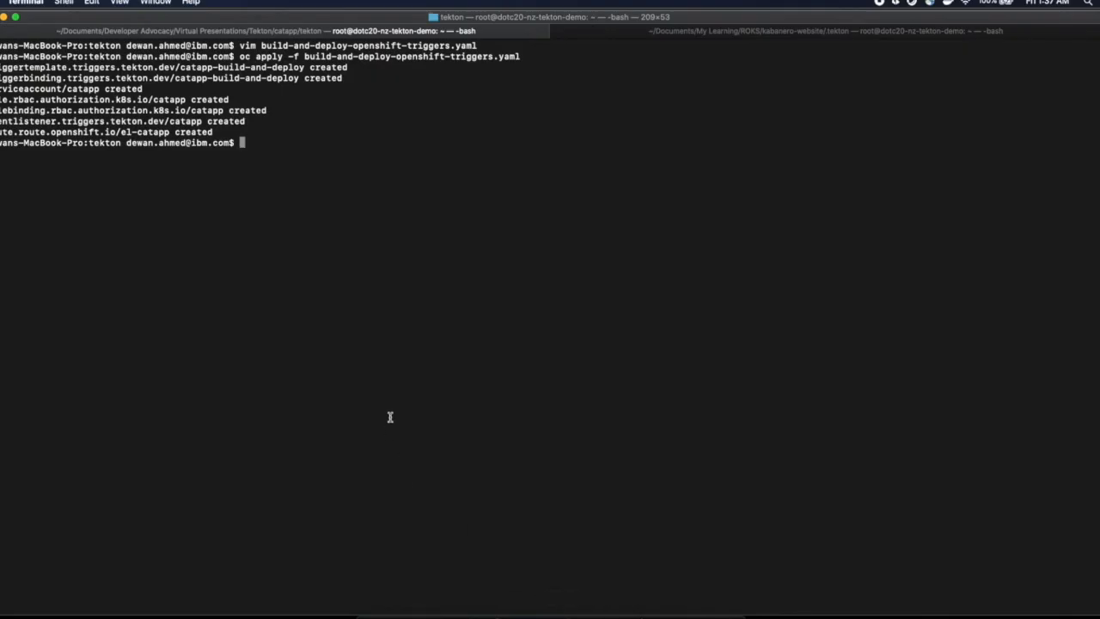
List the pods labelled eventlistener=catapp to check the event listener is up
type("oc get pods -l eventlistener=catapp")
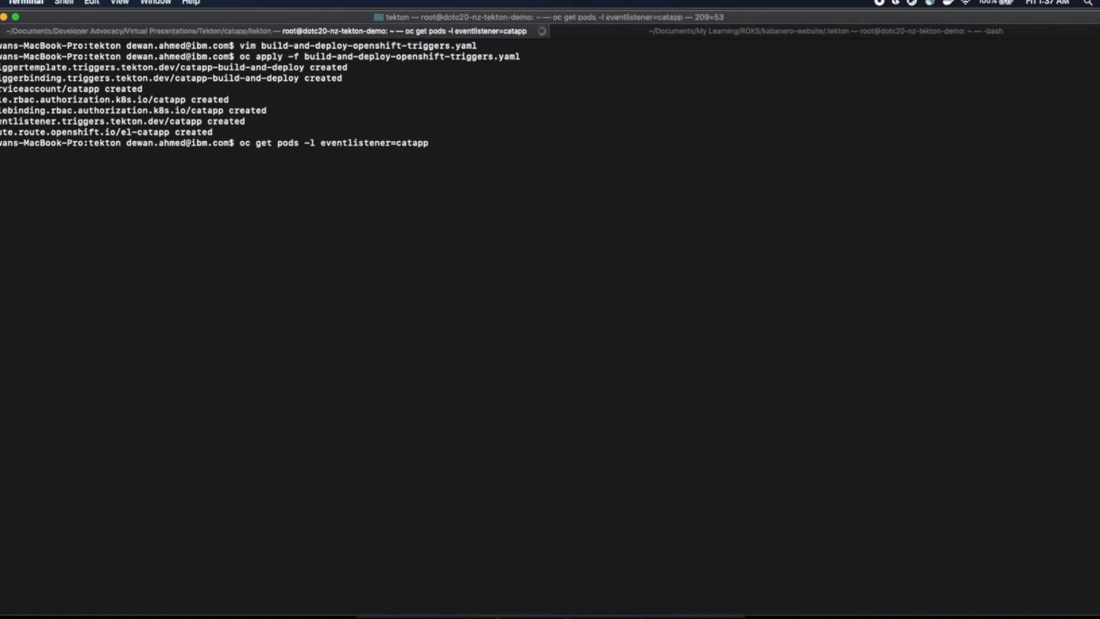
key("Return")
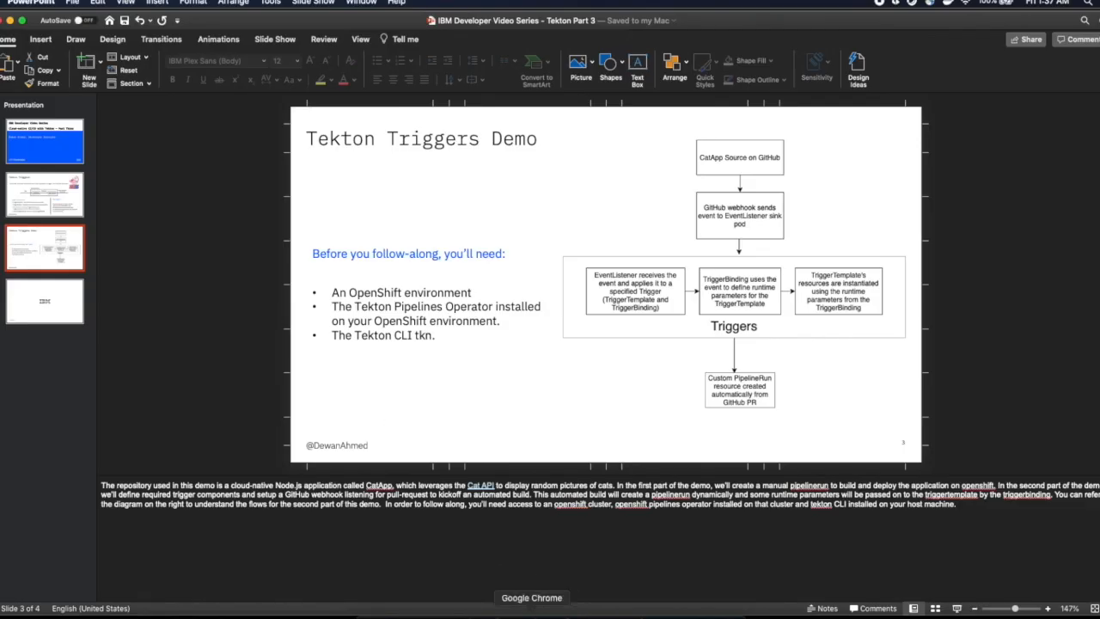
Review the tutorial's step 3 curl test example and select the start of the curl command
left_click(531, 598)
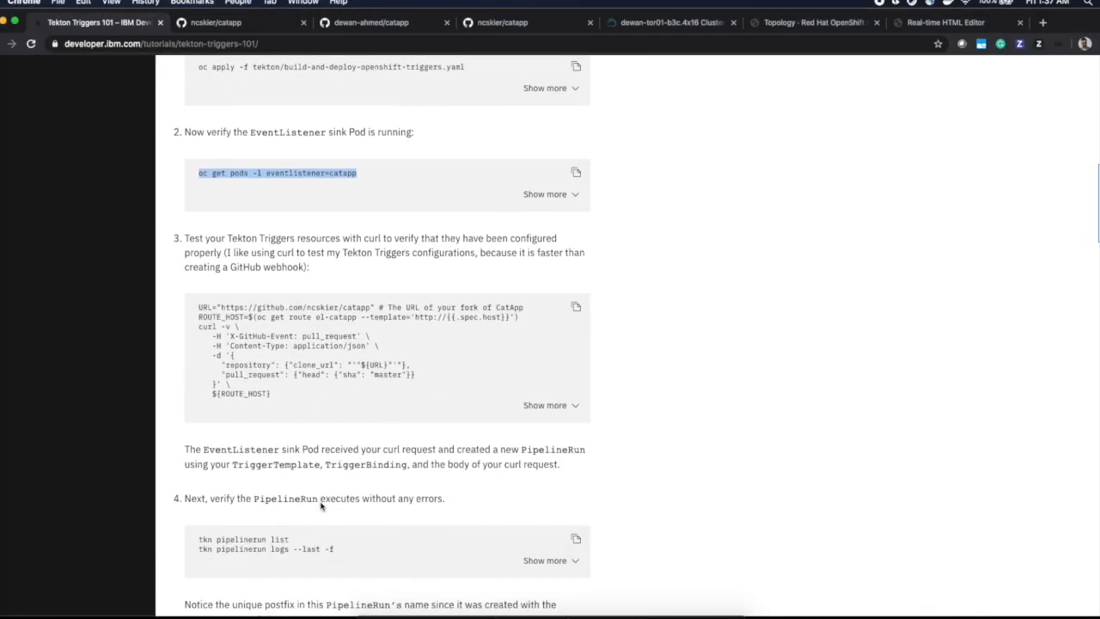
scroll("down", 3)
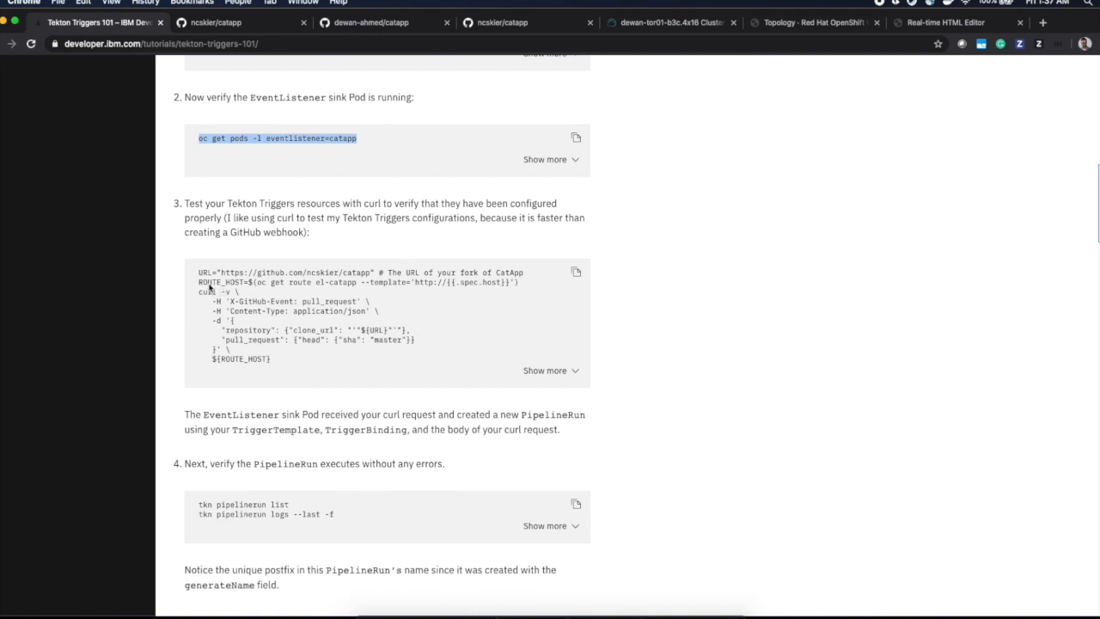
mouse_move(203, 292)
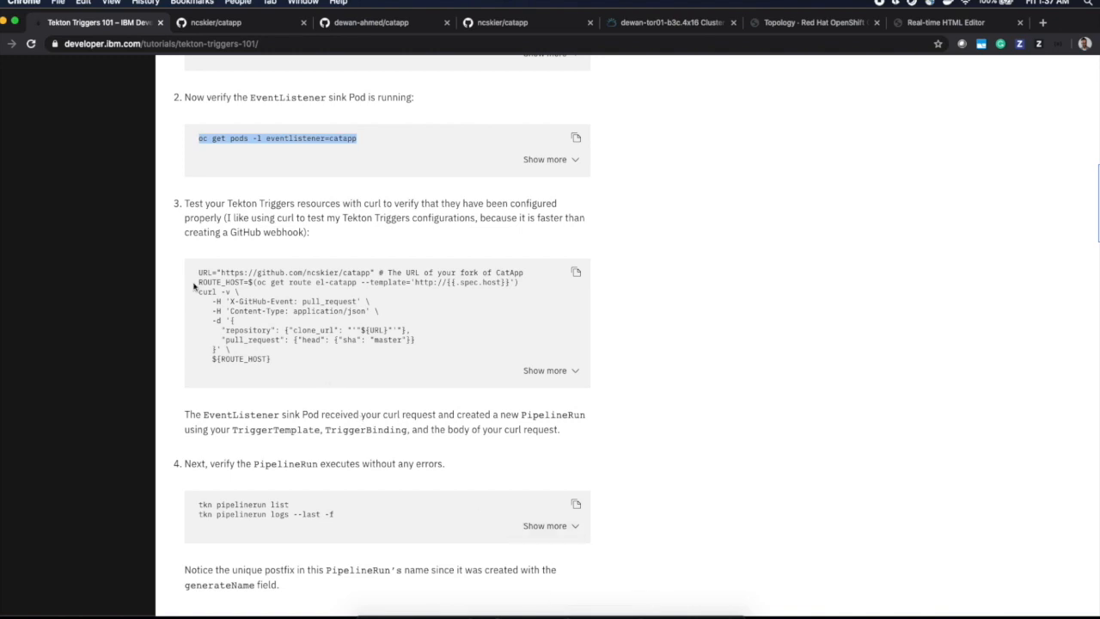
double_click(220, 282)
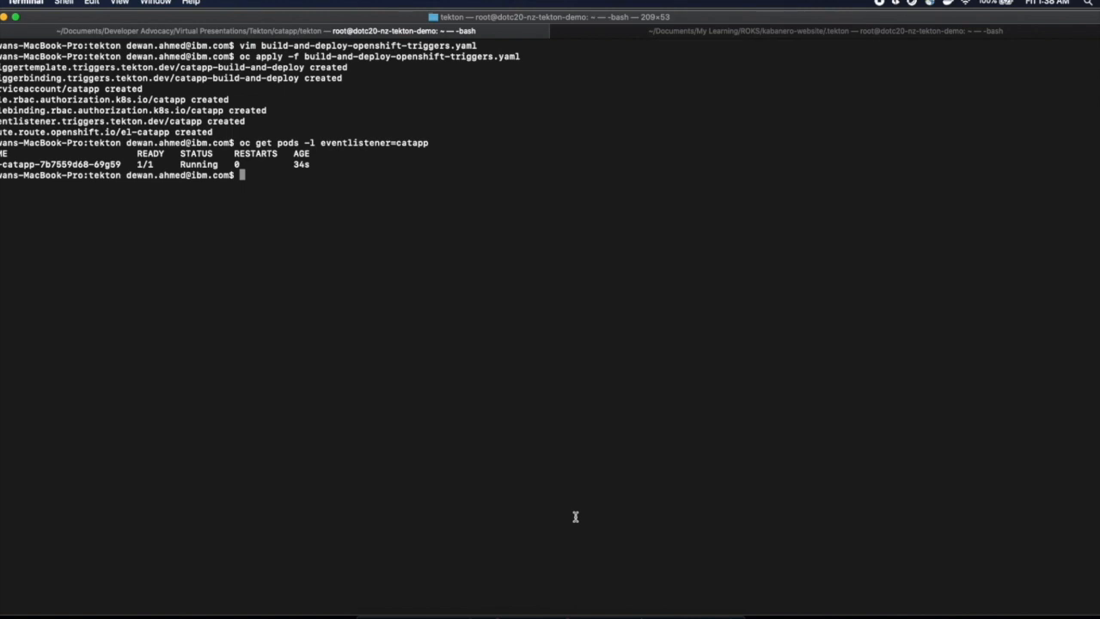
Echo the URL and ROUTE_HOST variables to print the repo address and route host
type("echo")
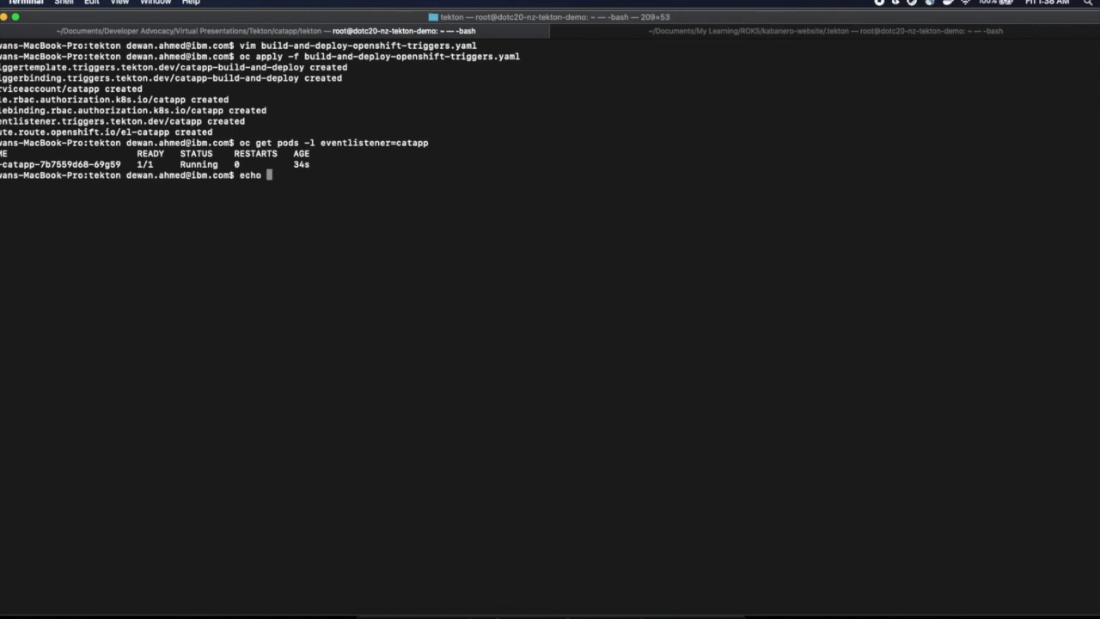
key("Return")
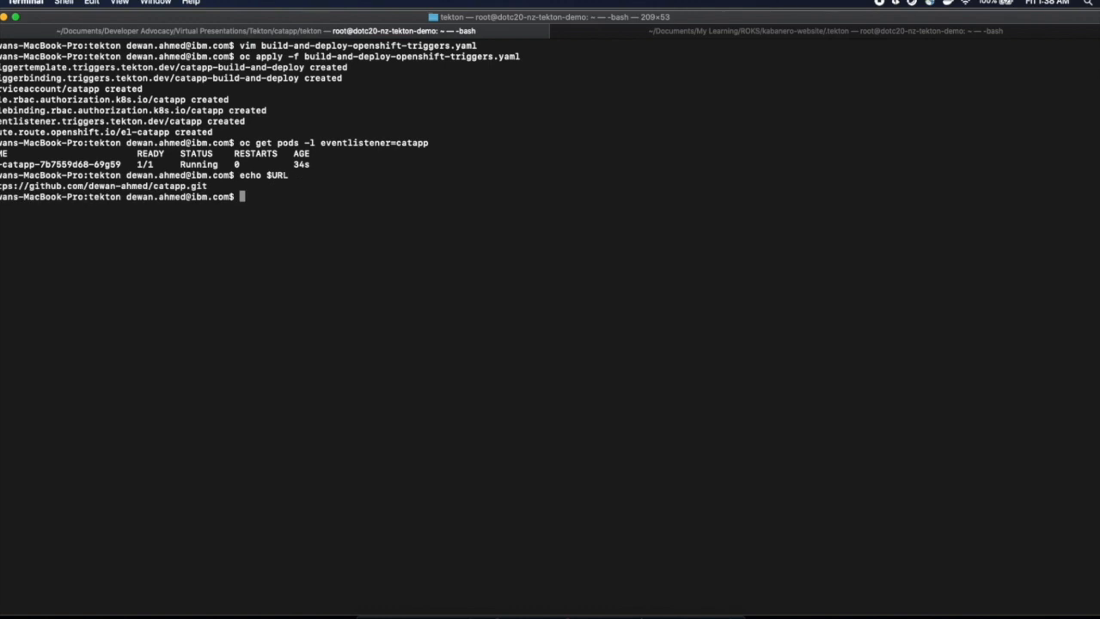
type("echo")
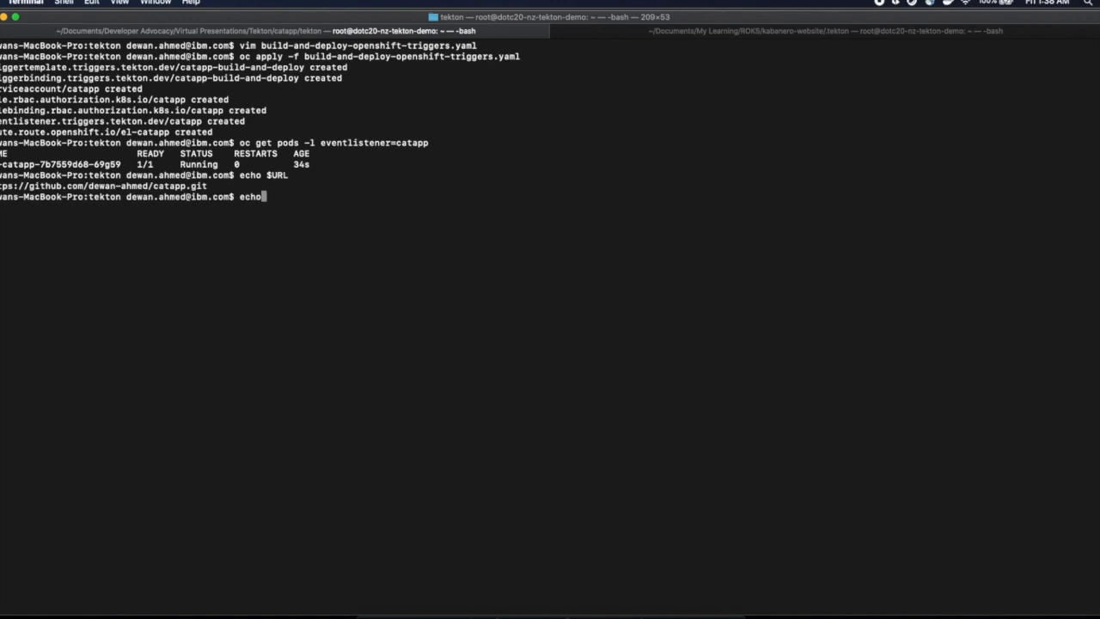
type("ROUTE_HOST")
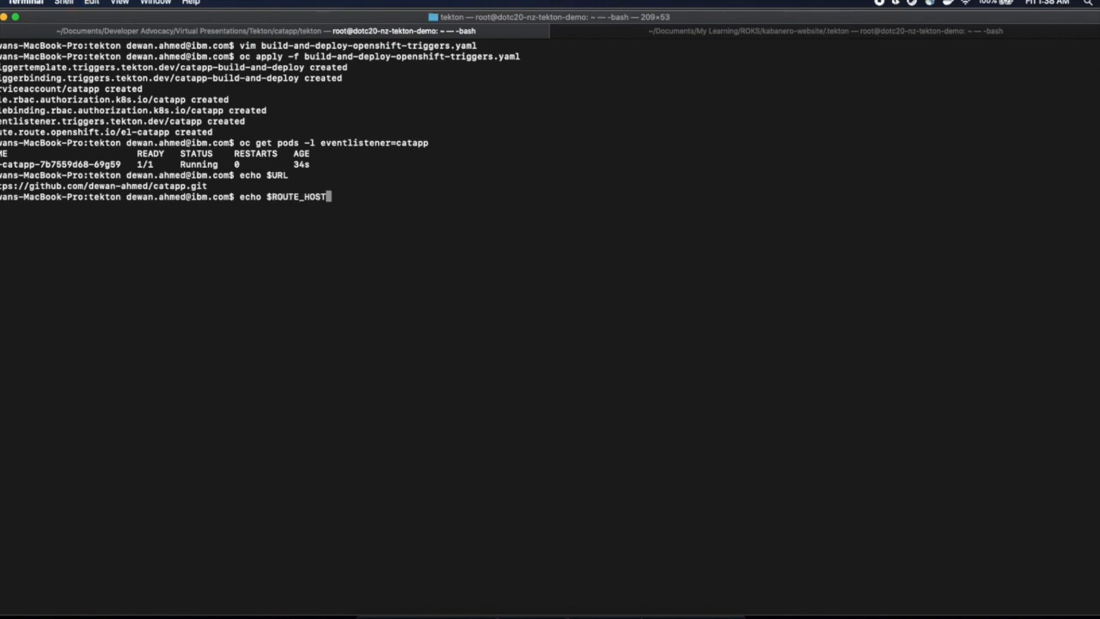
key("Return")
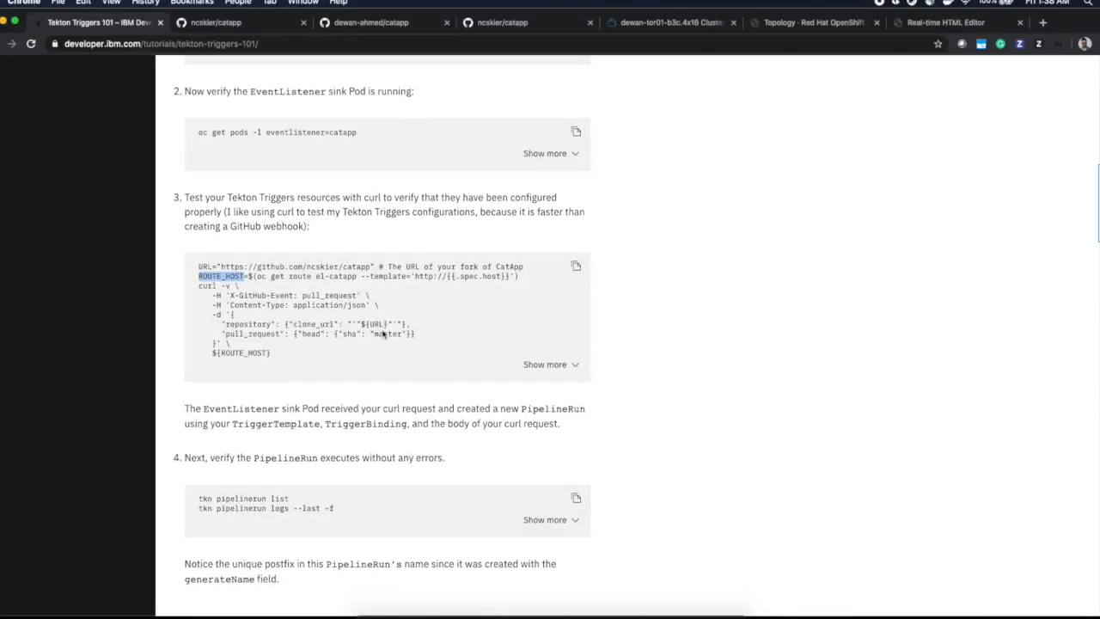
scroll("down", 3)
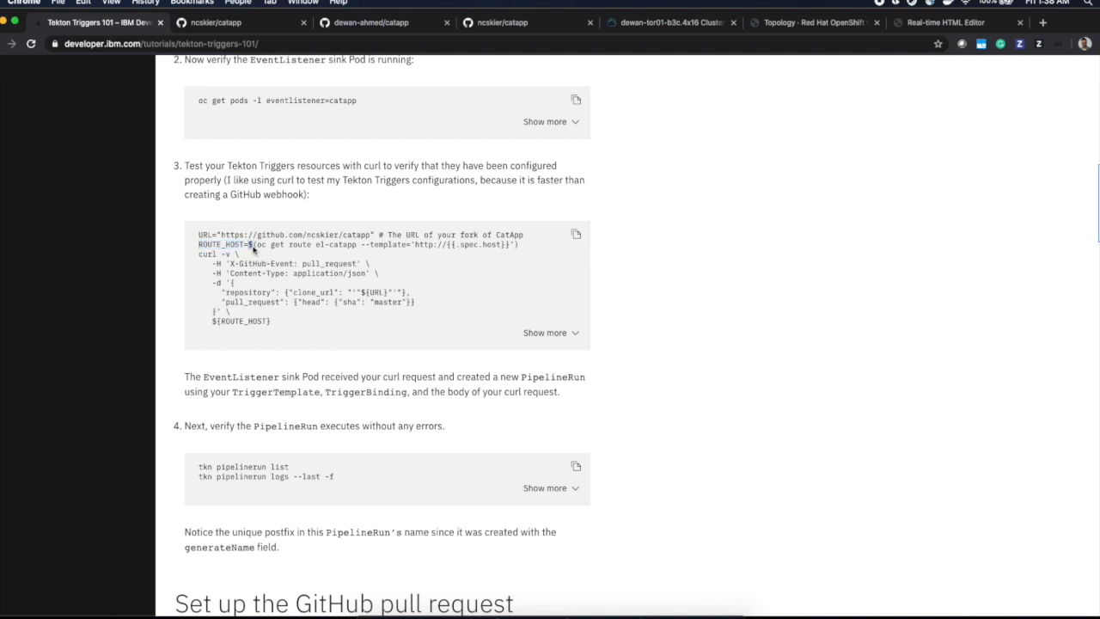
double_click(210, 244)
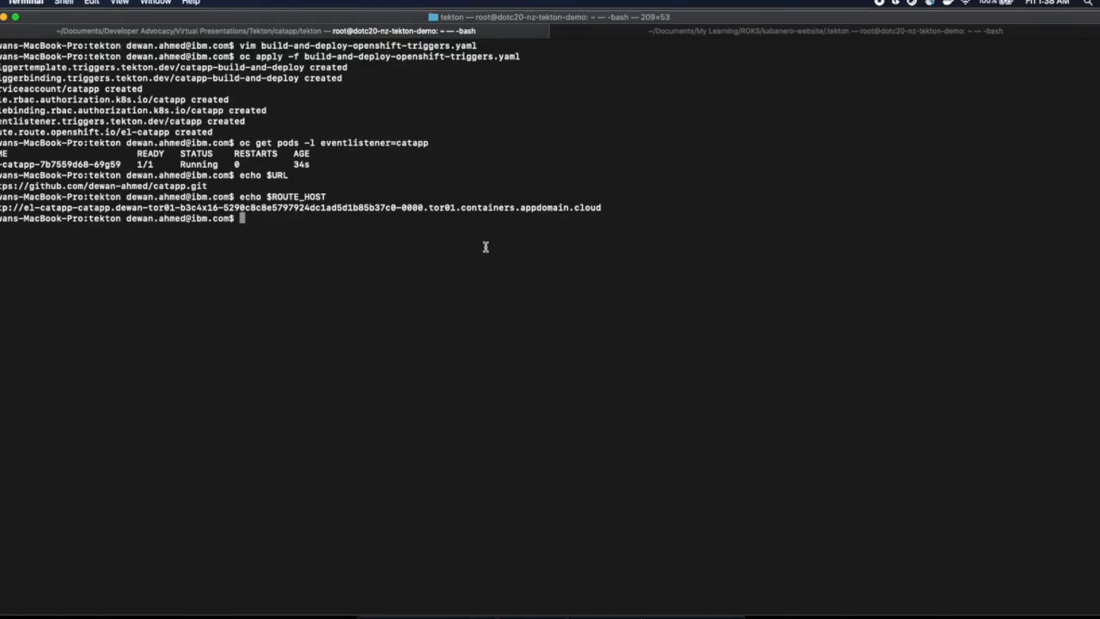
type("ROUTE_HOST=$(oc get route el-catapp --template='http://{{.spec.host}}')")
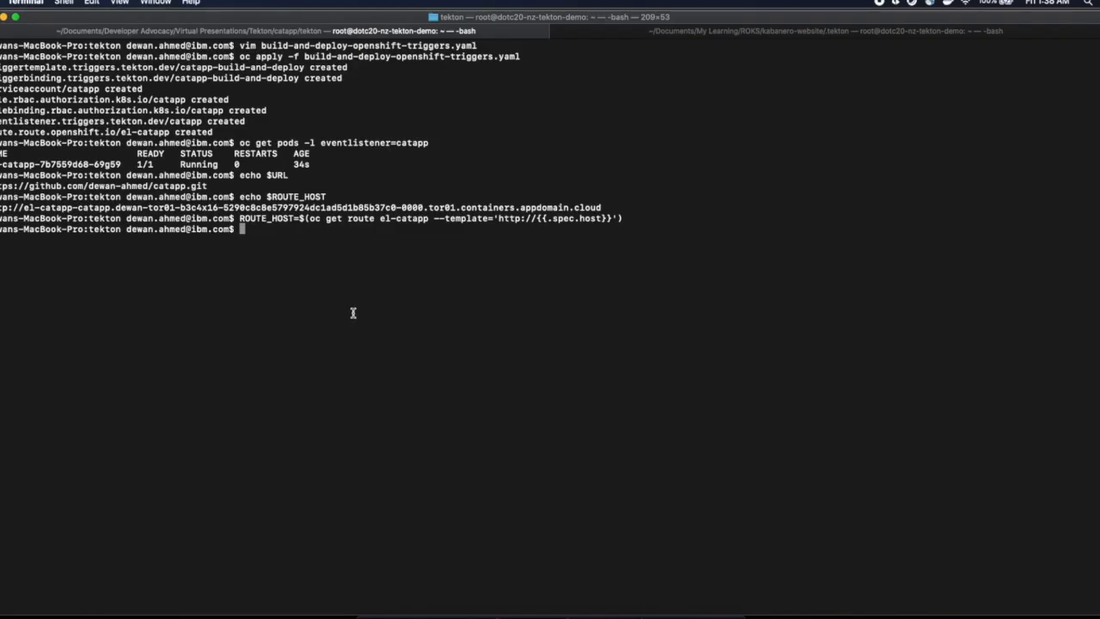
mouse_move(333, 290)
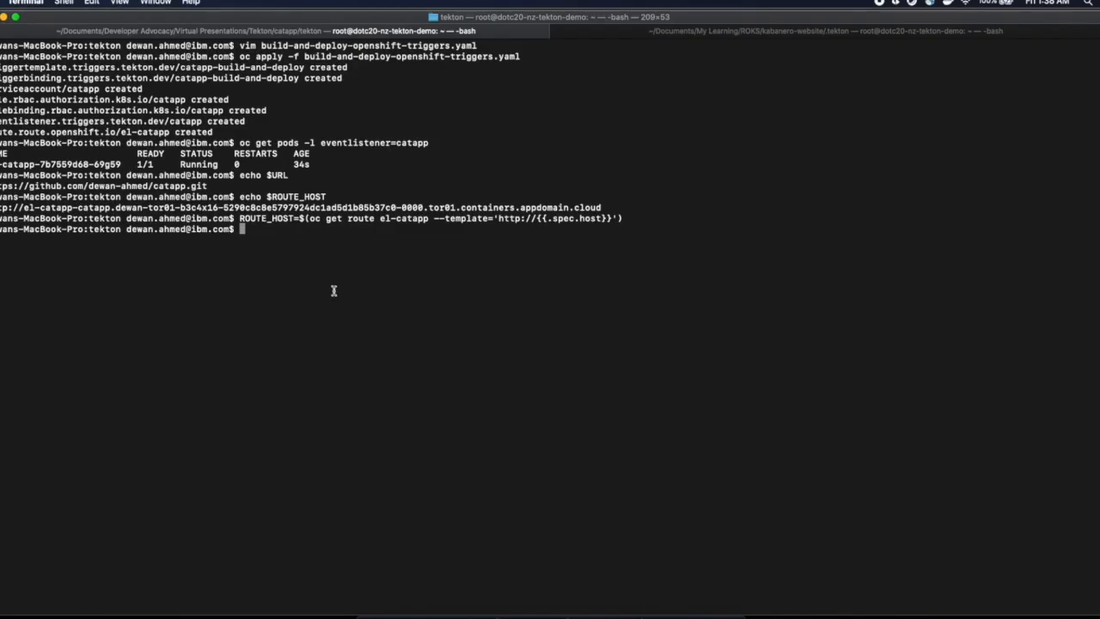
key("Return")
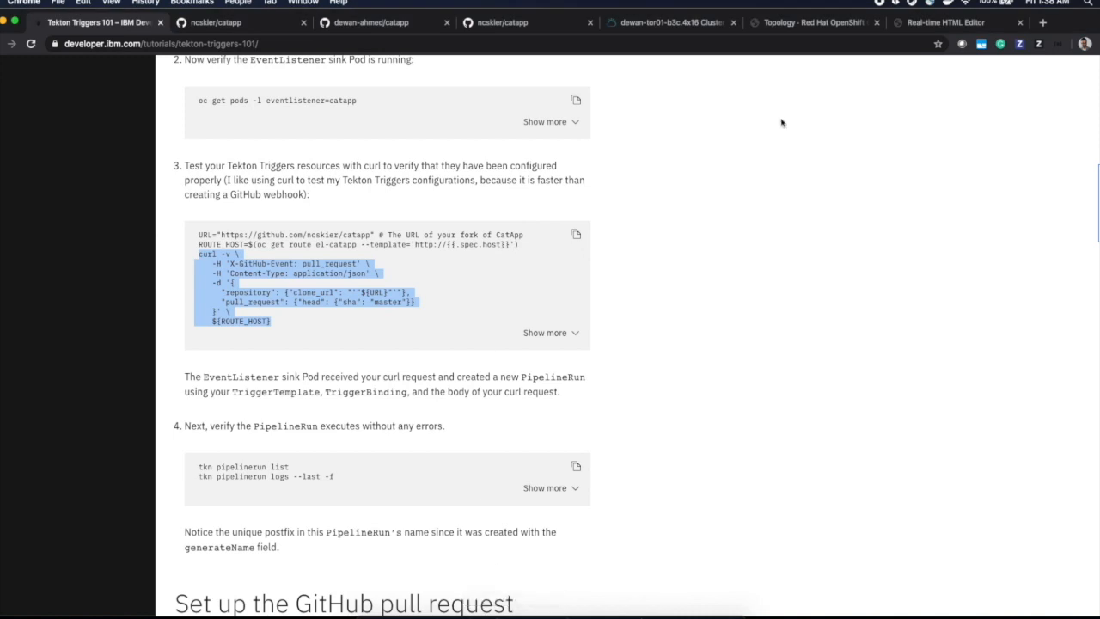
Show the build-and-deploy-openshift pipeline's runs in the OpenShift console Pipelines view
left_click(813, 22)
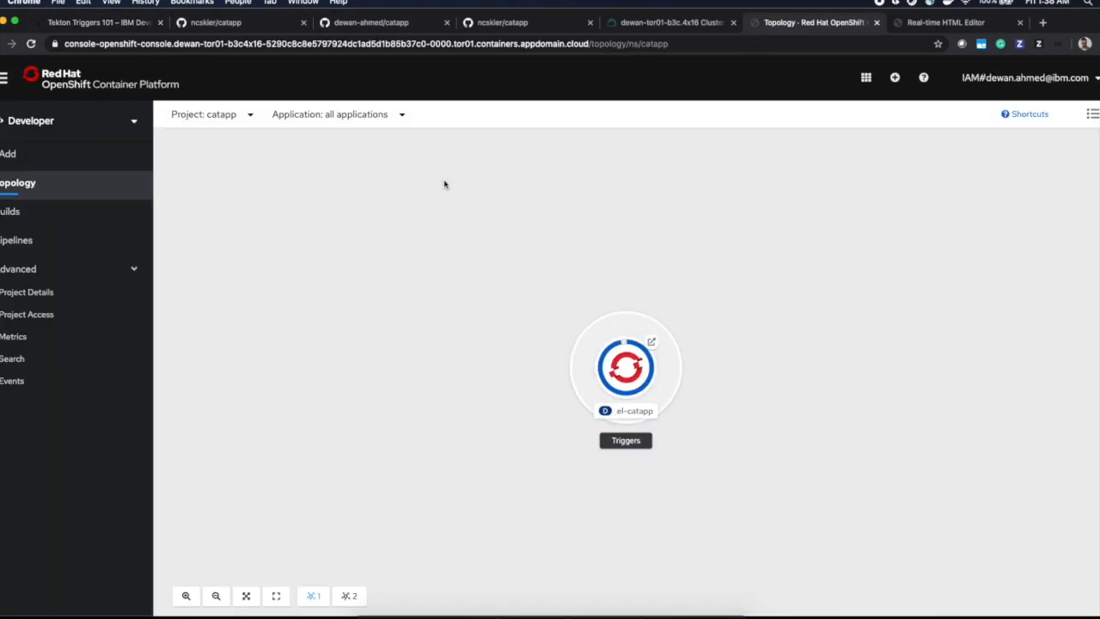
left_click(17, 240)
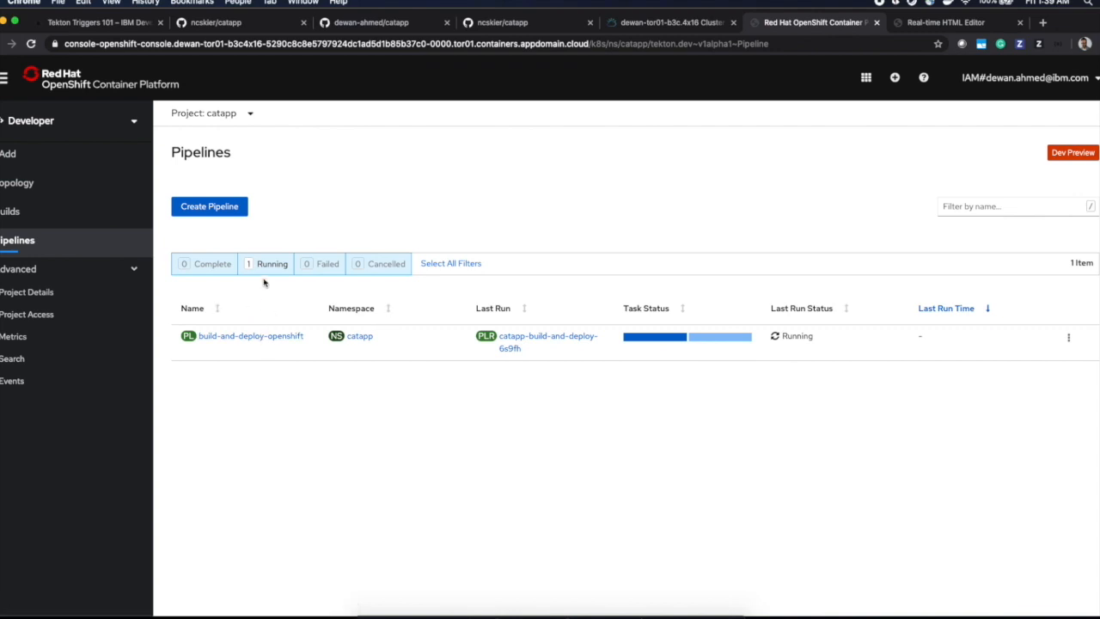
mouse_move(251, 335)
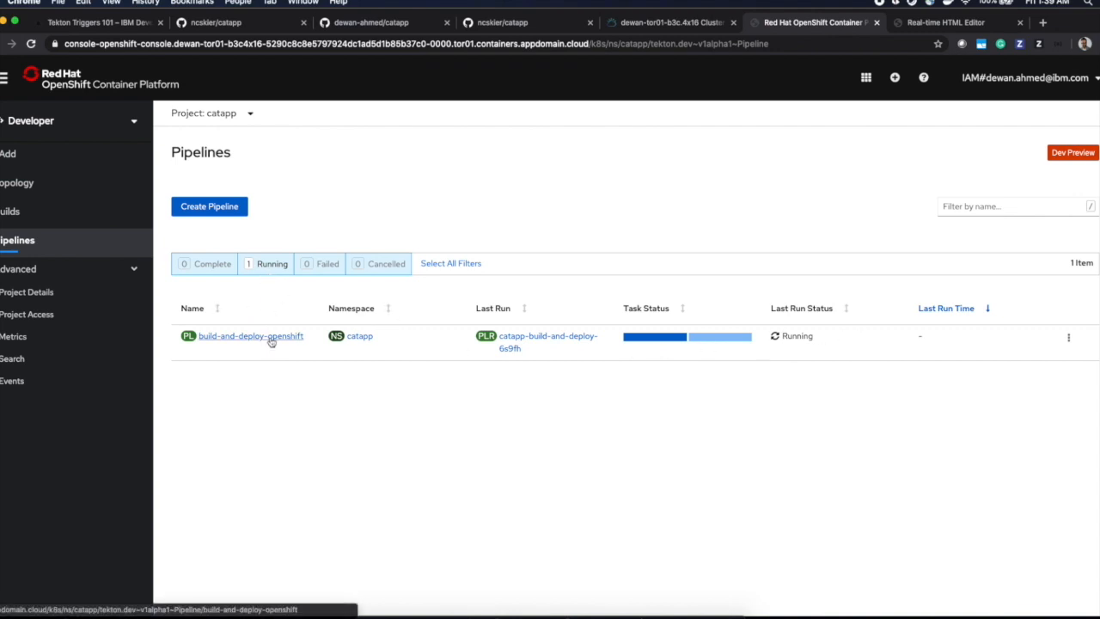
left_click(251, 336)
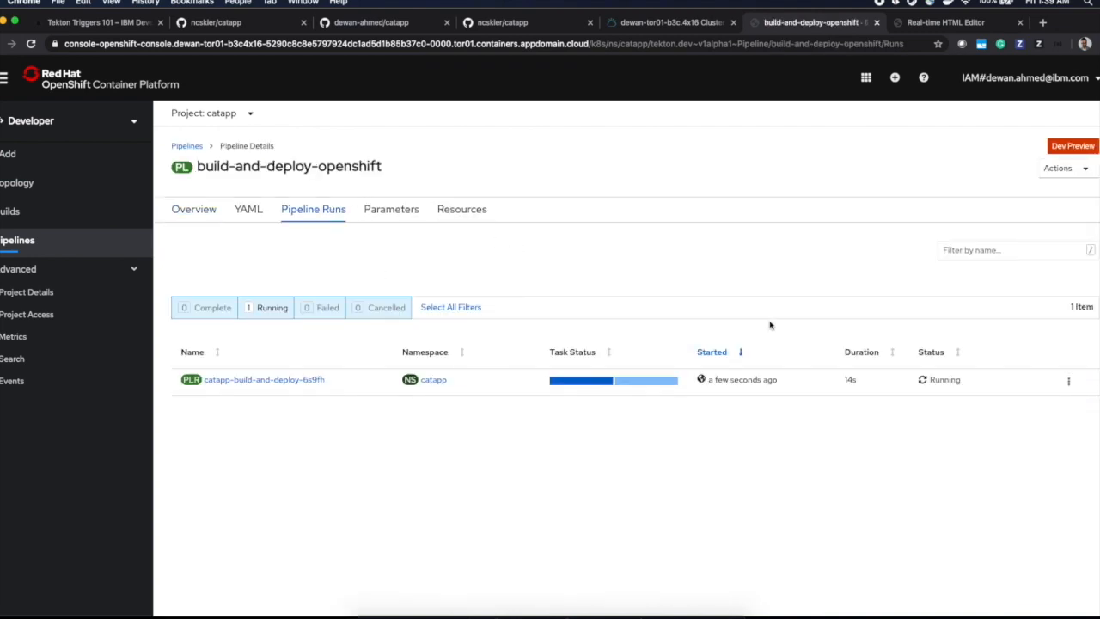
mouse_move(319, 380)
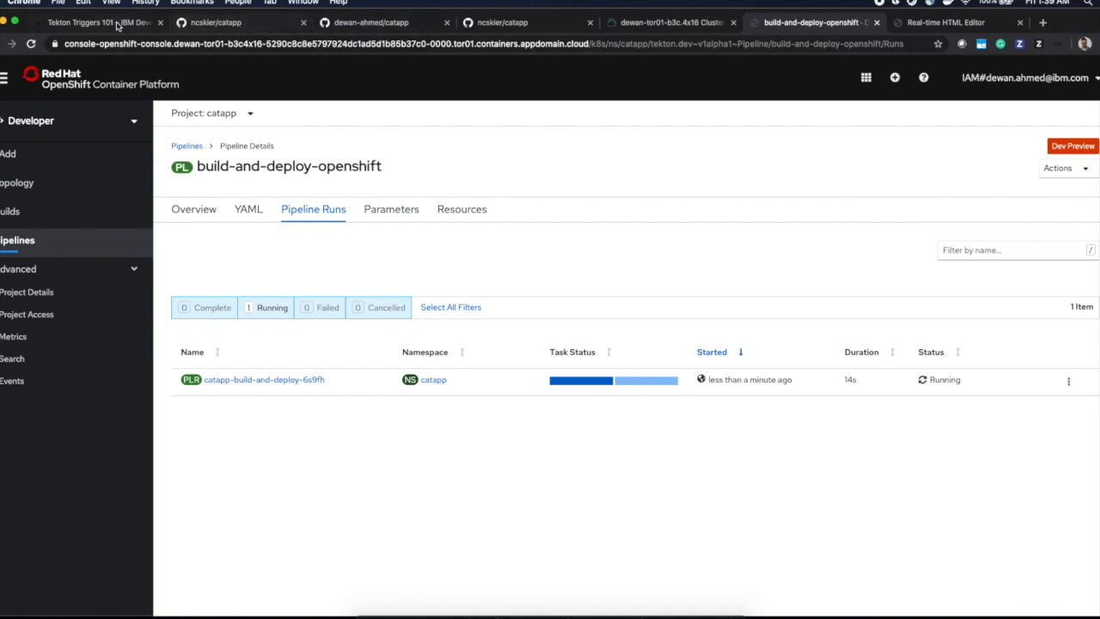
In the tutorial's GitHub webhook step, select the 'oc get route el-catapp' payload URL command
left_click(94, 22)
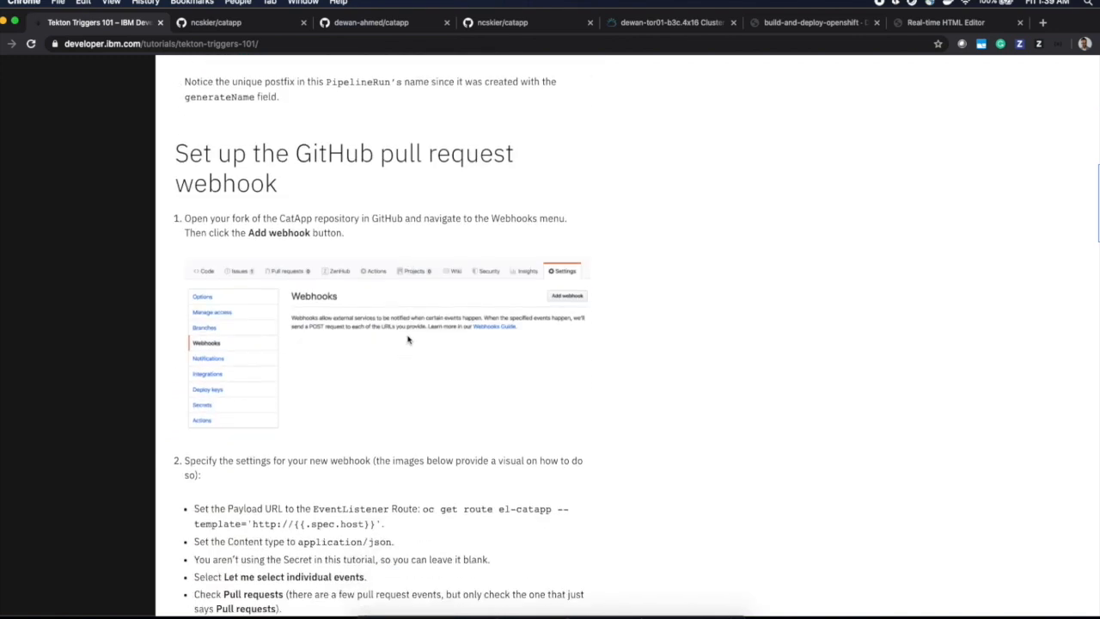
scroll("down", 3)
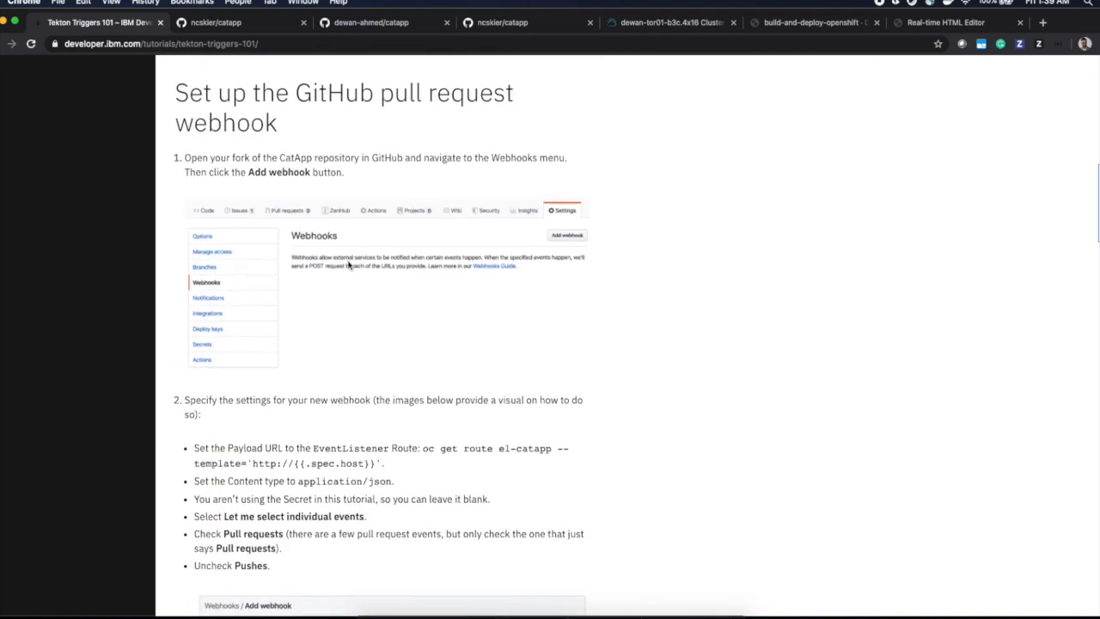
scroll("down", 3)
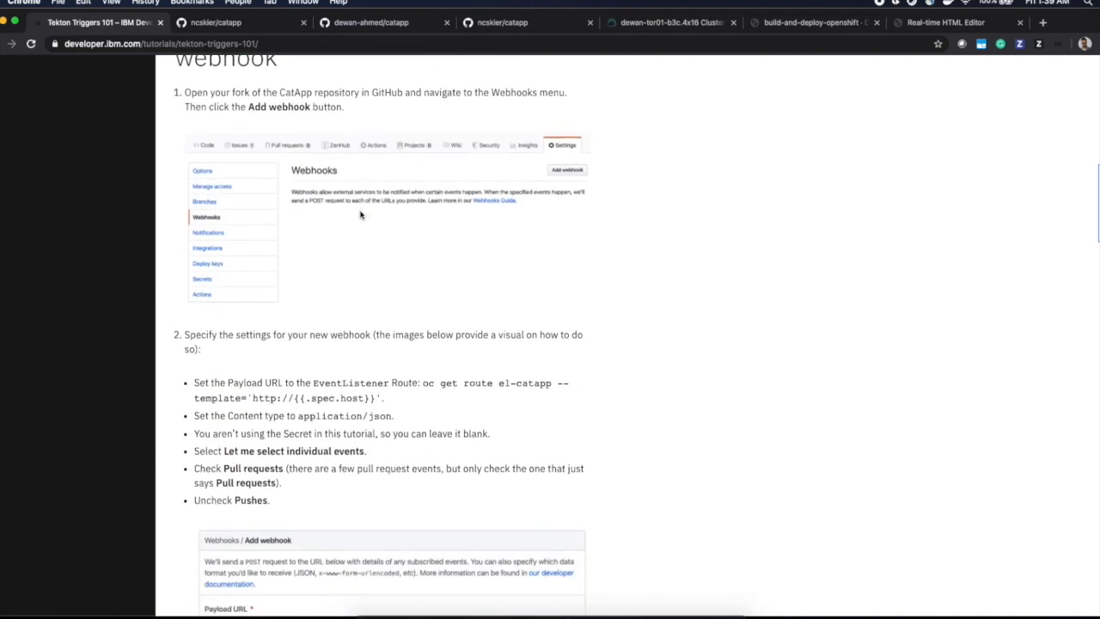
scroll("down", 3)
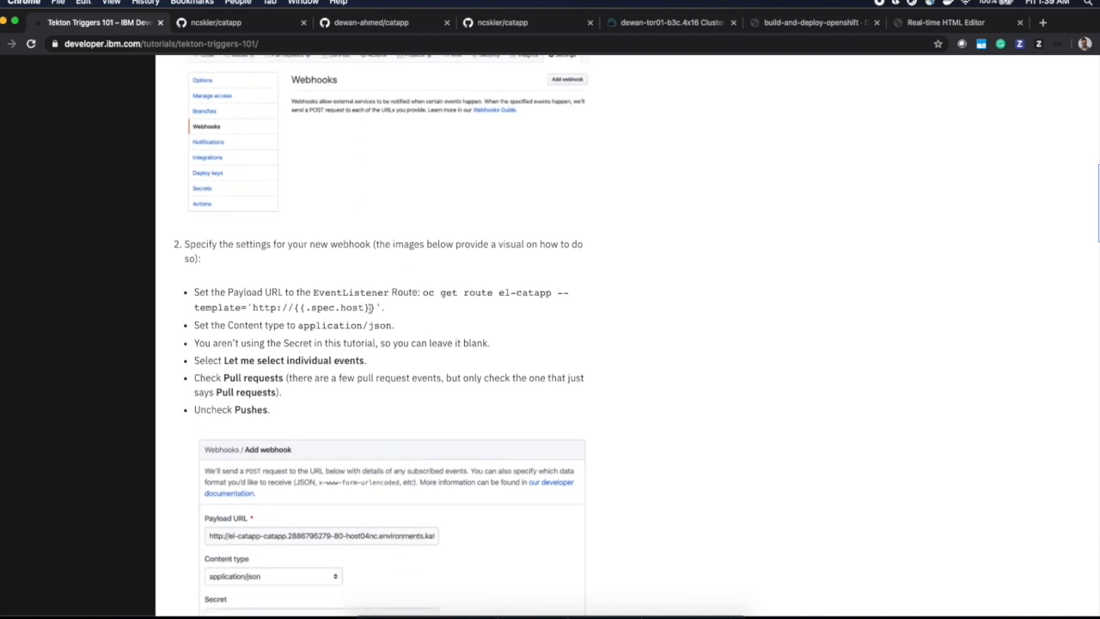
mouse_move(433, 302)
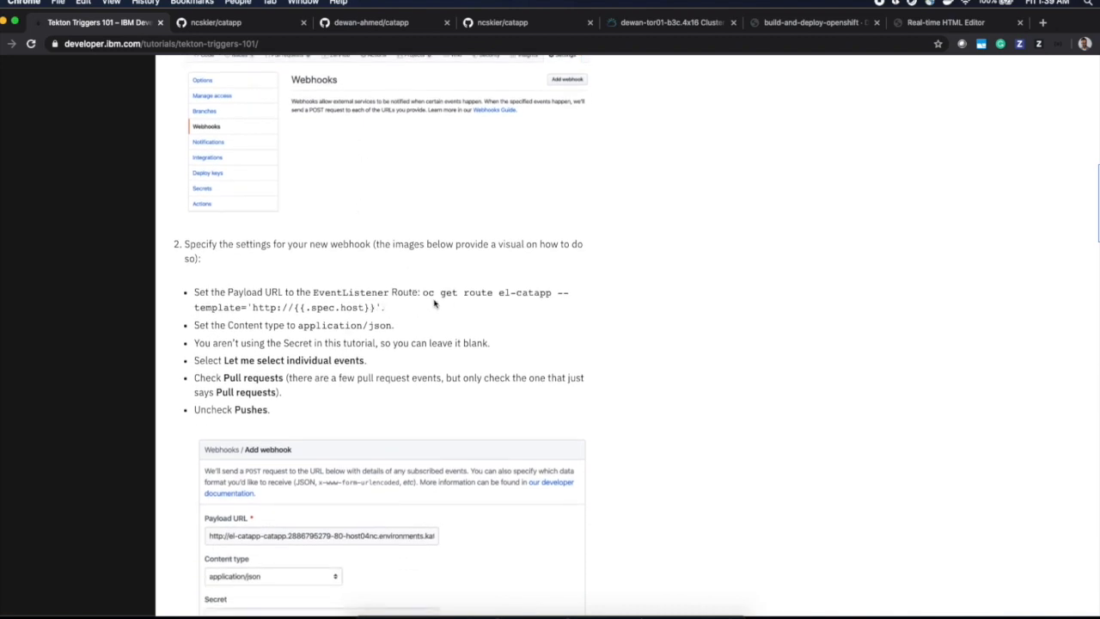
double_click(428, 292)
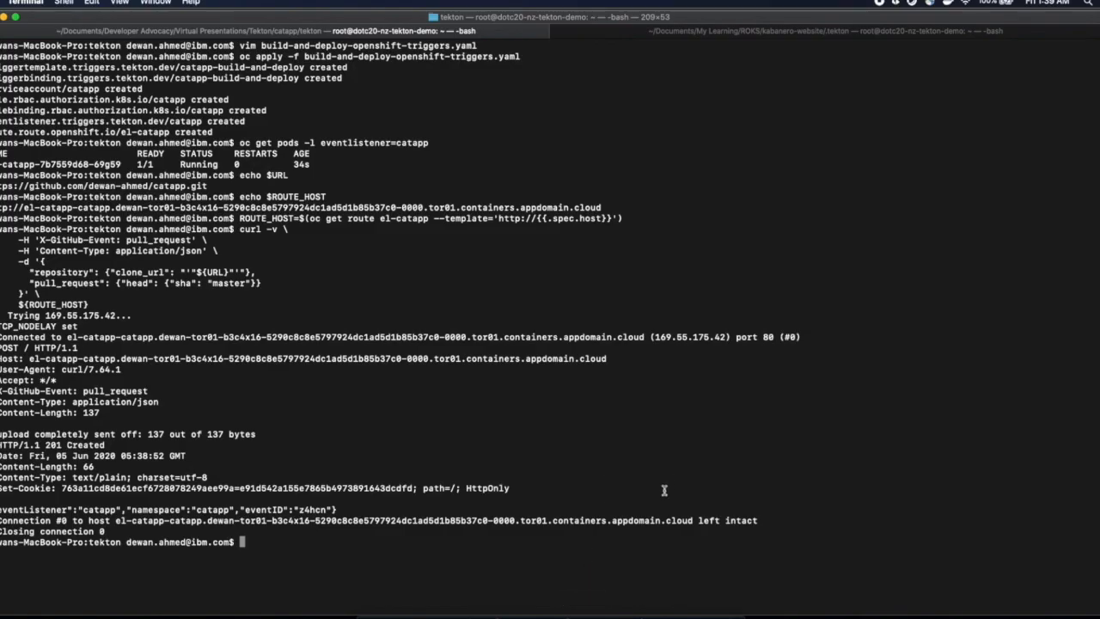
type("oc get route el-catapp --template='http://{{.spec.host}}'")
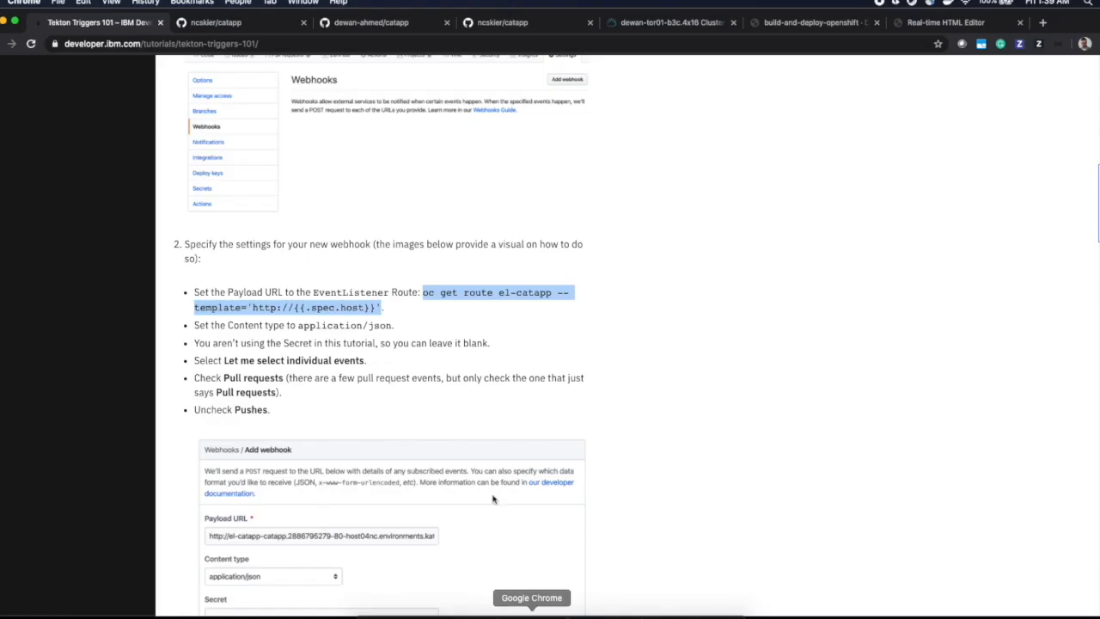
Delete the existing webhook from the forked catapp repository's Webhooks settings
left_click(369, 23)
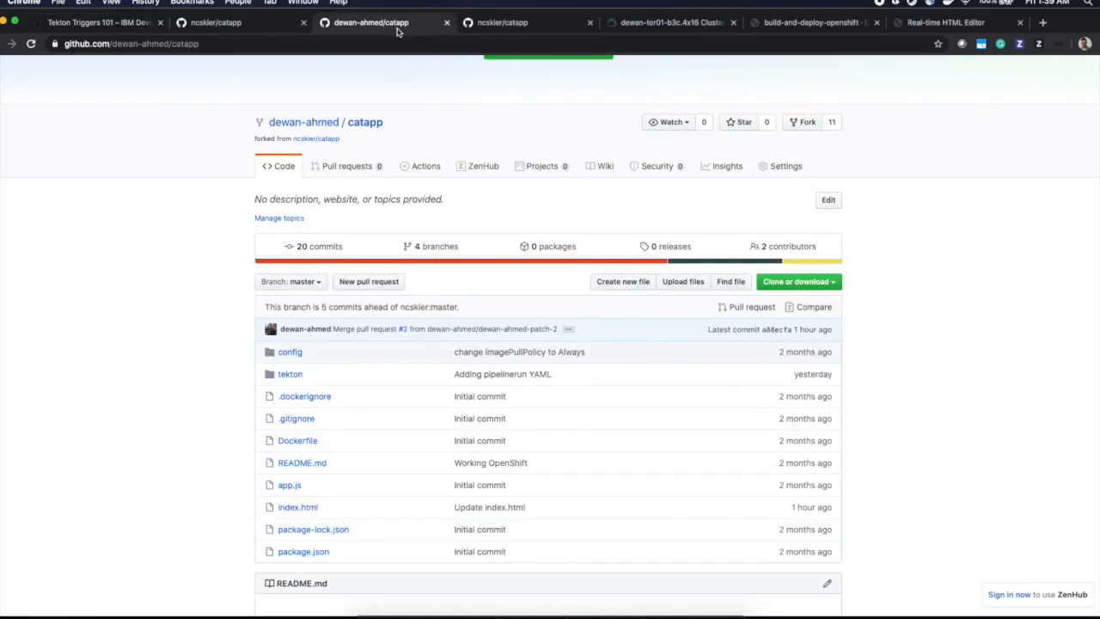
mouse_move(784, 165)
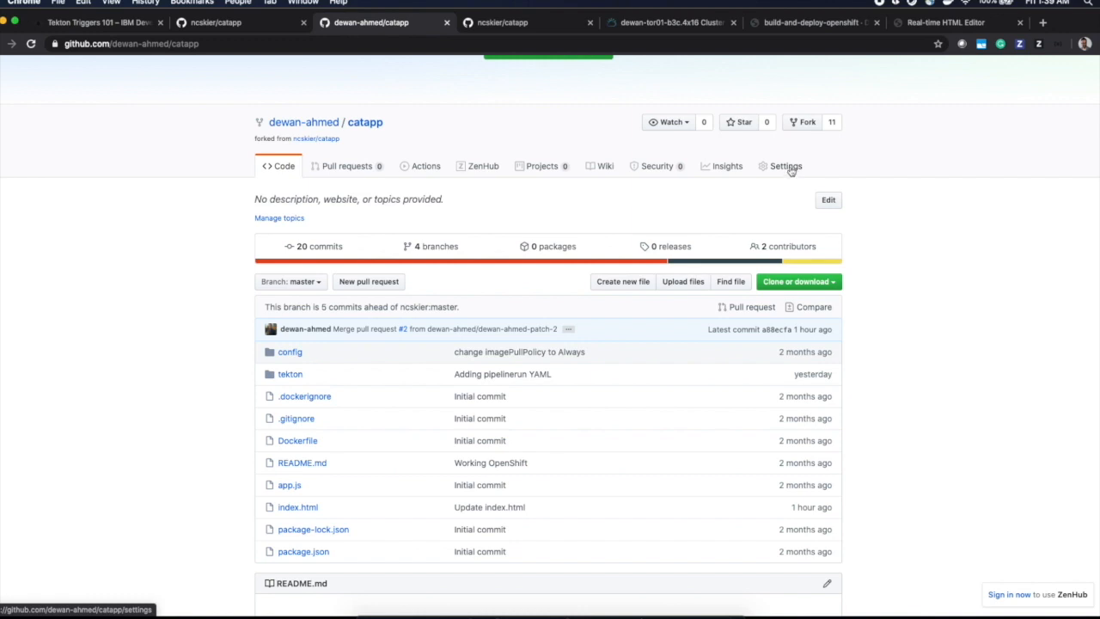
left_click(785, 165)
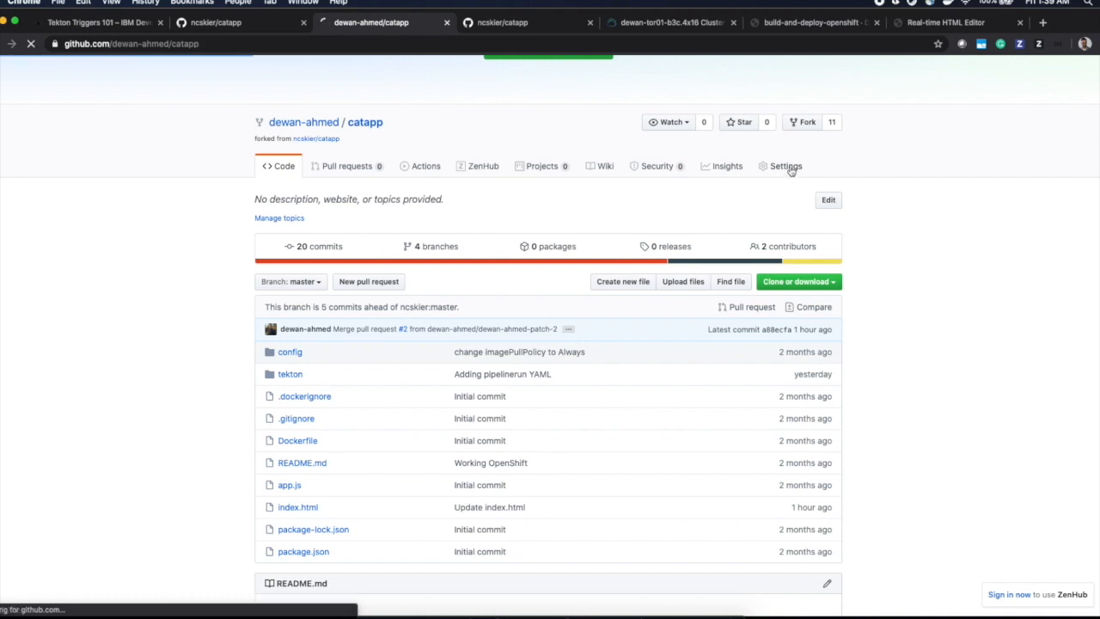
left_click(785, 165)
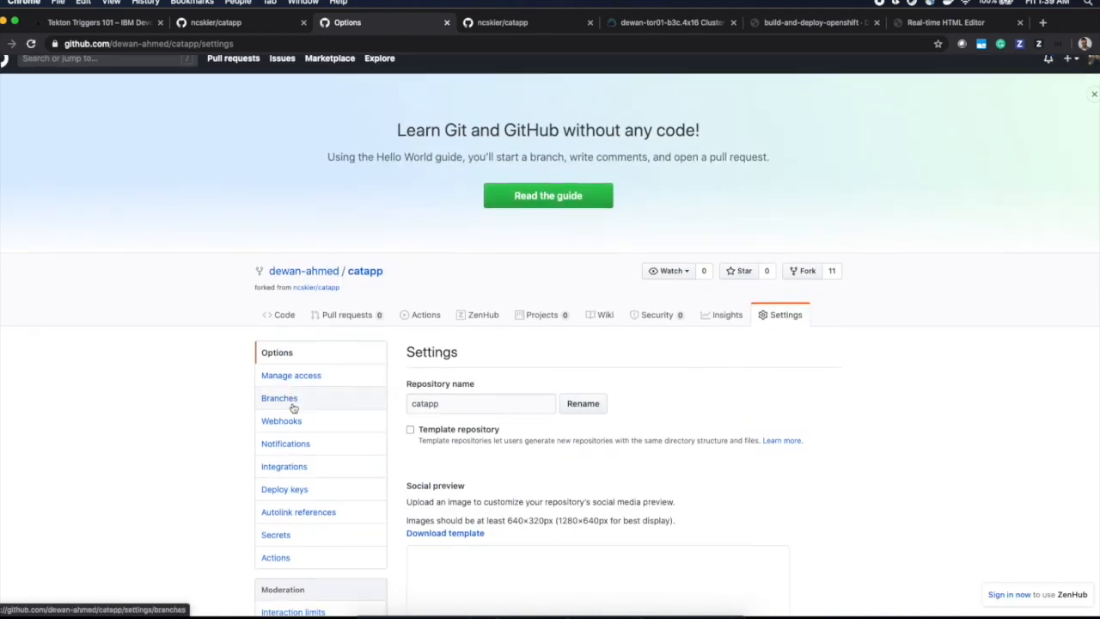
left_click(282, 421)
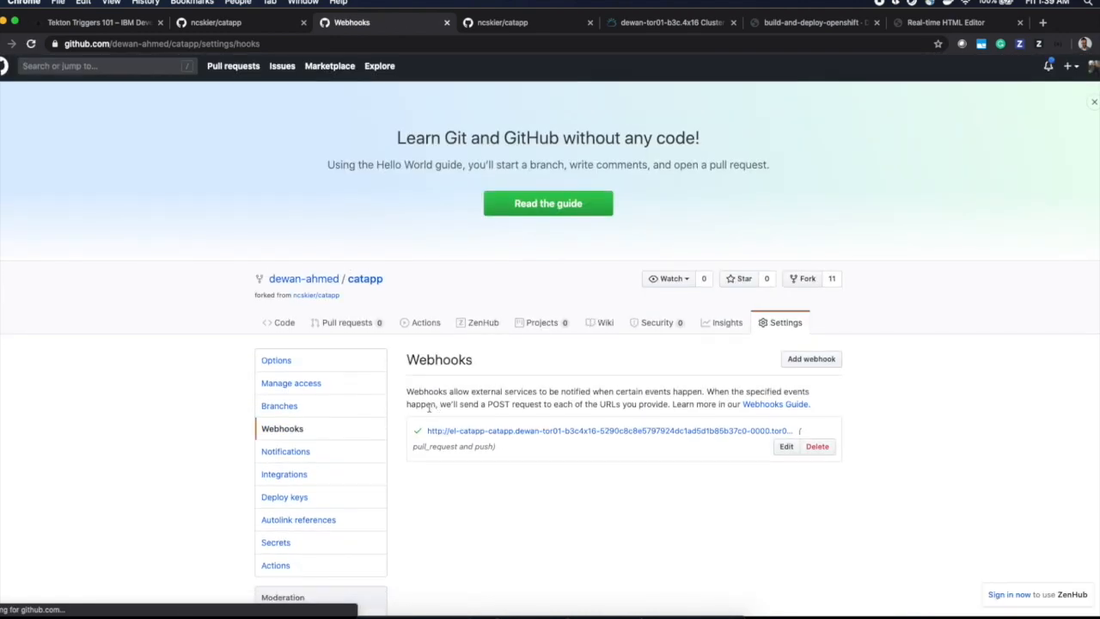
left_click(816, 446)
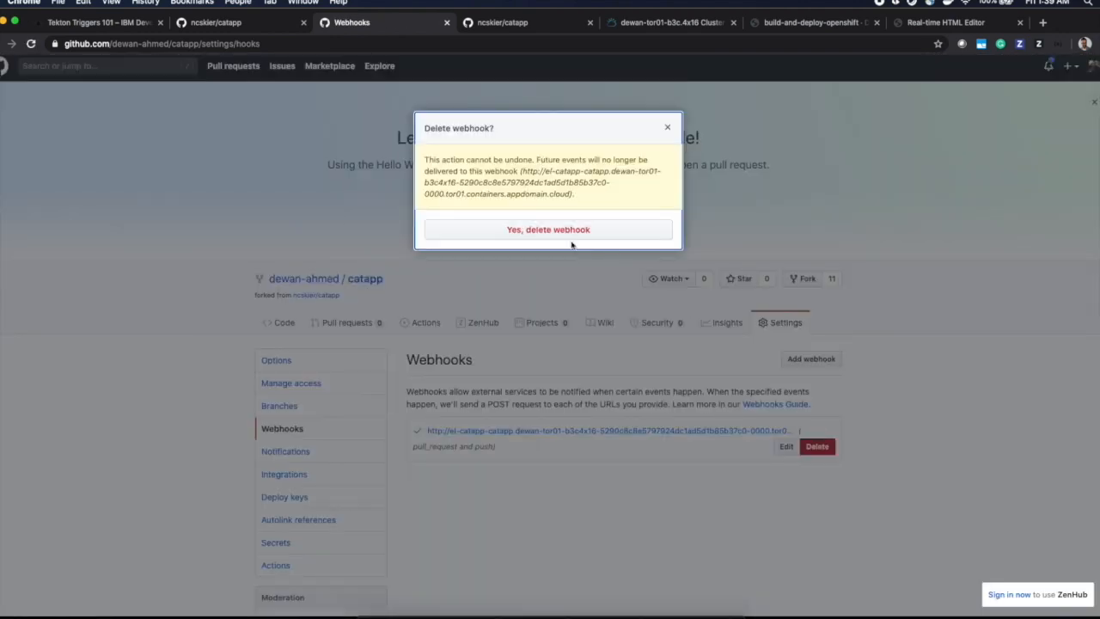
left_click(547, 230)
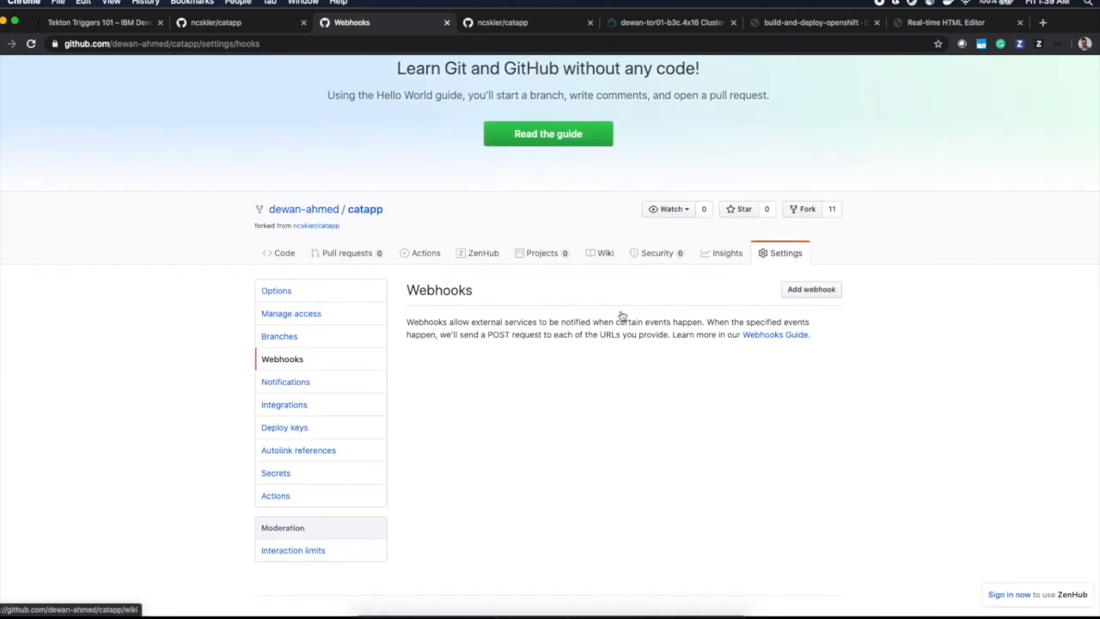
Add a webhook using the el-catapp route URL, application/json payloads, and individual pull request and push events
left_click(811, 289)
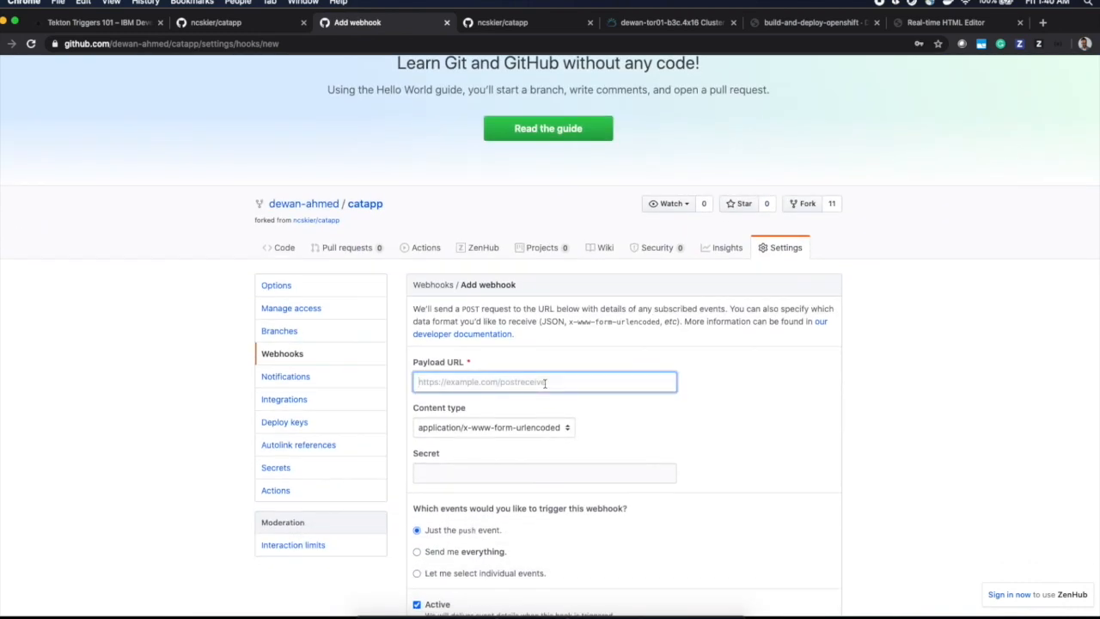
type("7924dc1ad5d1b85b37c0-0000.tor01.containers.appdomain.cloud")
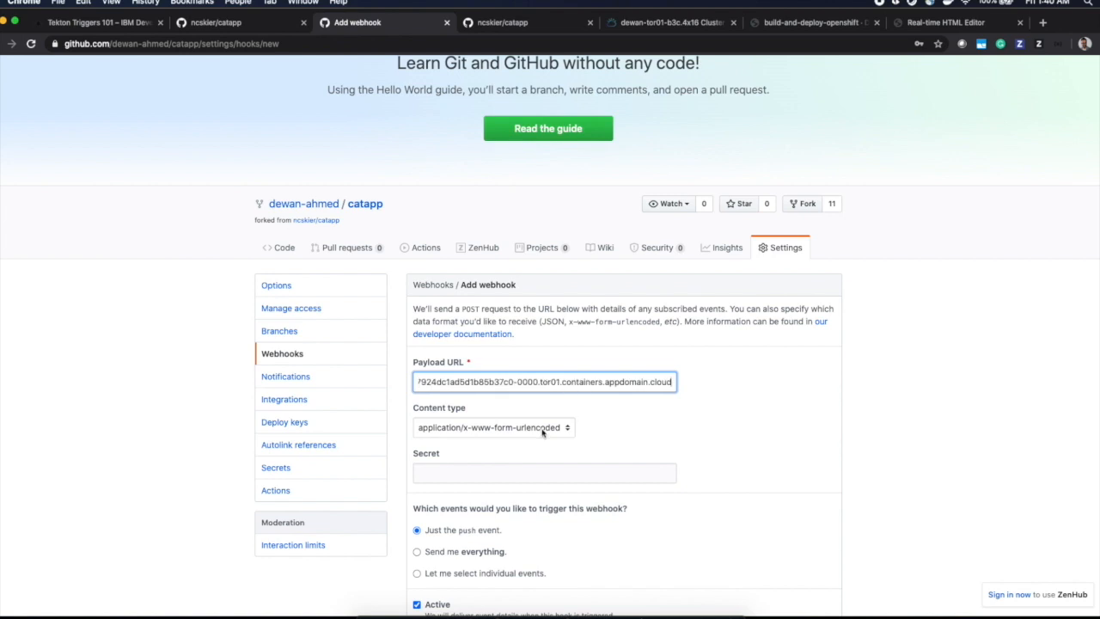
left_click(493, 426)
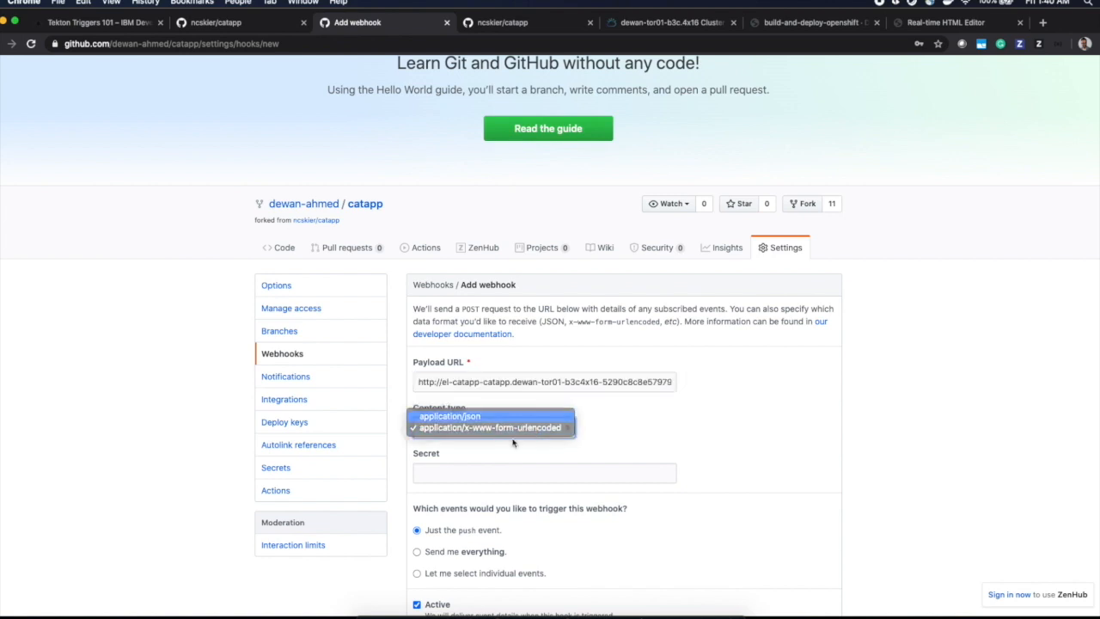
left_click(451, 415)
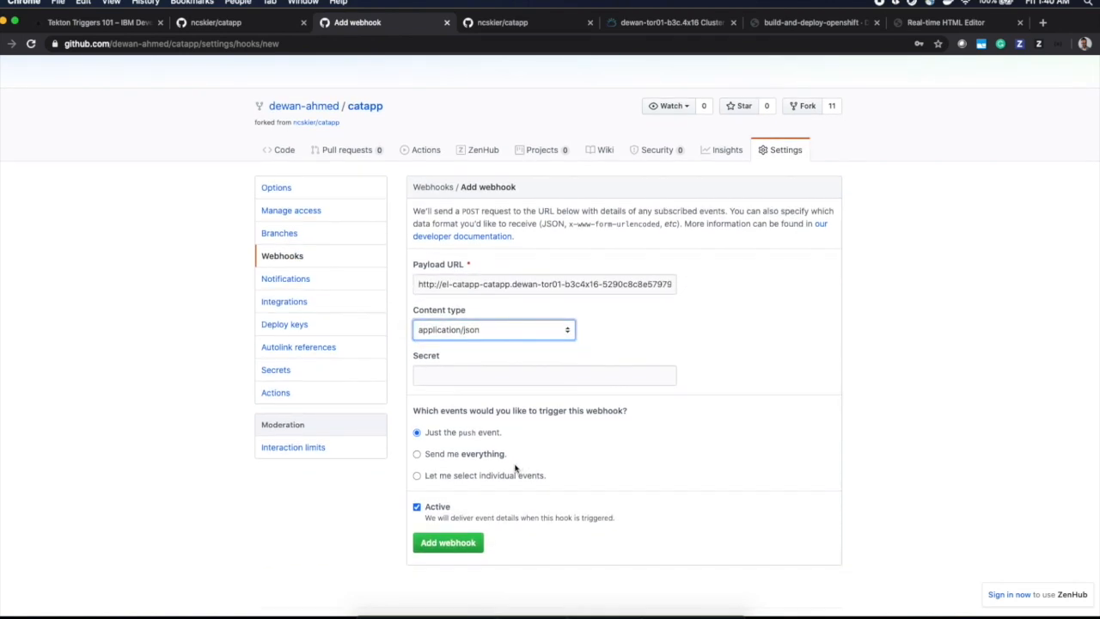
left_click(416, 474)
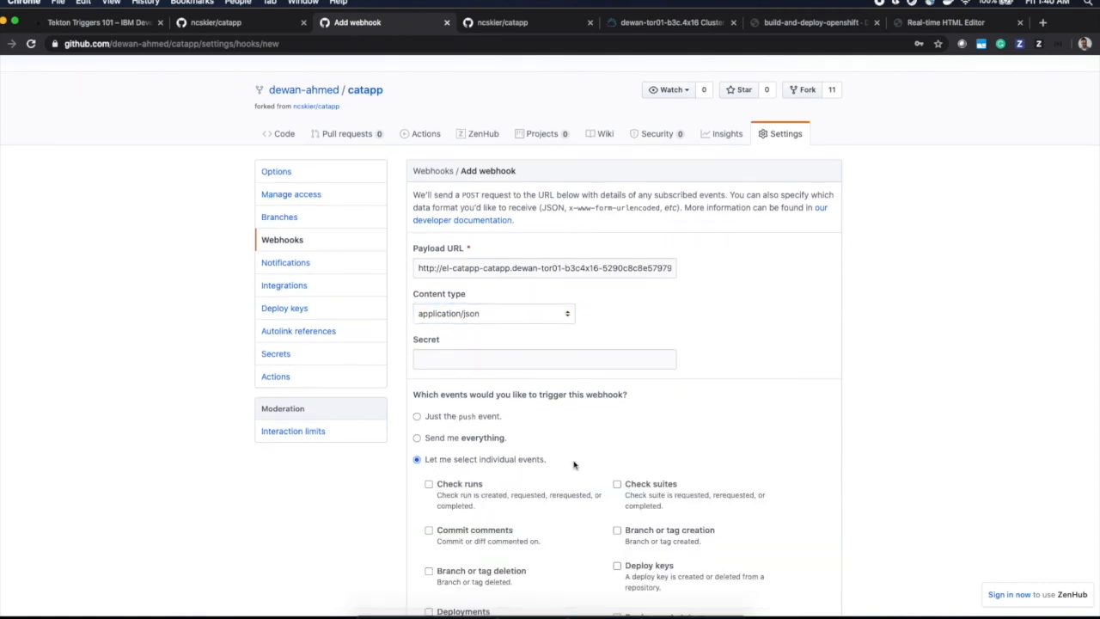
scroll("down", 3)
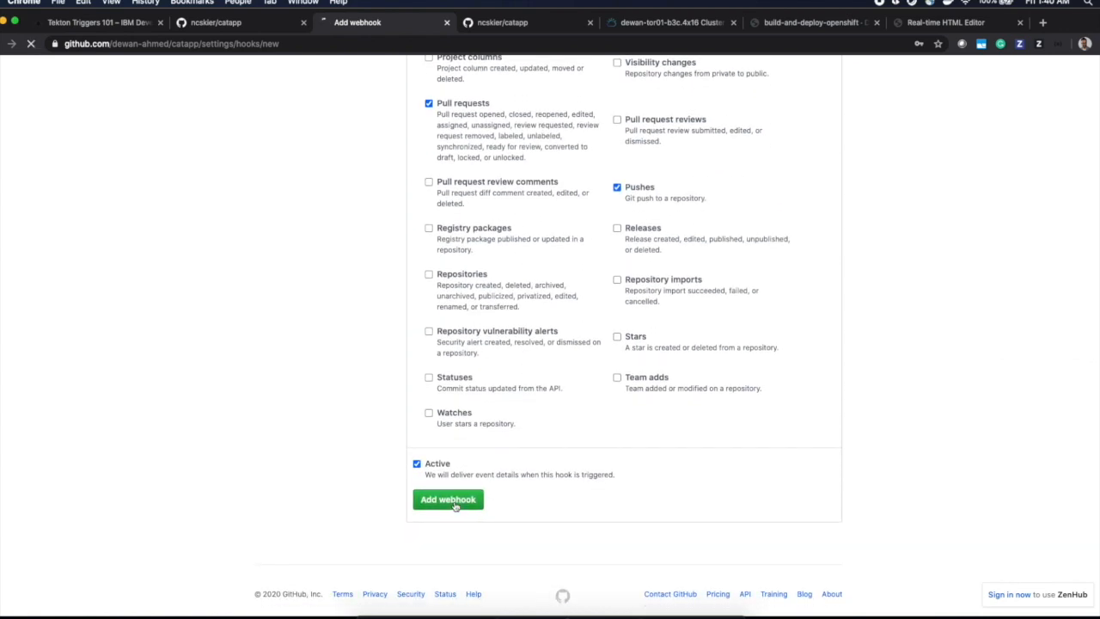
left_click(447, 498)
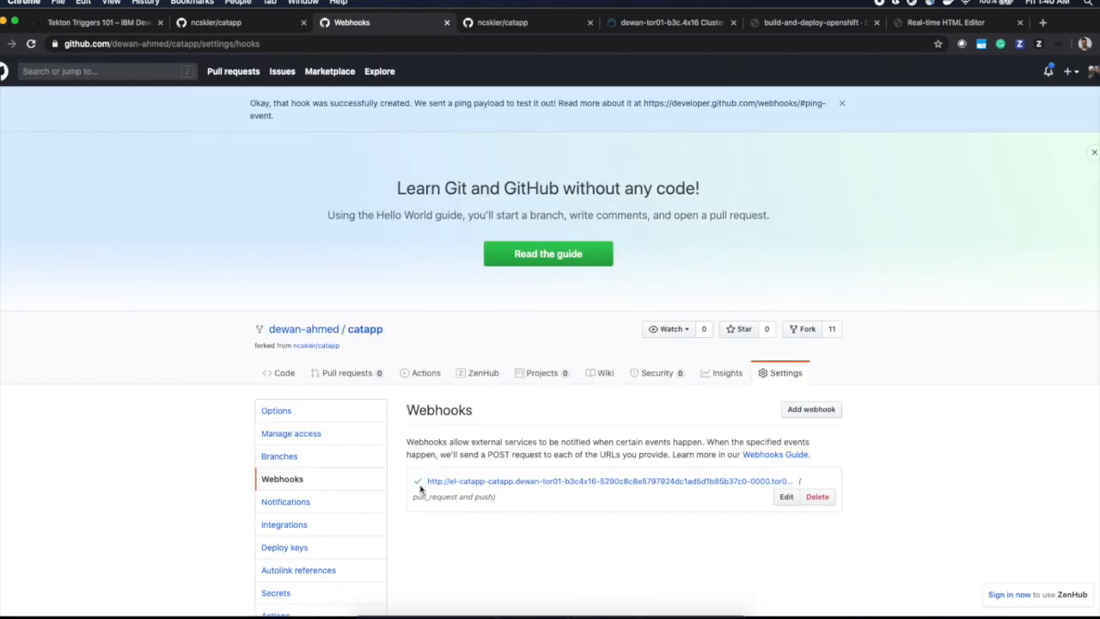
mouse_move(457, 481)
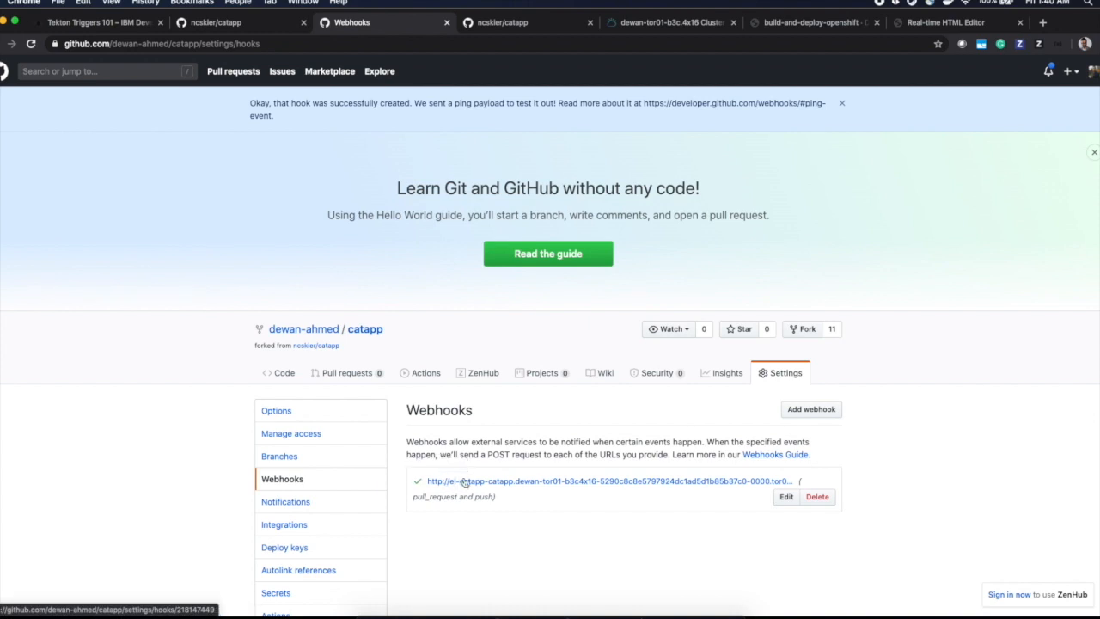
Read the tutorial's 'Create a pull request' step, select the <h1>CatApp</h1> line, and return to the catapp repo
left_click(94, 22)
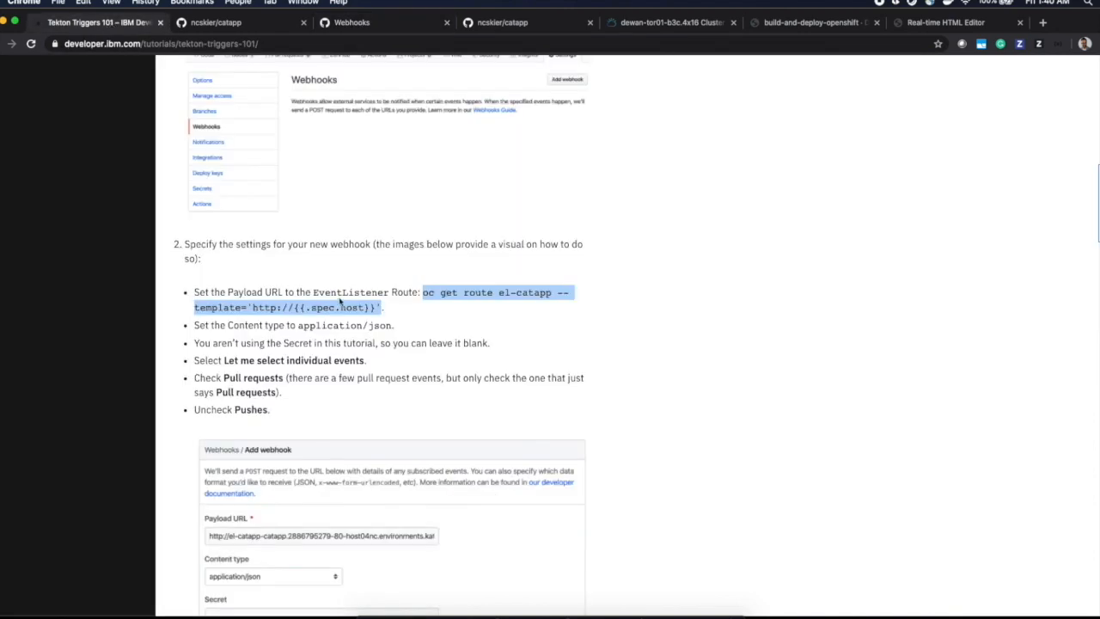
scroll("down", 3)
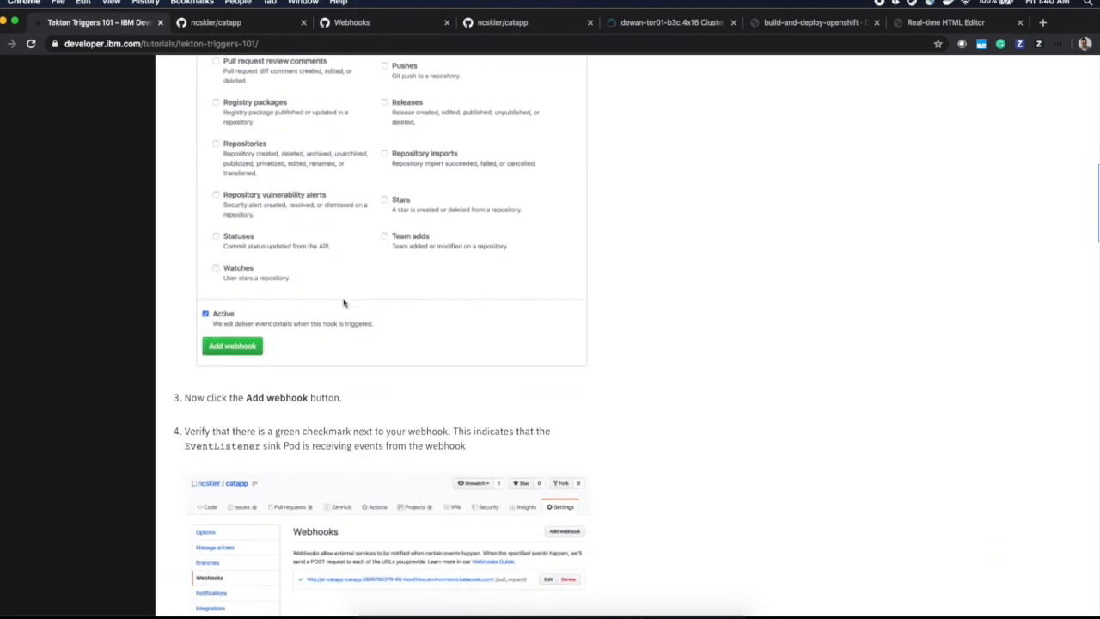
scroll("down", 3)
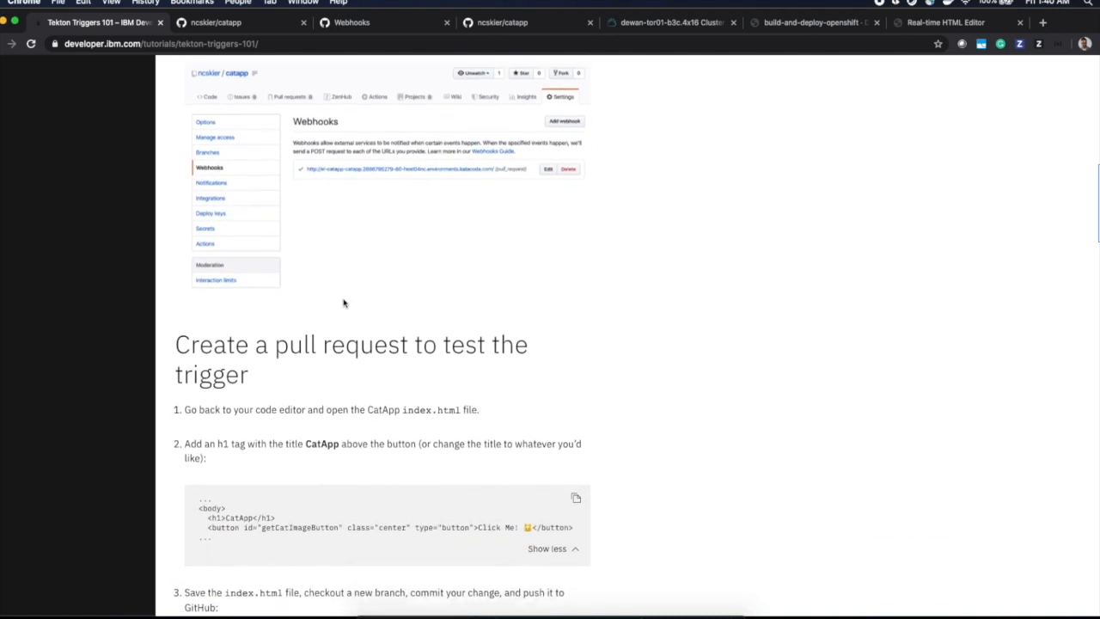
scroll("down", 3)
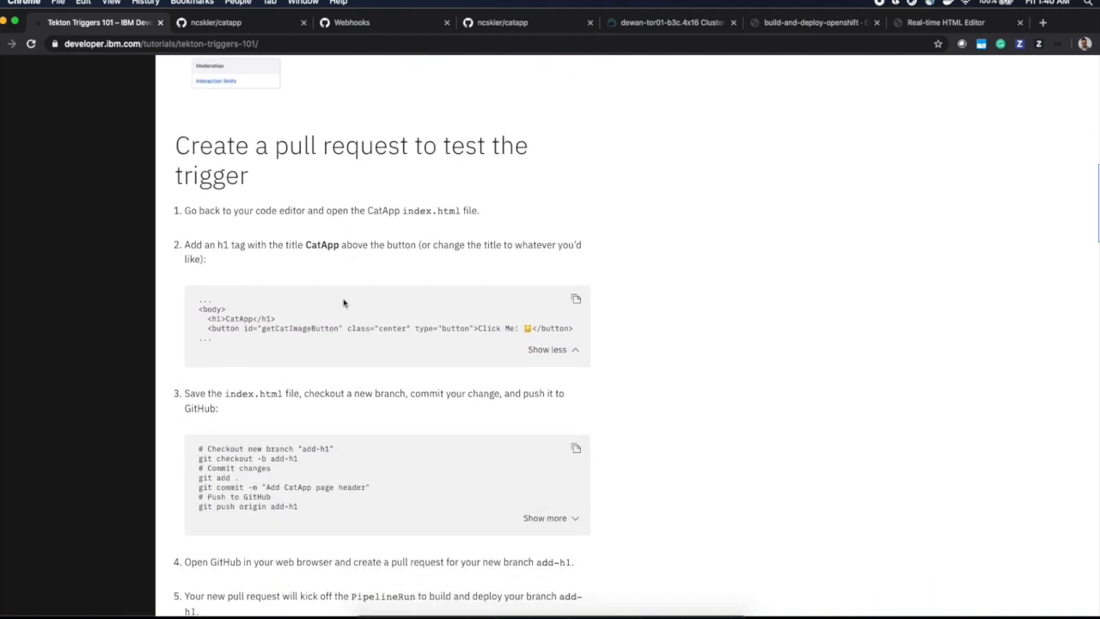
mouse_move(481, 210)
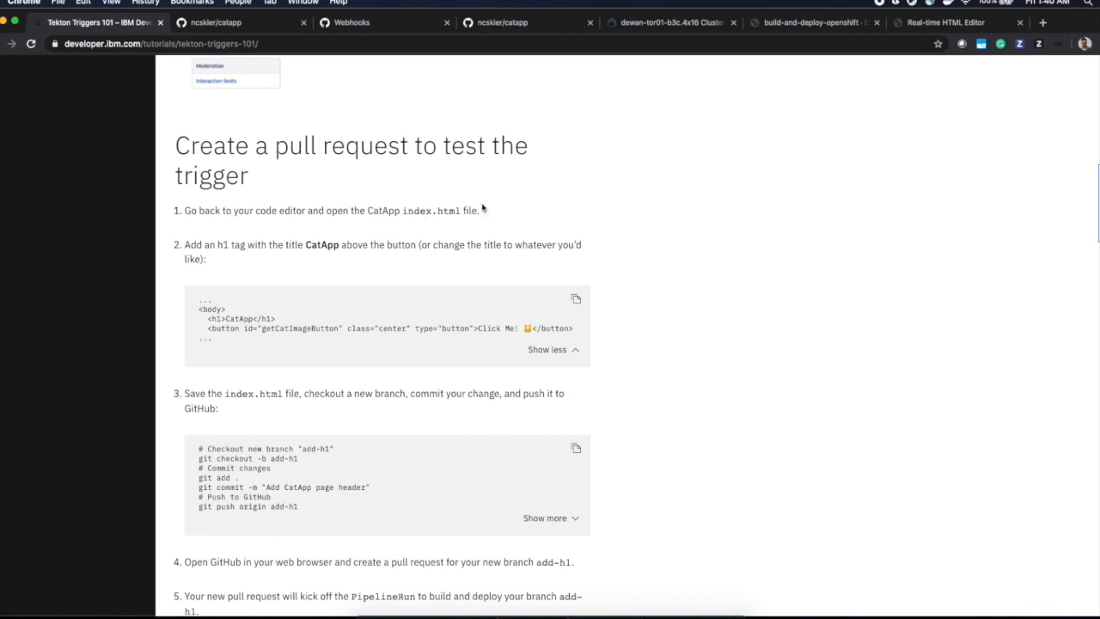
double_click(238, 318)
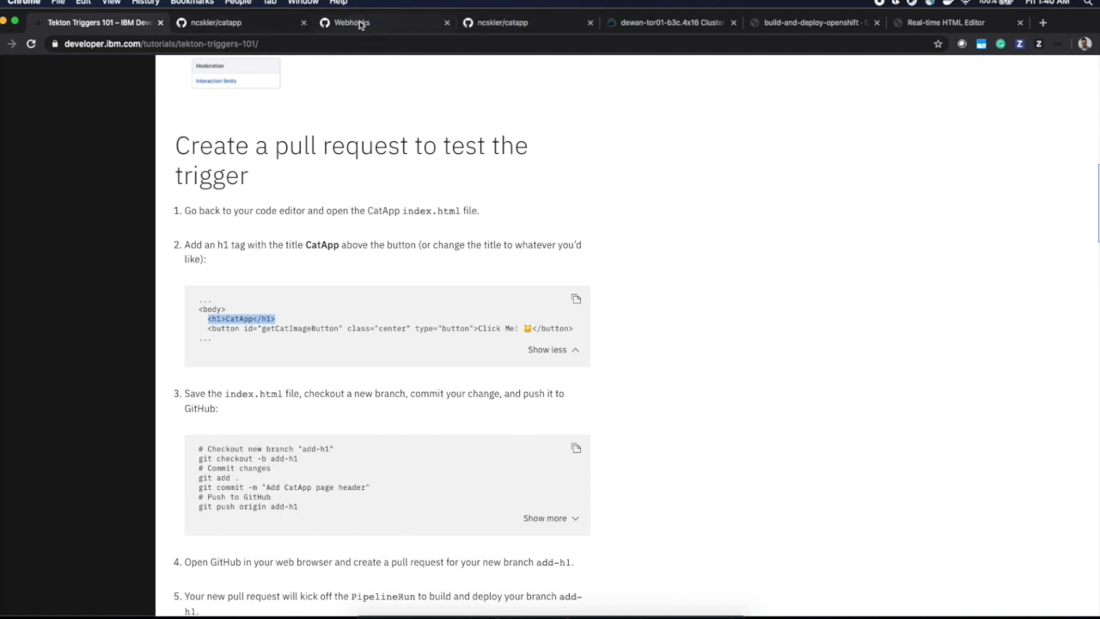
left_click(352, 23)
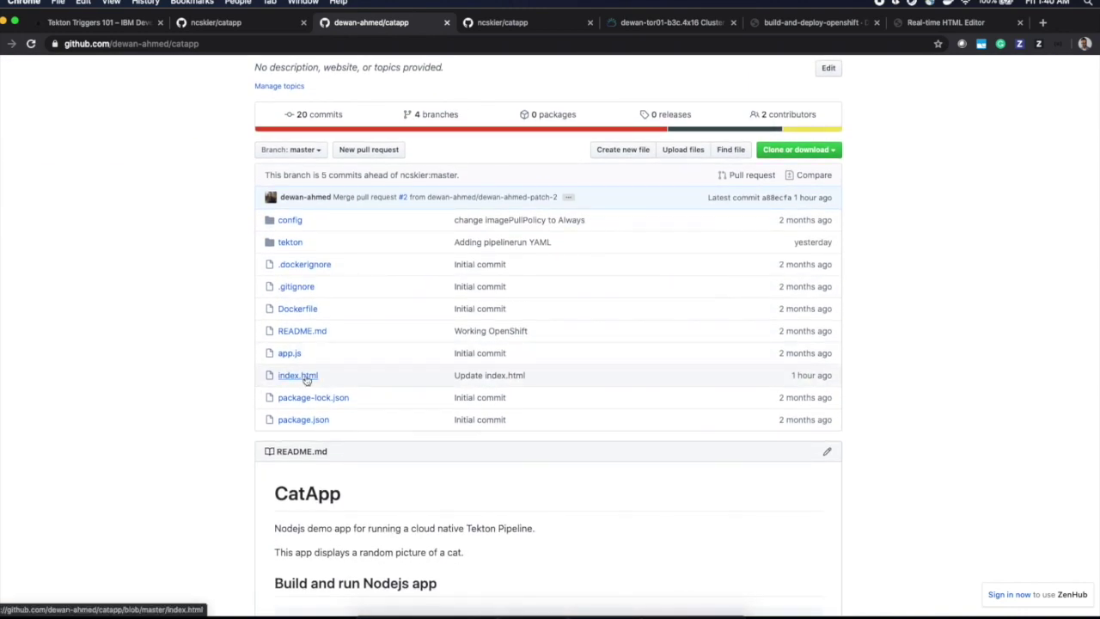
Edit index.html in GitHub to add the <h1>CatApp</h1> heading
left_click(297, 375)
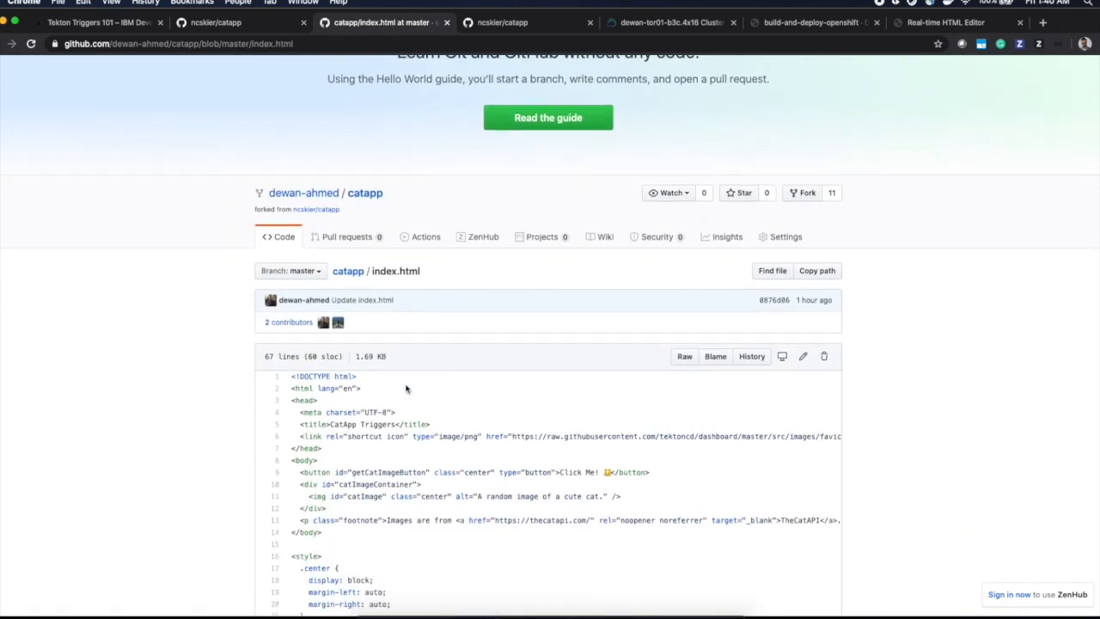
scroll("up", 3)
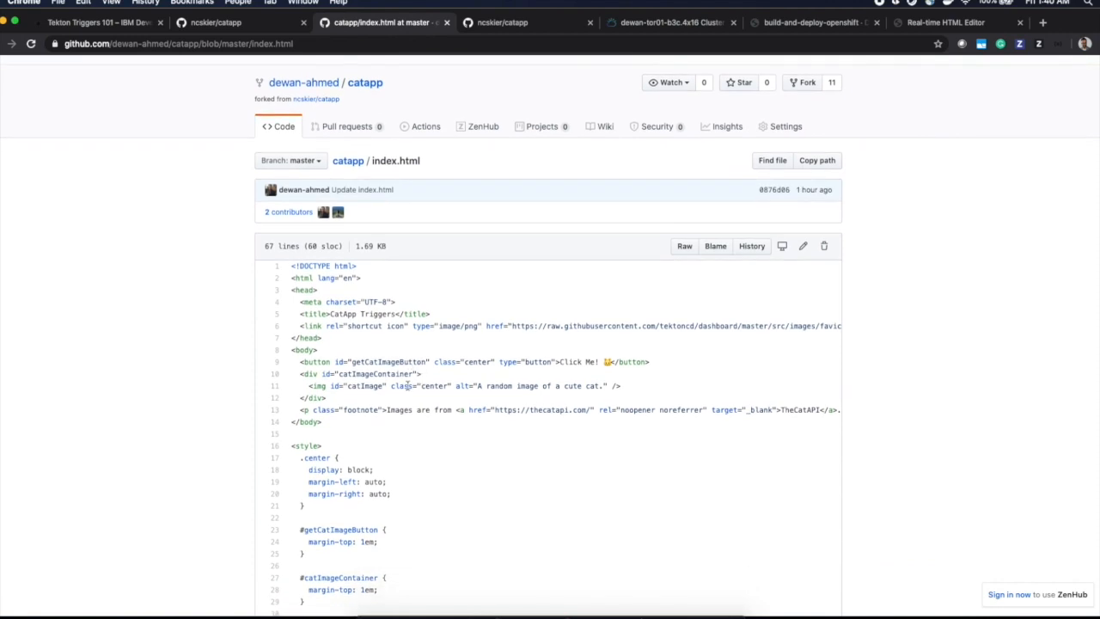
mouse_move(804, 246)
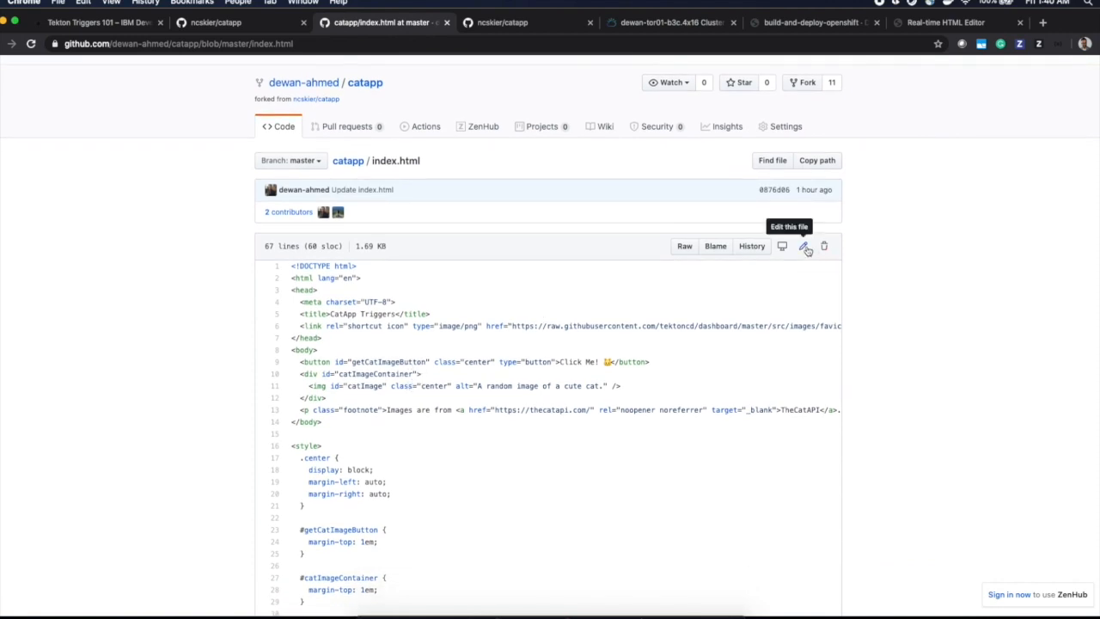
left_click(805, 248)
type("<h1>CatApp</h1>")
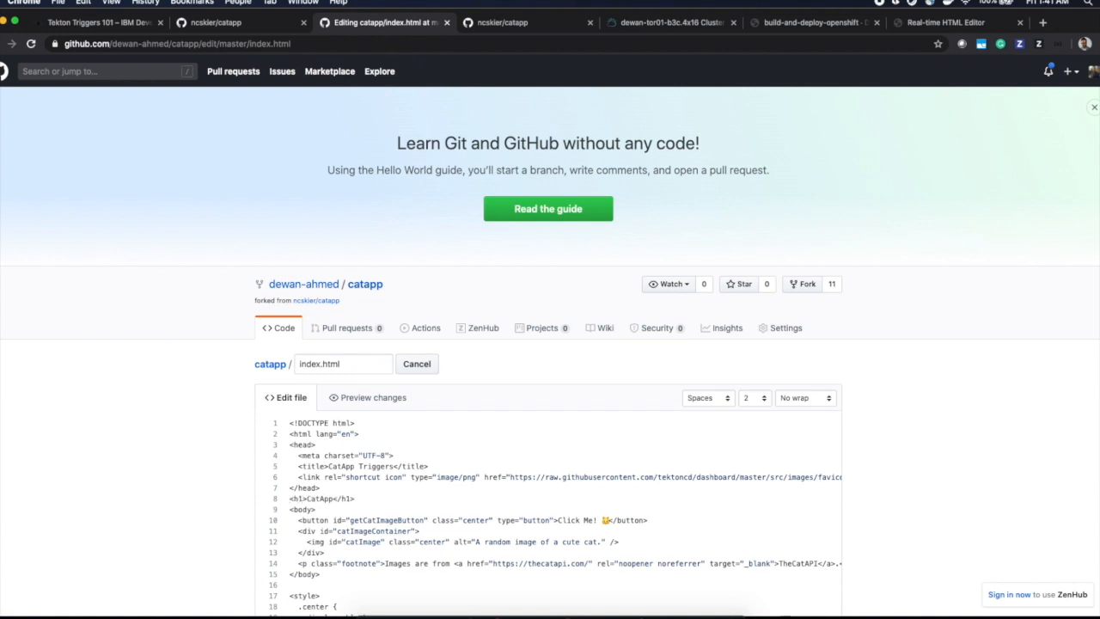
scroll("down", 3)
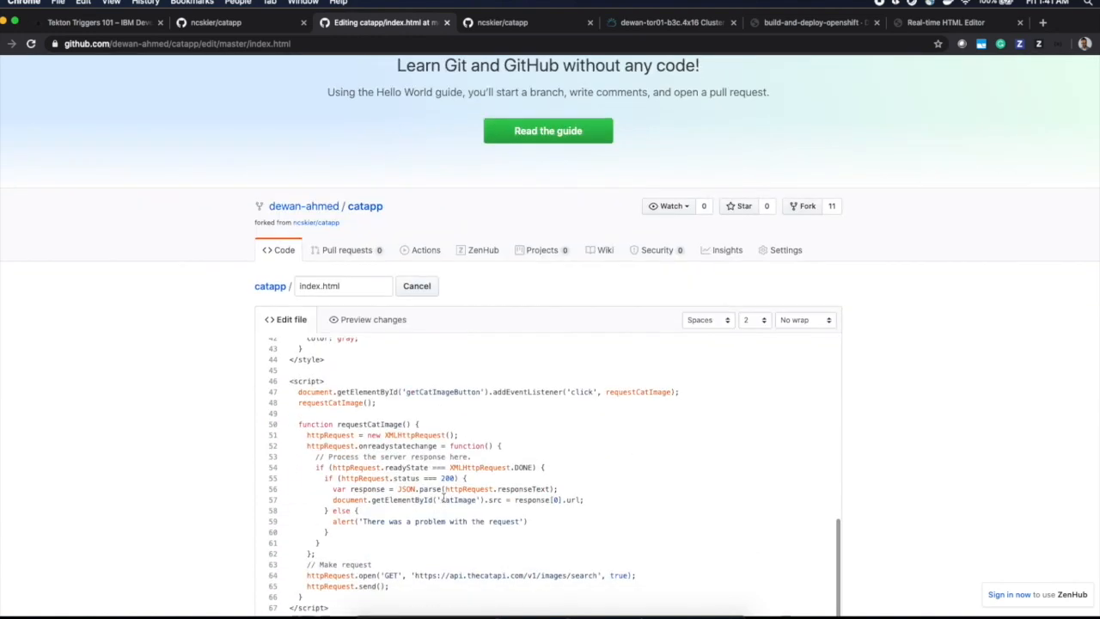
scroll("down", 3)
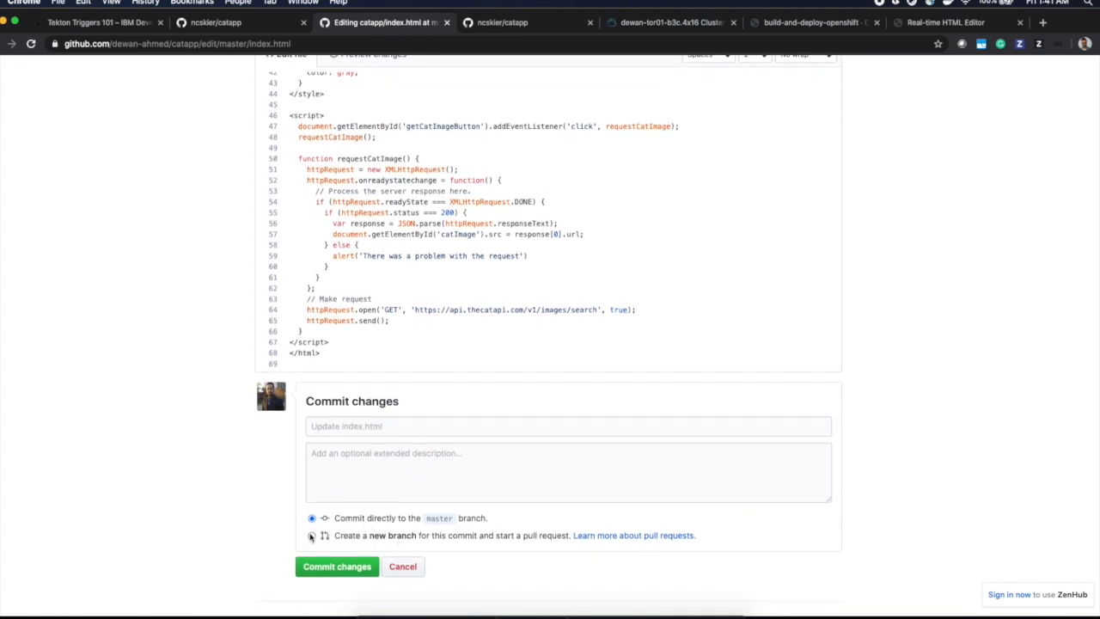
Propose the change on a new dewan-ahmed-patch-2 branch, reaching the pull request form
left_click(312, 535)
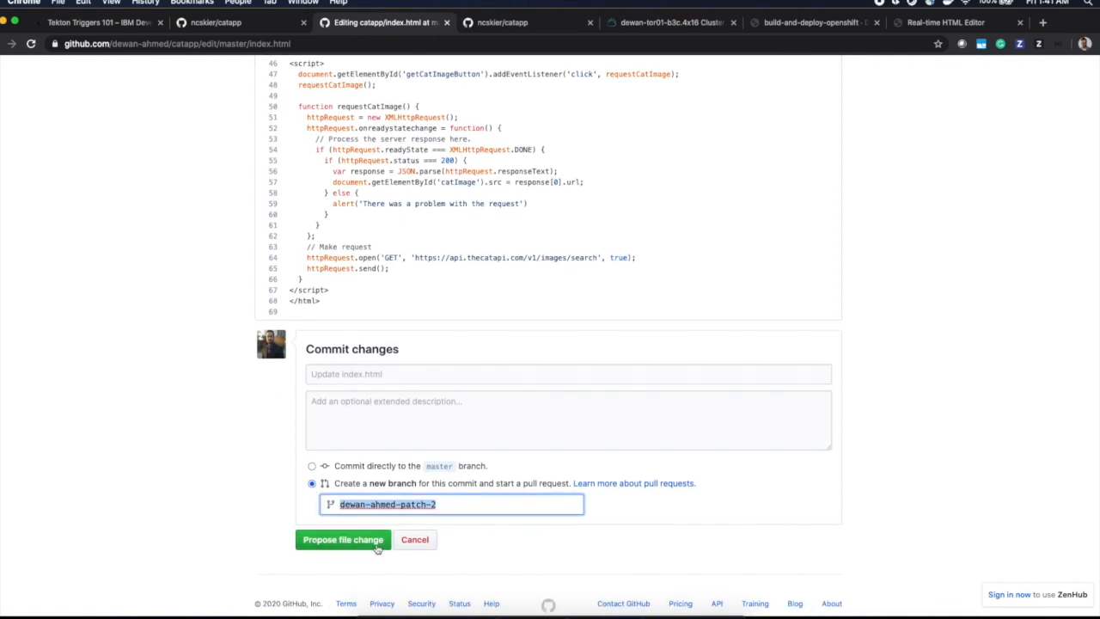
left_click(342, 540)
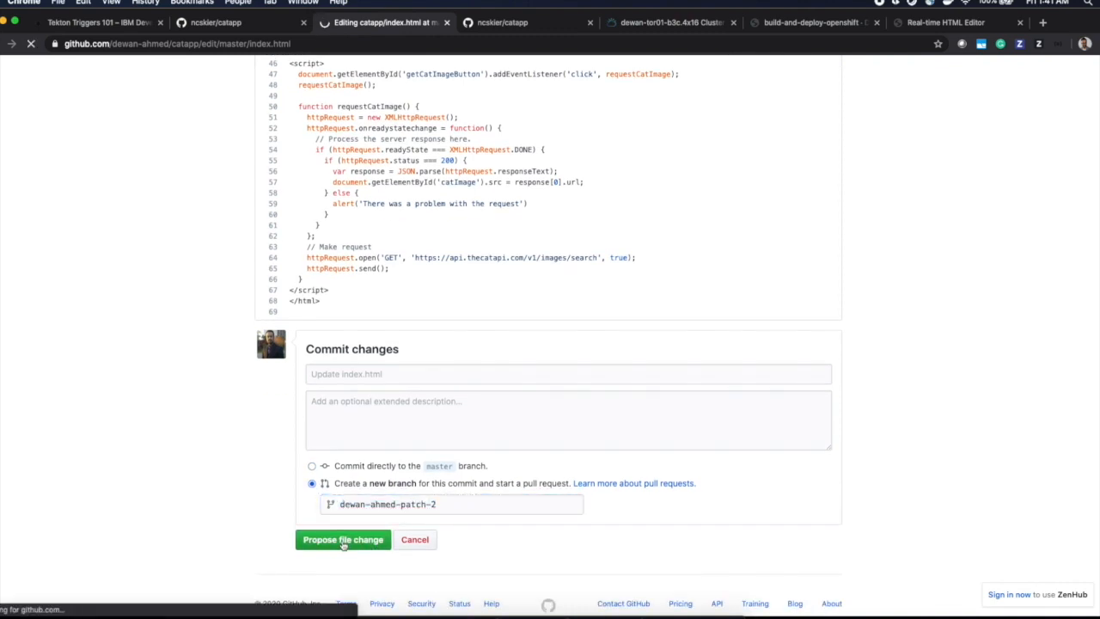
left_click(342, 540)
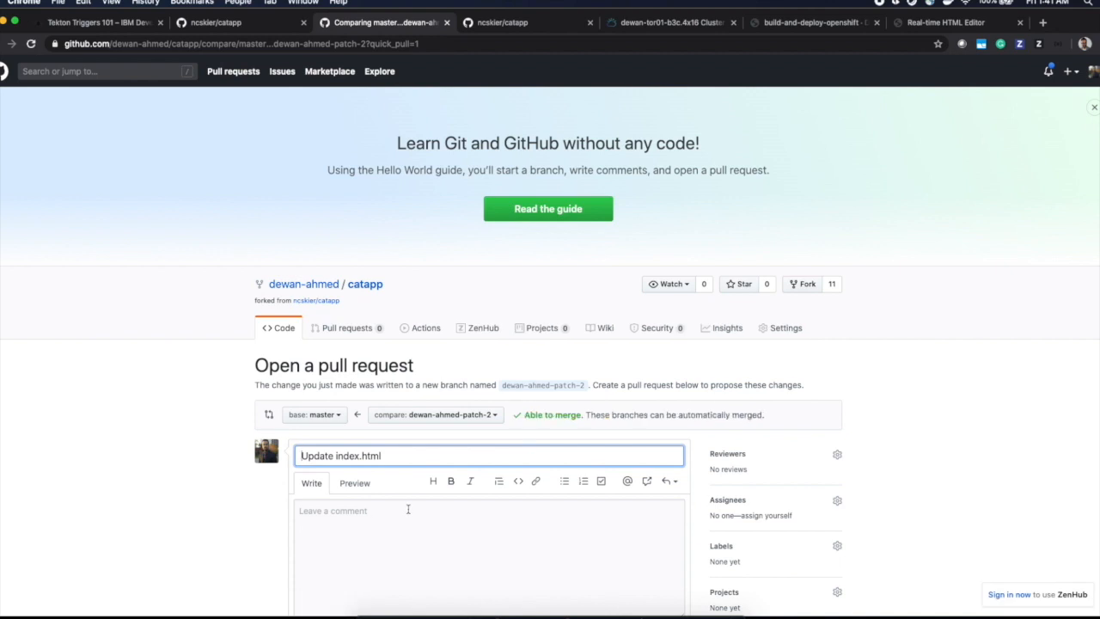
Create pull request #3 for index.html, merge it into master, and switch to the OpenShift console
scroll("down", 3)
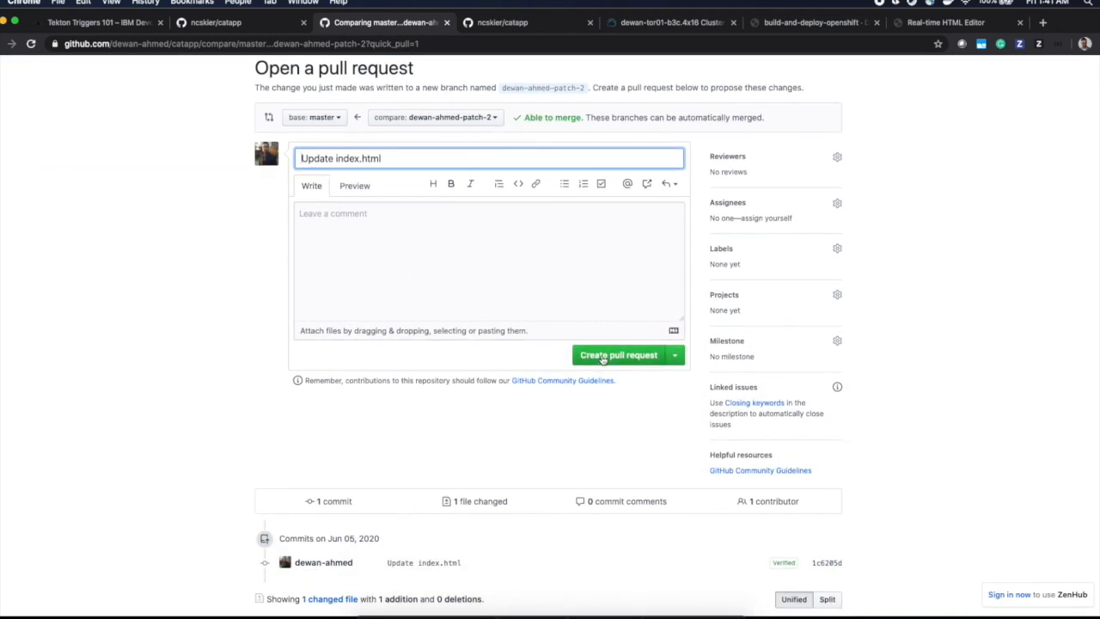
left_click(619, 354)
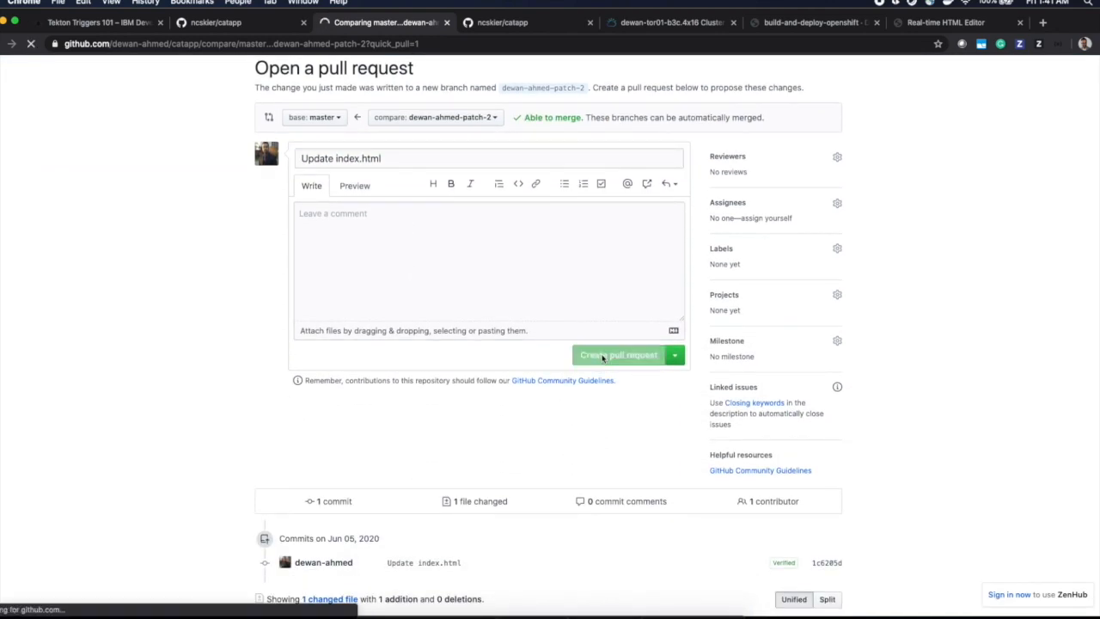
left_click(618, 354)
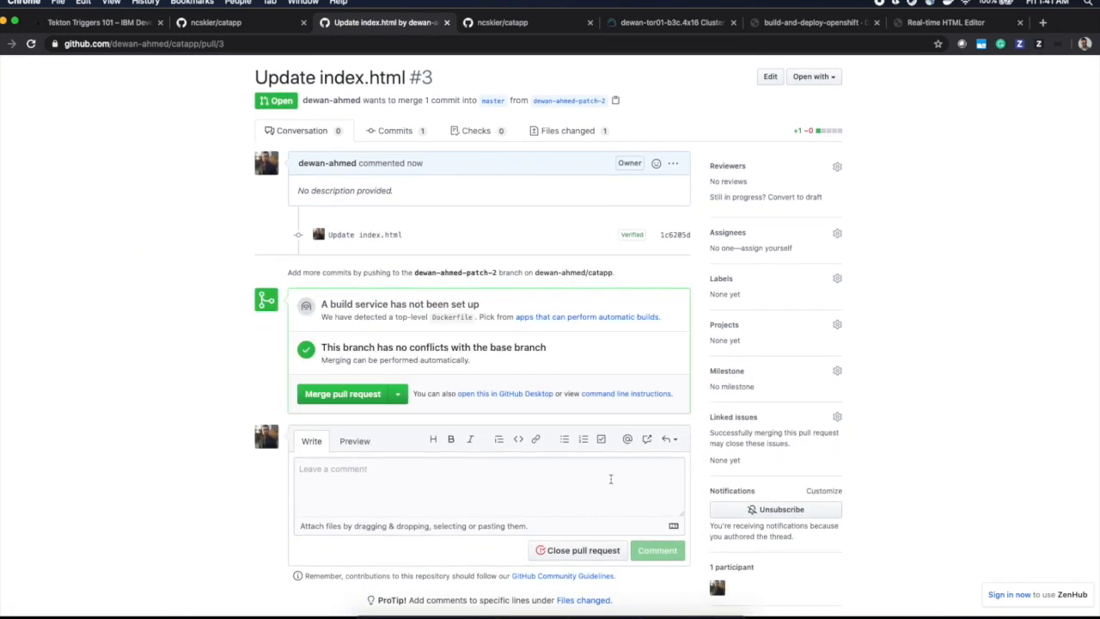
left_click(342, 392)
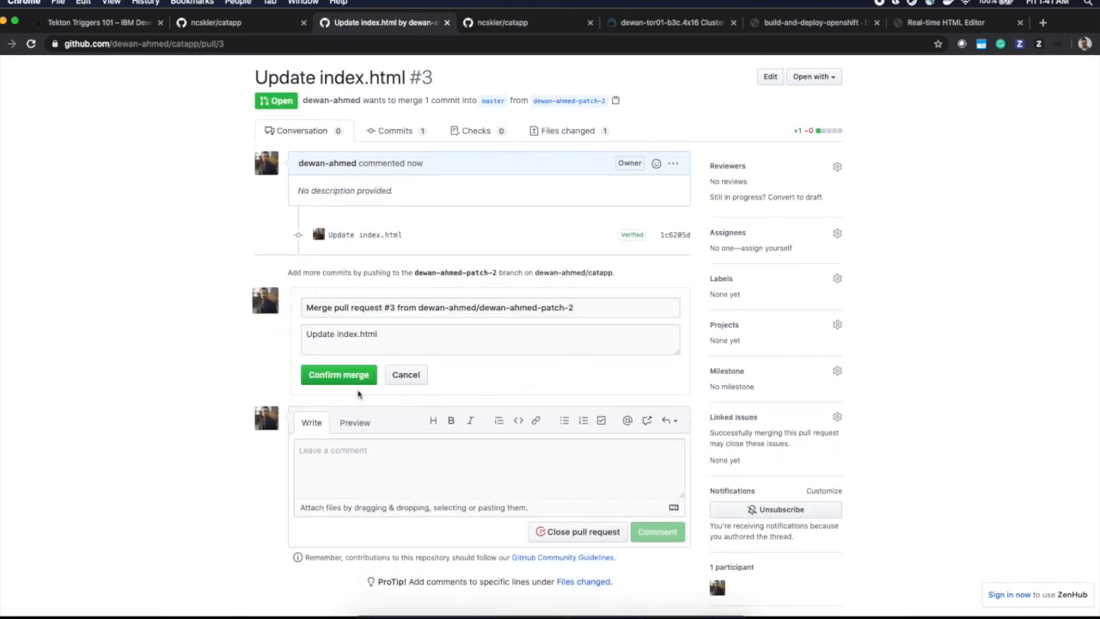
left_click(337, 375)
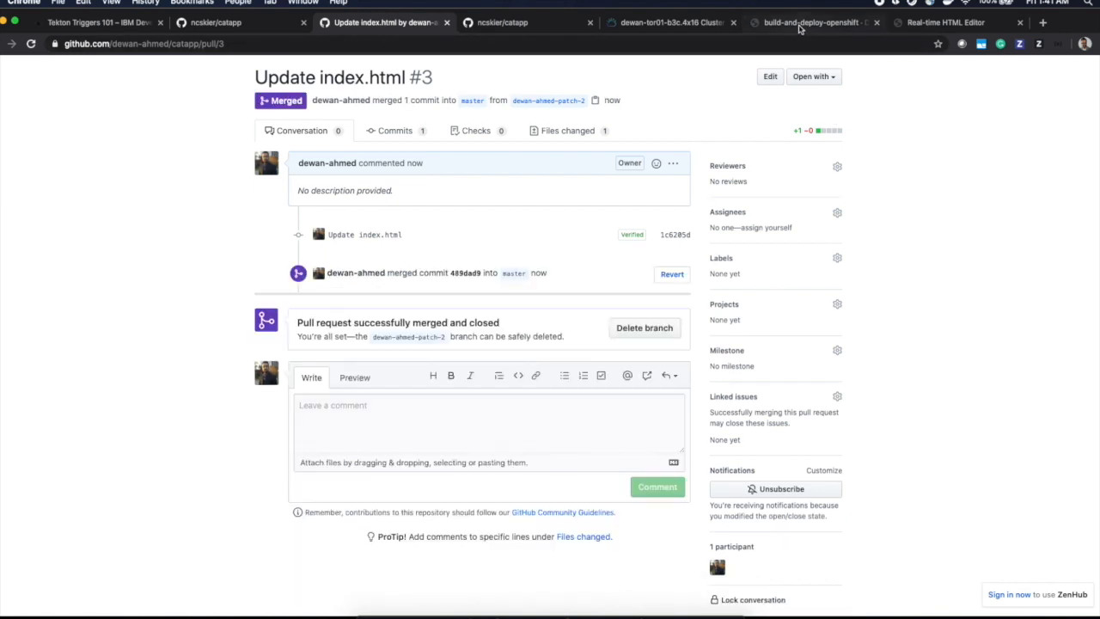
left_click(811, 23)
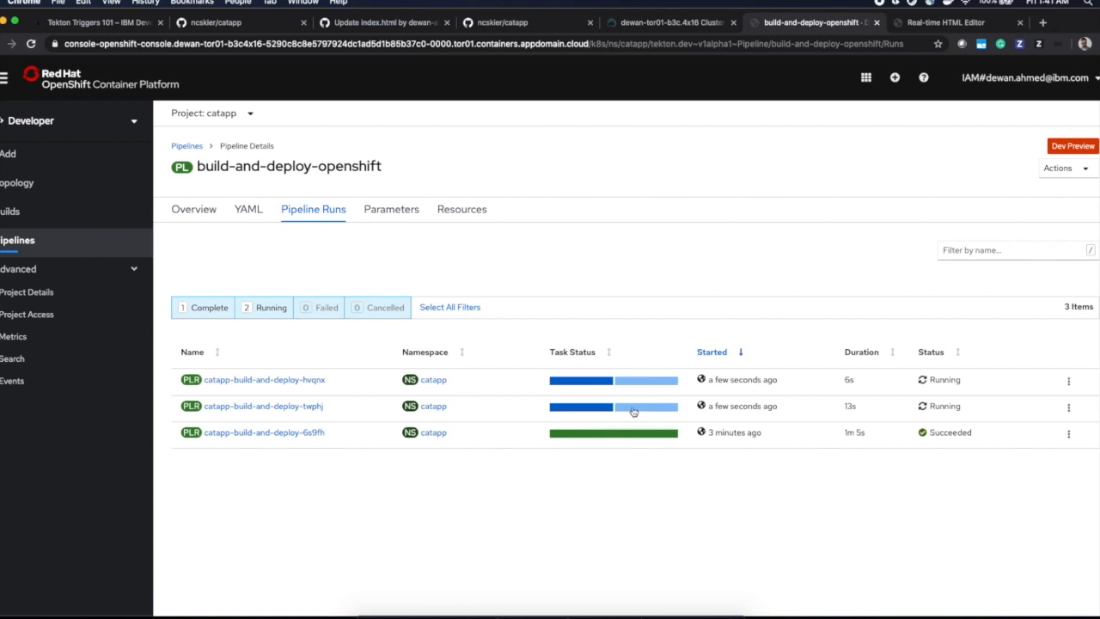
mouse_move(601, 415)
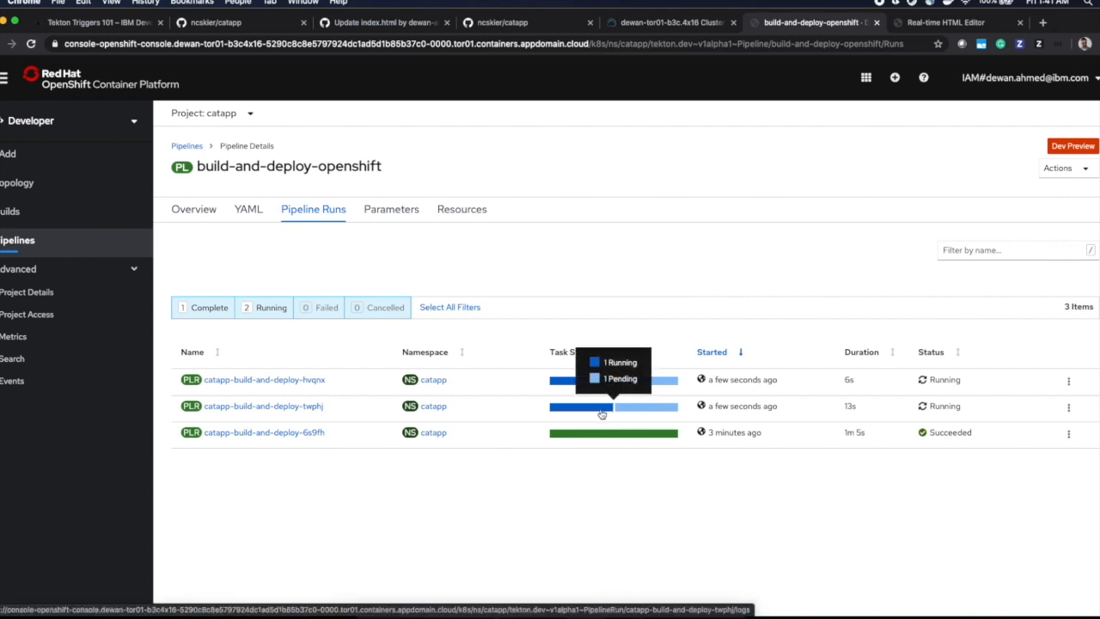
mouse_move(310, 418)
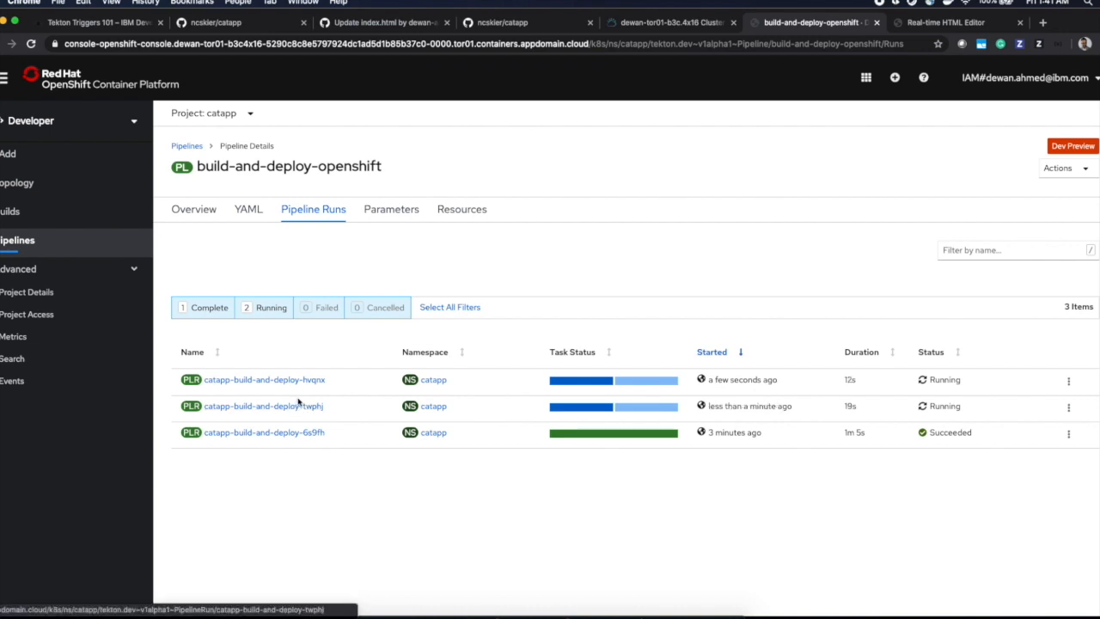
mouse_move(318, 392)
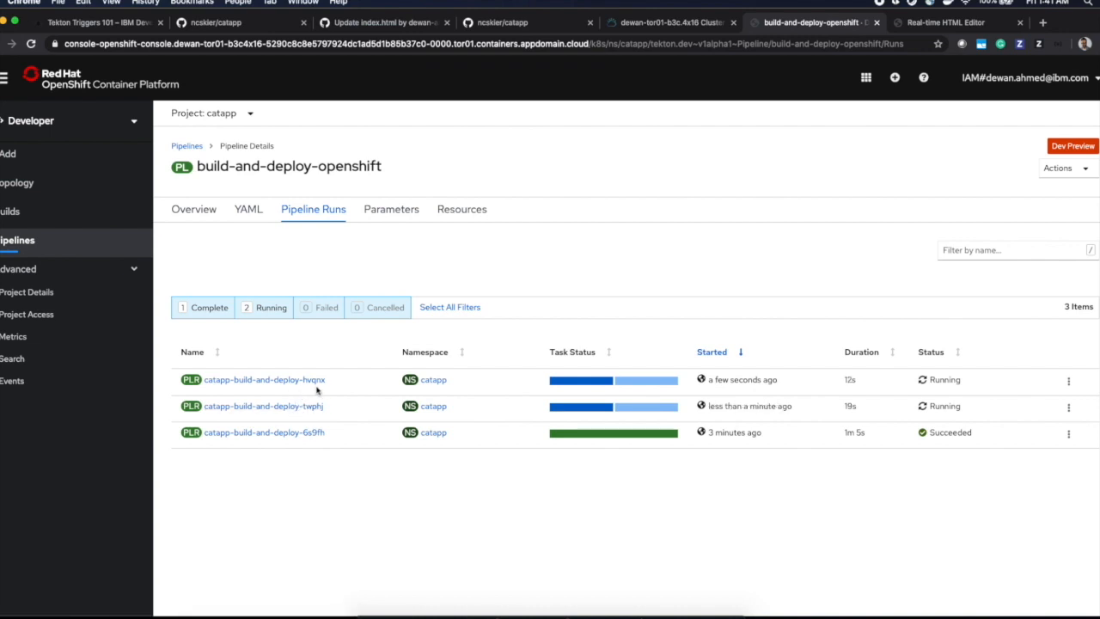
mouse_move(306, 411)
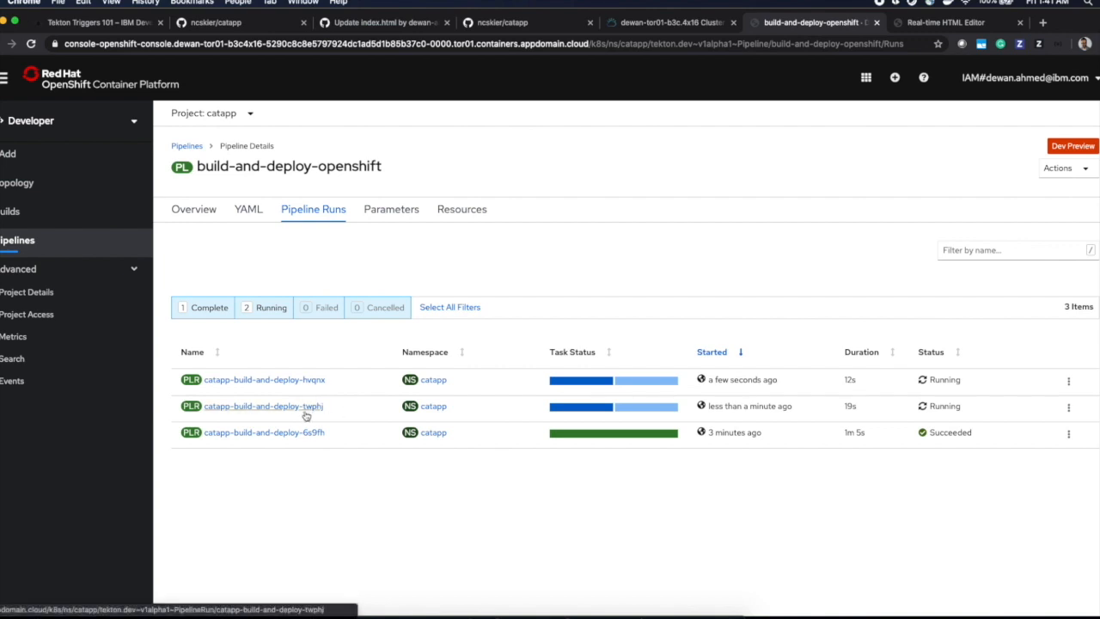
mouse_move(306, 418)
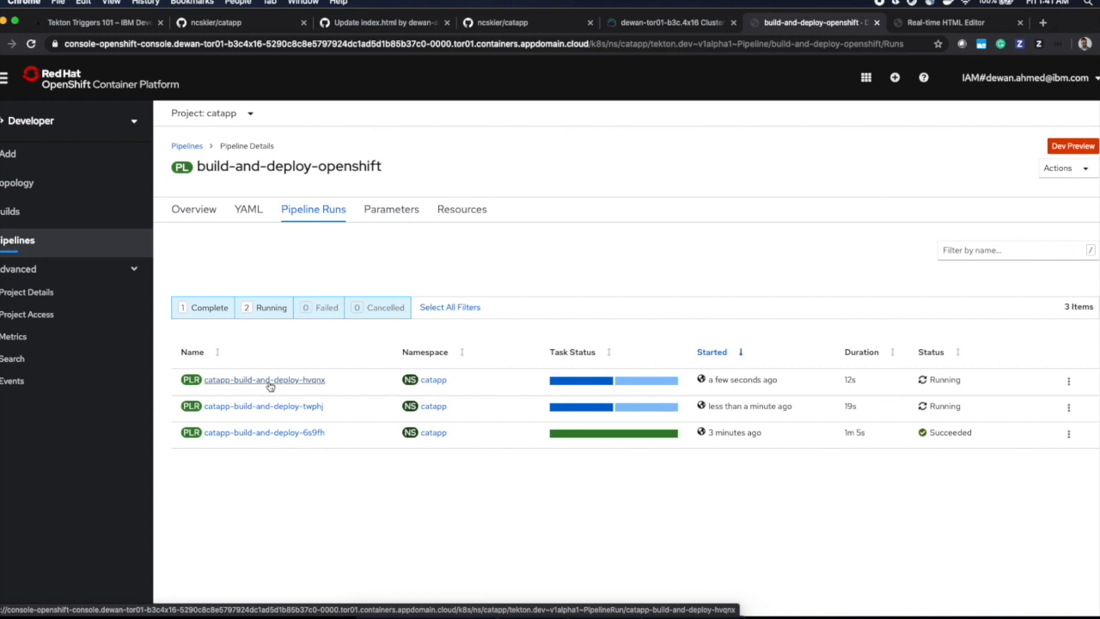
Open the details of the running catapp-build-and-deploy-hvqnx pipeline run
left_click(264, 379)
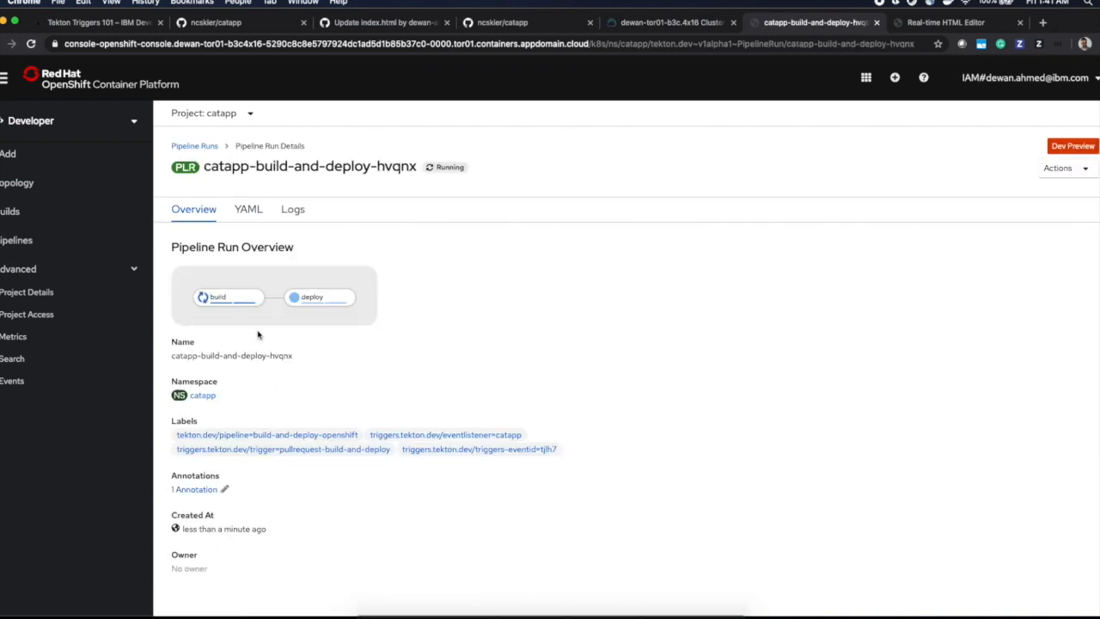
left_click(292, 209)
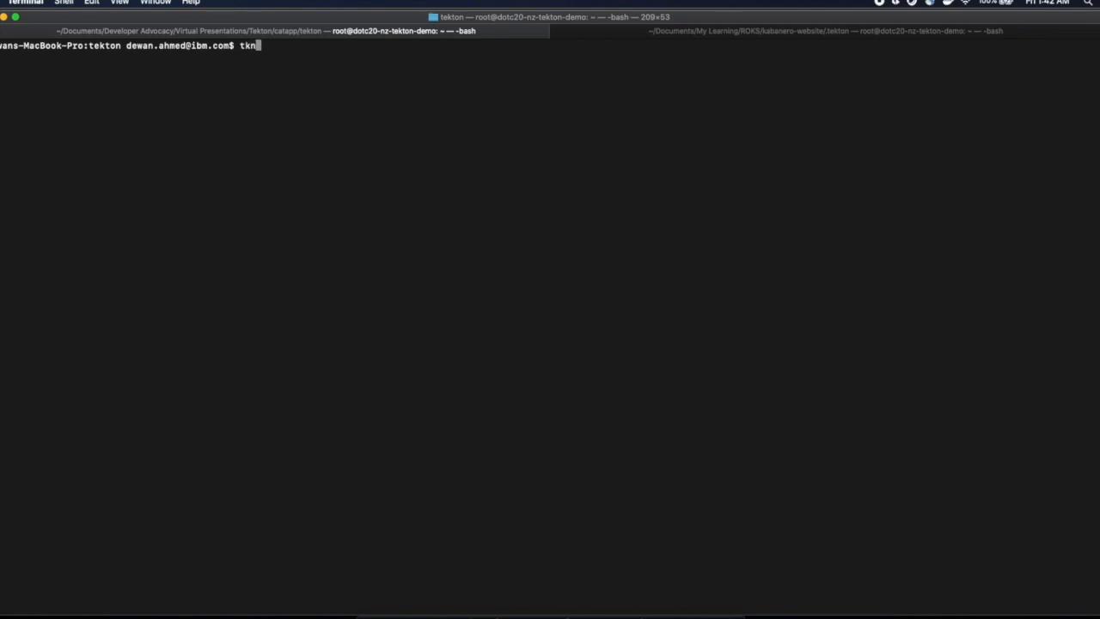
List the catapp pipeline runs and their status with 'tkn pipelinerun ls'
type("pipelineru")
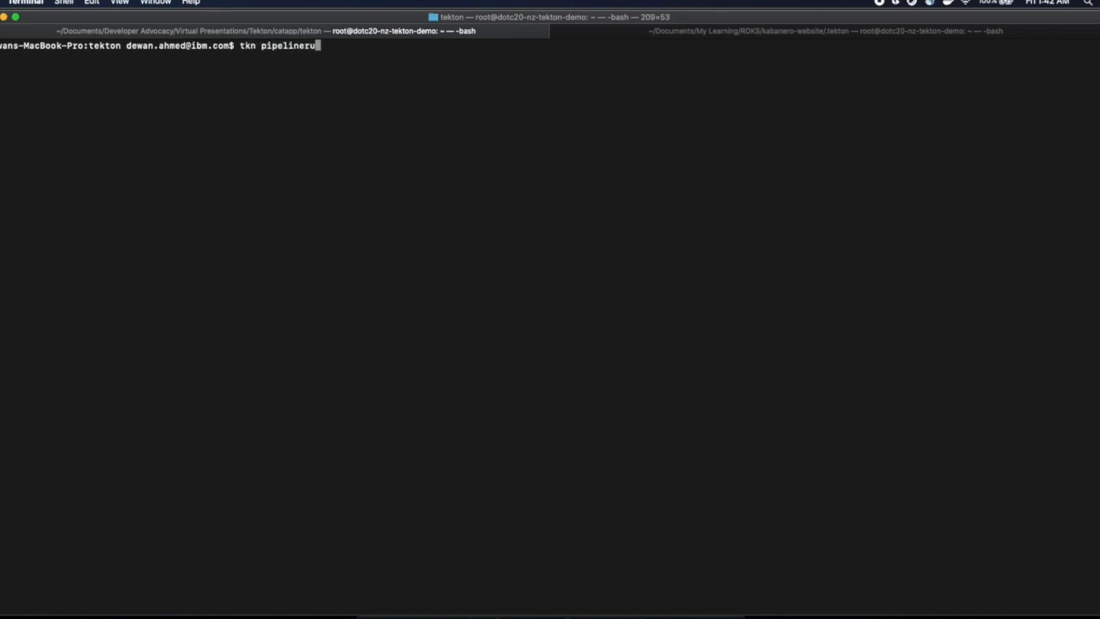
type("logs")
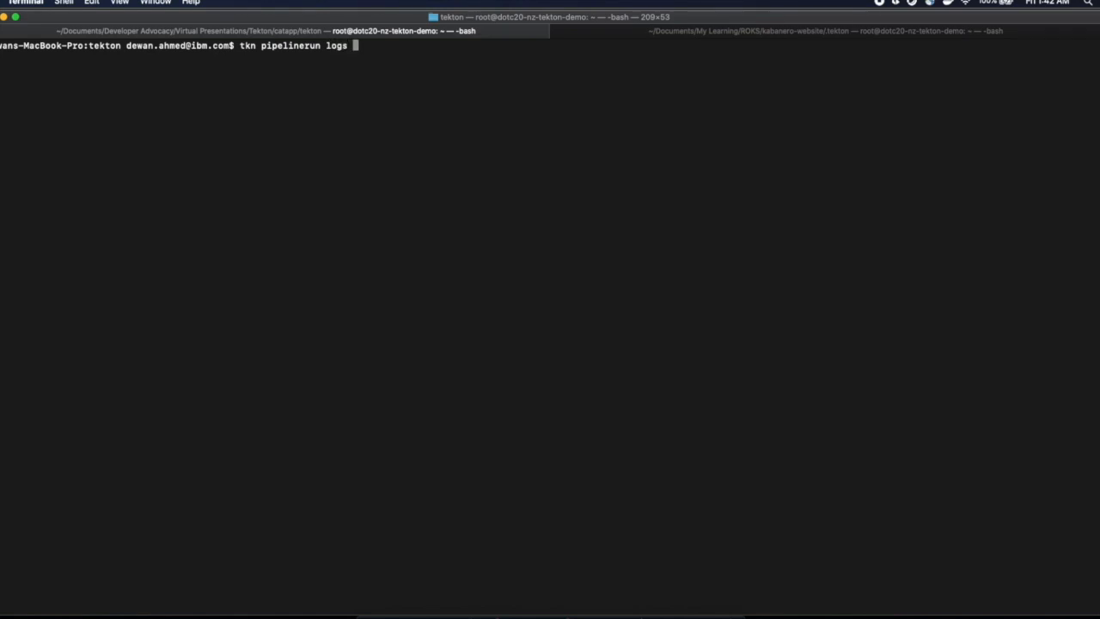
type("ls")
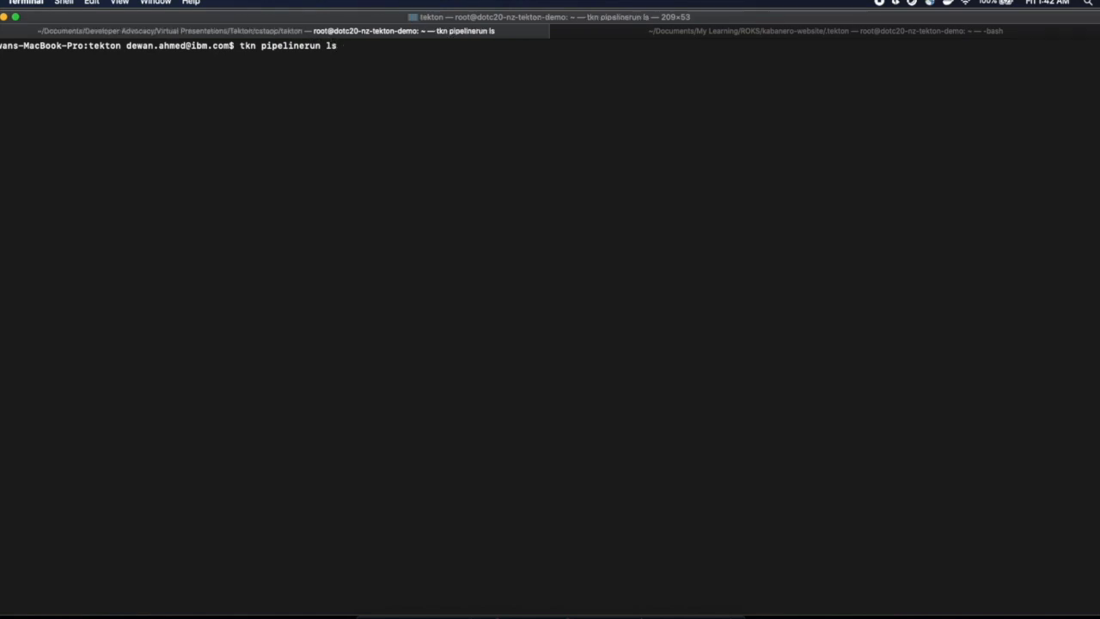
key("Return")
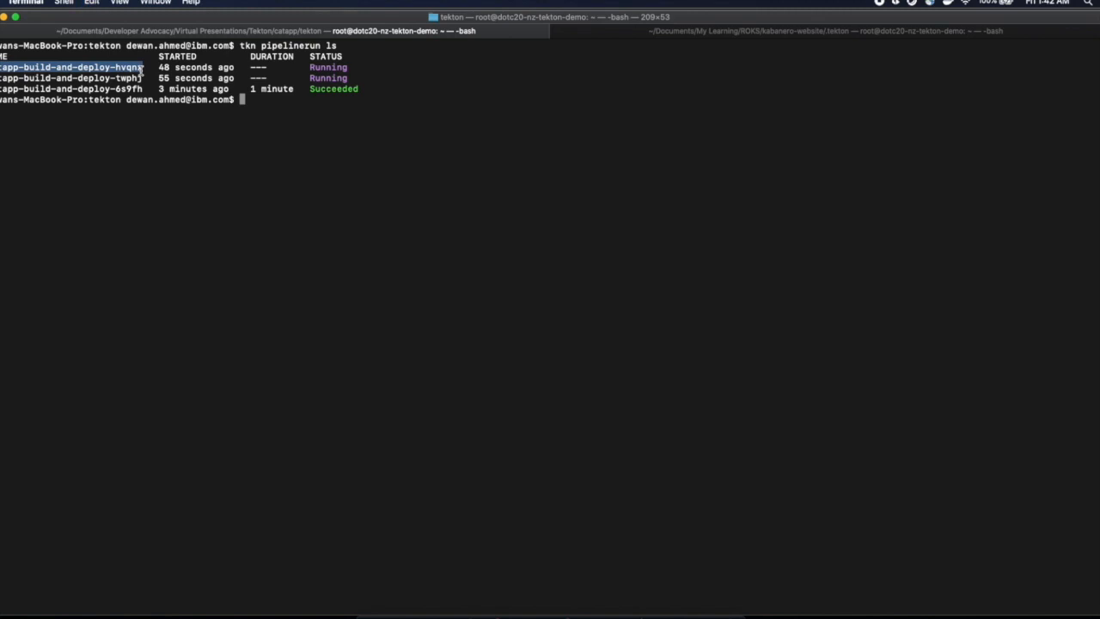
Follow the logs of catapp-build-and-deploy-hvqnx with 'tkn pipelinerun logs'
type("tkn pipelinerun")
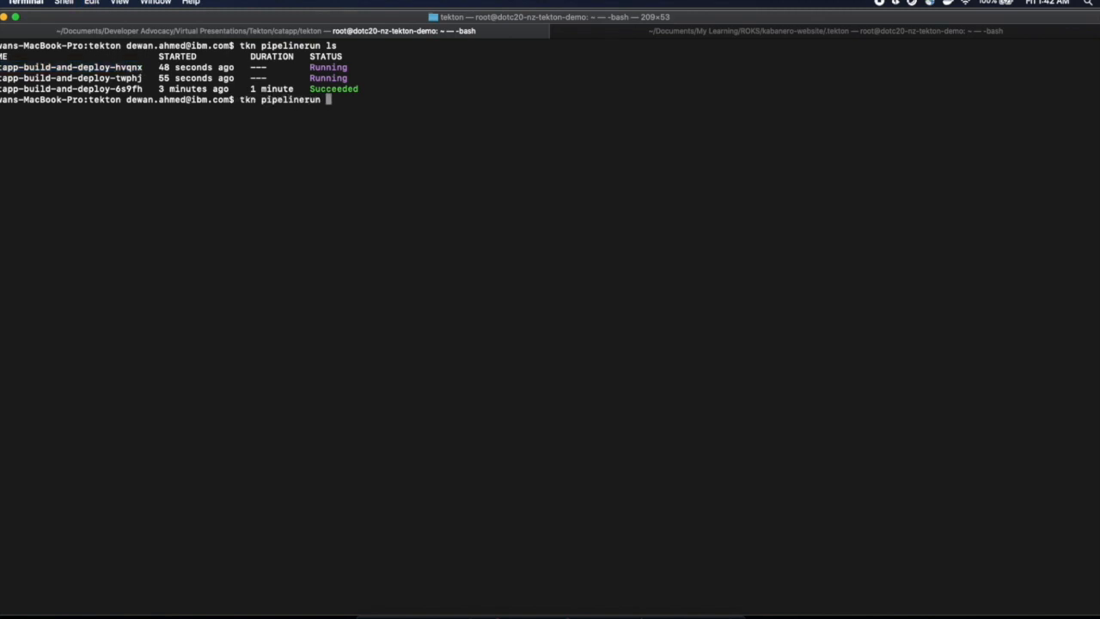
type("logs catapp-build-and-deploy-hvqnx")
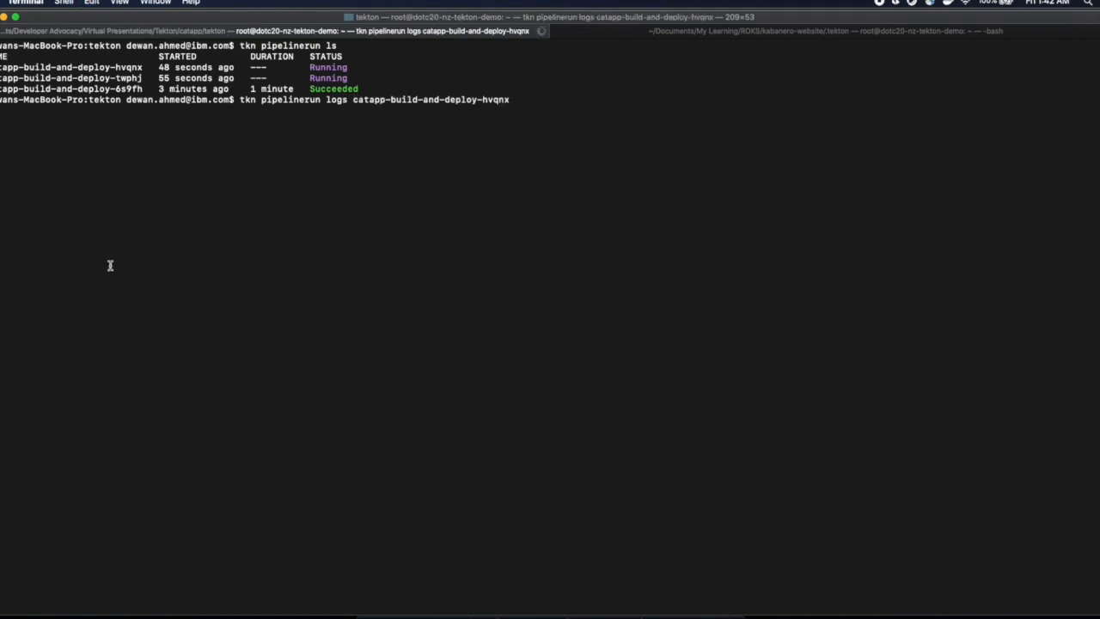
key("Return")
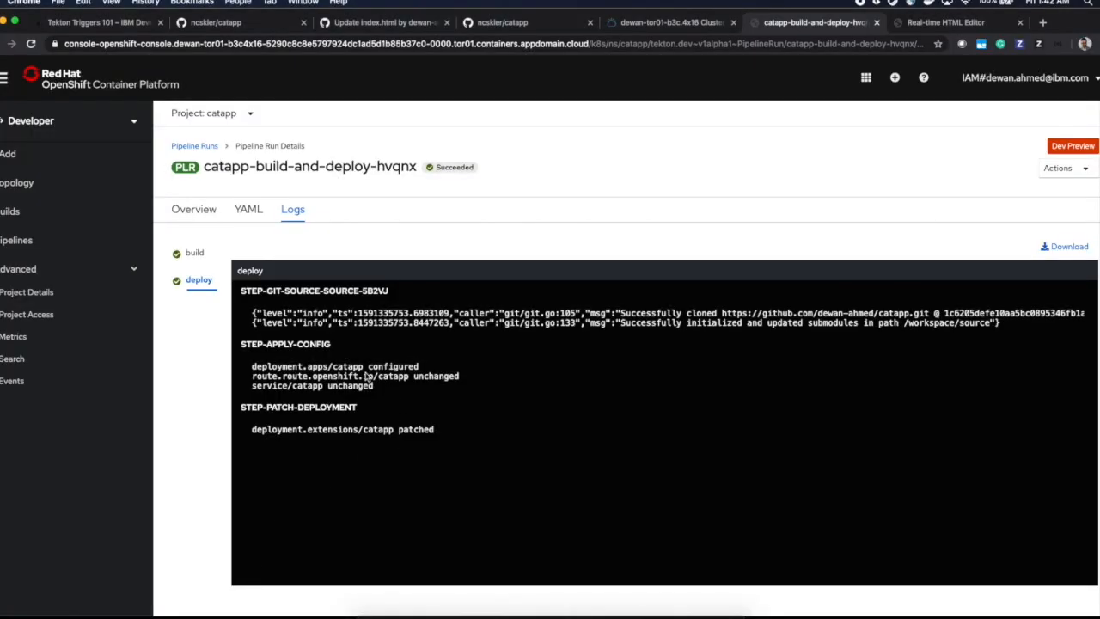
mouse_move(17, 183)
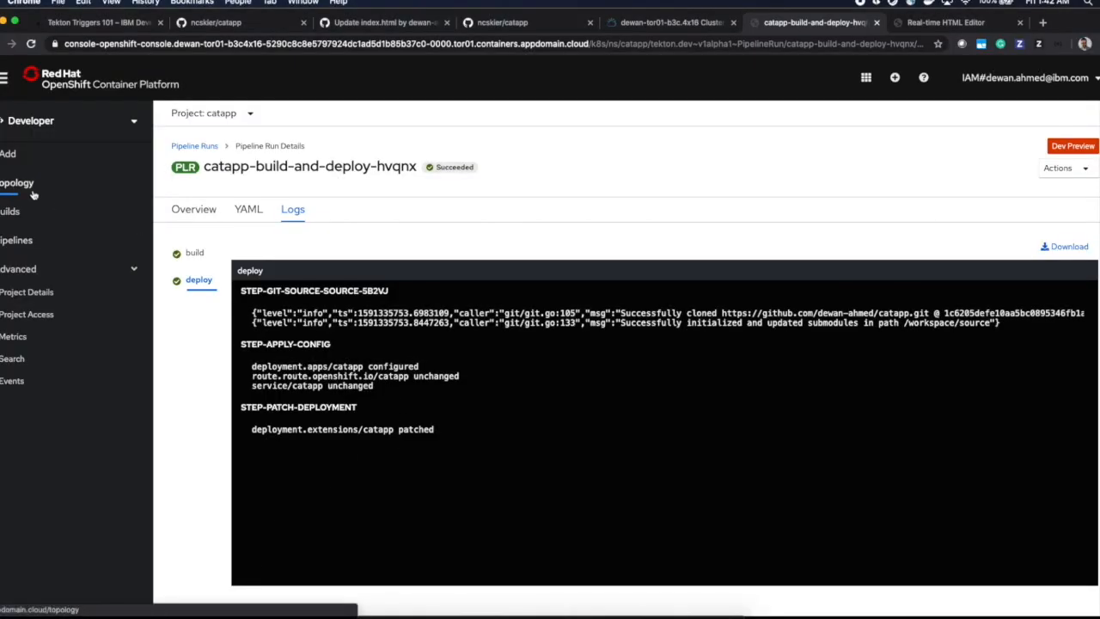
Show the catapp project's Topology with the el-catapp listener and catapp deployment
left_click(17, 182)
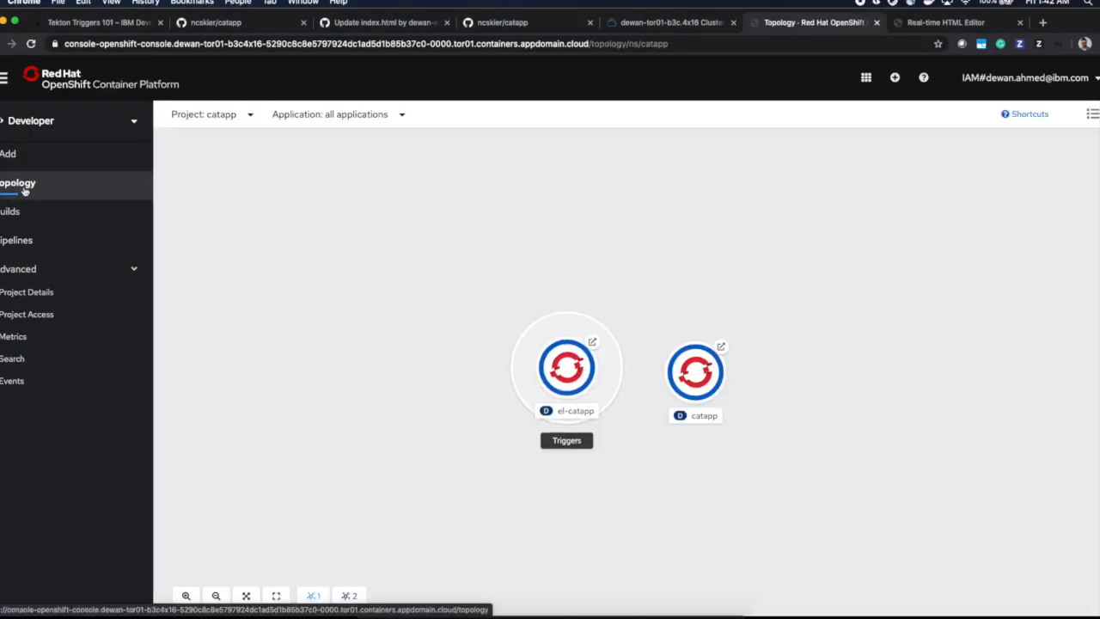
mouse_move(567, 369)
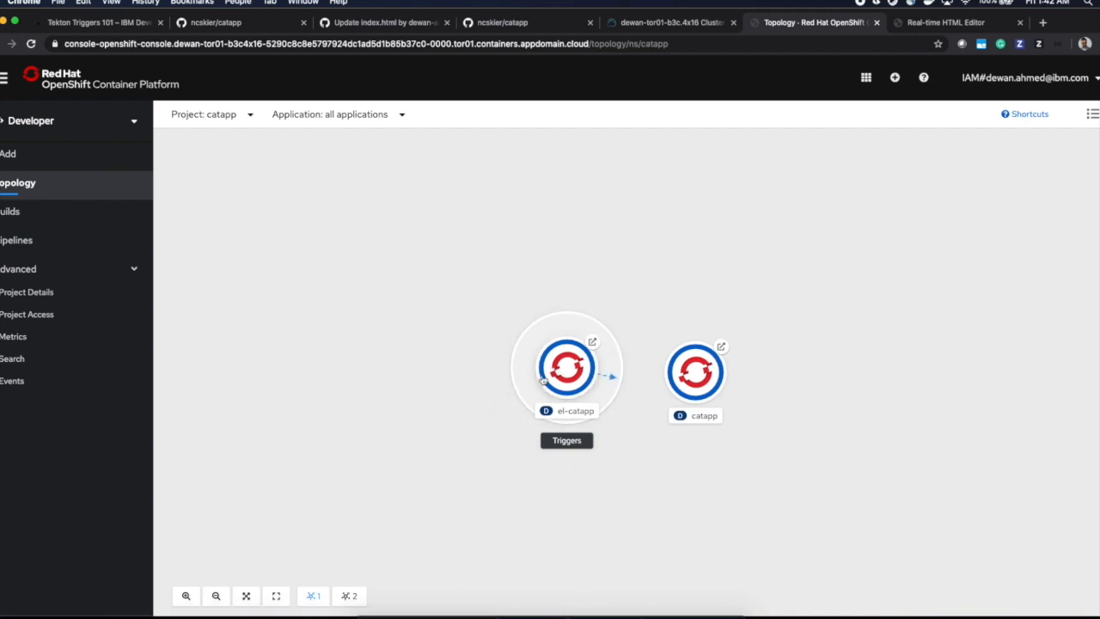
mouse_move(581, 422)
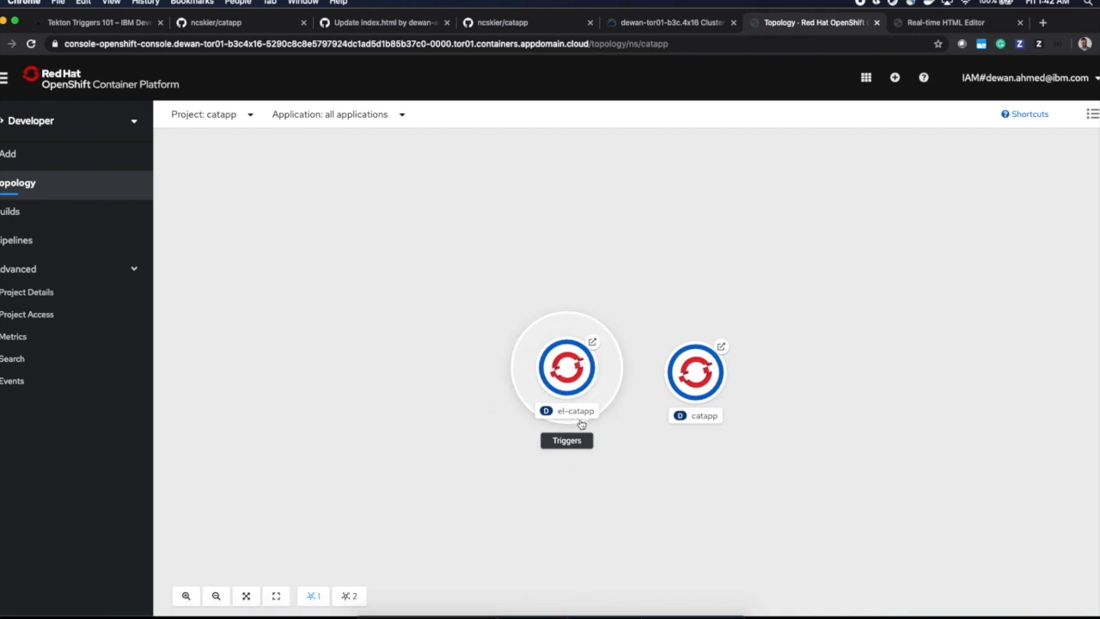
mouse_move(696, 353)
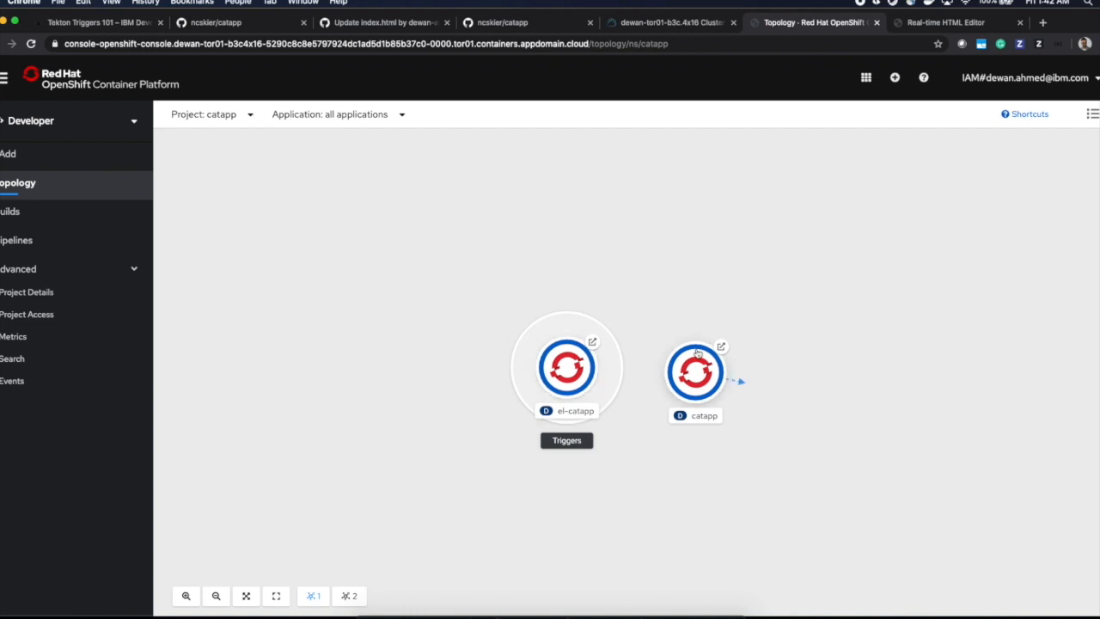
mouse_move(722, 347)
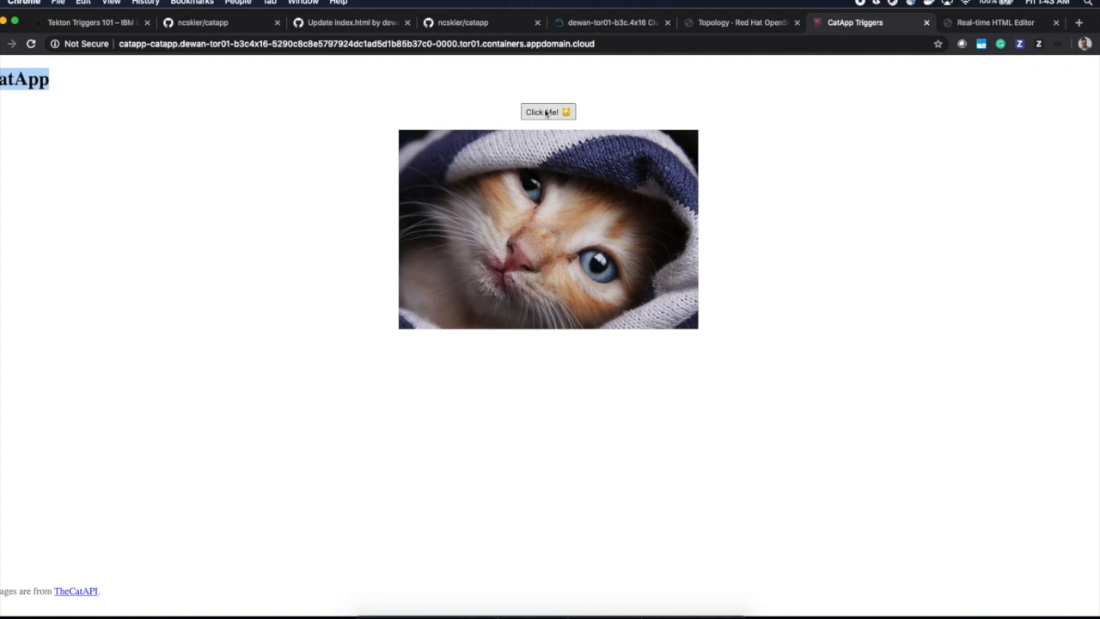
Load a new cat picture on the redeployed CatApp page with the 'Click Me!' button
left_click(546, 111)
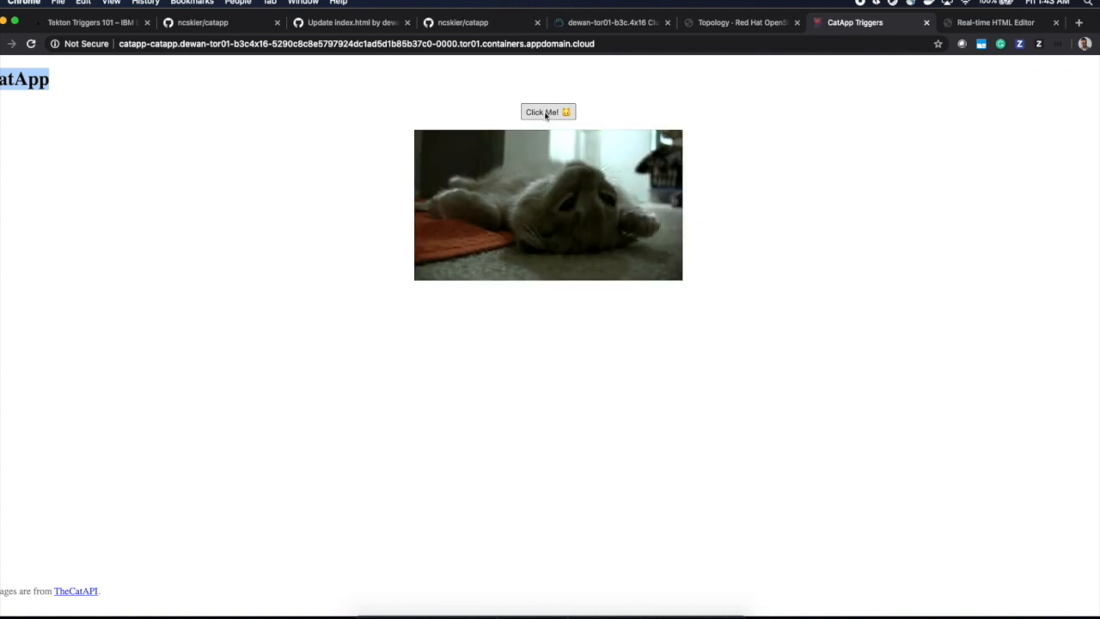